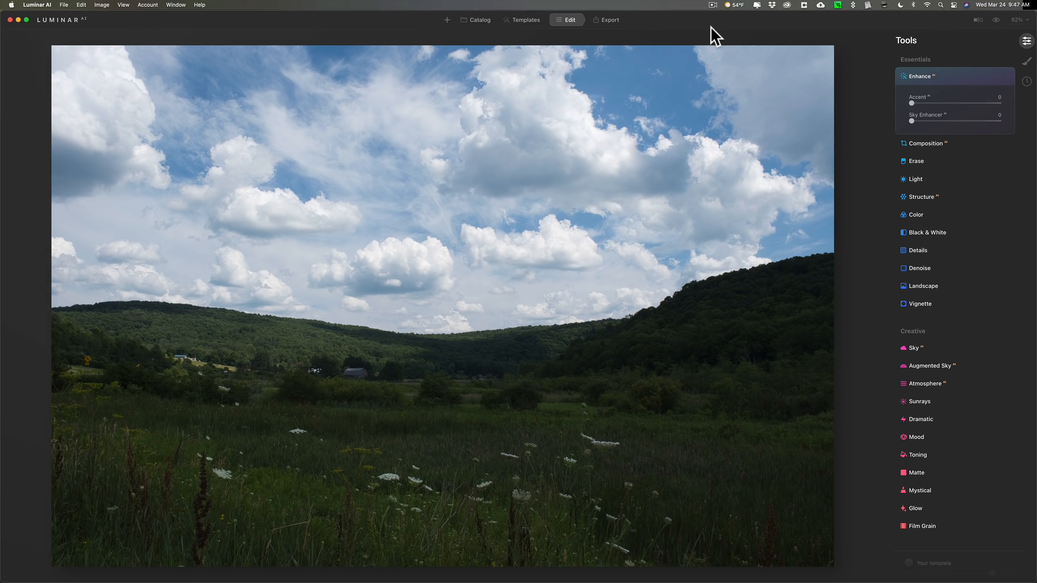
{"action": "mouse_move", "coordinate": [578, 145]}
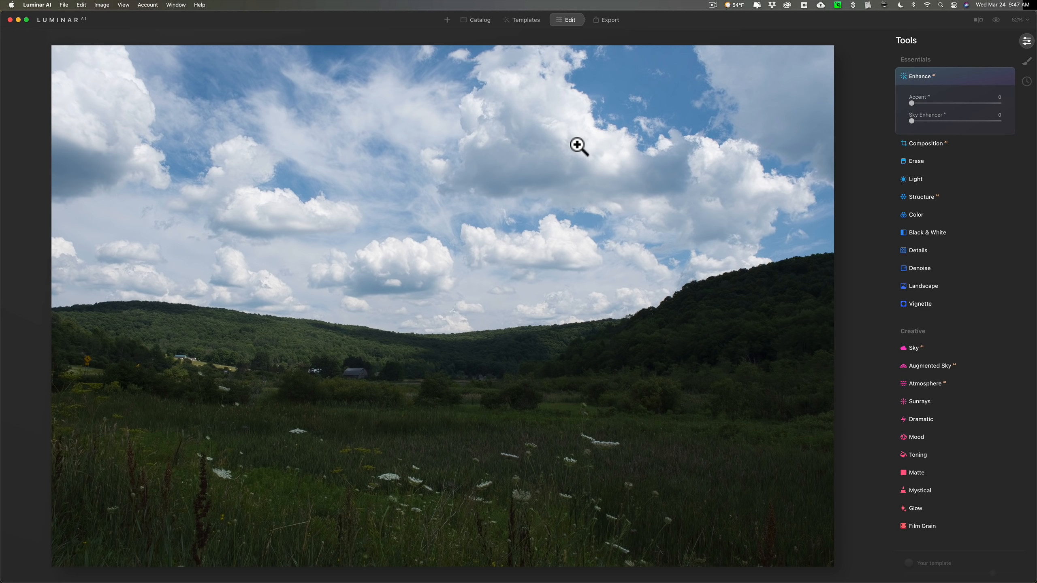
{"action": "mouse_move", "coordinate": [579, 30]}
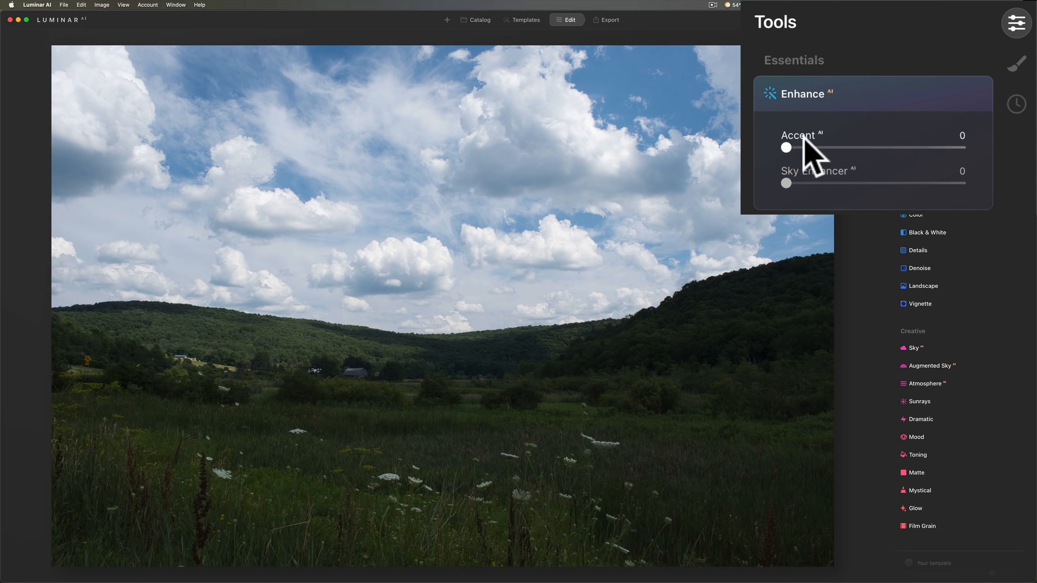
{"action": "mouse_move", "coordinate": [847, 191]}
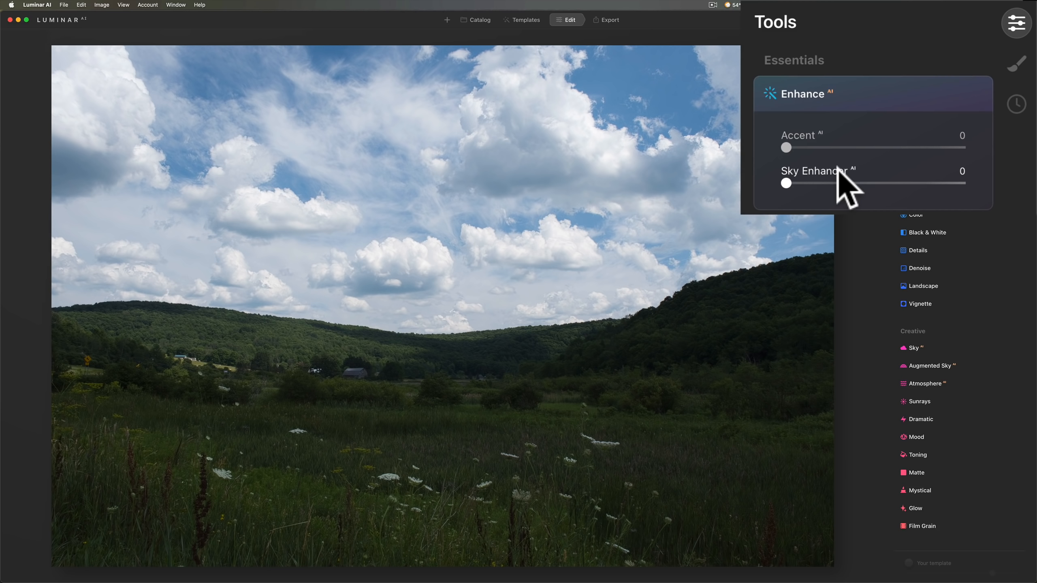
{"action": "mouse_move", "coordinate": [836, 149]}
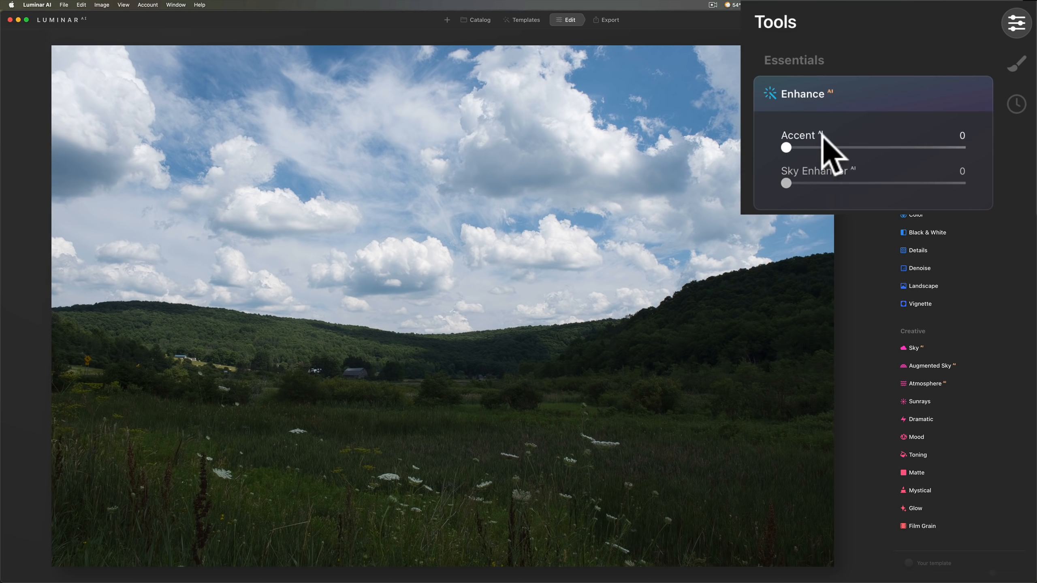
{"action": "mouse_move", "coordinate": [799, 158]}
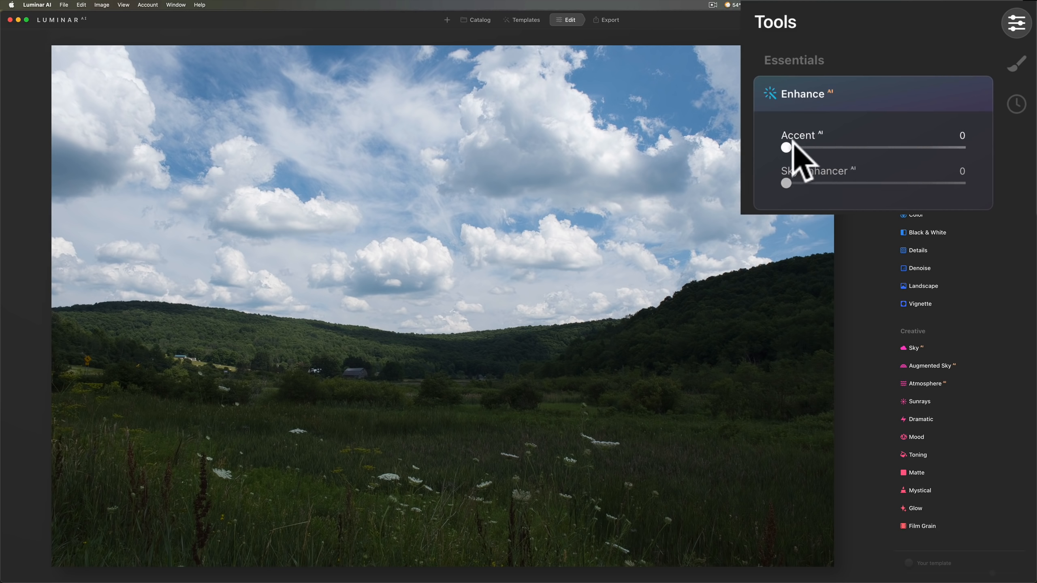
Step: Raise AI Enhance and test stronger, then weaker, sky enhancement
{"action": "left_click_drag", "start_coordinate": [786, 147], "coordinate": [946, 148]}
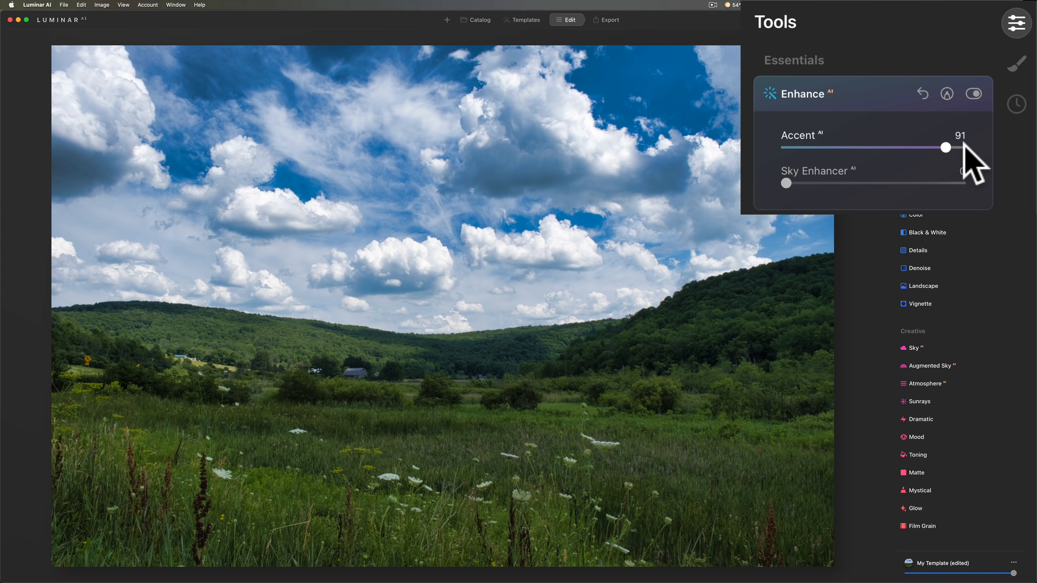
{"action": "left_click_drag", "start_coordinate": [946, 147], "coordinate": [949, 148]}
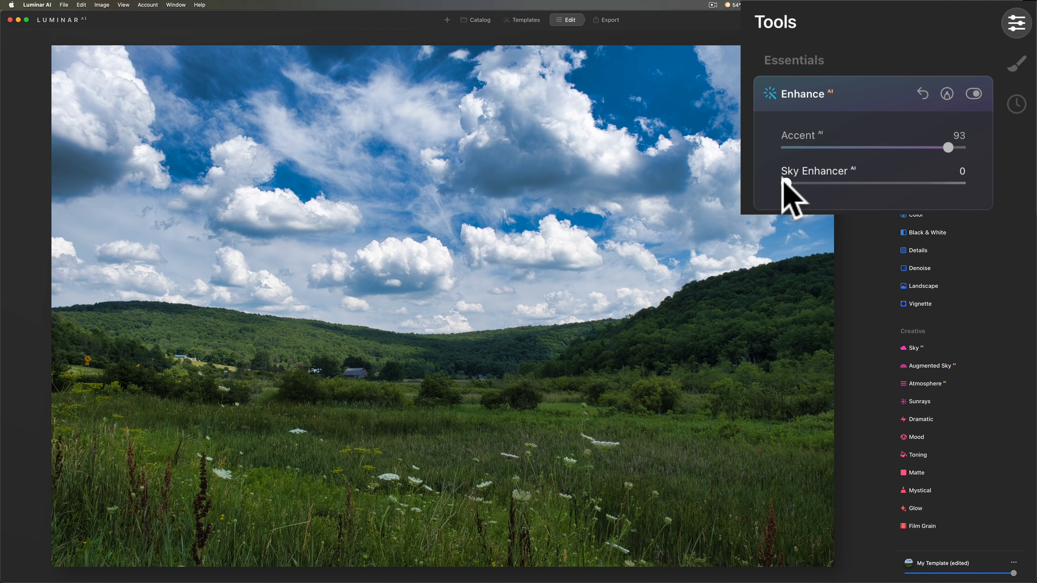
{"action": "left_click_drag", "start_coordinate": [783, 184], "coordinate": [826, 184]}
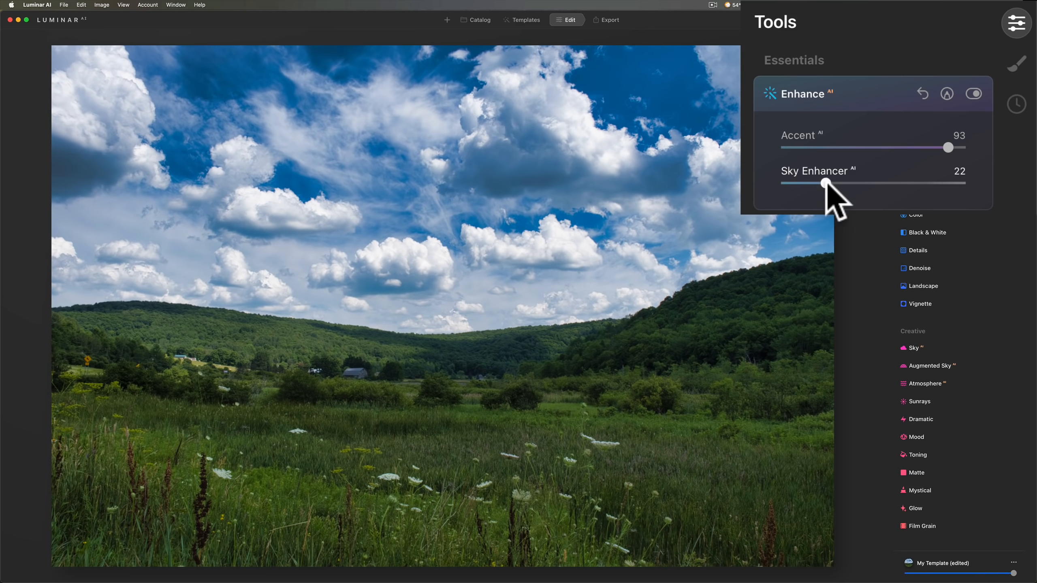
{"action": "left_click_drag", "start_coordinate": [826, 183], "coordinate": [896, 183]}
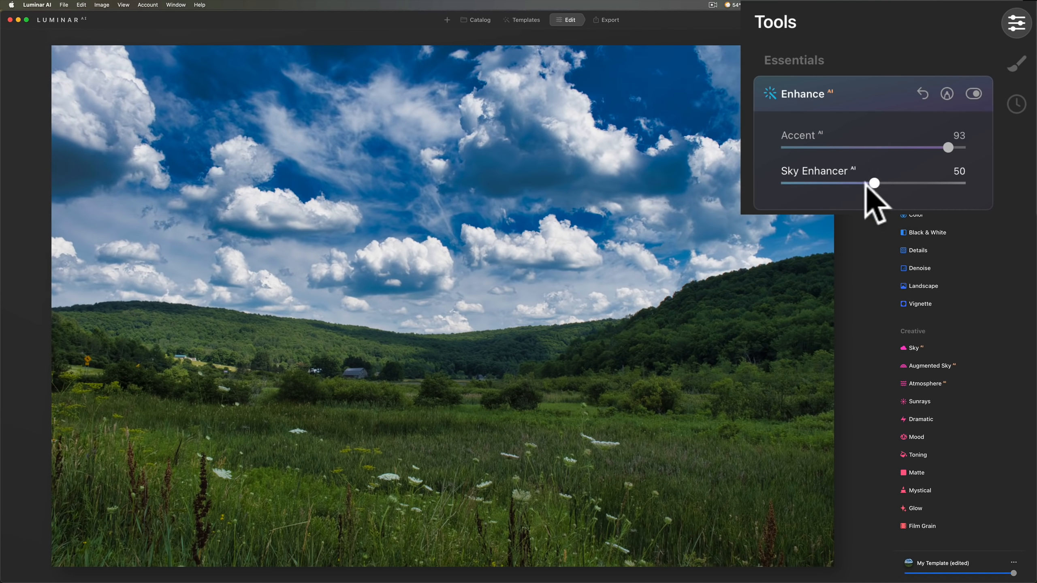
{"action": "left_click_drag", "start_coordinate": [874, 183], "coordinate": [791, 183]}
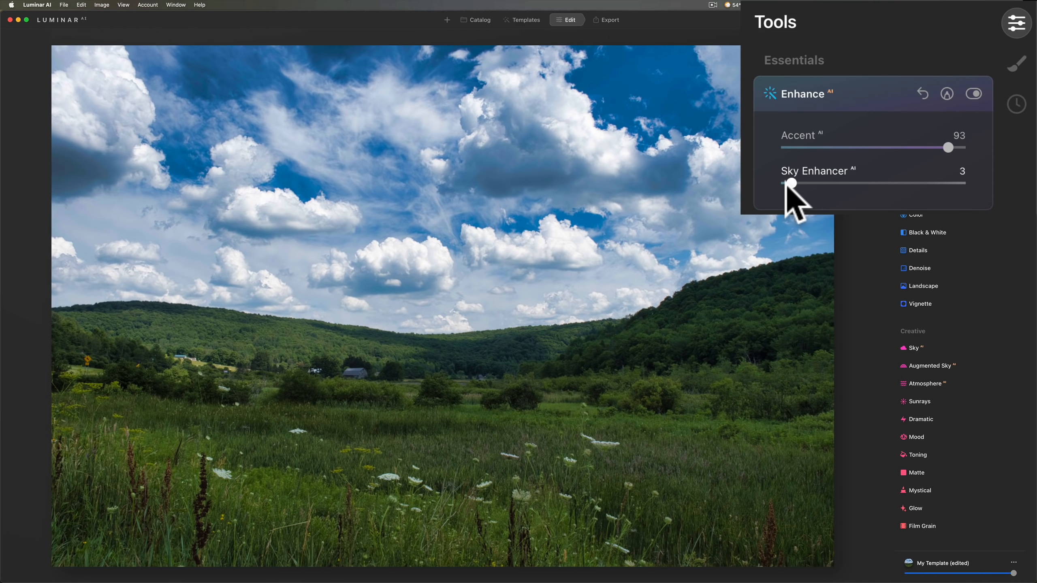
{"action": "mouse_move", "coordinate": [866, 188]}
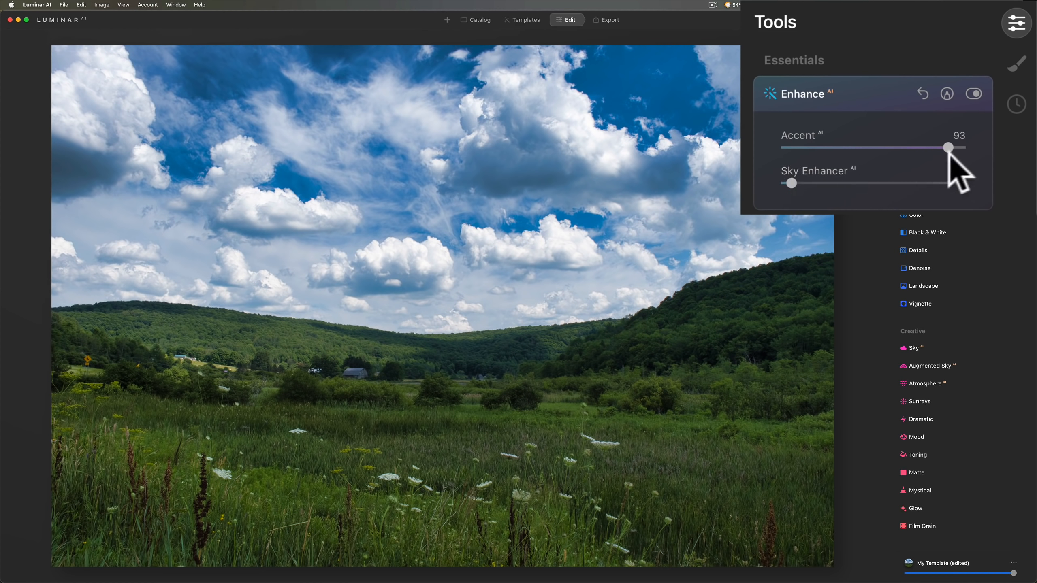
Step: Return both enhancements to zero, collapse Enhance and expand the Light tool
{"action": "left_click_drag", "start_coordinate": [947, 146], "coordinate": [820, 146]}
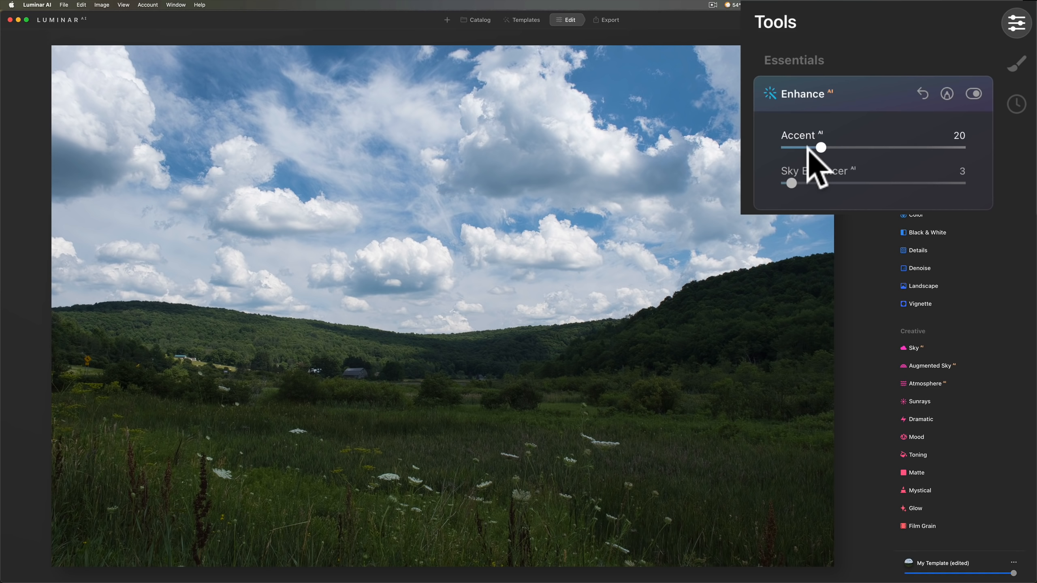
{"action": "mouse_move", "coordinate": [929, 179]}
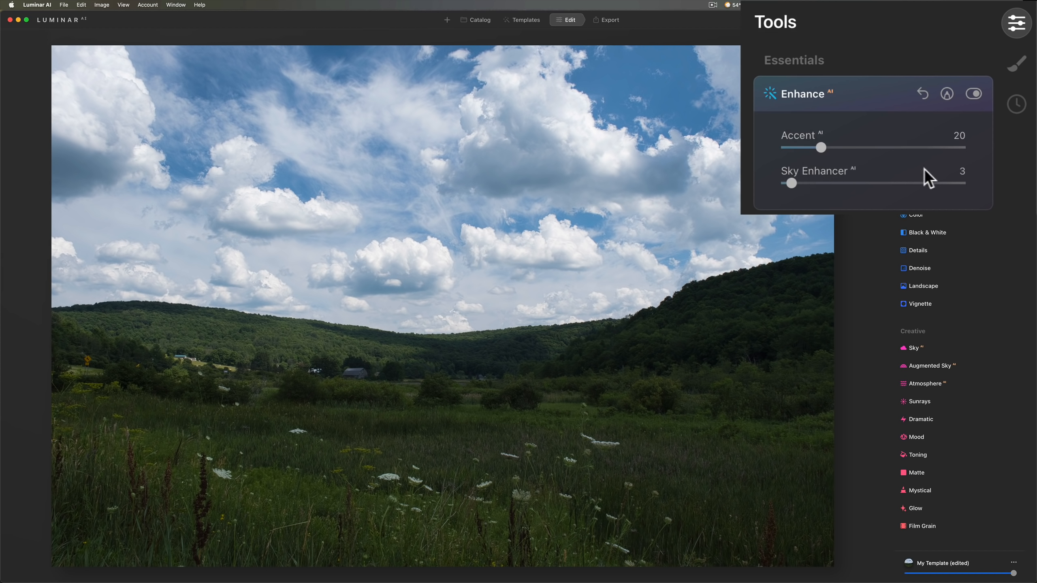
{"action": "left_click_drag", "start_coordinate": [821, 148], "coordinate": [786, 147]}
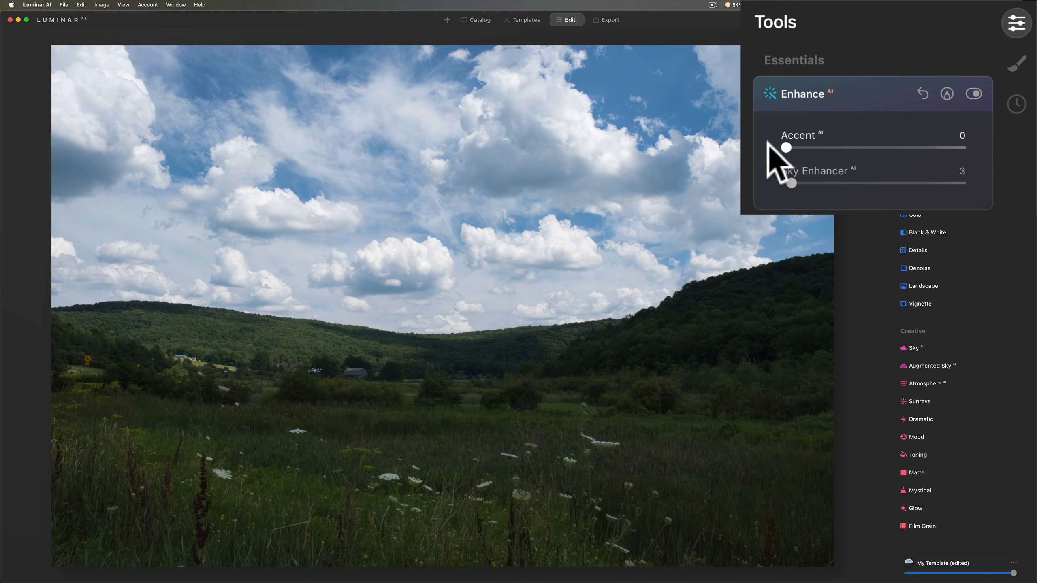
{"action": "left_click_drag", "start_coordinate": [800, 183], "coordinate": [786, 183]}
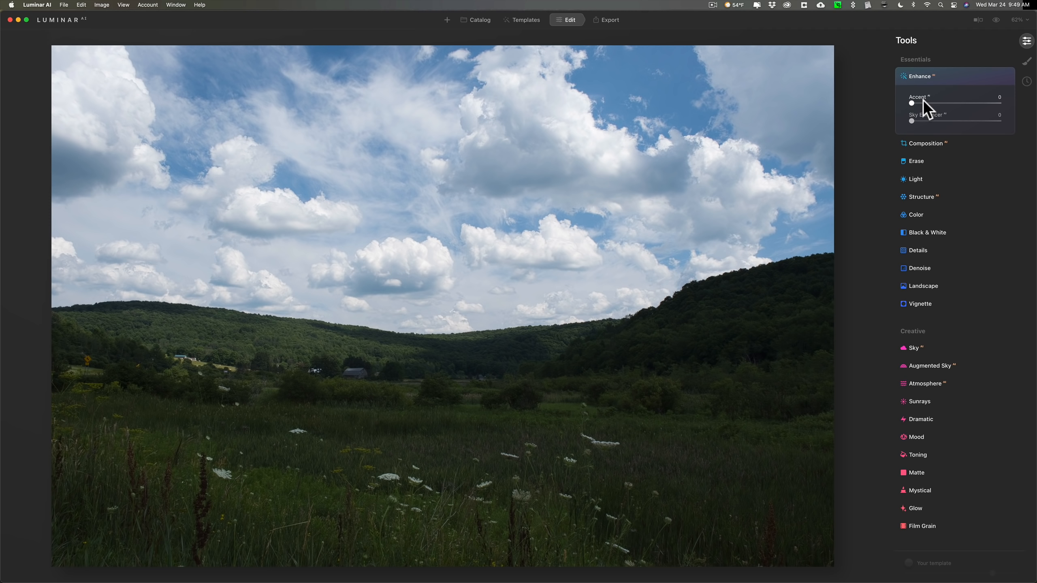
{"action": "mouse_move", "coordinate": [951, 98]}
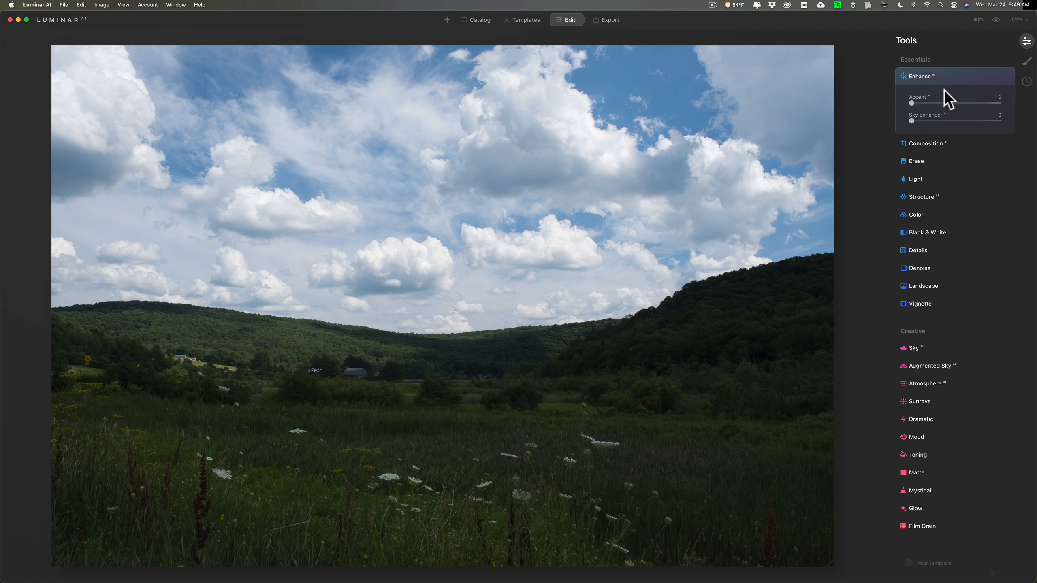
{"action": "mouse_move", "coordinate": [954, 82]}
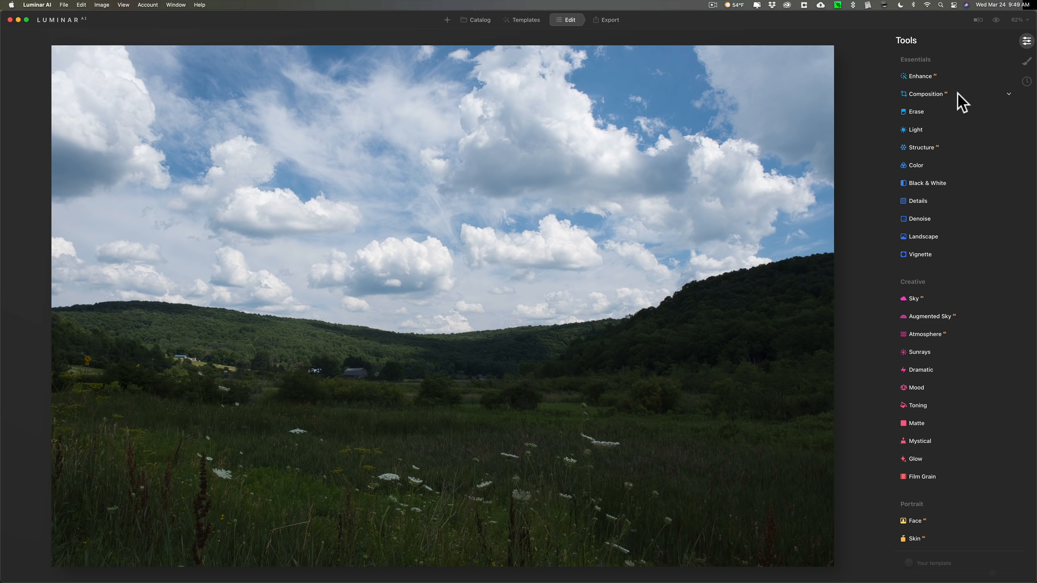
{"action": "left_click", "coordinate": [925, 93]}
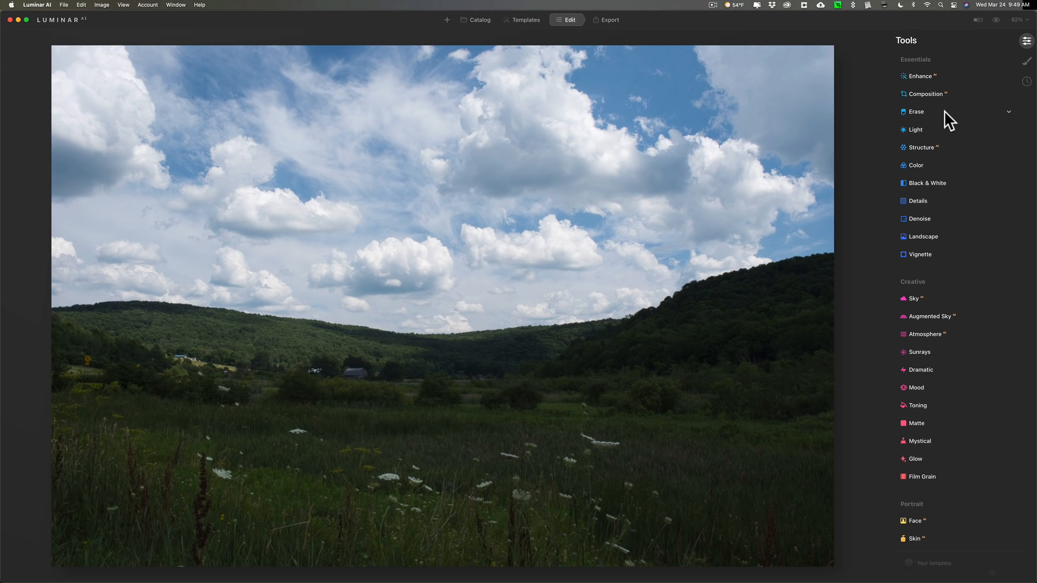
{"action": "mouse_move", "coordinate": [943, 129]}
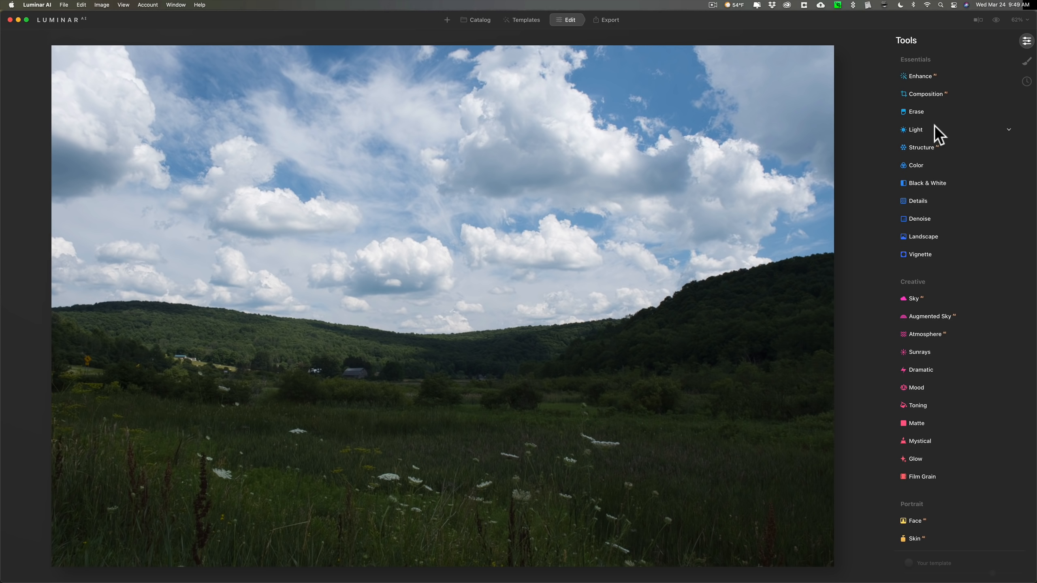
{"action": "left_click", "coordinate": [915, 130]}
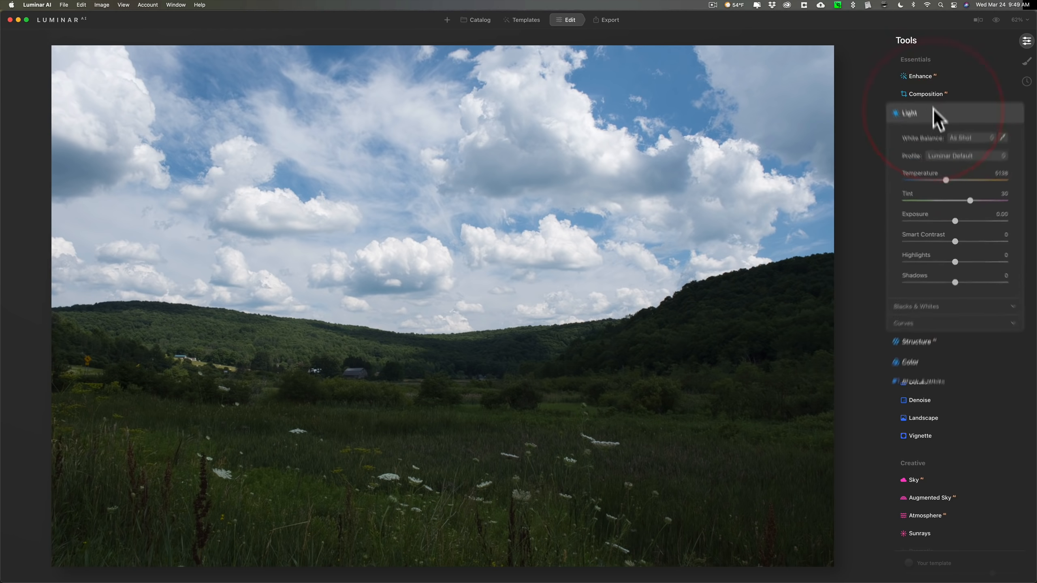
Step: Lift Shadows to 89 and lower Highlights to about -55
{"action": "left_click", "coordinate": [910, 113]}
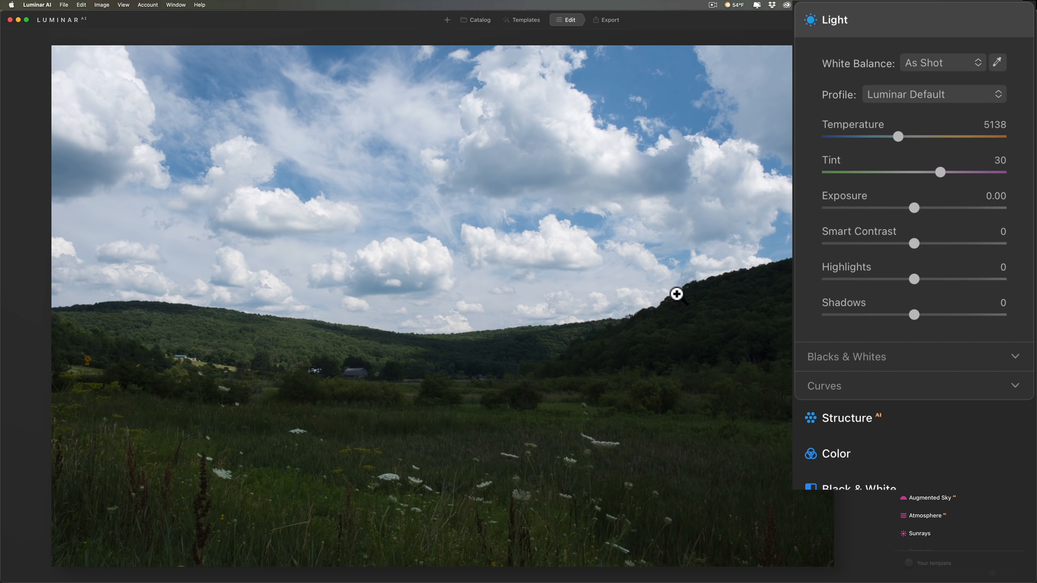
{"action": "mouse_move", "coordinate": [732, 324]}
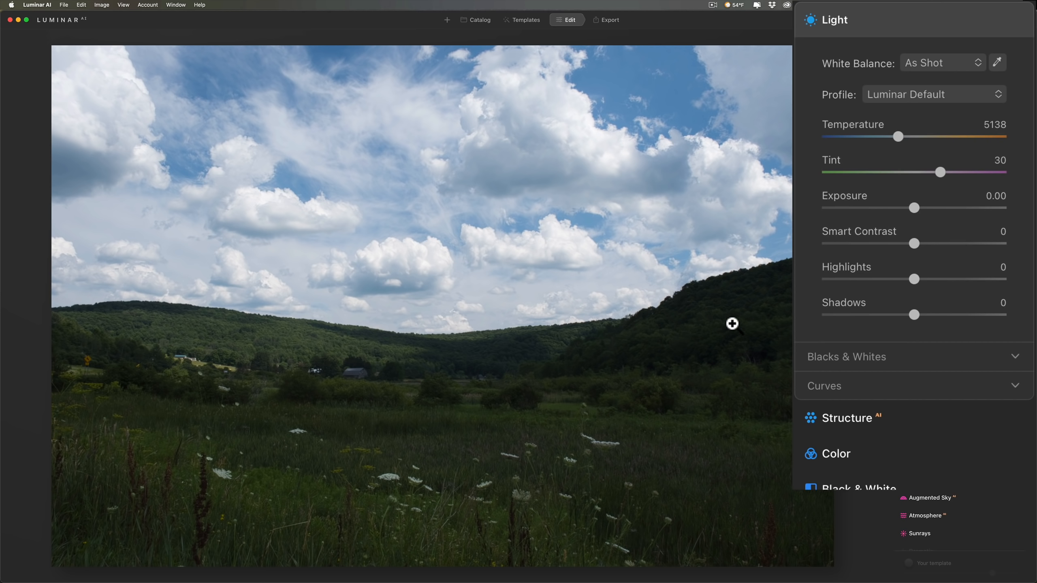
{"action": "mouse_move", "coordinate": [916, 330]}
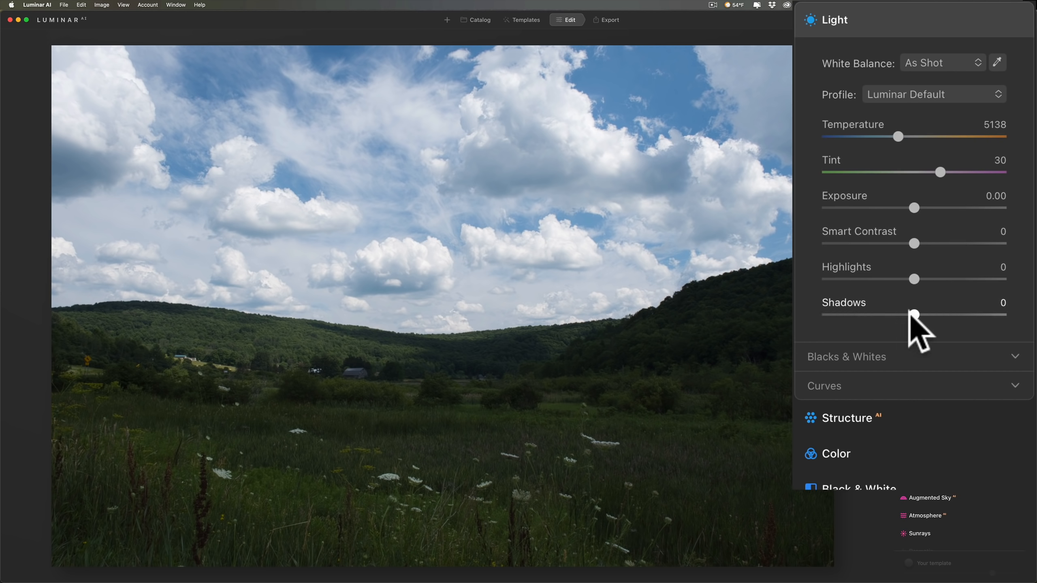
{"action": "left_click_drag", "start_coordinate": [914, 314], "coordinate": [958, 315]}
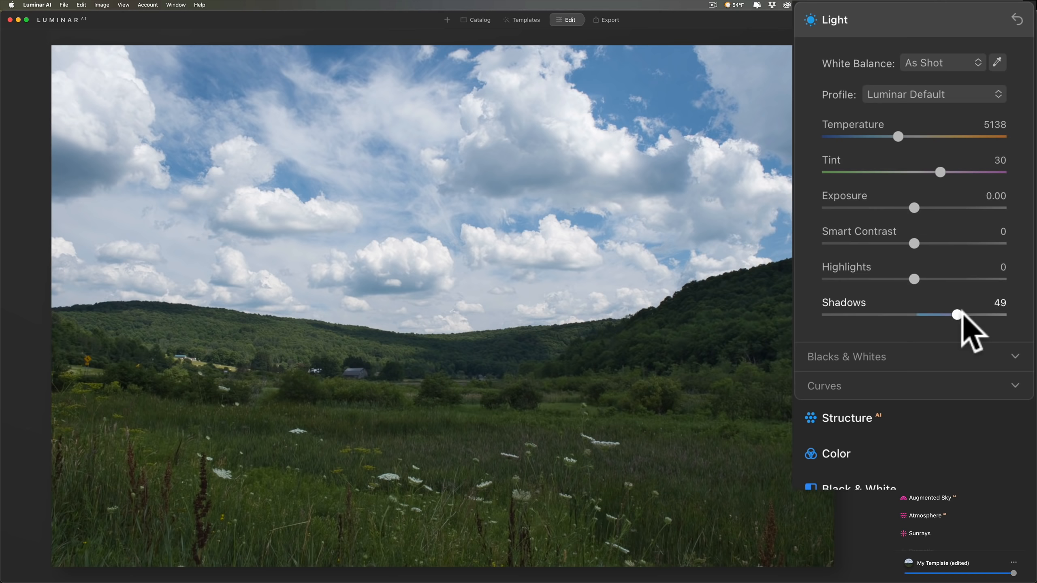
{"action": "left_click_drag", "start_coordinate": [957, 314], "coordinate": [992, 314]}
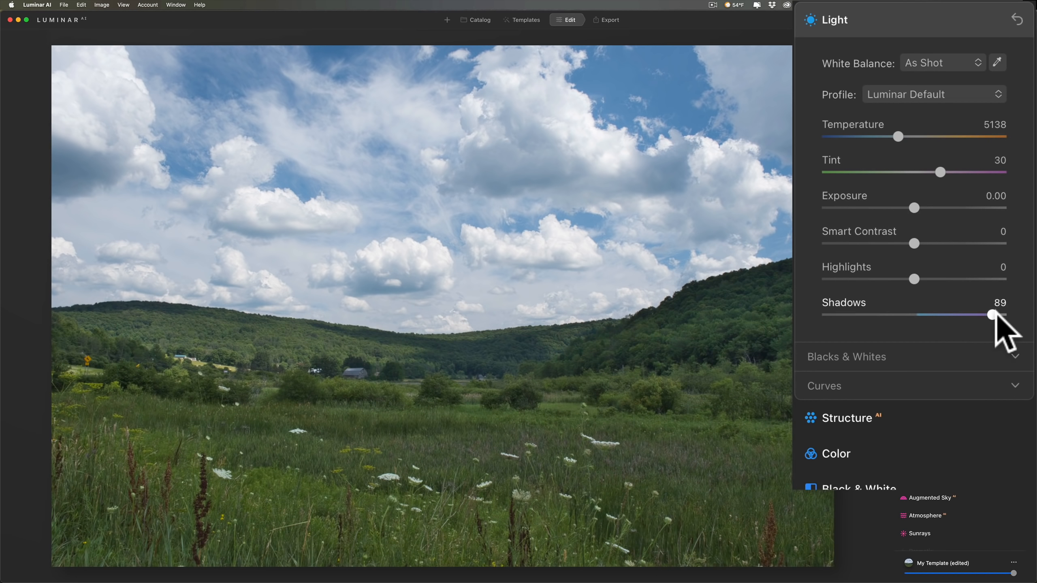
{"action": "left_click_drag", "start_coordinate": [932, 278], "coordinate": [879, 278]}
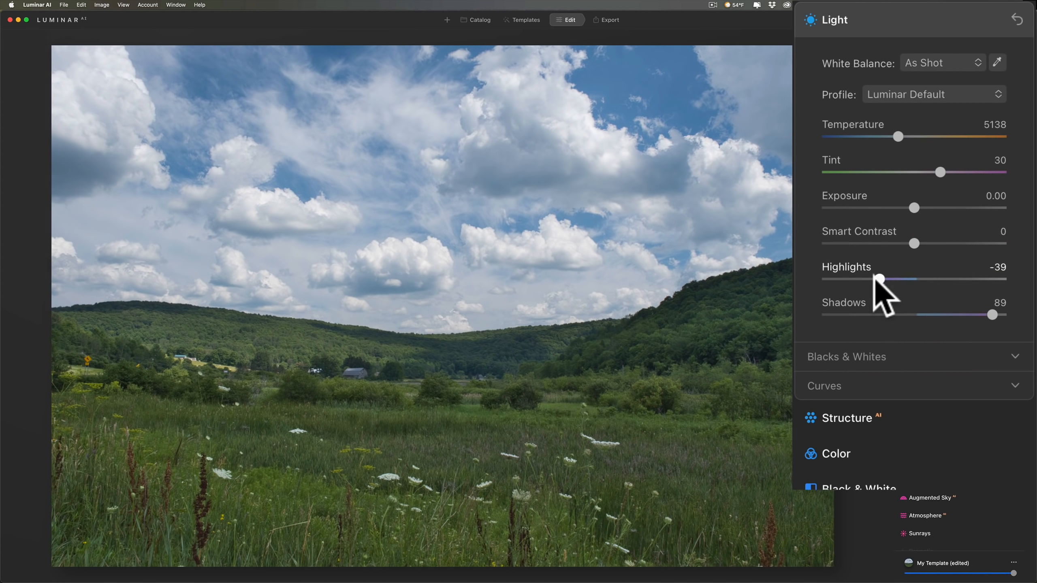
{"action": "left_click_drag", "start_coordinate": [879, 279], "coordinate": [867, 279]}
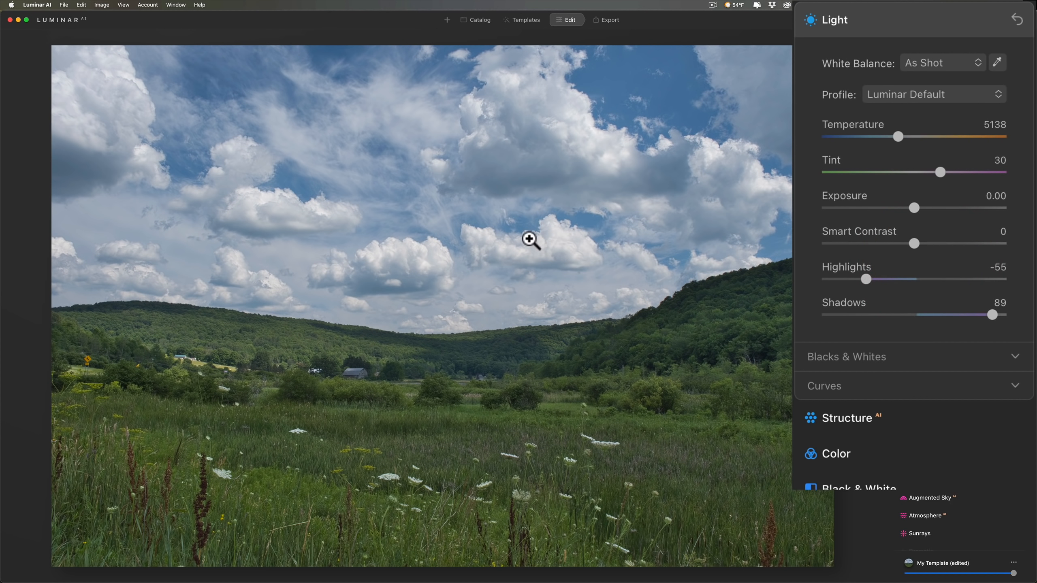
{"action": "mouse_move", "coordinate": [868, 289]}
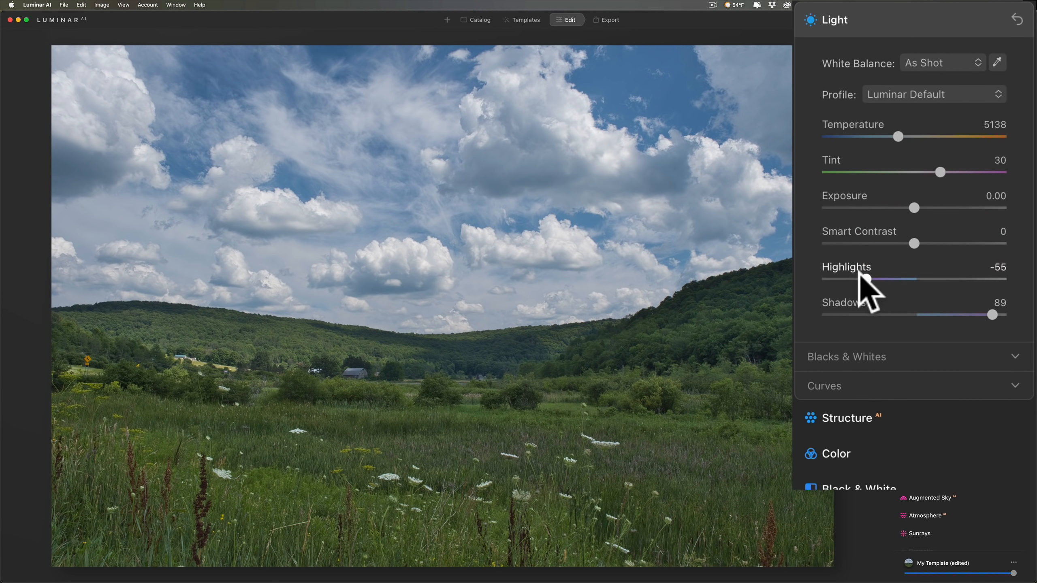
{"action": "mouse_move", "coordinate": [869, 297]}
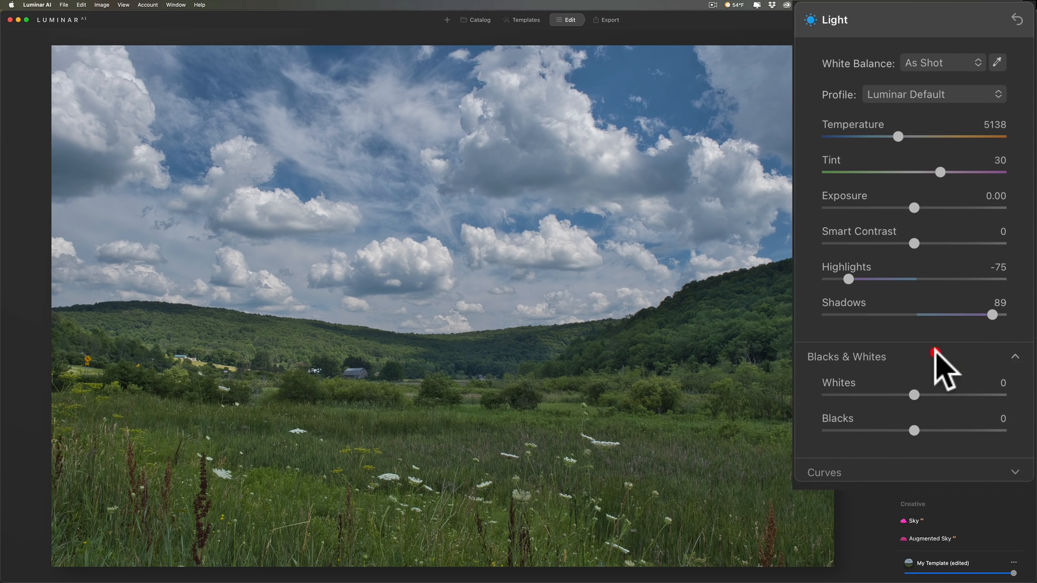
{"action": "mouse_move", "coordinate": [915, 395]}
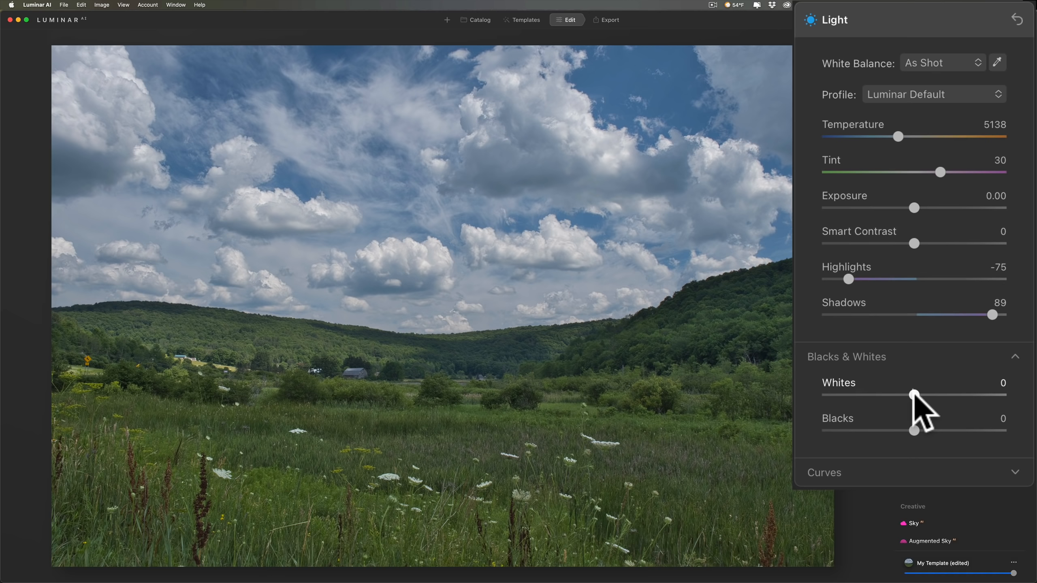
Step: Push Whites to maximum to reveal clipping, then settle them at 36
{"action": "left_click_drag", "start_coordinate": [914, 395], "coordinate": [1001, 394]}
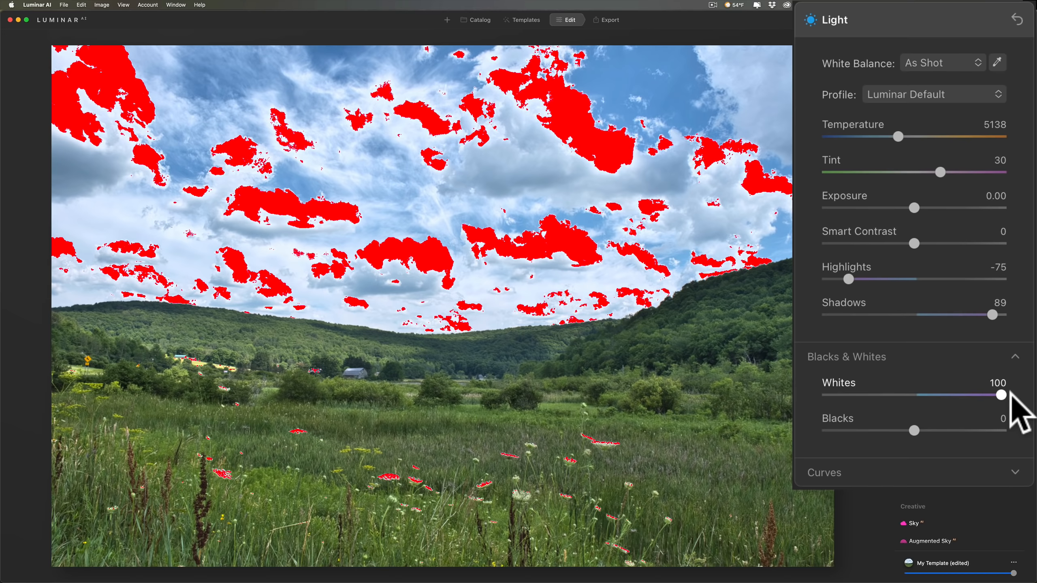
{"action": "left_click_drag", "start_coordinate": [1002, 395], "coordinate": [955, 395]}
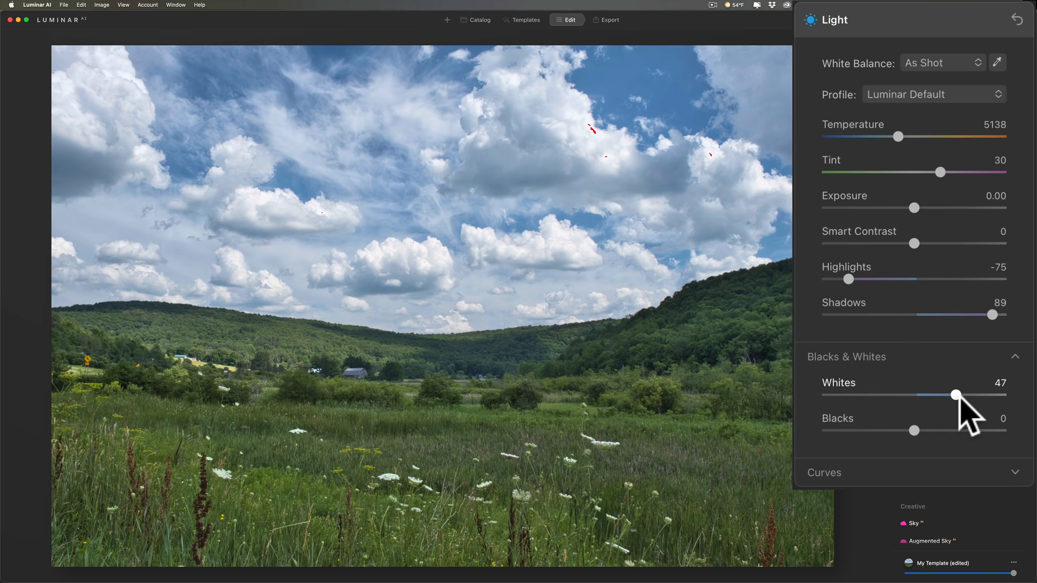
{"action": "left_click_drag", "start_coordinate": [958, 395], "coordinate": [952, 396]}
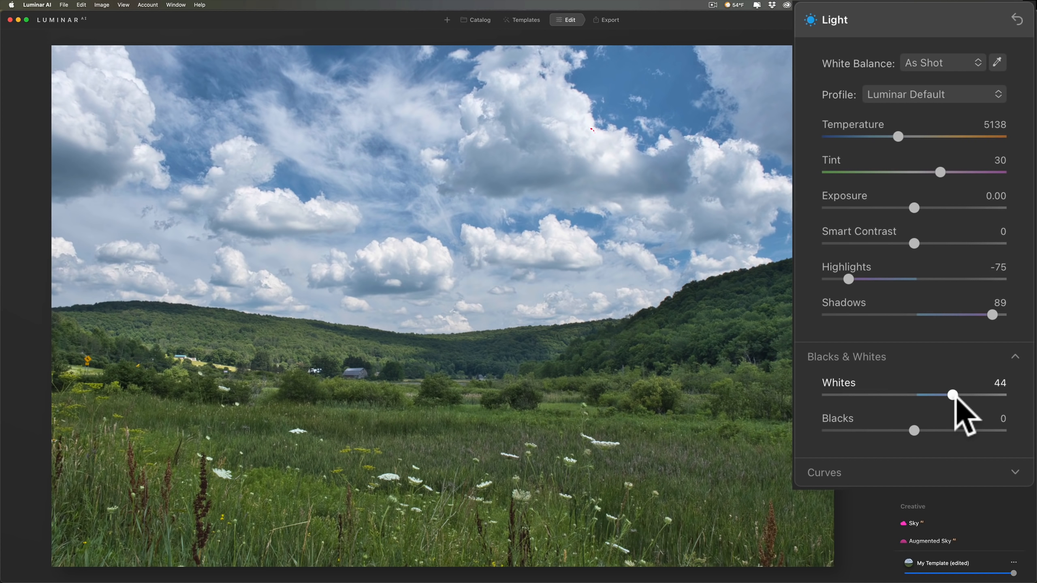
{"action": "left_click_drag", "start_coordinate": [952, 395], "coordinate": [947, 395]}
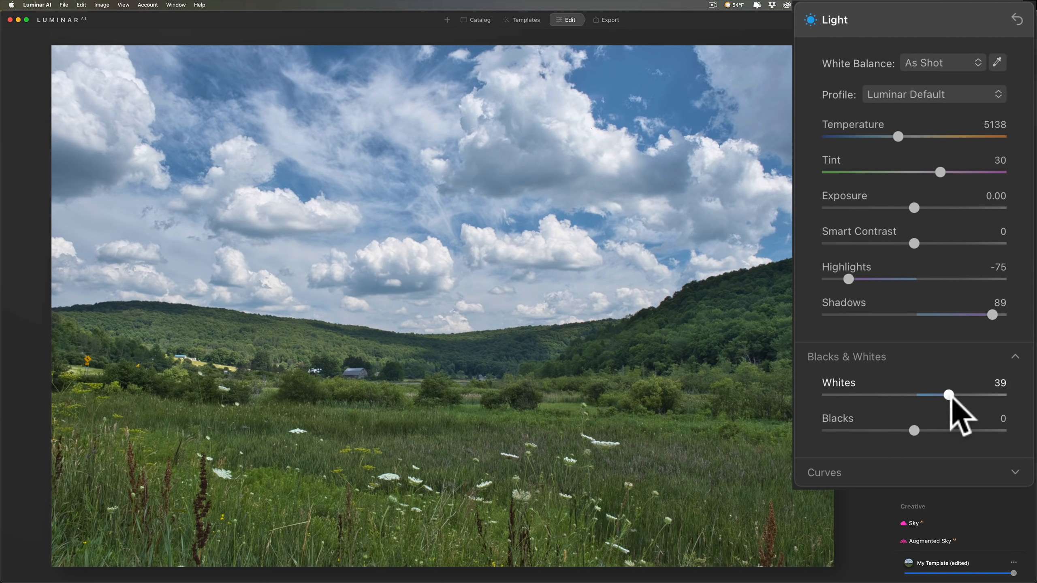
{"action": "left_click_drag", "start_coordinate": [950, 395], "coordinate": [946, 395]}
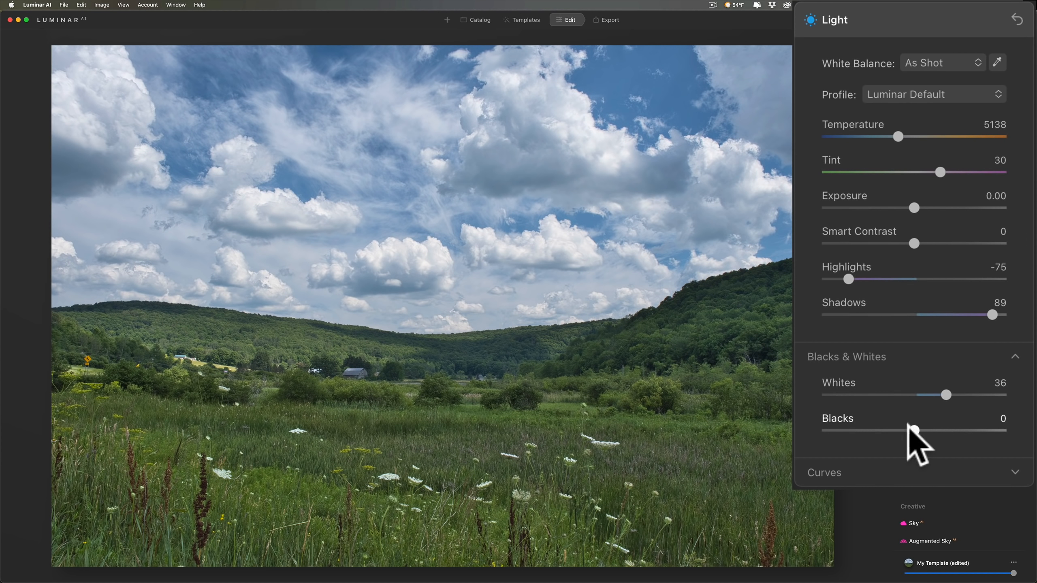
Step: Drop Blacks to -100 to check clipping, then ease back to about -80
{"action": "left_click_drag", "start_coordinate": [916, 431], "coordinate": [828, 431]}
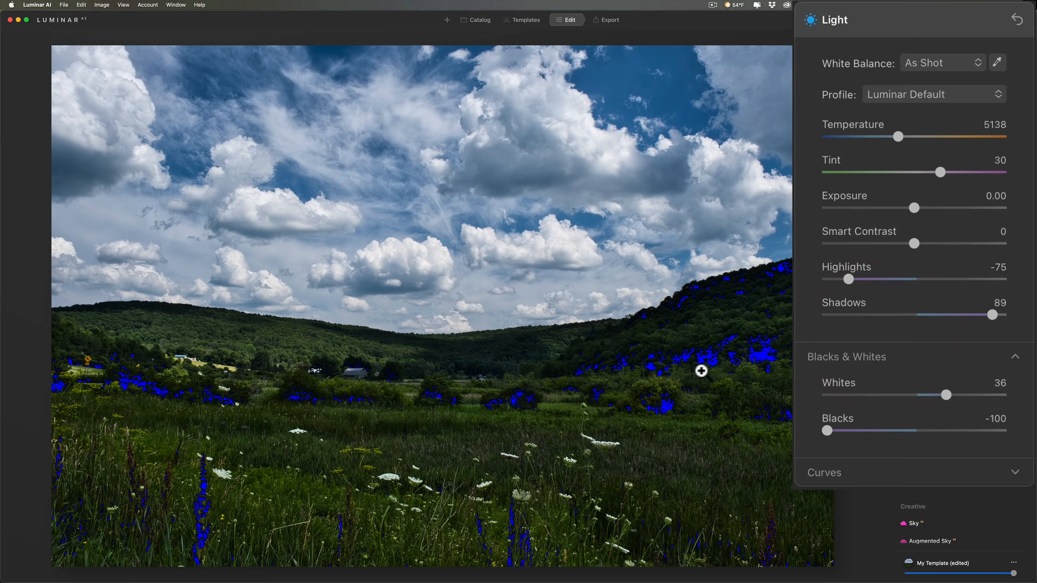
{"action": "mouse_move", "coordinate": [428, 415]}
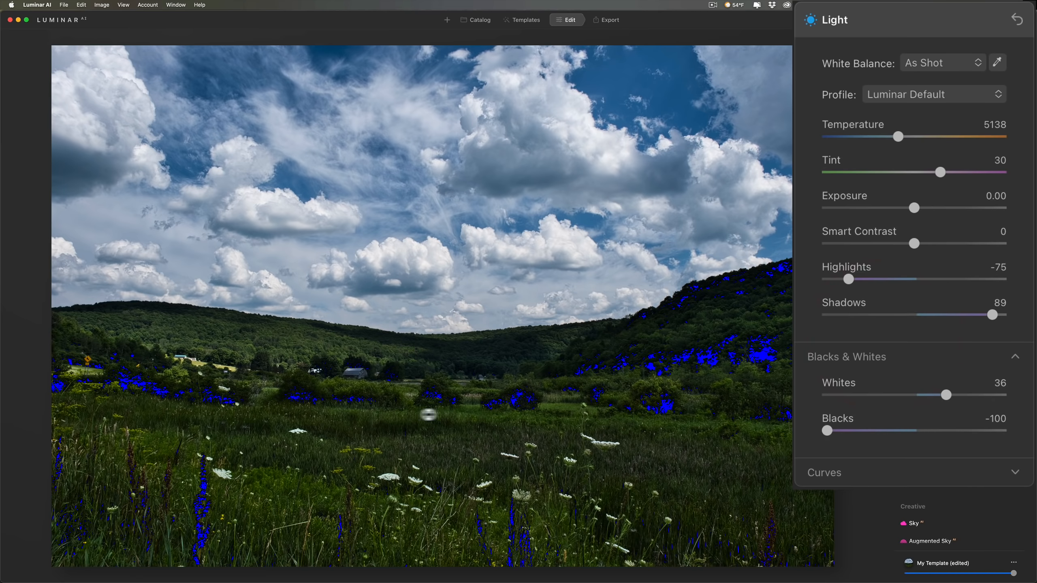
{"action": "mouse_move", "coordinate": [769, 348]}
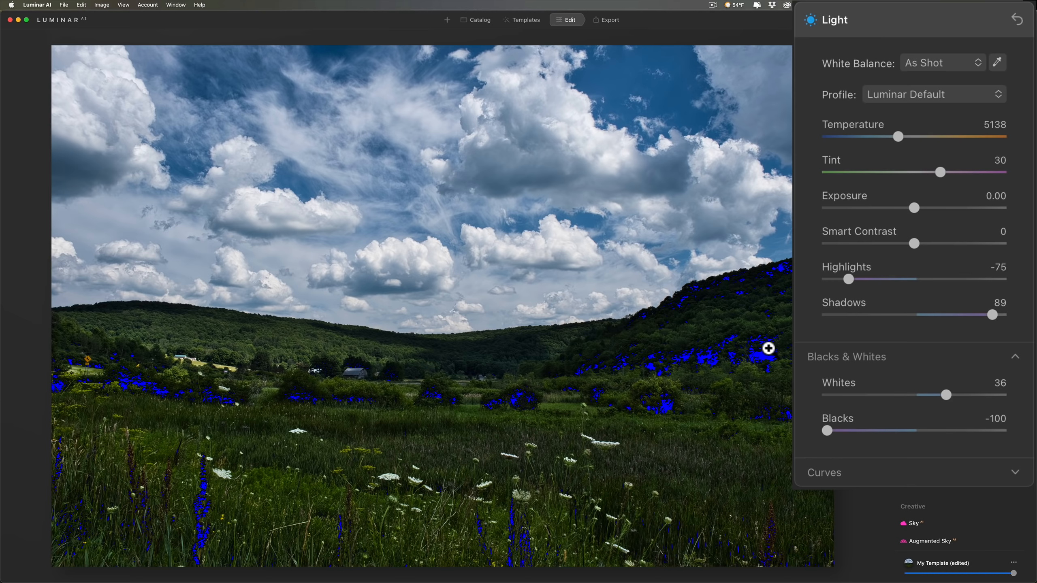
{"action": "mouse_move", "coordinate": [780, 348]}
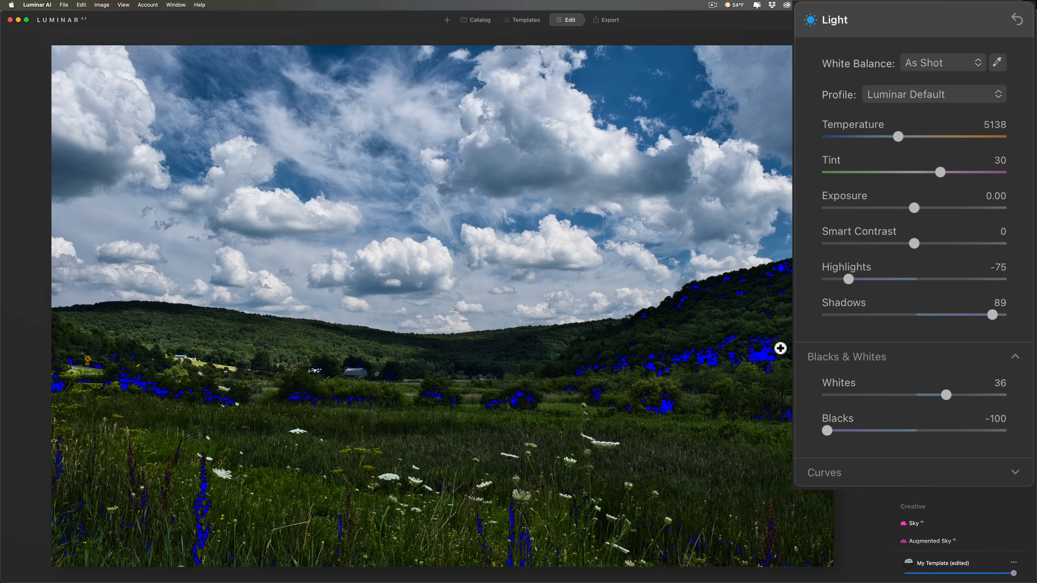
{"action": "mouse_move", "coordinate": [771, 347]}
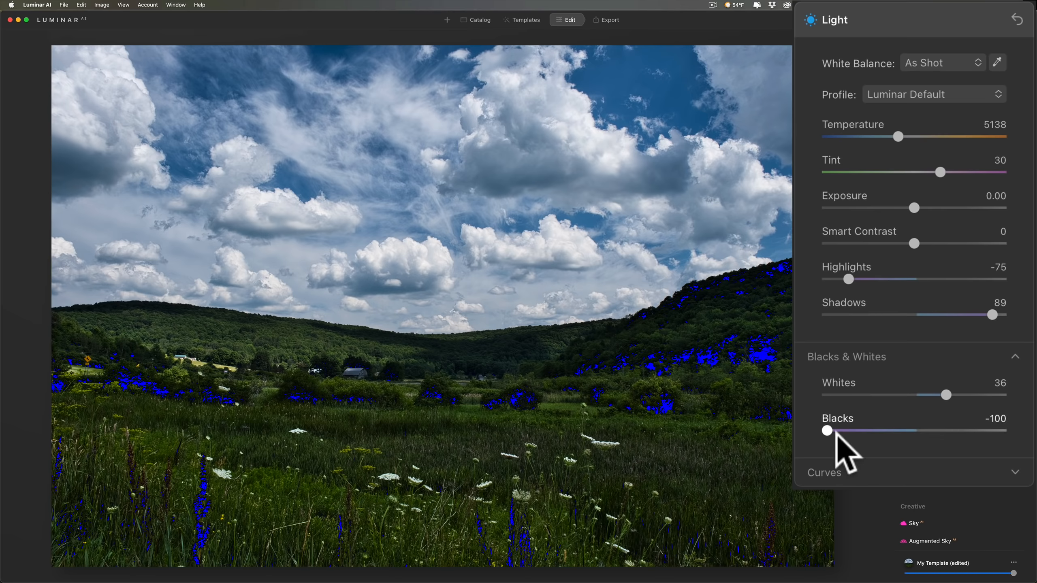
{"action": "left_click_drag", "start_coordinate": [827, 430], "coordinate": [838, 430]}
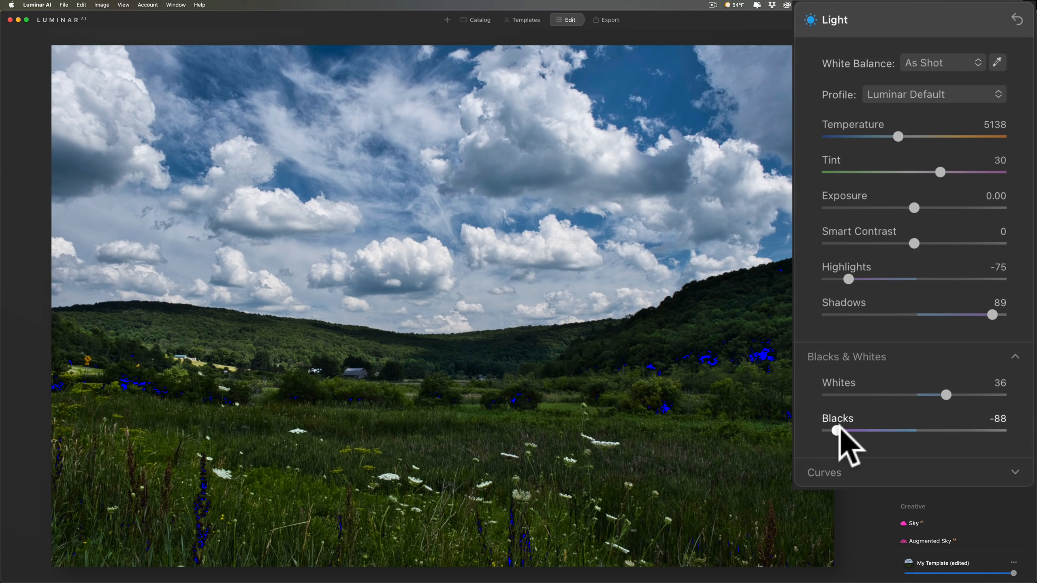
{"action": "left_click_drag", "start_coordinate": [838, 430], "coordinate": [844, 431]}
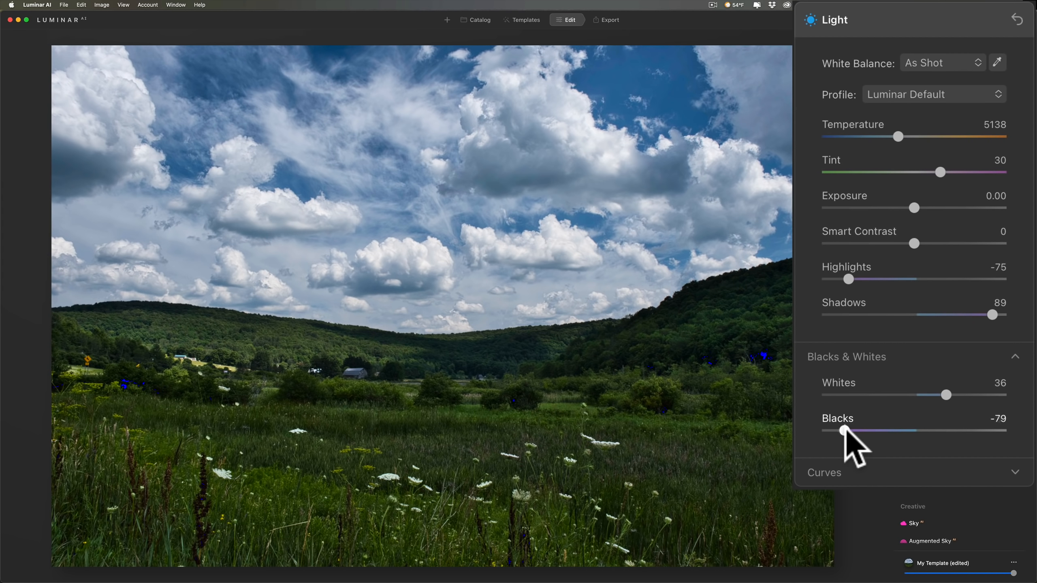
{"action": "left_click_drag", "start_coordinate": [844, 430], "coordinate": [839, 431]}
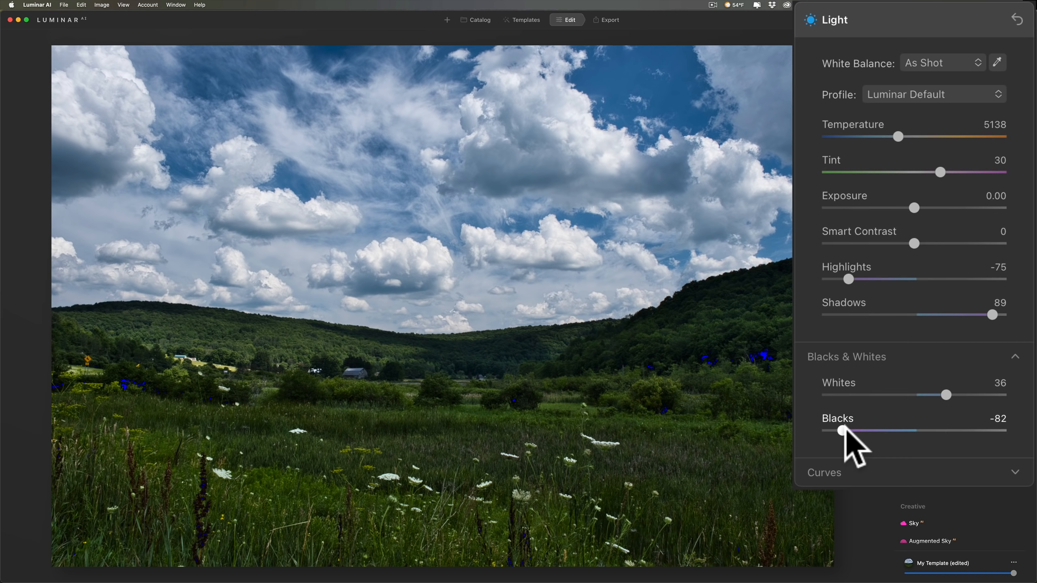
{"action": "left_click_drag", "start_coordinate": [838, 431], "coordinate": [844, 431]}
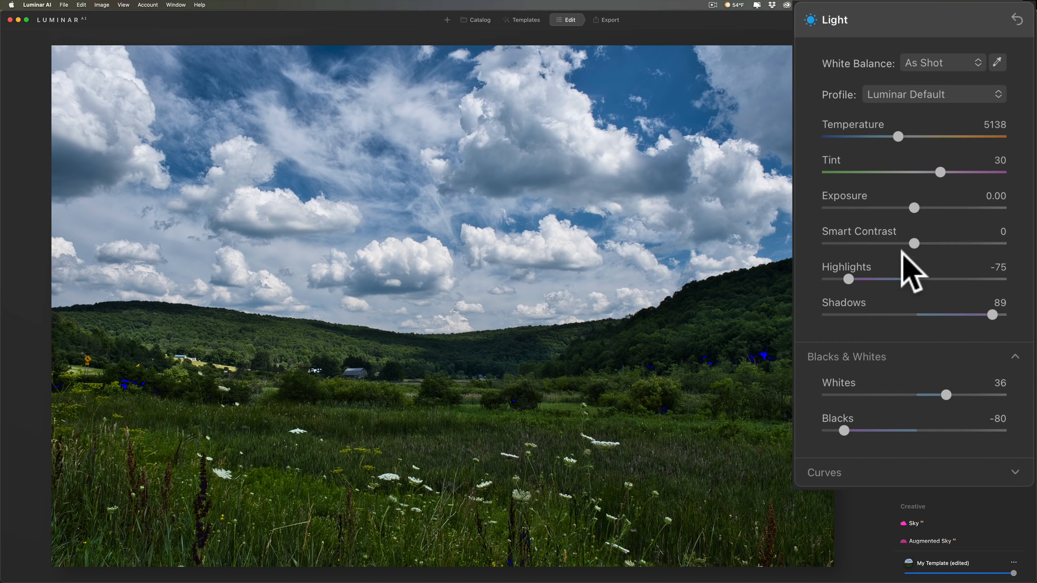
Step: Max Shadows at 100 and lighten Blacks to about -66
{"action": "left_click_drag", "start_coordinate": [985, 315], "coordinate": [997, 315]}
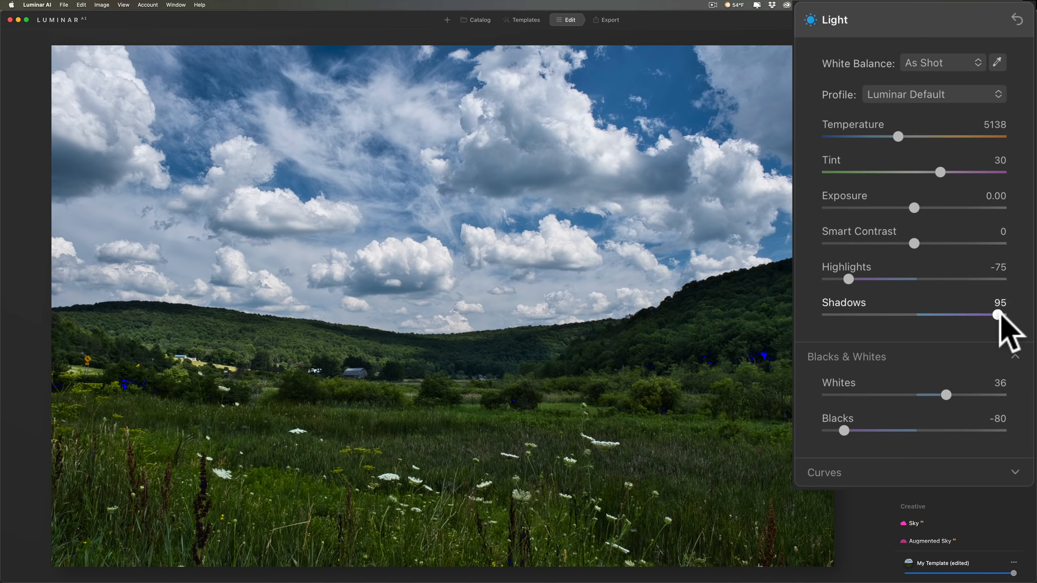
{"action": "left_click_drag", "start_coordinate": [996, 314], "coordinate": [1005, 315]}
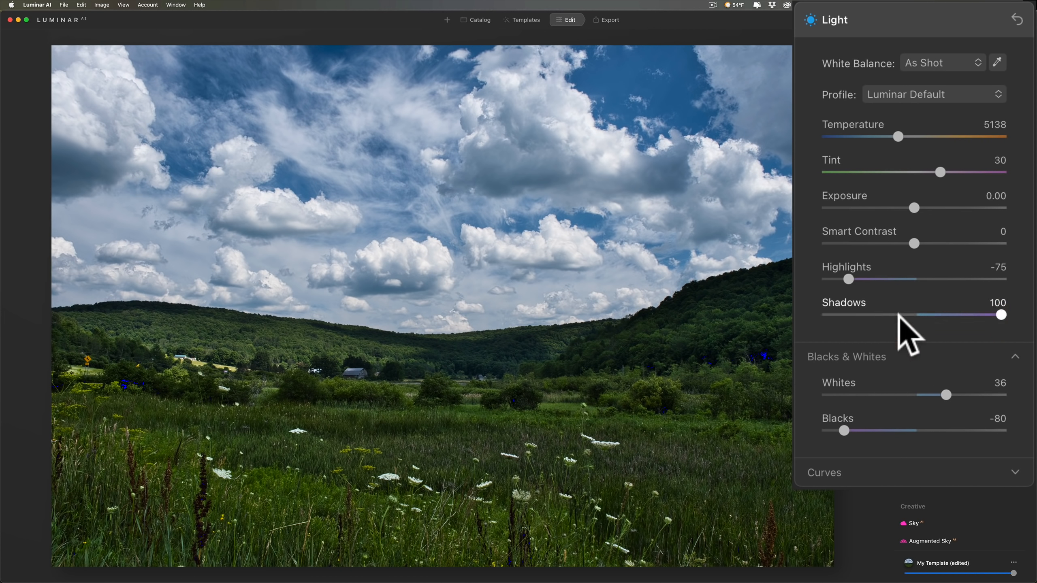
{"action": "mouse_move", "coordinate": [906, 397]}
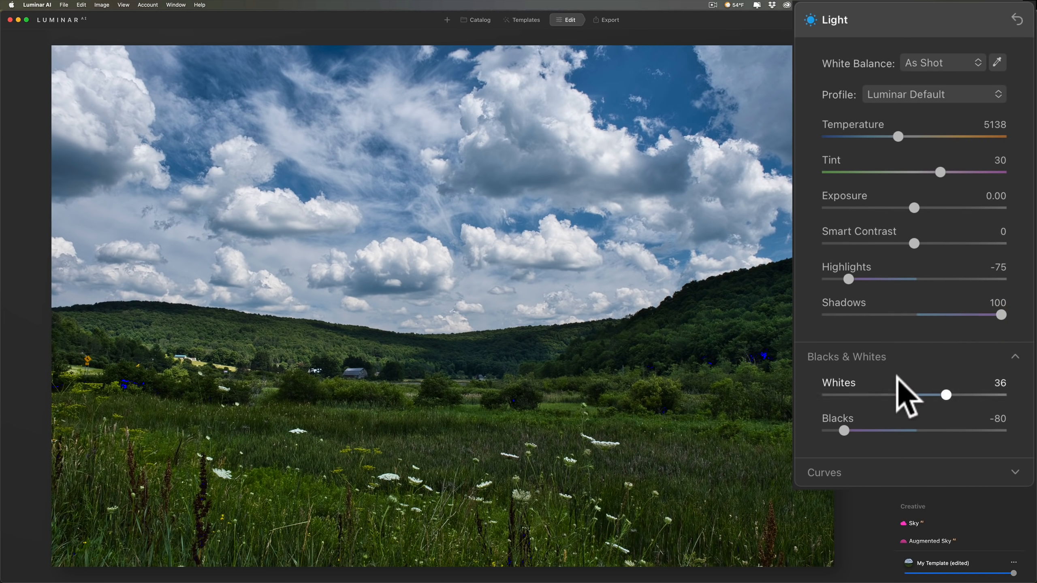
{"action": "left_click_drag", "start_coordinate": [844, 430], "coordinate": [854, 431]}
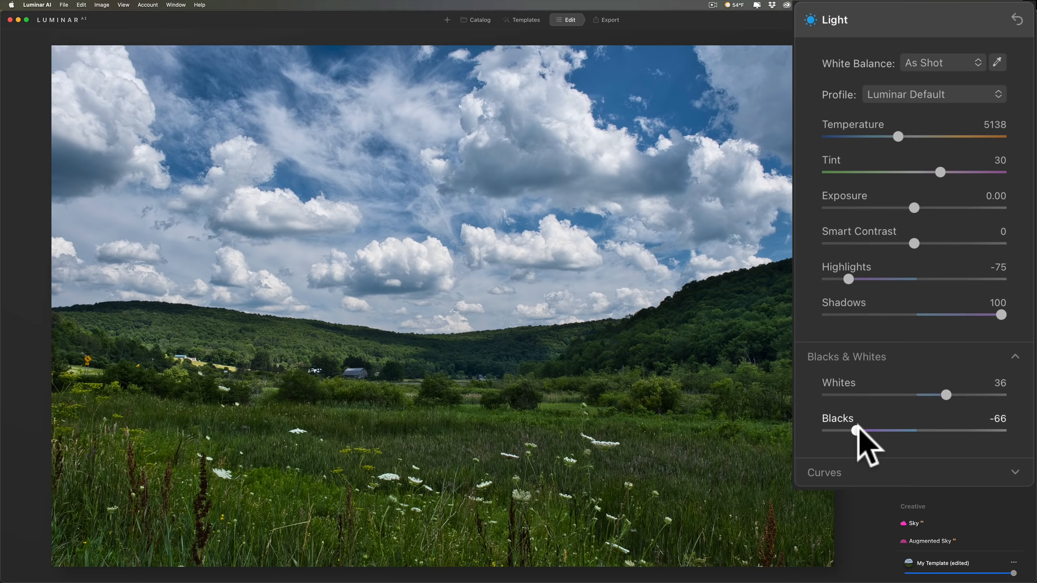
Step: Dip Blacks toward -78, then ease them back to rest at -64
{"action": "left_click_drag", "start_coordinate": [856, 430], "coordinate": [850, 431]}
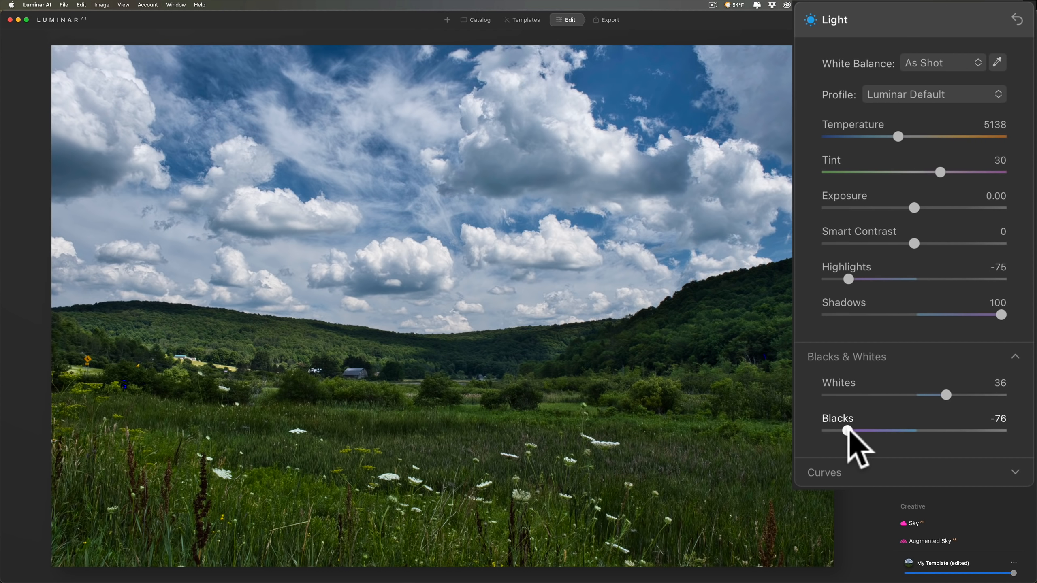
{"action": "left_click_drag", "start_coordinate": [850, 431], "coordinate": [847, 431]}
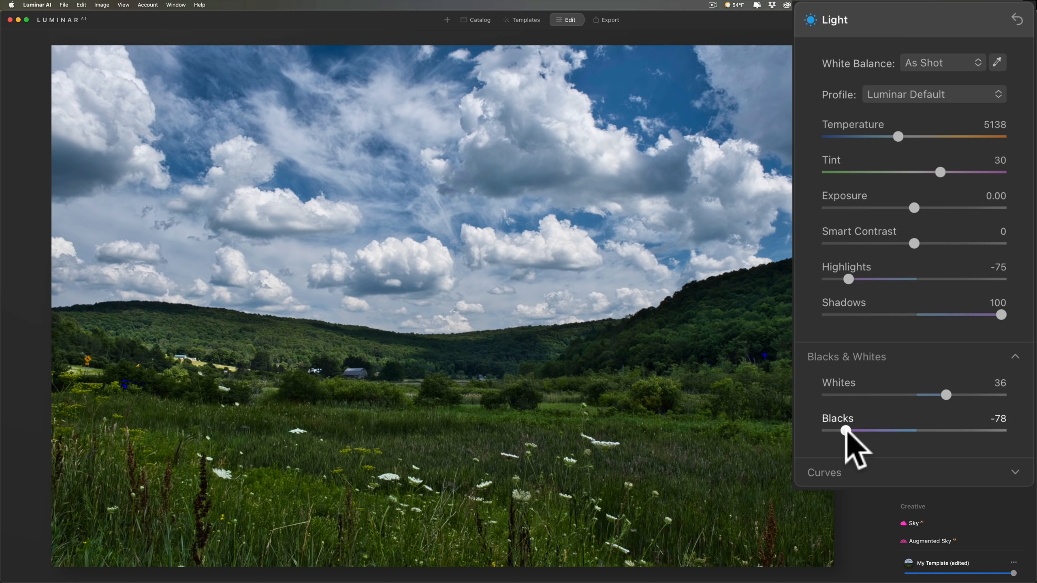
{"action": "left_click_drag", "start_coordinate": [845, 430], "coordinate": [850, 431]}
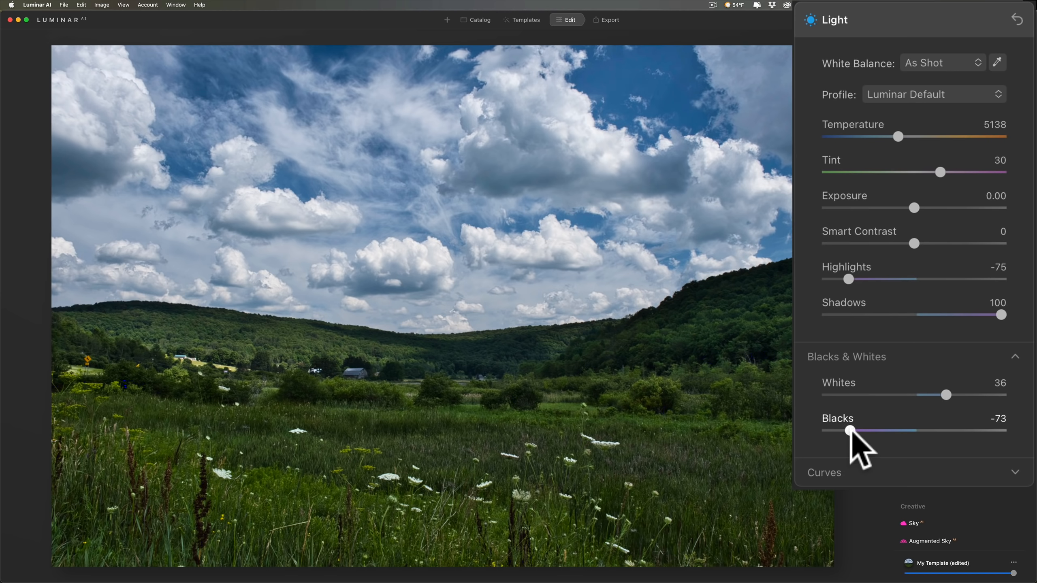
{"action": "left_click_drag", "start_coordinate": [850, 430], "coordinate": [870, 431]}
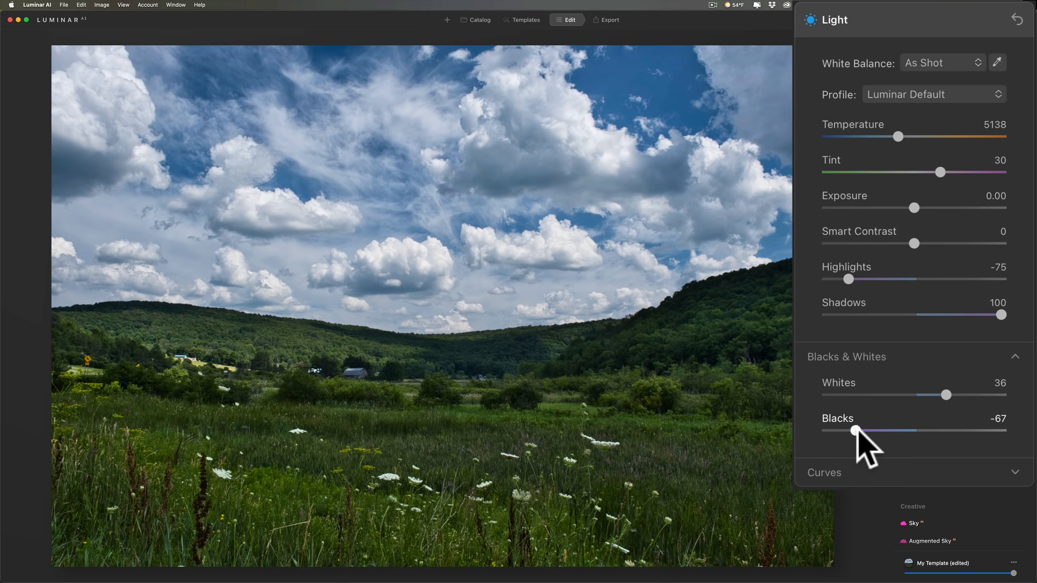
{"action": "left_click_drag", "start_coordinate": [856, 431], "coordinate": [858, 430]}
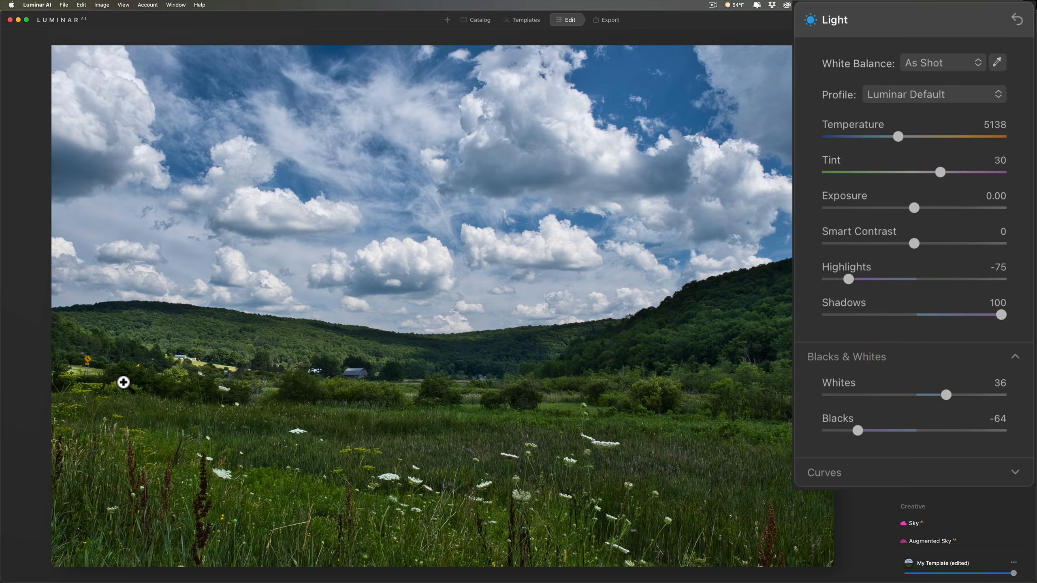
{"action": "mouse_move", "coordinate": [923, 258]}
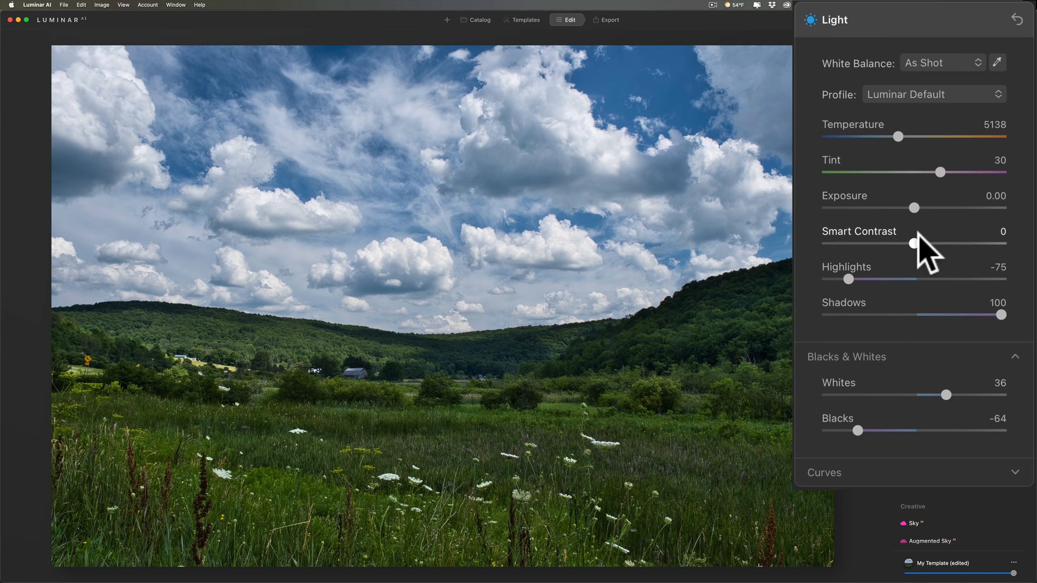
{"action": "mouse_move", "coordinate": [1001, 381]}
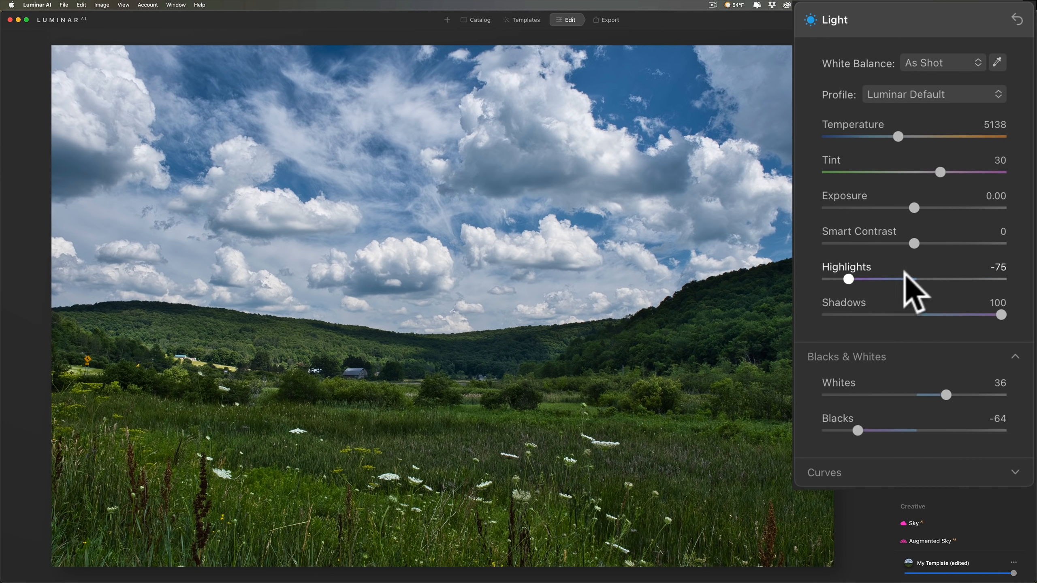
{"action": "left_click_drag", "start_coordinate": [914, 243], "coordinate": [918, 242]}
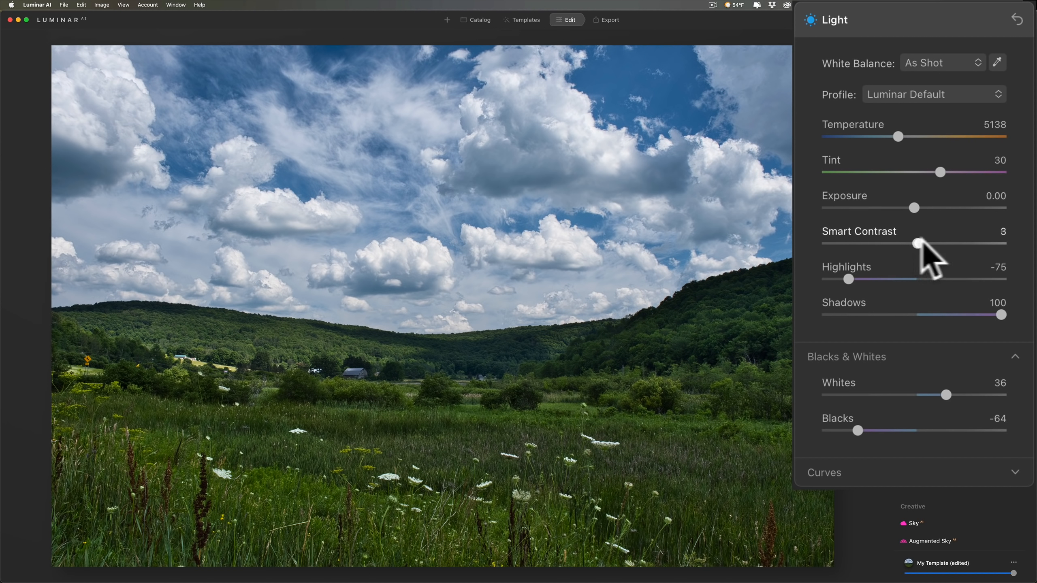
{"action": "left_click_drag", "start_coordinate": [916, 243], "coordinate": [893, 242]}
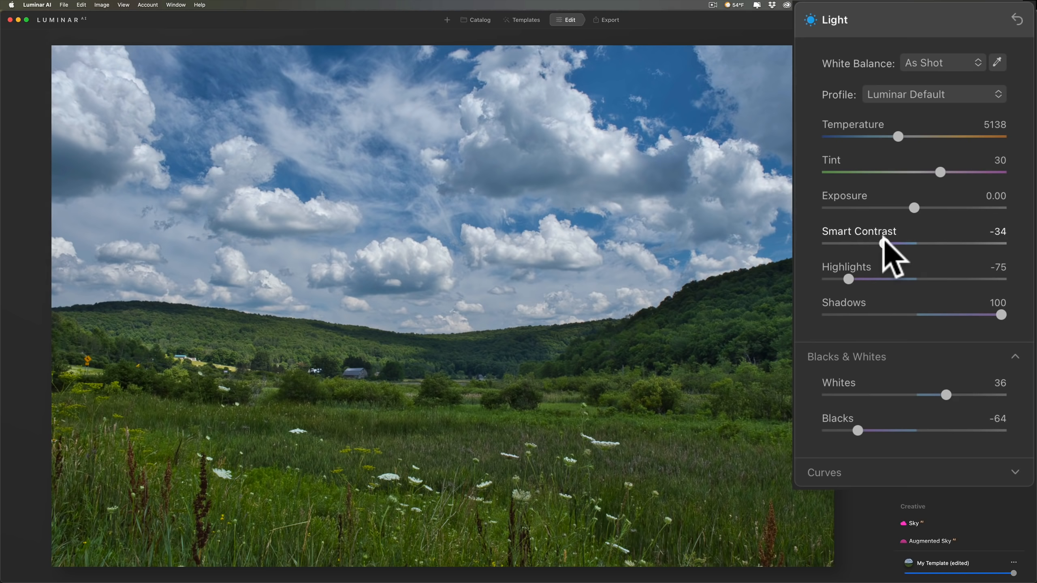
{"action": "left_click_drag", "start_coordinate": [889, 244], "coordinate": [913, 243]}
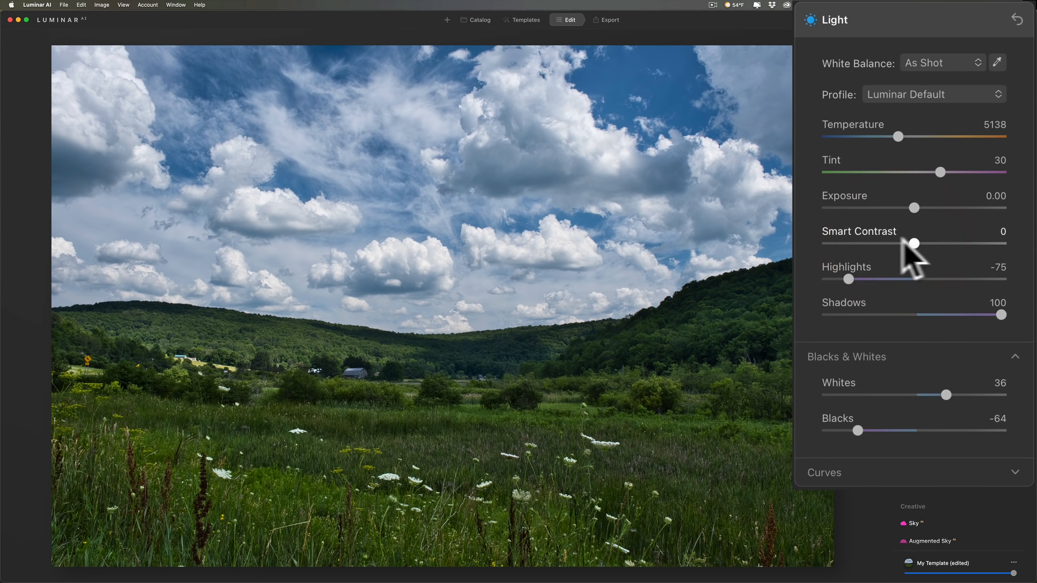
{"action": "mouse_move", "coordinate": [932, 264]}
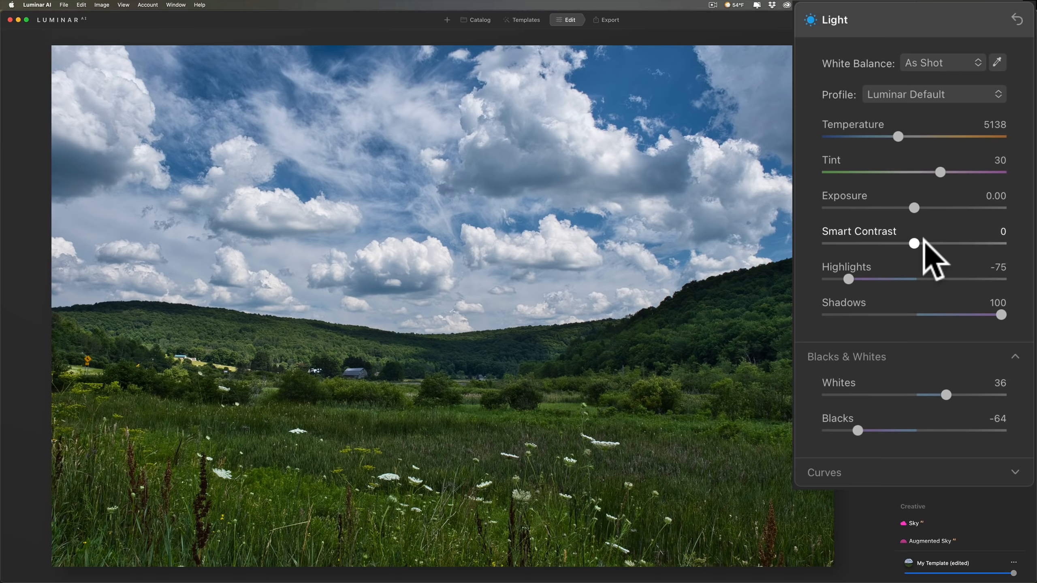
{"action": "mouse_move", "coordinate": [897, 331]}
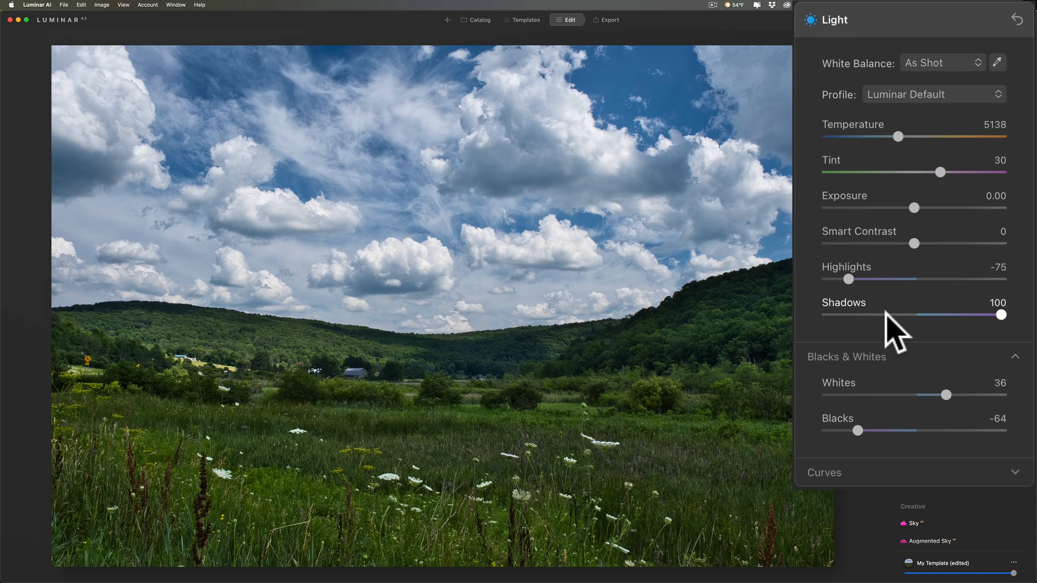
{"action": "mouse_move", "coordinate": [856, 284]}
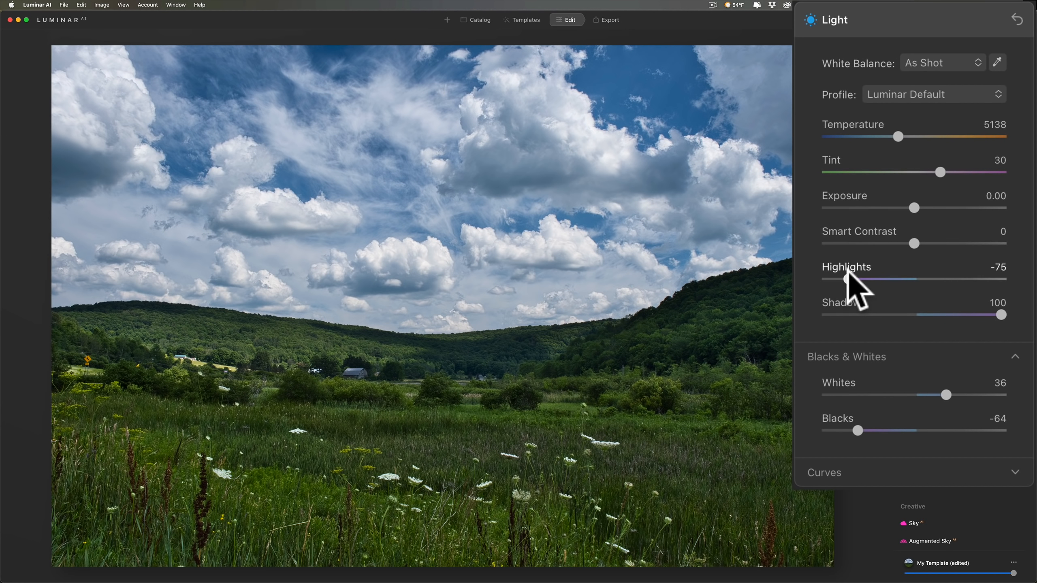
{"action": "mouse_move", "coordinate": [879, 443]}
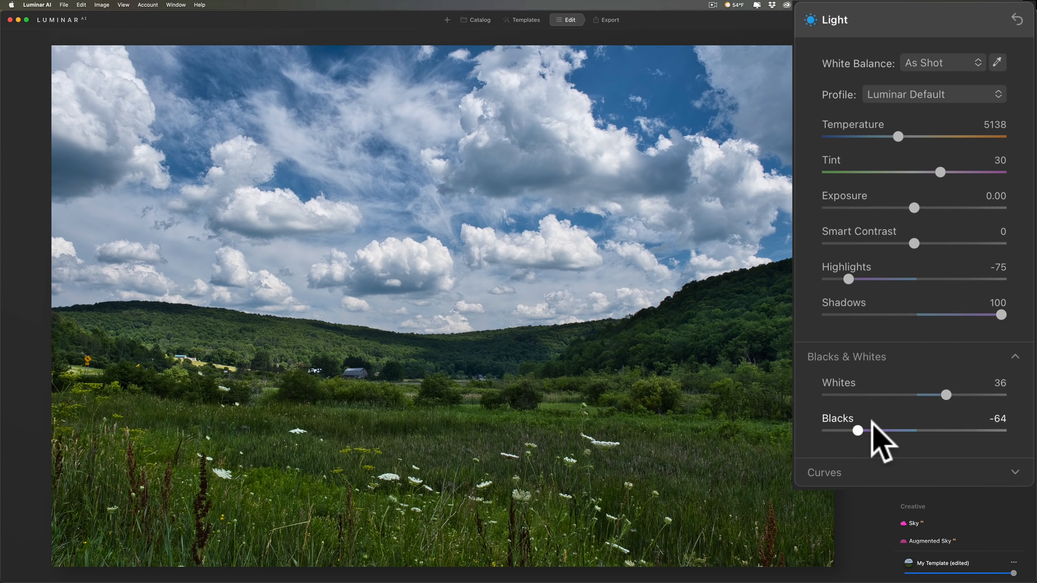
{"action": "mouse_move", "coordinate": [891, 360]}
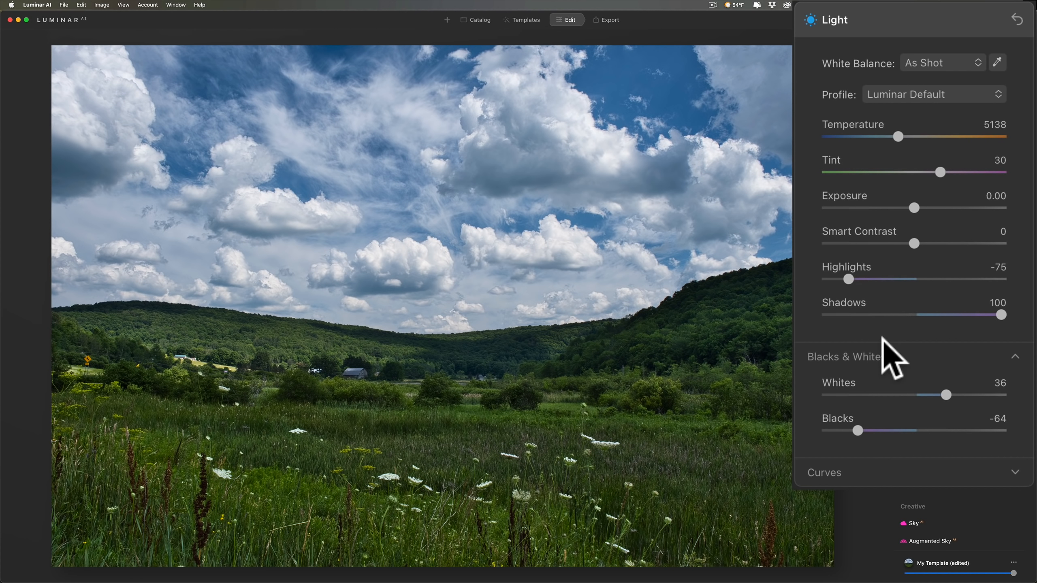
{"action": "left_click_drag", "start_coordinate": [913, 243], "coordinate": [941, 243]}
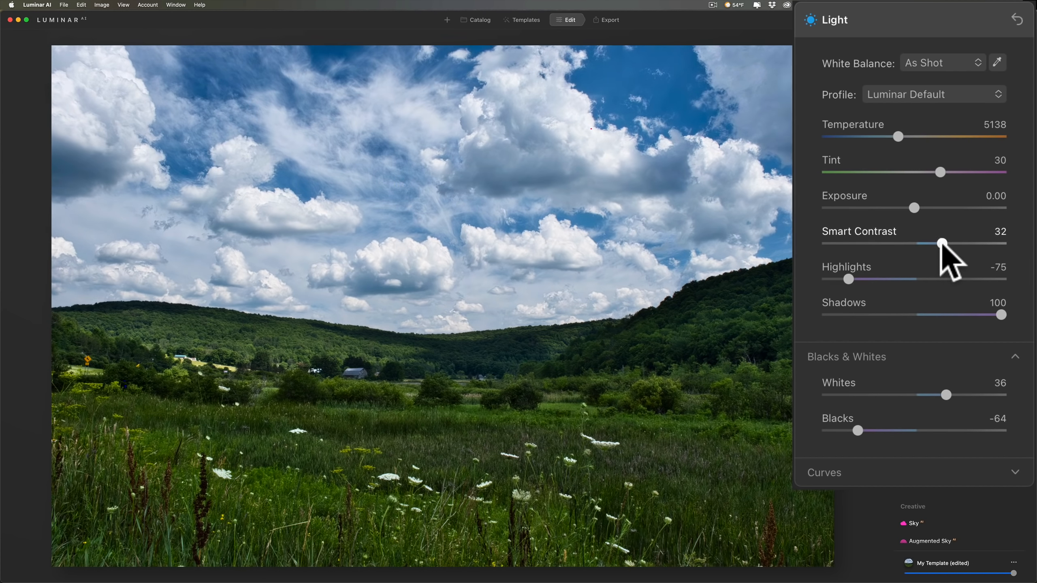
{"action": "left_click_drag", "start_coordinate": [942, 244], "coordinate": [914, 244]}
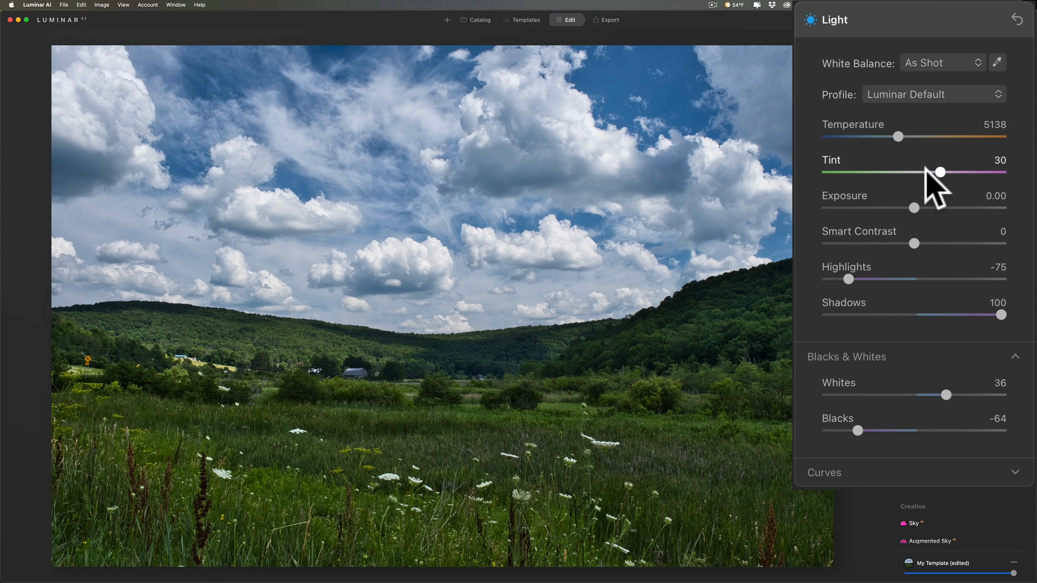
{"action": "mouse_move", "coordinate": [878, 119]}
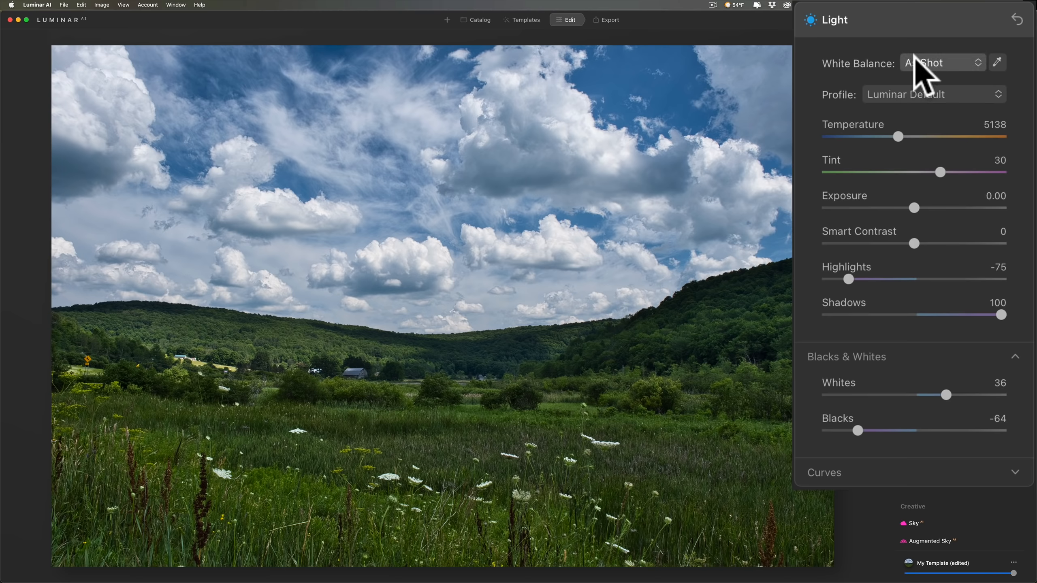
{"action": "left_click", "coordinate": [937, 62]}
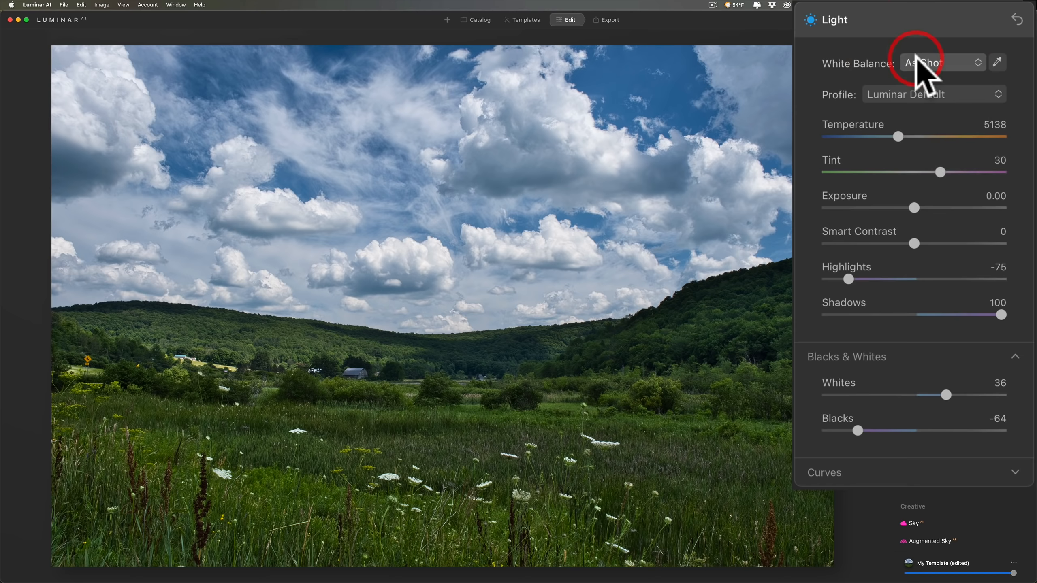
{"action": "mouse_move", "coordinate": [913, 109]}
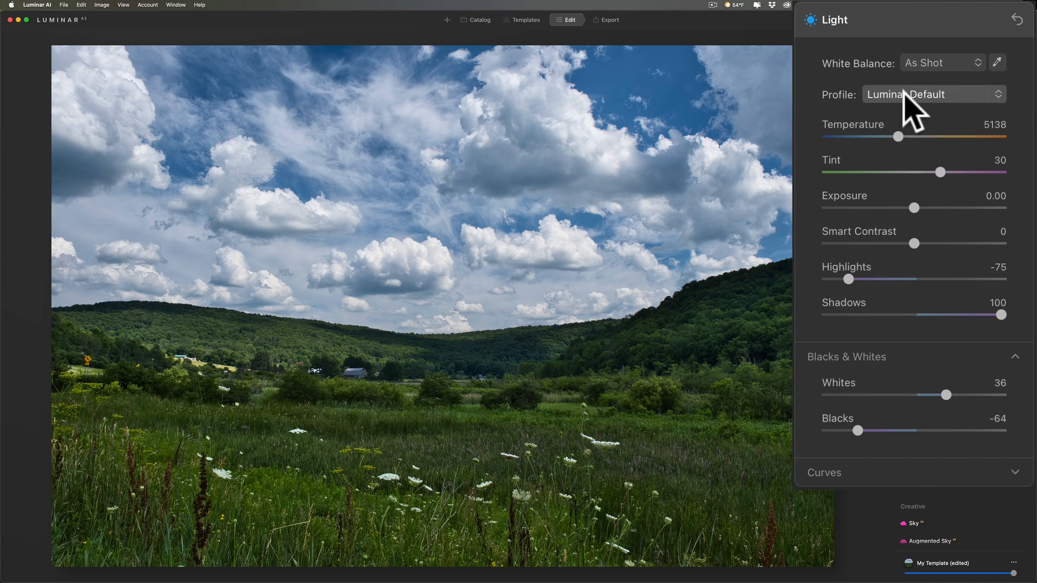
{"action": "left_click", "coordinate": [932, 94]}
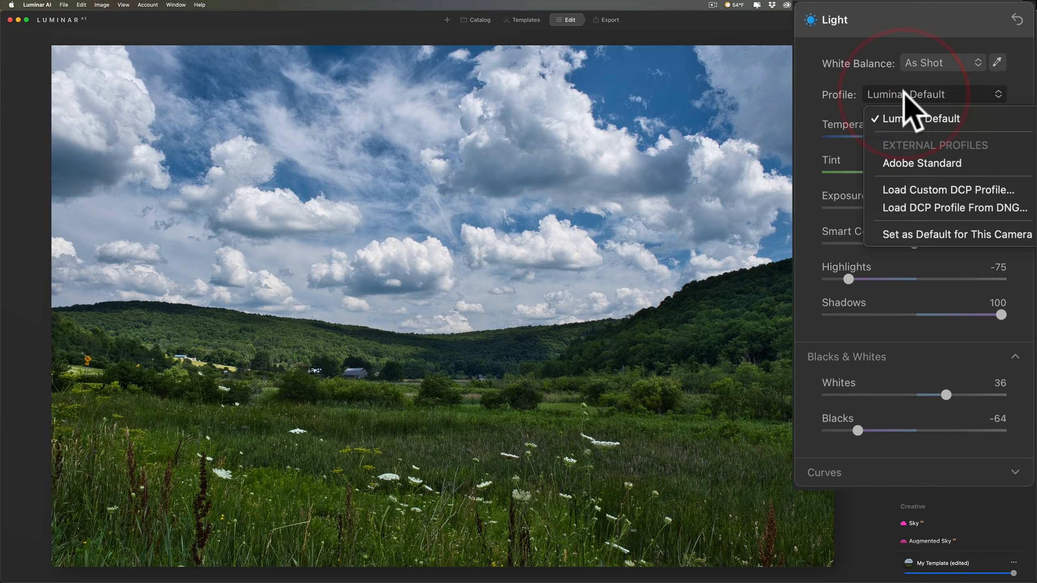
{"action": "mouse_move", "coordinate": [934, 158]}
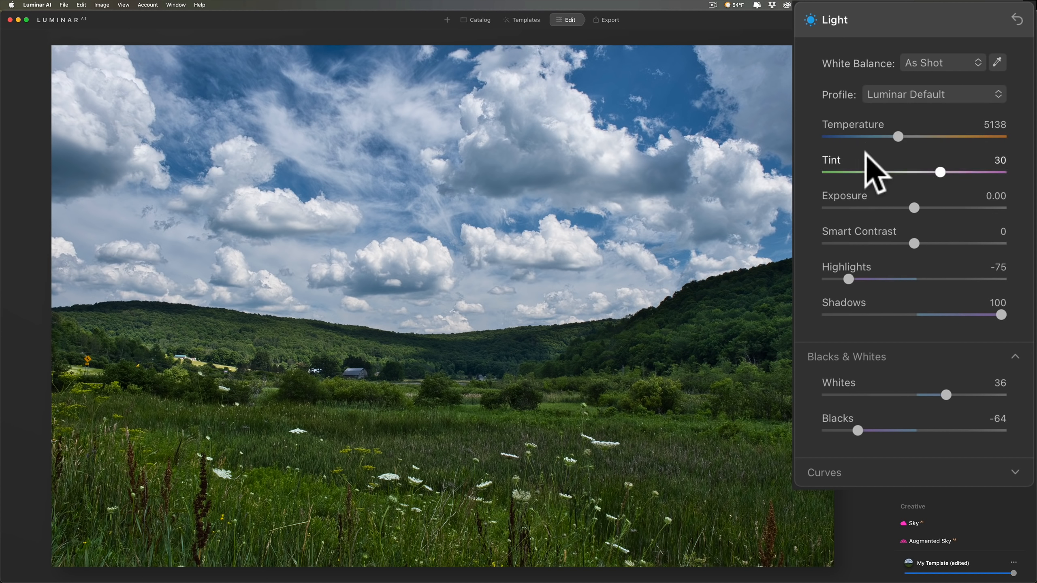
{"action": "mouse_move", "coordinate": [893, 139]}
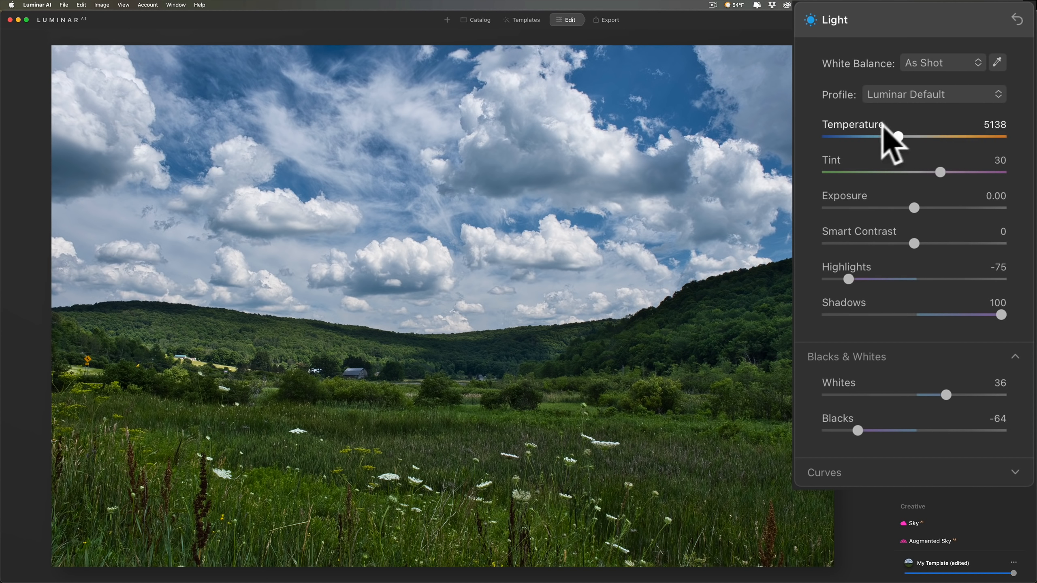
{"action": "mouse_move", "coordinate": [940, 172]}
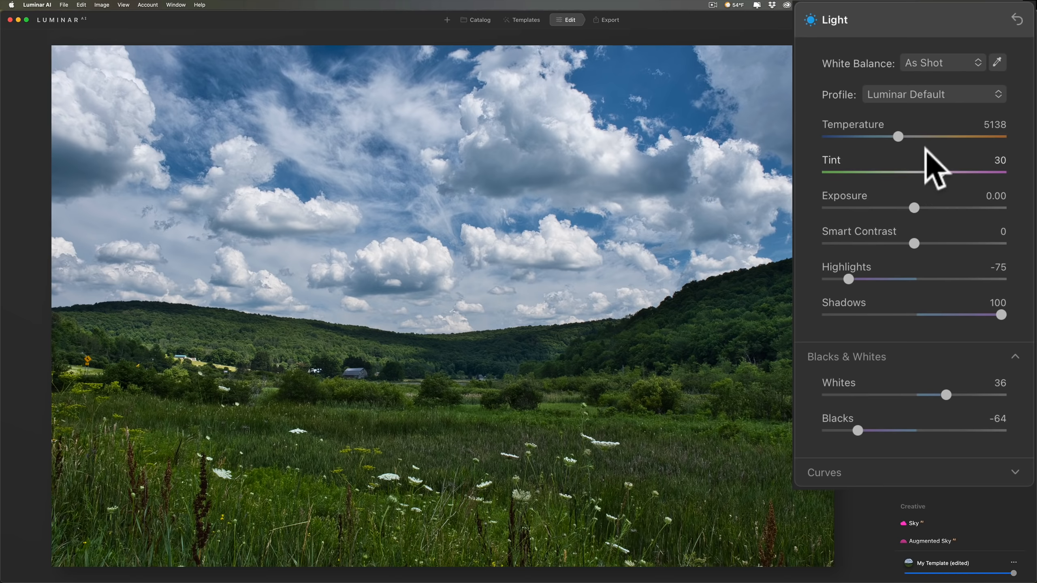
{"action": "mouse_move", "coordinate": [997, 62]}
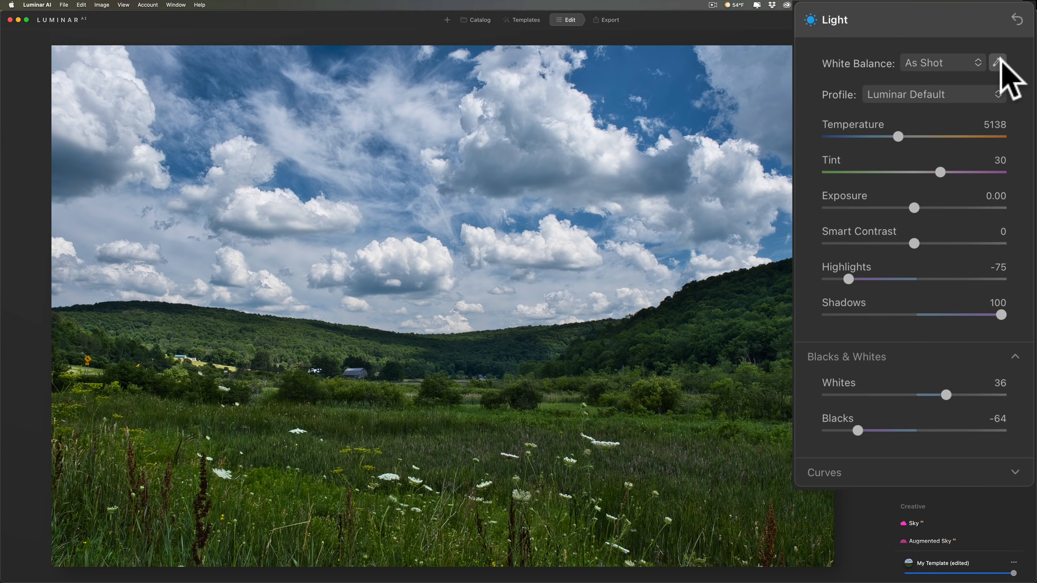
{"action": "left_click", "coordinate": [998, 62]}
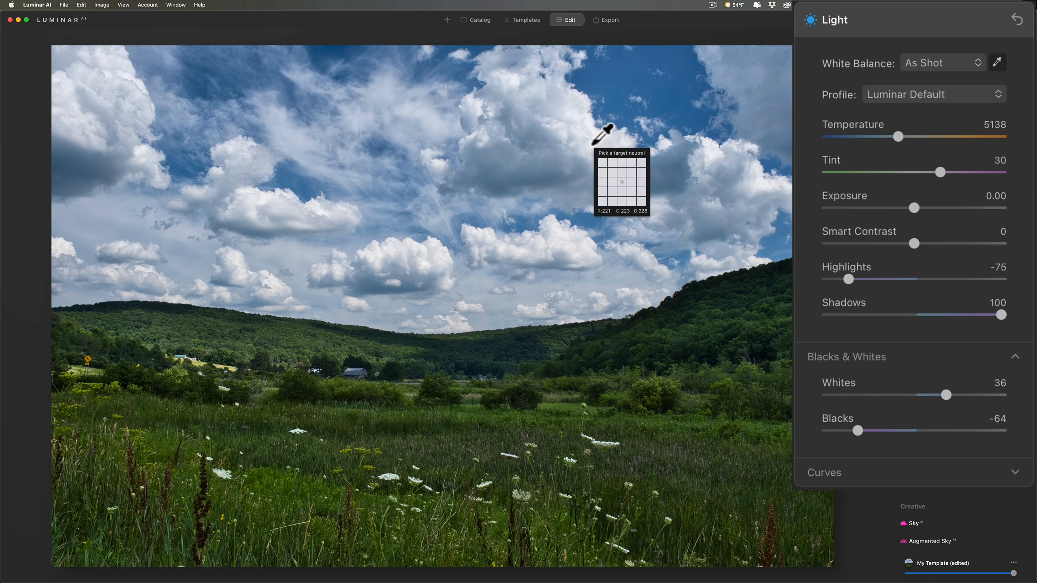
{"action": "left_click", "coordinate": [604, 144]}
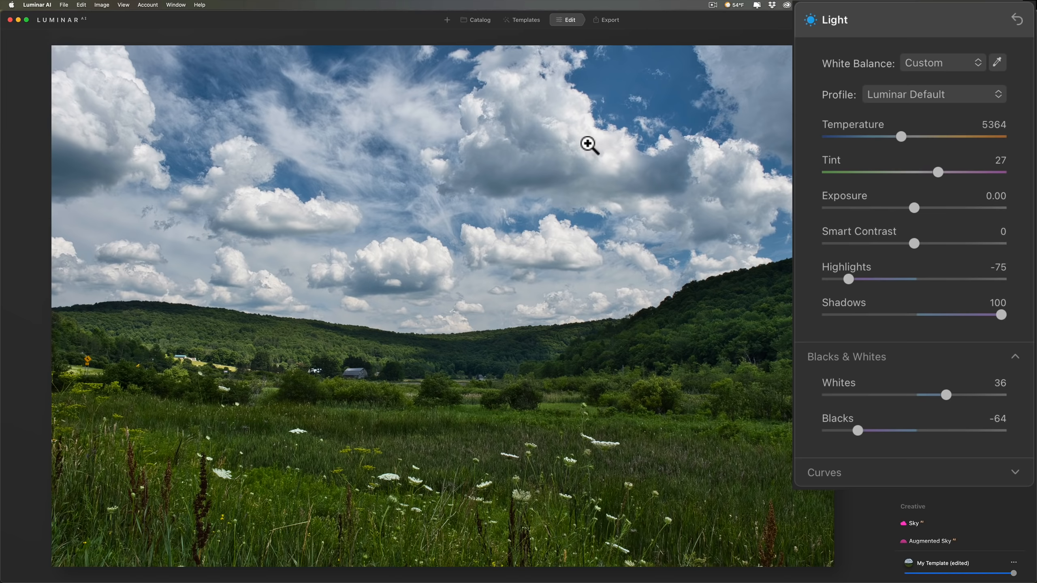
{"action": "mouse_move", "coordinate": [587, 145]}
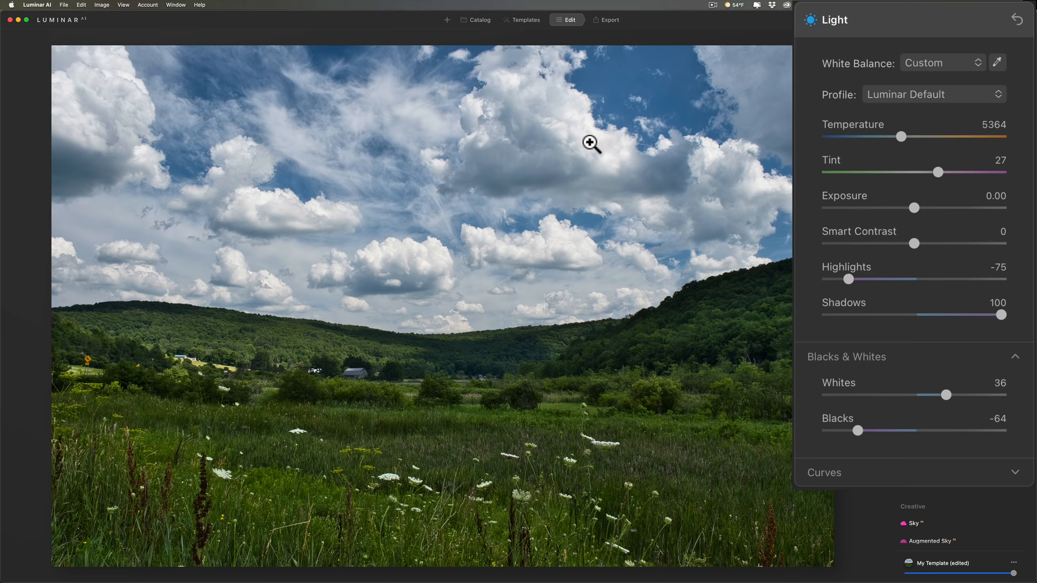
{"action": "key", "text": "cmd"}
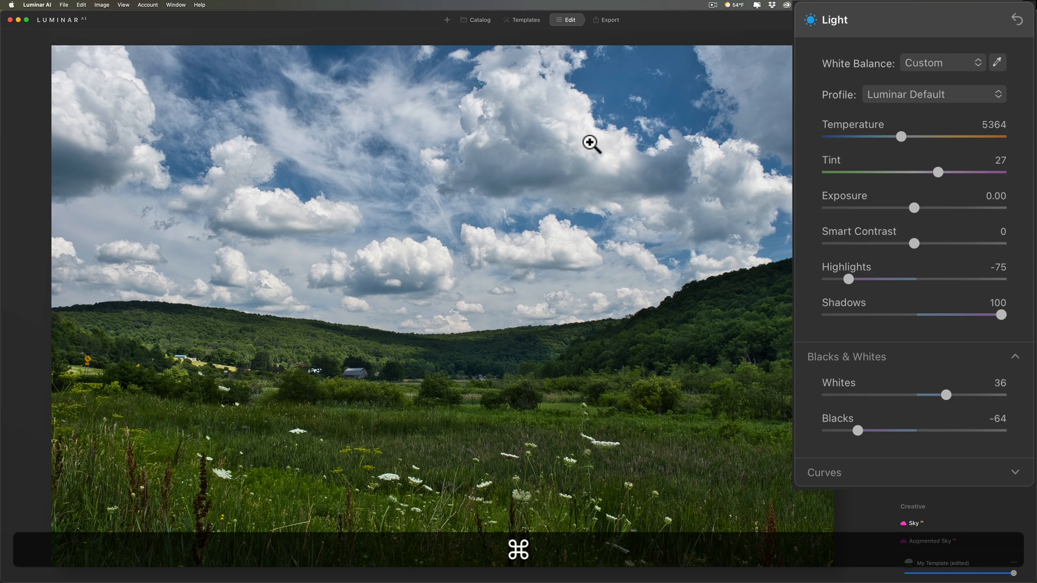
{"action": "key", "text": "cmd+z"}
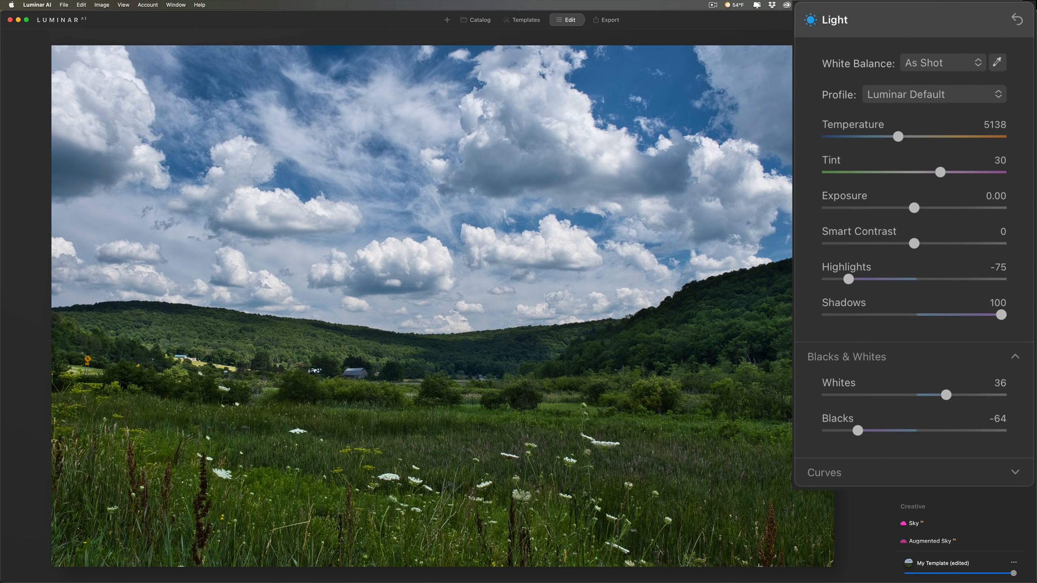
{"action": "mouse_move", "coordinate": [890, 99]}
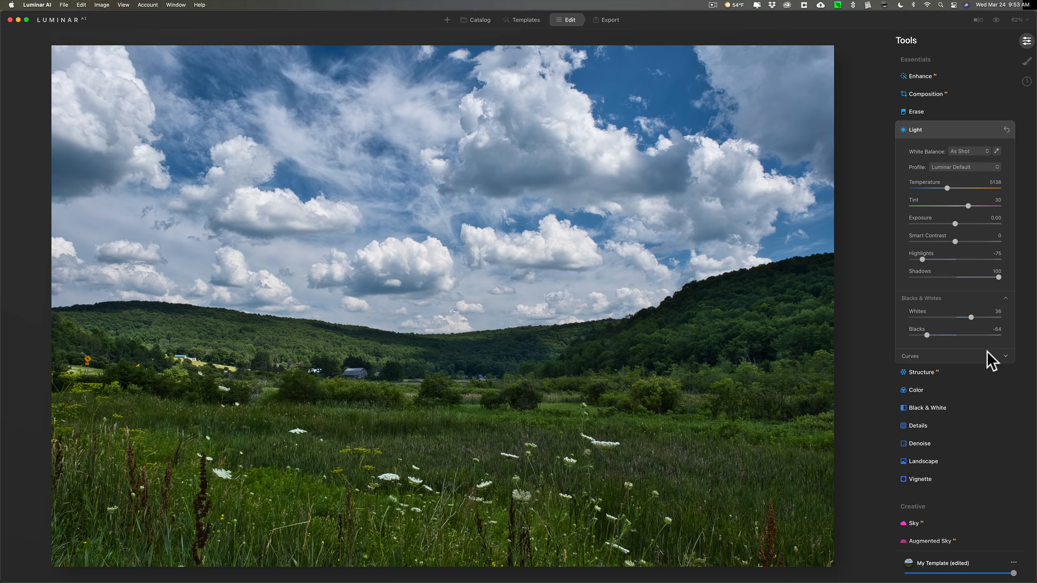
Step: Try an S-curve in Curves, undo it with Cmd+Z, and collapse Light
{"action": "left_click", "coordinate": [911, 355]}
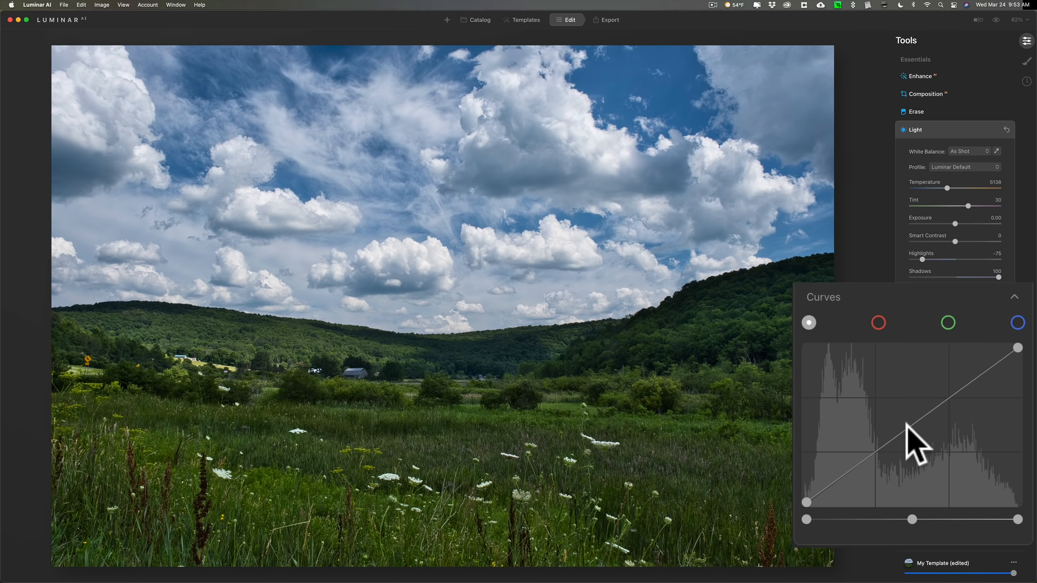
{"action": "mouse_move", "coordinate": [906, 443]}
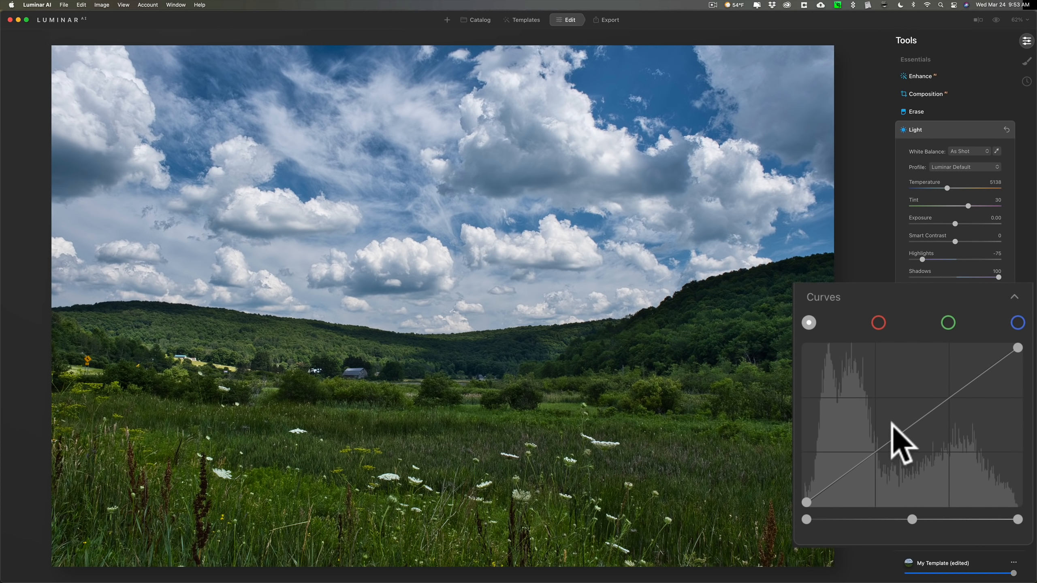
{"action": "mouse_move", "coordinate": [919, 450]}
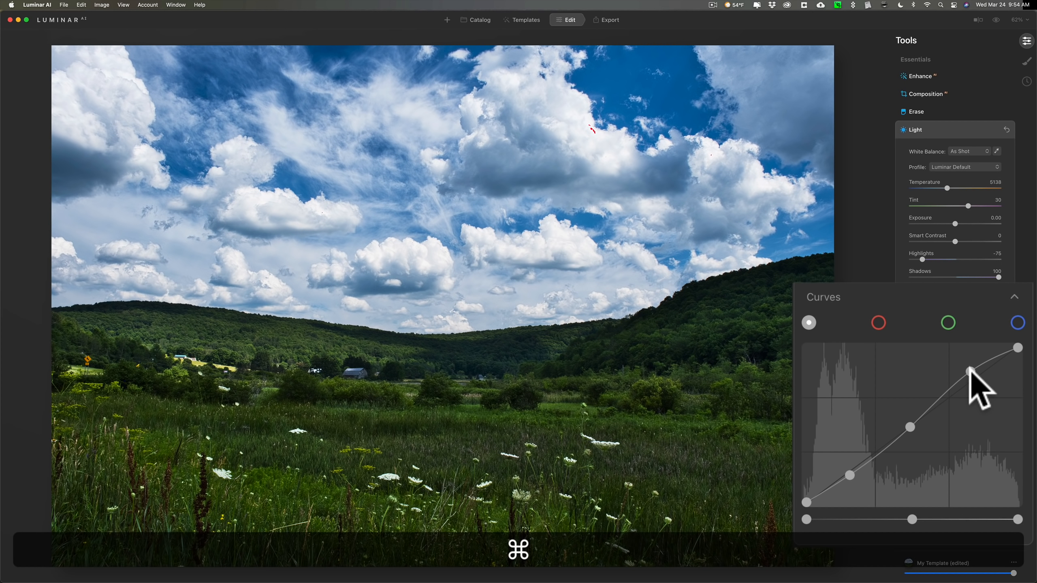
{"action": "key", "text": "cmd+z"}
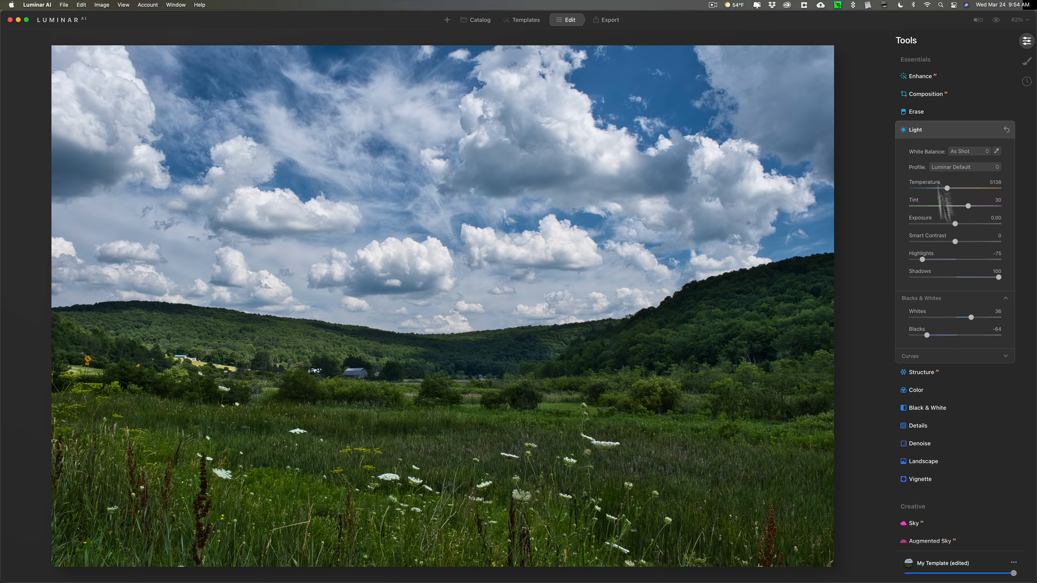
{"action": "left_click", "coordinate": [915, 129]}
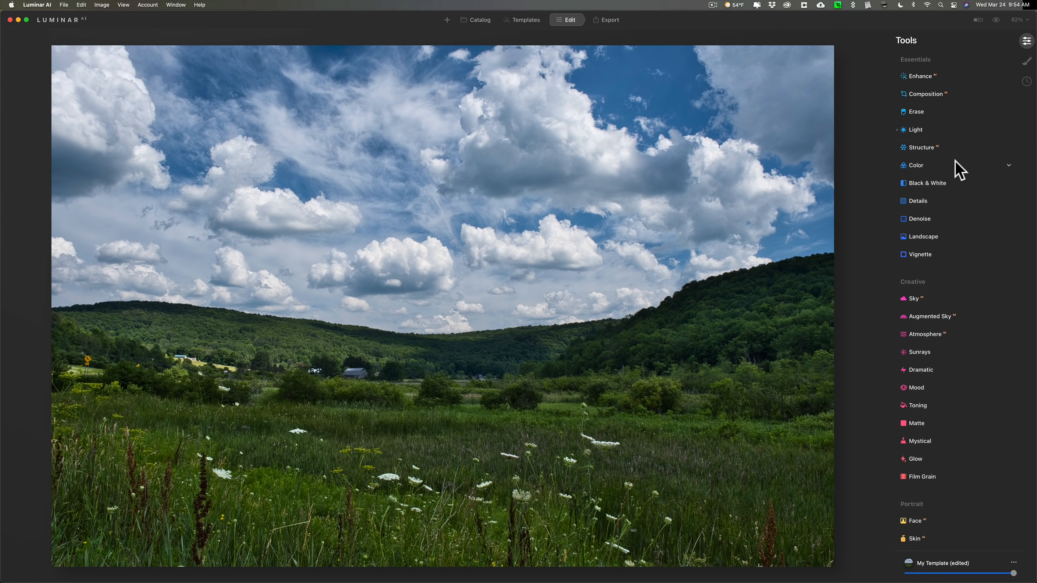
{"action": "mouse_move", "coordinate": [513, 210]}
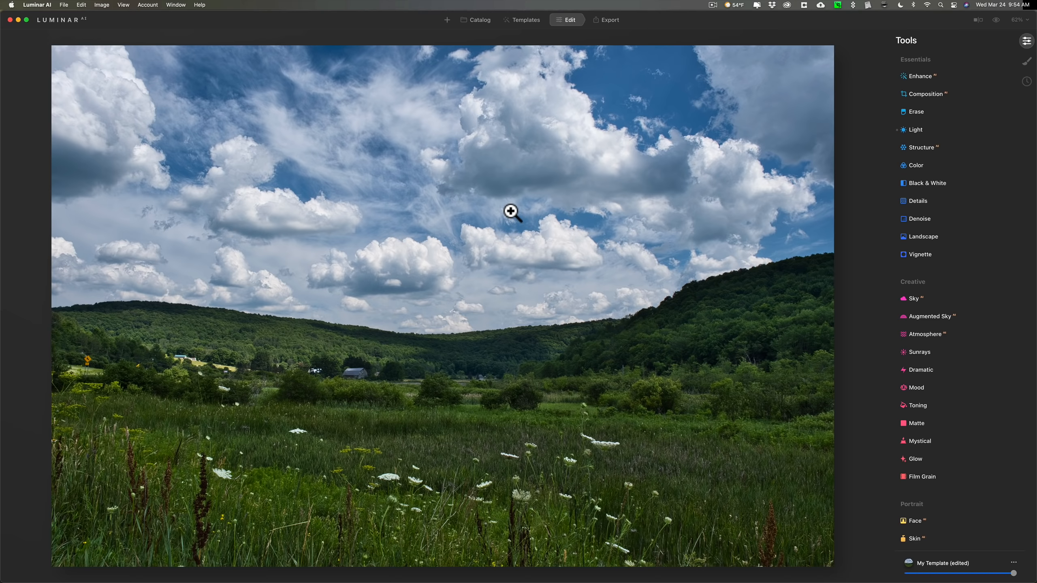
{"action": "mouse_move", "coordinate": [514, 217]}
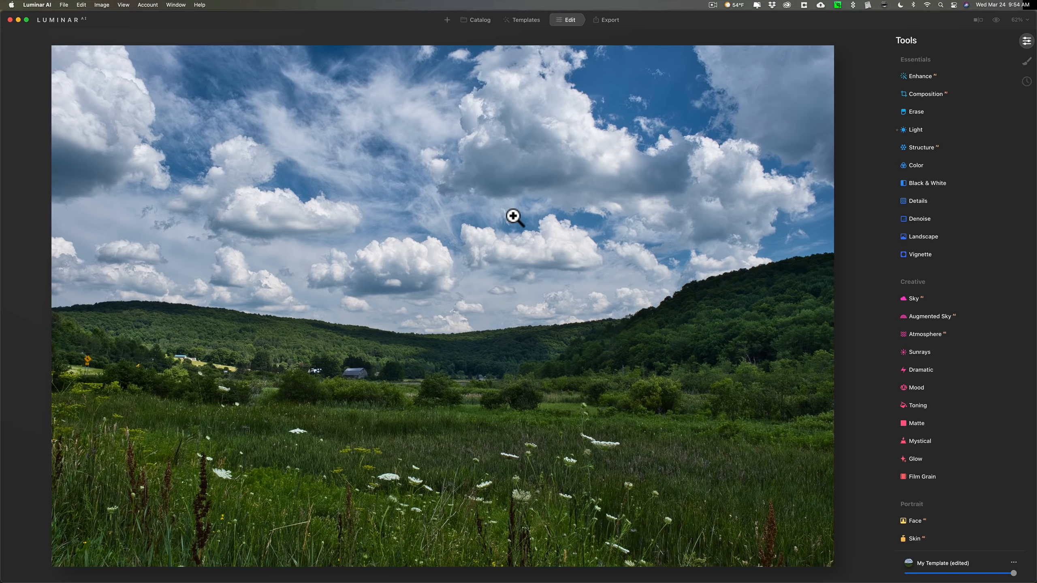
{"action": "mouse_move", "coordinate": [525, 217]}
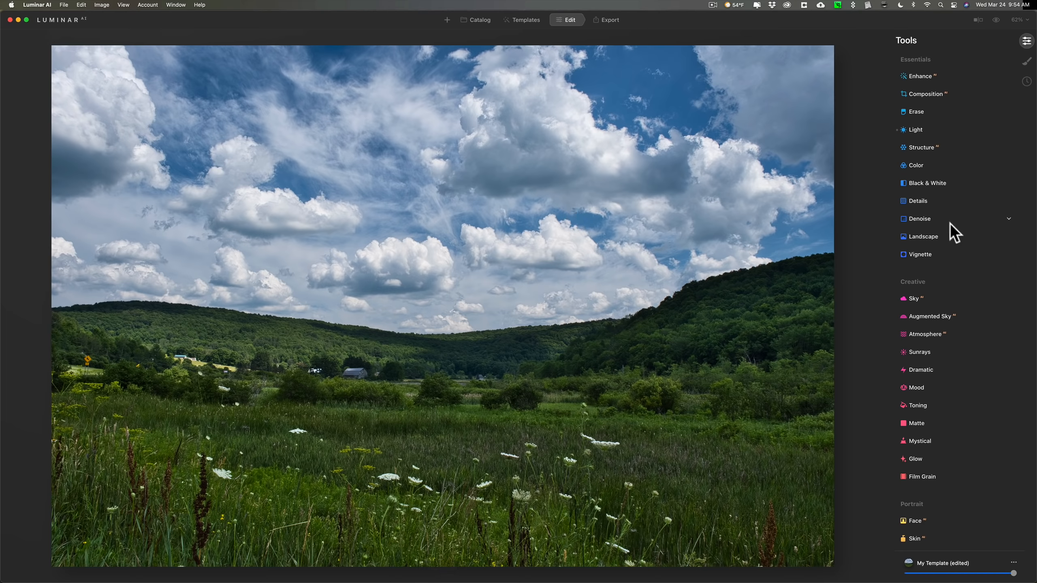
{"action": "mouse_move", "coordinate": [928, 225]}
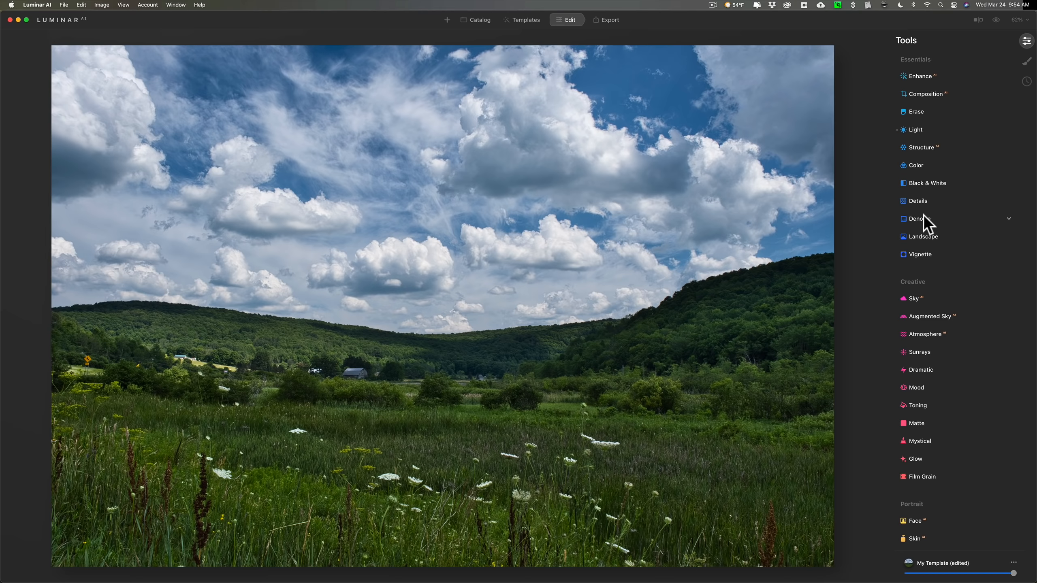
{"action": "mouse_move", "coordinate": [927, 224]}
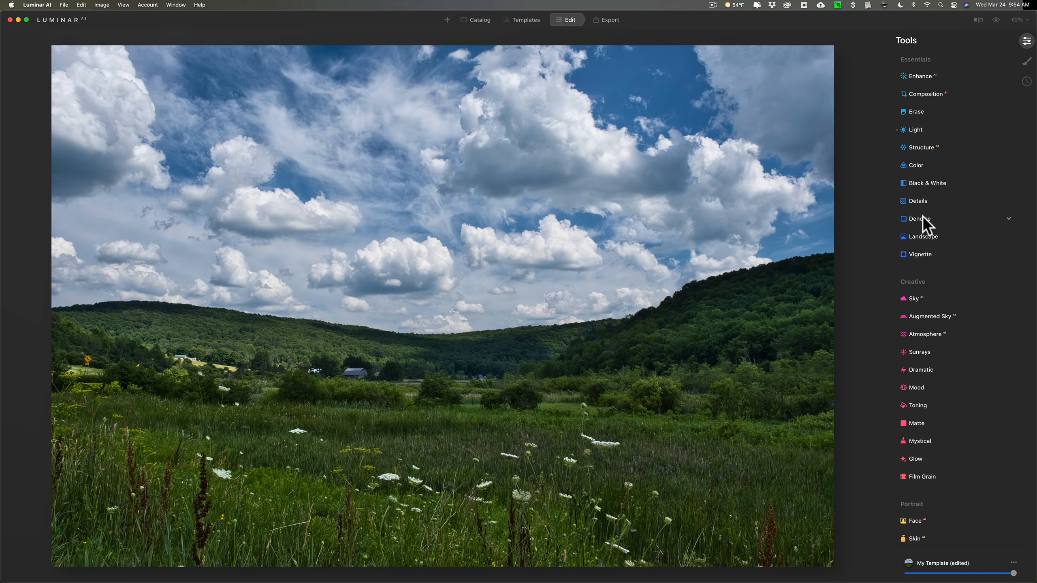
{"action": "mouse_move", "coordinate": [923, 225]}
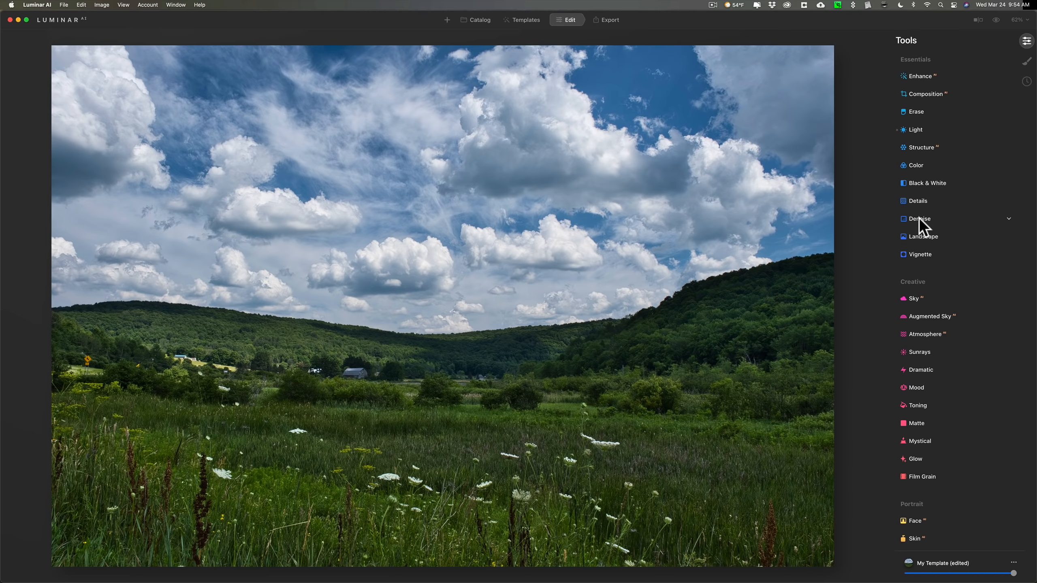
{"action": "mouse_move", "coordinate": [921, 203]}
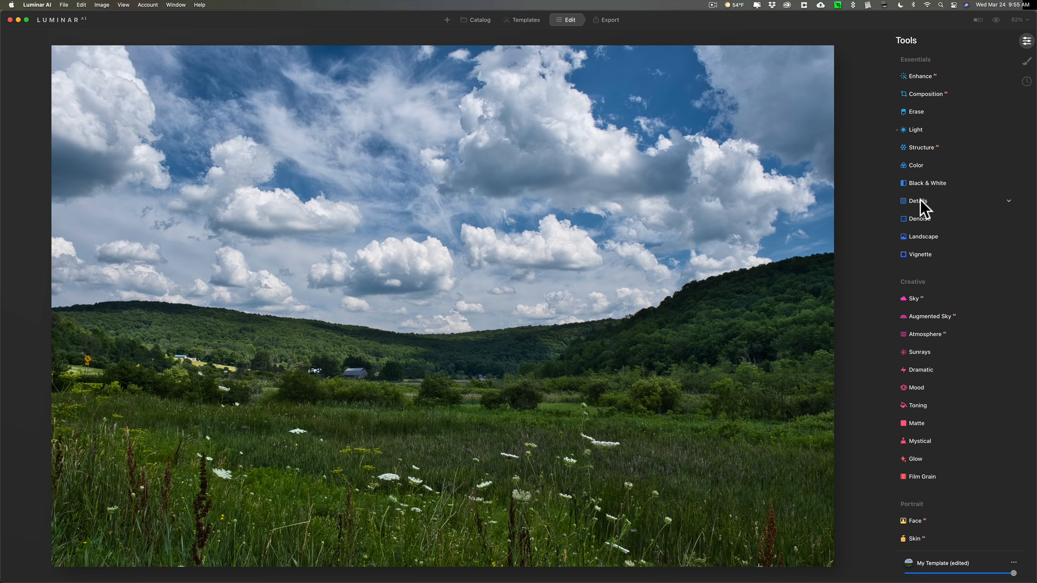
{"action": "mouse_move", "coordinate": [921, 208]}
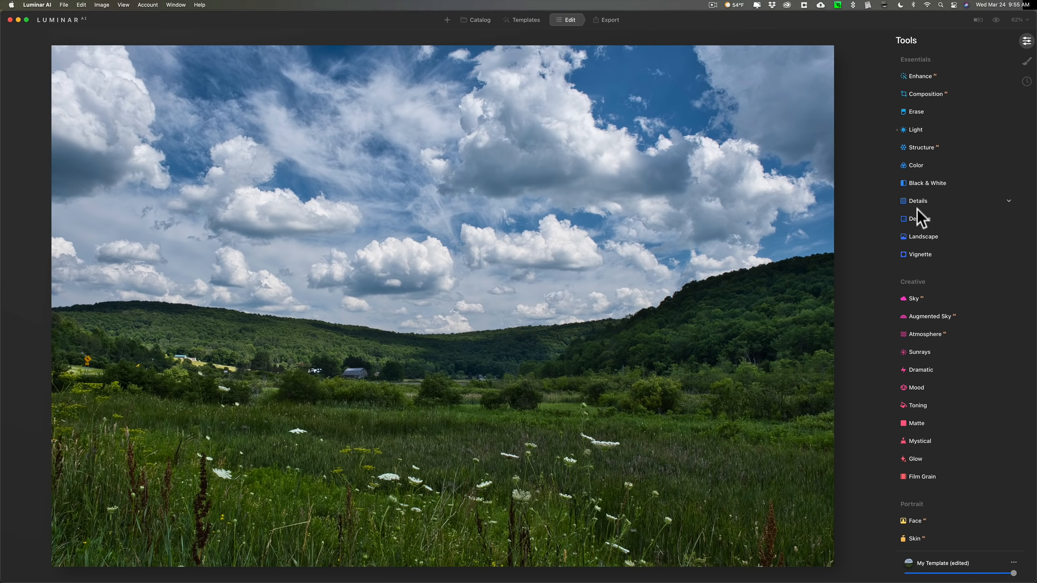
Step: Briefly expand and collapse Denoise, then expand the Color tool
{"action": "left_click", "coordinate": [918, 219]}
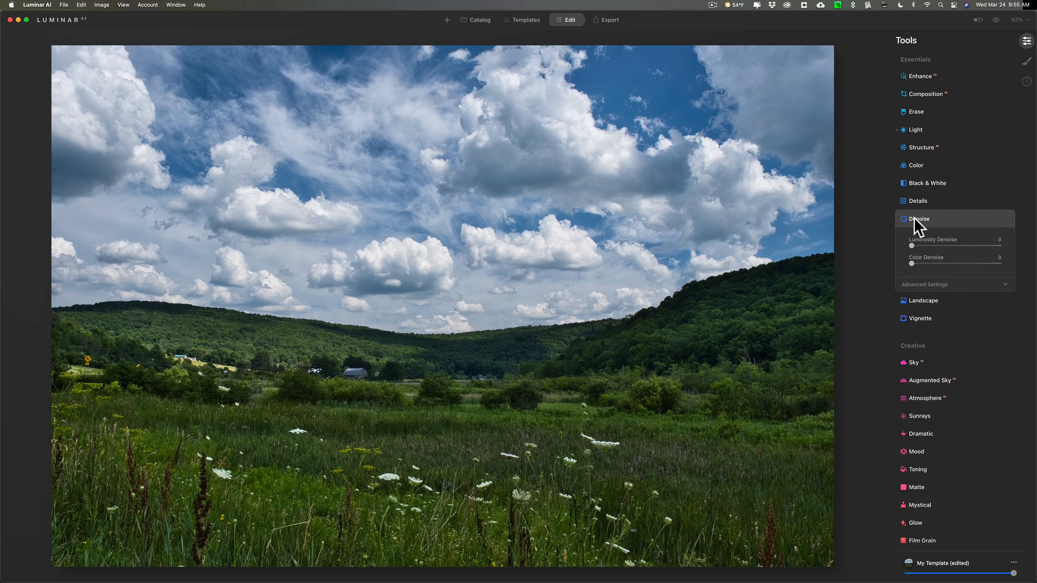
{"action": "left_click", "coordinate": [916, 219]}
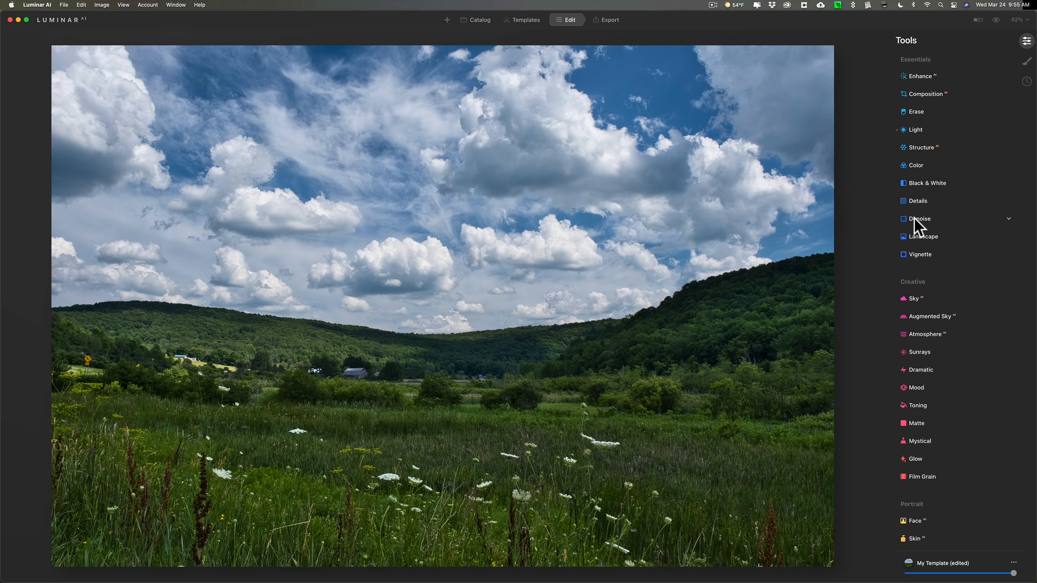
{"action": "mouse_move", "coordinate": [921, 228]}
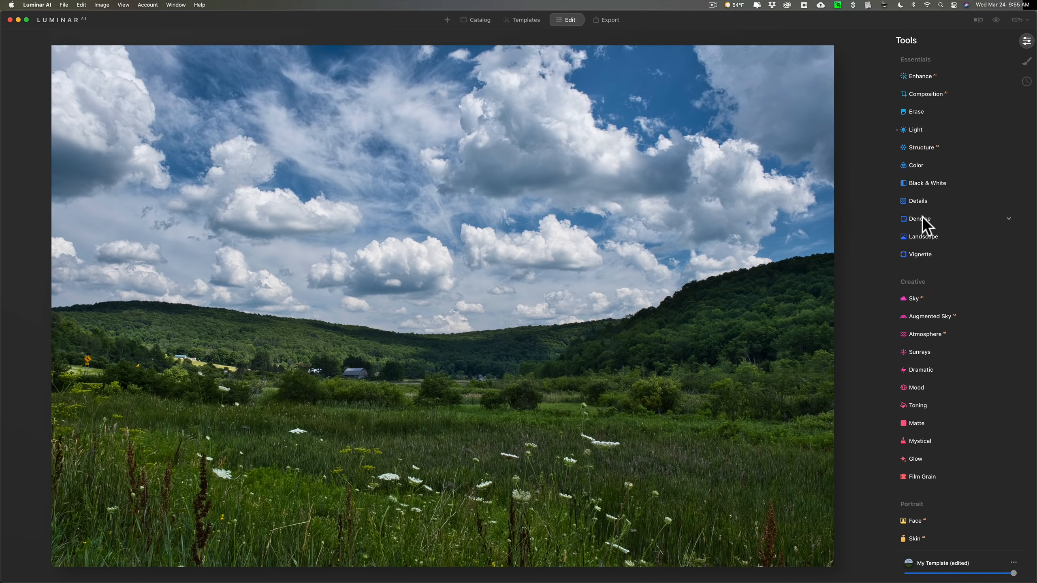
{"action": "mouse_move", "coordinate": [921, 168]}
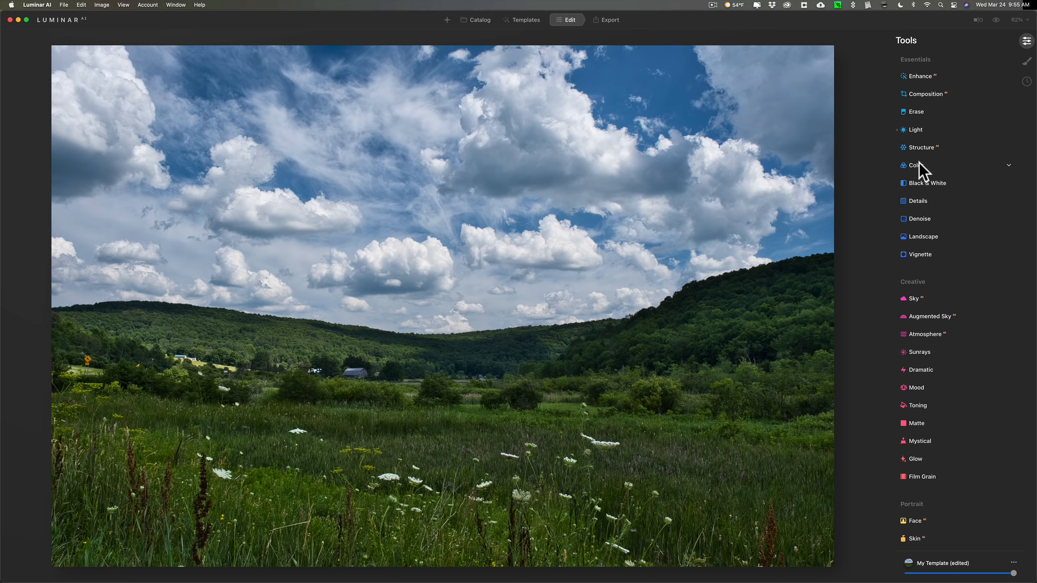
{"action": "left_click", "coordinate": [916, 165]}
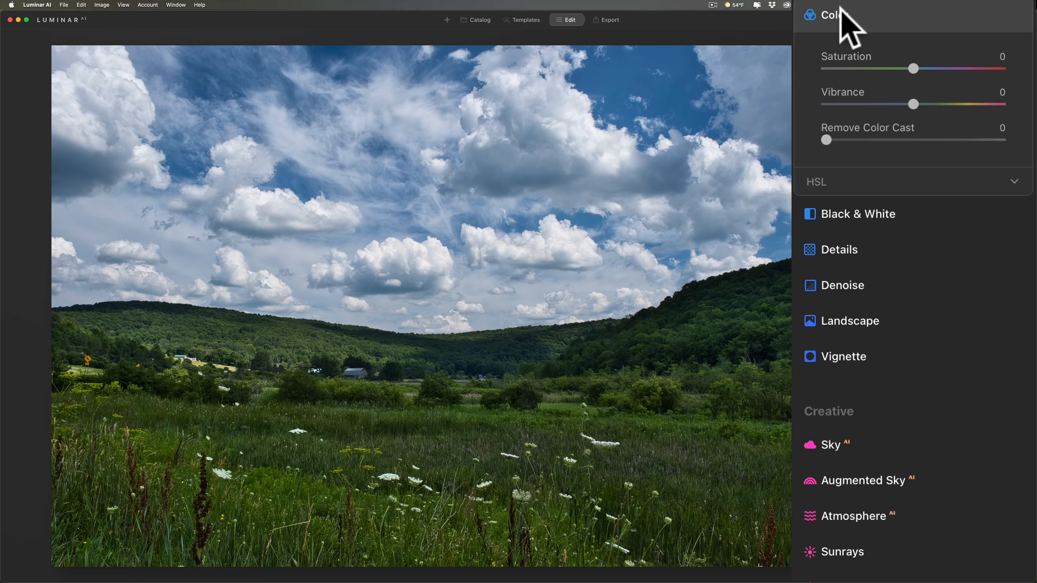
{"action": "mouse_move", "coordinate": [914, 102]}
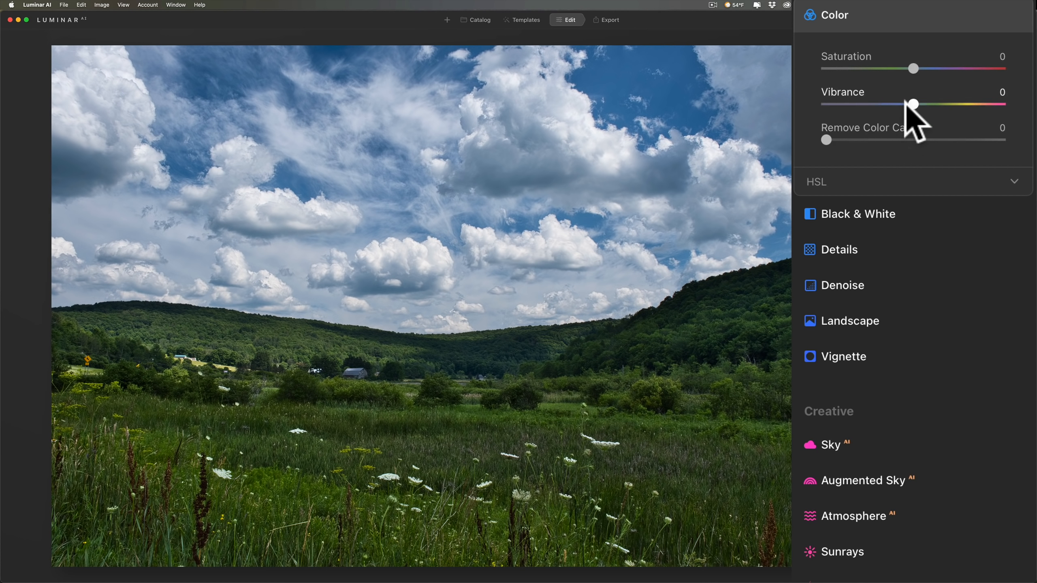
{"action": "mouse_move", "coordinate": [915, 125]}
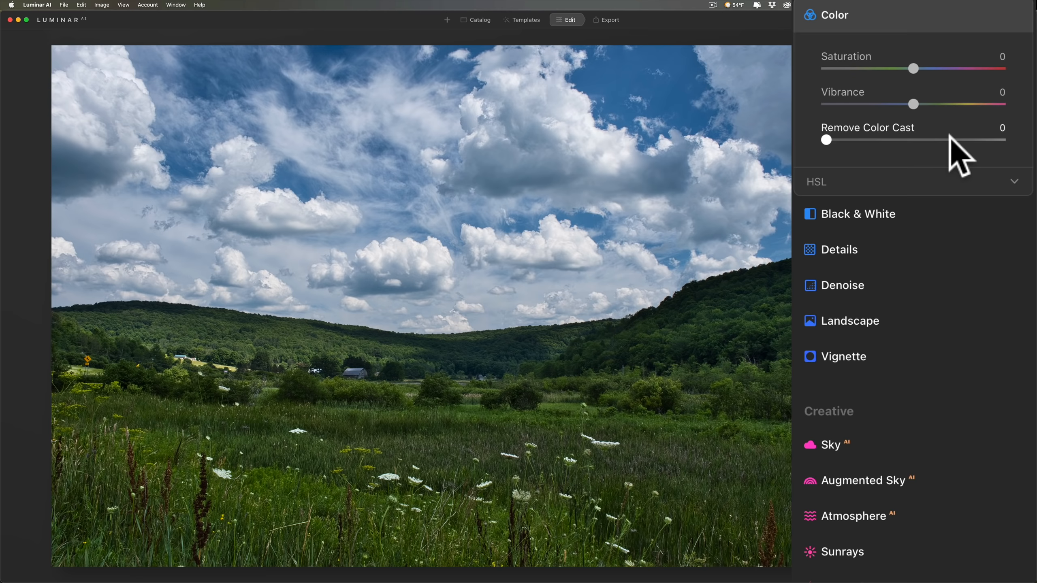
{"action": "mouse_move", "coordinate": [938, 156]}
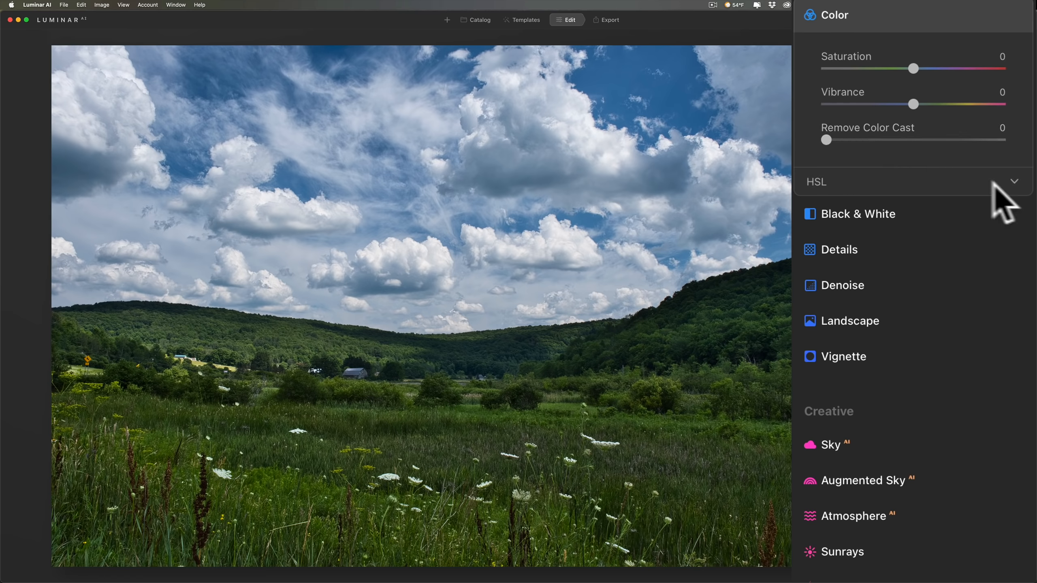
Step: Expand the Color tool's HSL section and open its Hue/Saturation/Luminance dropdown
{"action": "left_click", "coordinate": [1014, 182]}
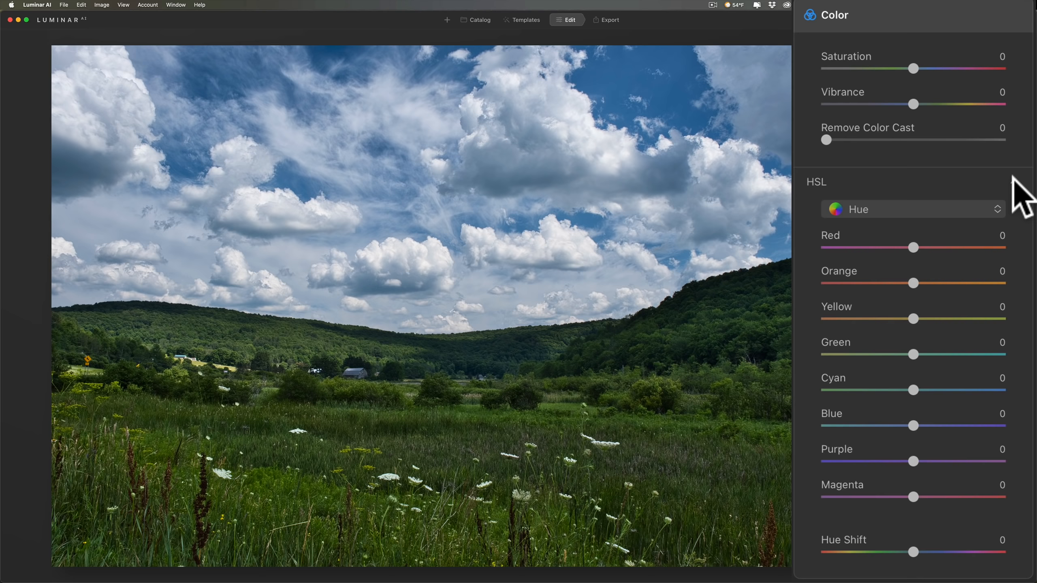
{"action": "left_click", "coordinate": [912, 209]}
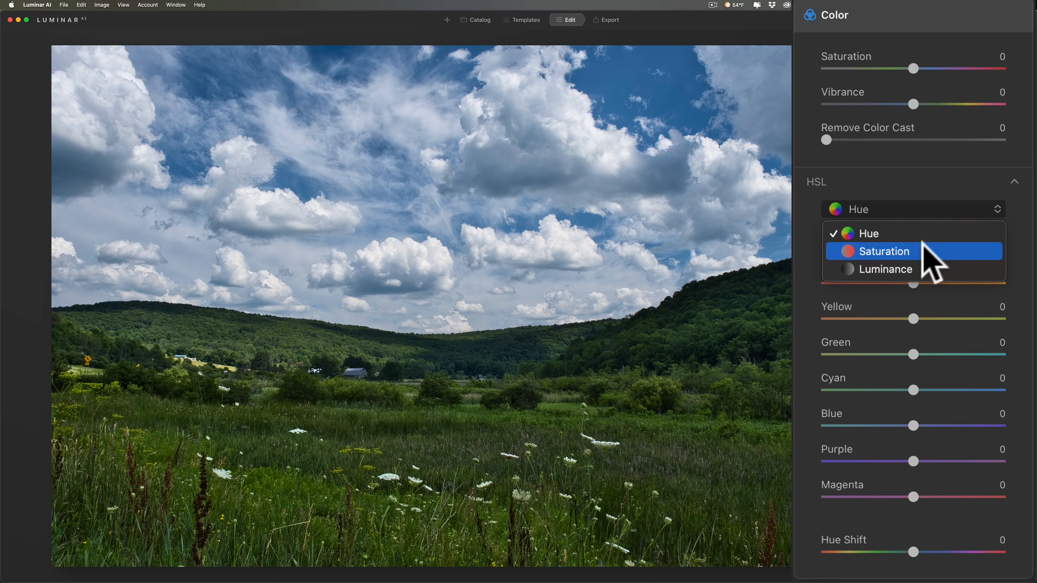
Step: Switch HSL to Luminance and raise Yellow luminance to 100
{"action": "left_click", "coordinate": [891, 268]}
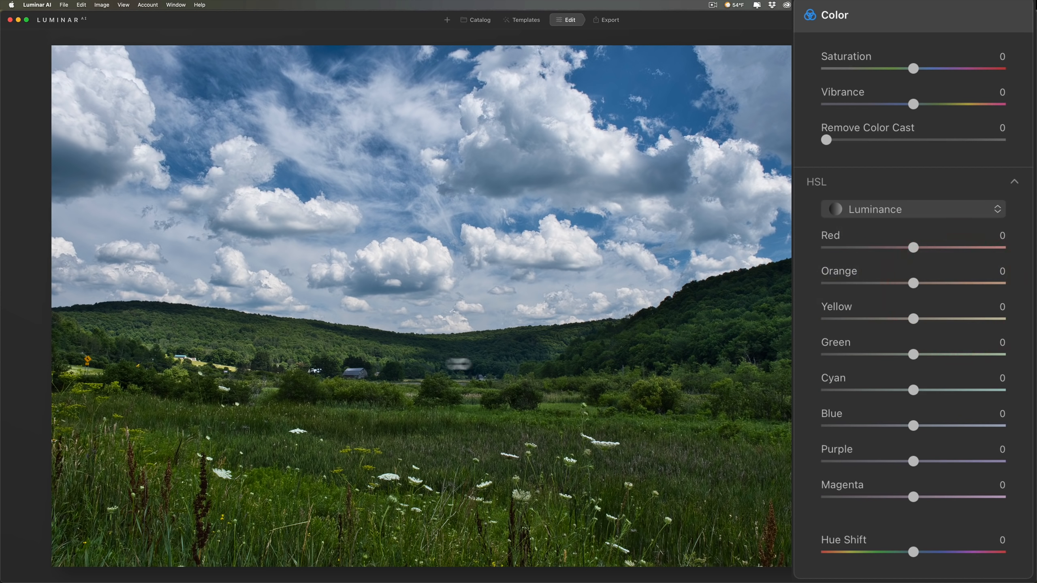
{"action": "mouse_move", "coordinate": [914, 349]}
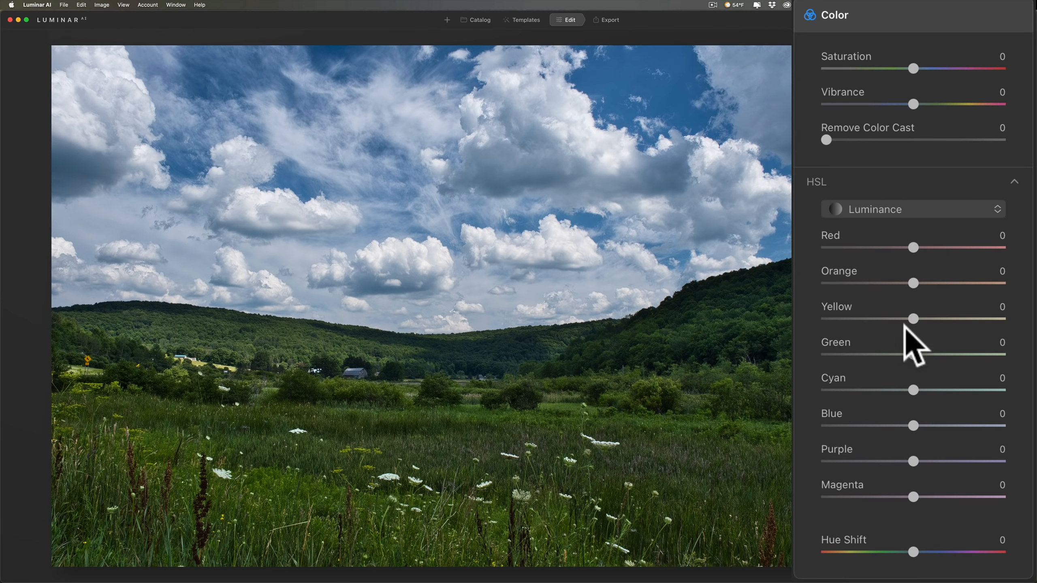
{"action": "left_click_drag", "start_coordinate": [914, 318], "coordinate": [938, 319]}
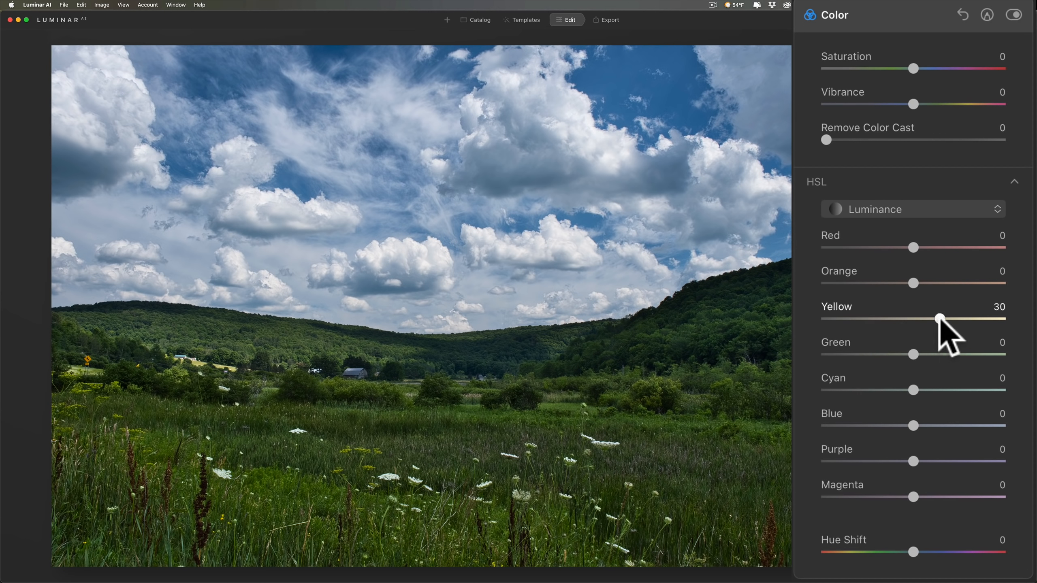
{"action": "left_click_drag", "start_coordinate": [937, 319], "coordinate": [931, 319]}
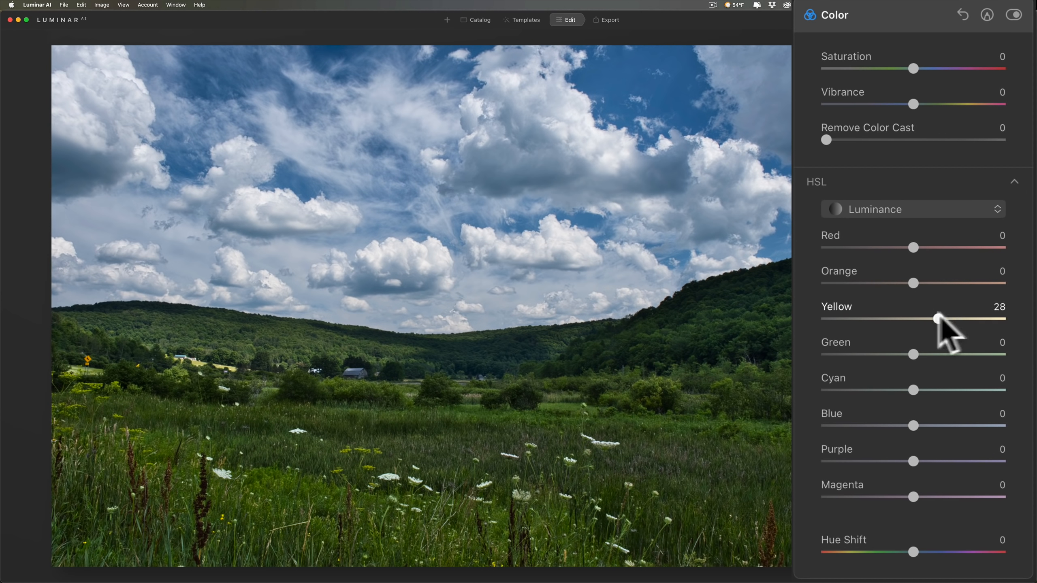
{"action": "left_click_drag", "start_coordinate": [931, 318], "coordinate": [1001, 319]}
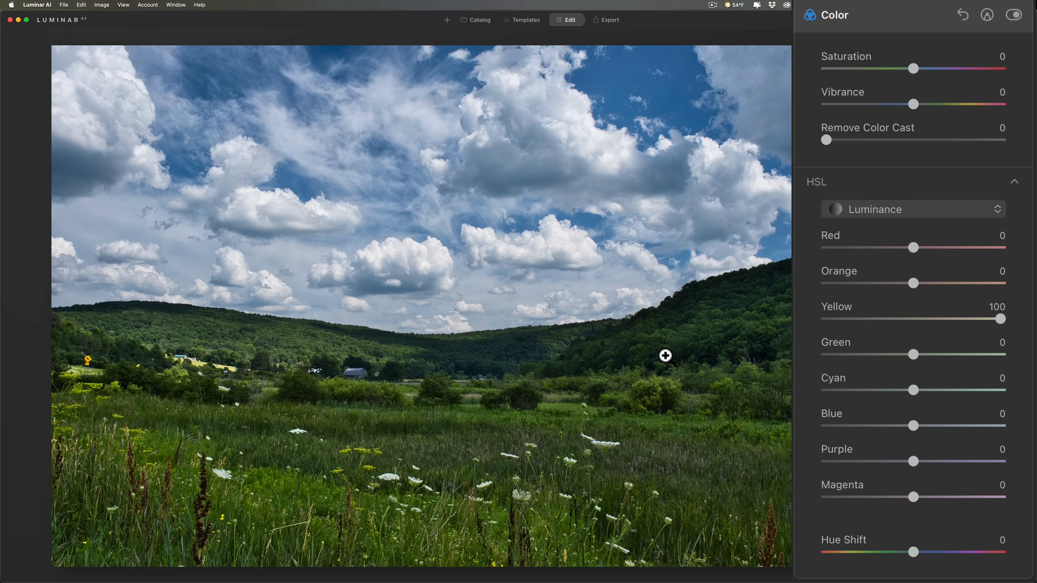
{"action": "mouse_move", "coordinate": [428, 547]}
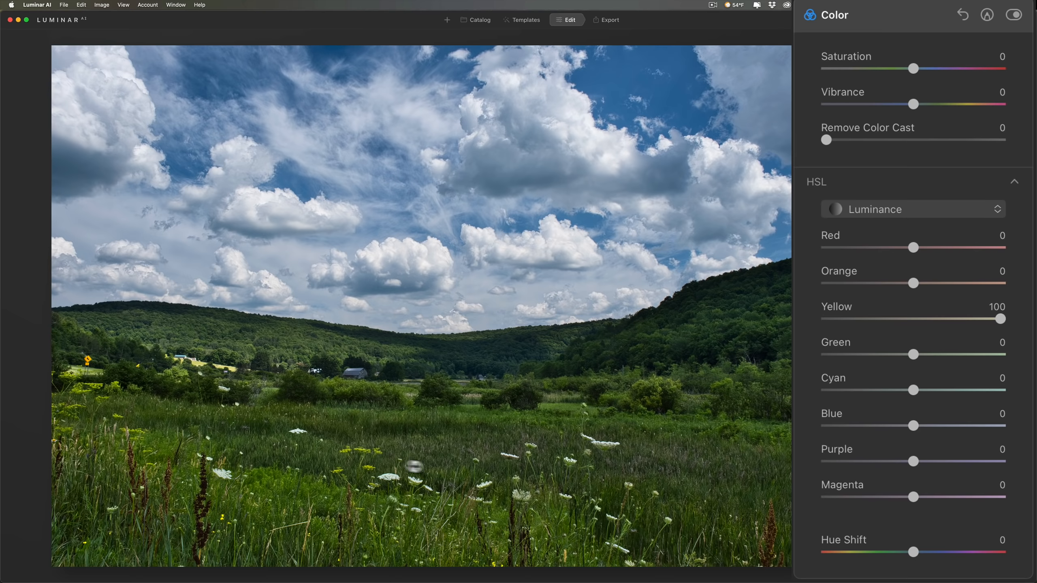
{"action": "mouse_move", "coordinate": [293, 345]}
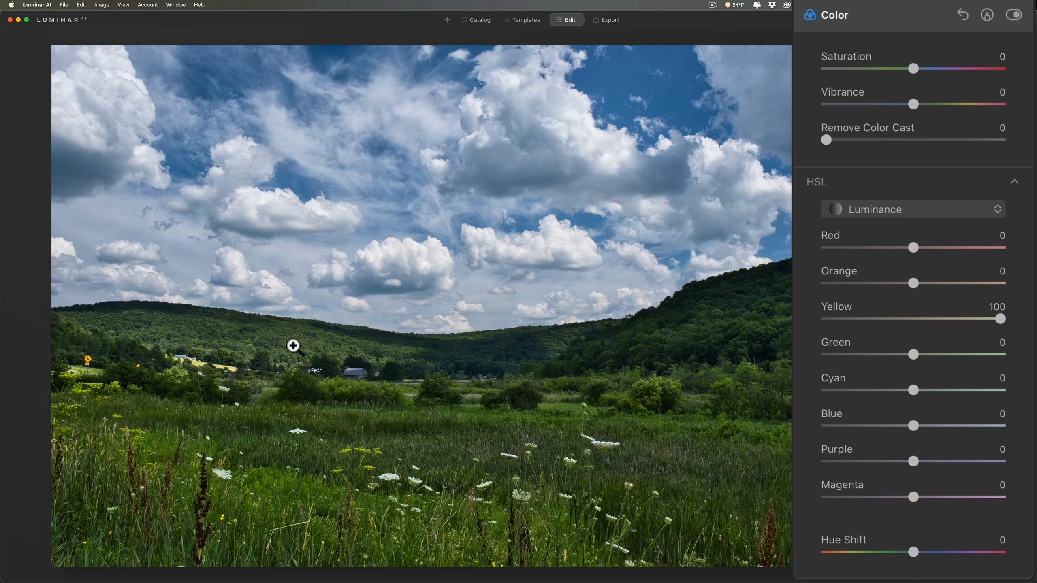
{"action": "mouse_move", "coordinate": [916, 370]}
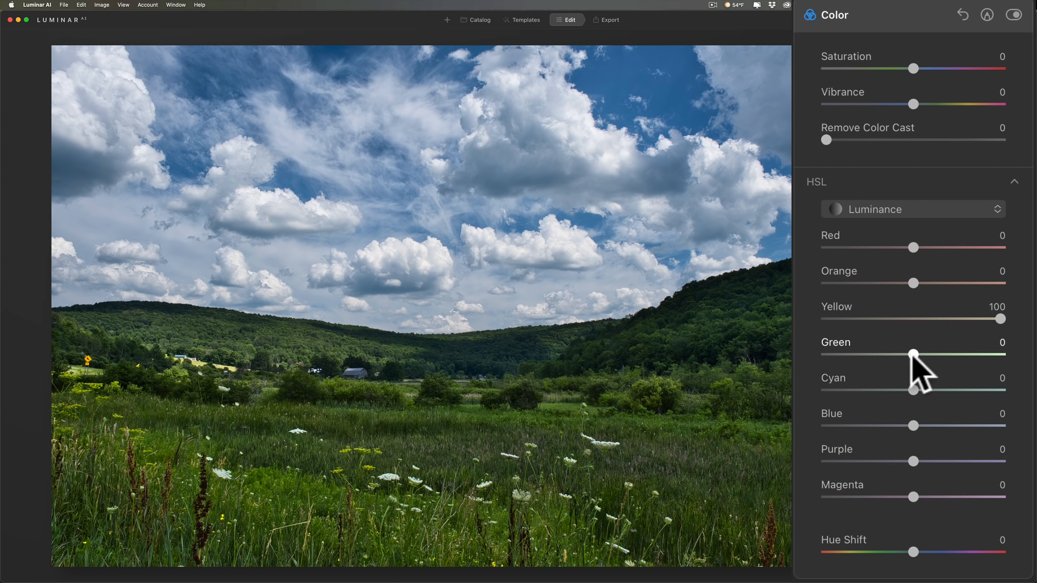
{"action": "mouse_move", "coordinate": [917, 377]}
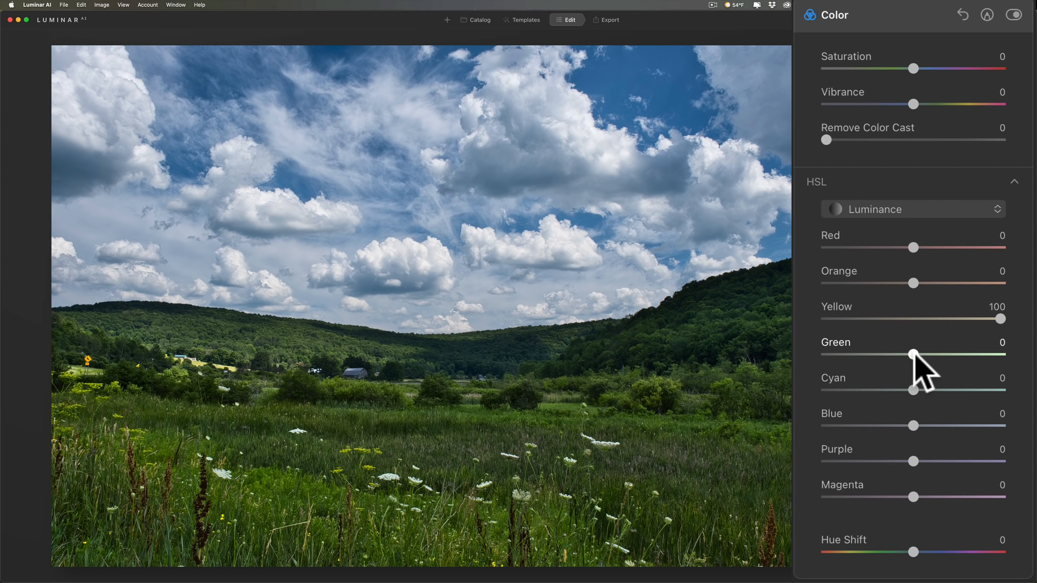
{"action": "mouse_move", "coordinate": [918, 380]}
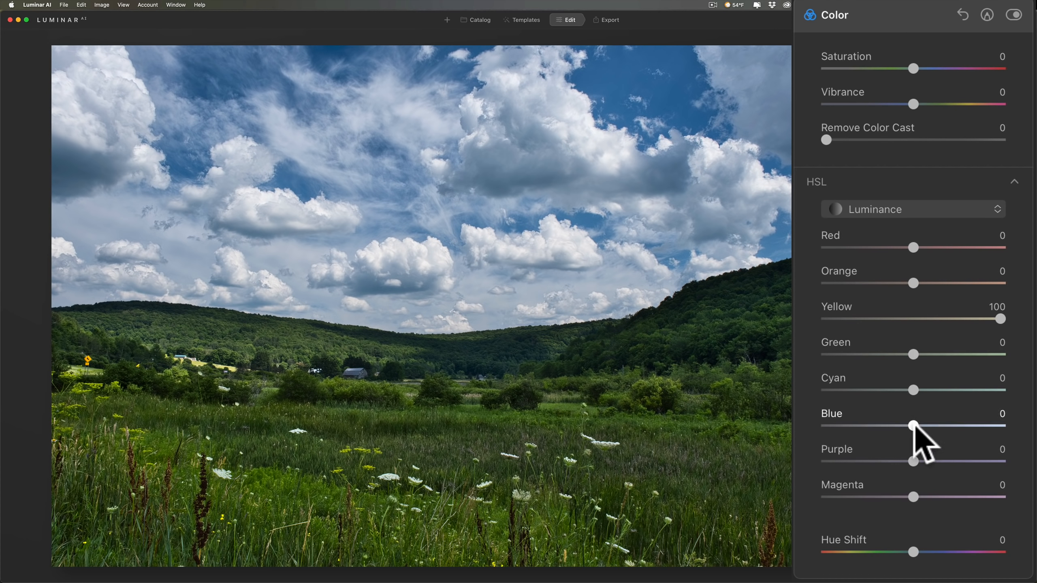
Step: Darken Blue and Cyan luminance to -17 each
{"action": "left_click_drag", "start_coordinate": [914, 425], "coordinate": [895, 426]}
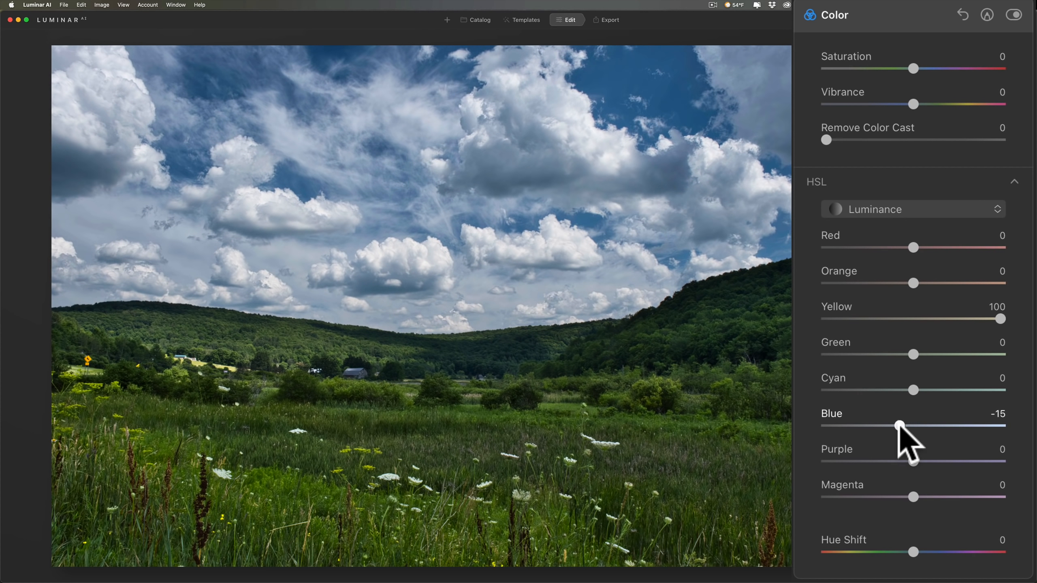
{"action": "left_click_drag", "start_coordinate": [898, 426], "coordinate": [897, 426]}
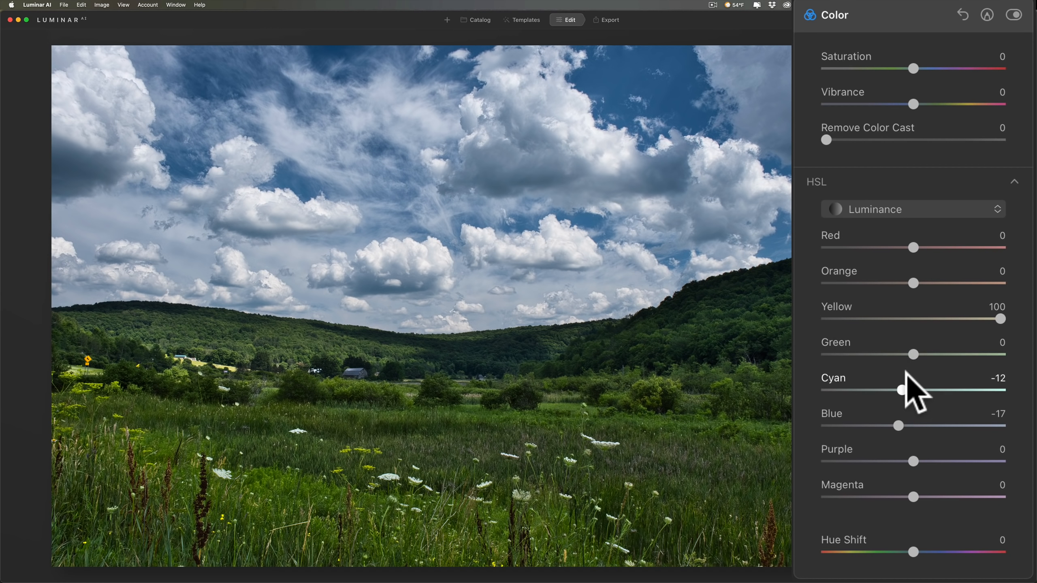
{"action": "left_click_drag", "start_coordinate": [901, 390], "coordinate": [899, 390]}
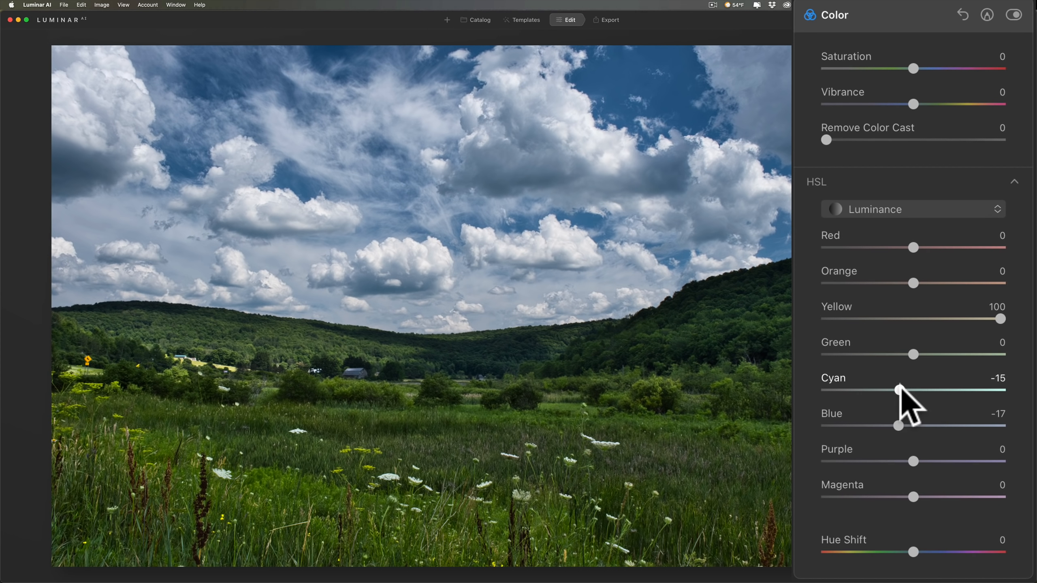
{"action": "left_click_drag", "start_coordinate": [899, 390], "coordinate": [898, 390]}
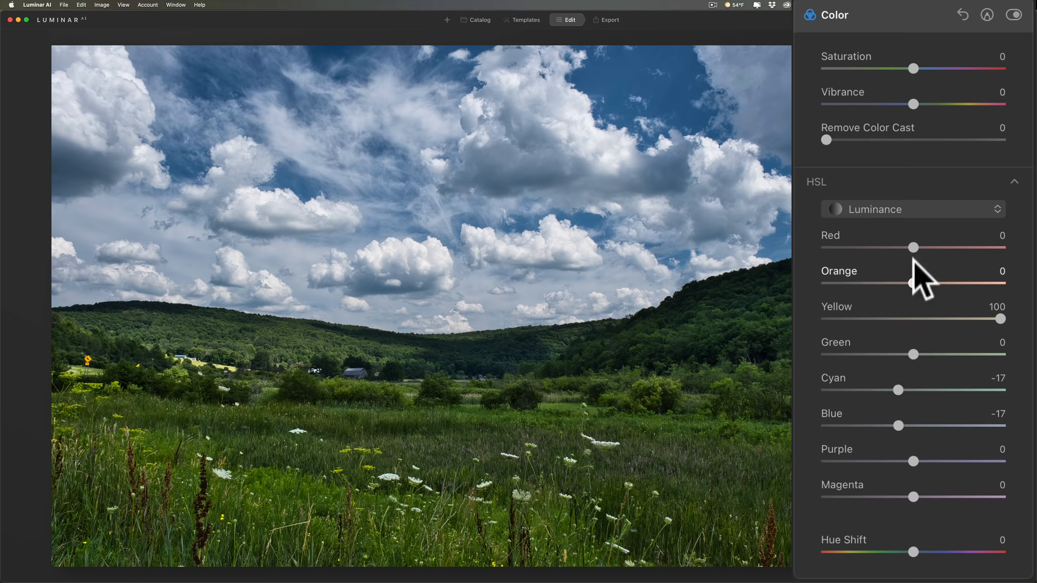
{"action": "left_click", "coordinate": [913, 209]}
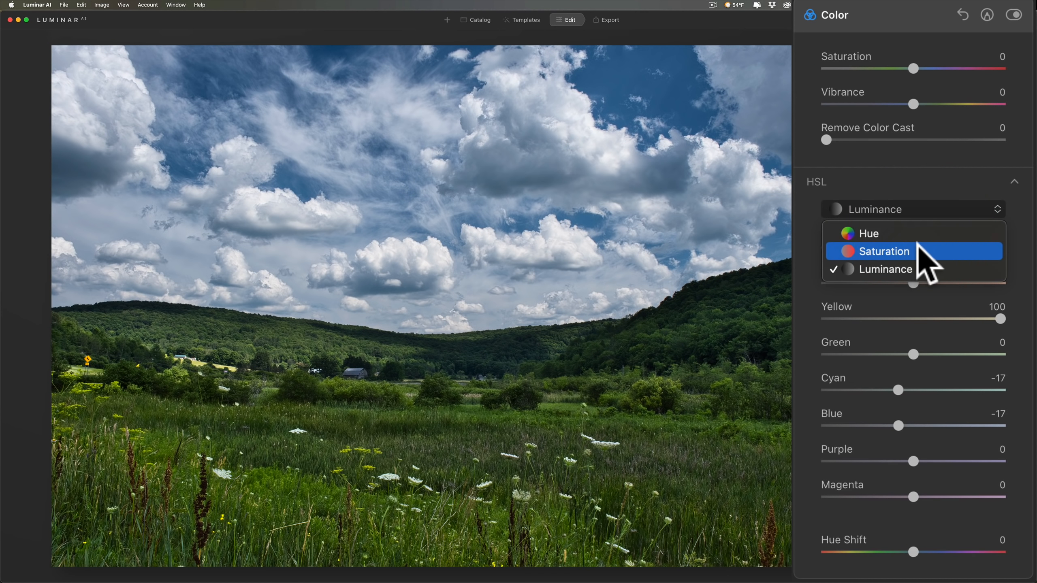
Step: In HSL Saturation, set Yellow to 21, Green to 10 and Blue to 1
{"action": "left_click", "coordinate": [882, 251]}
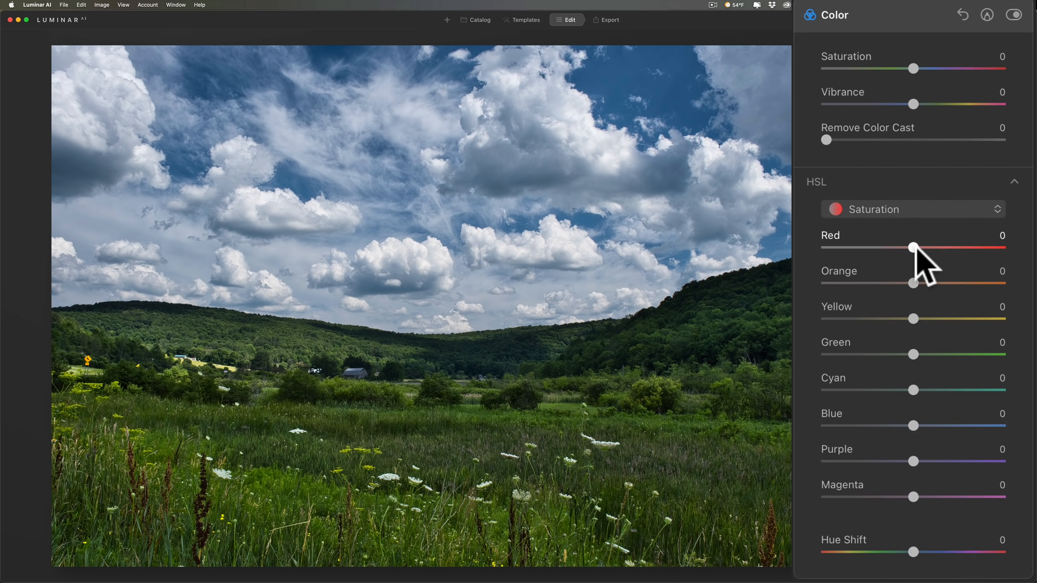
{"action": "mouse_move", "coordinate": [919, 333]}
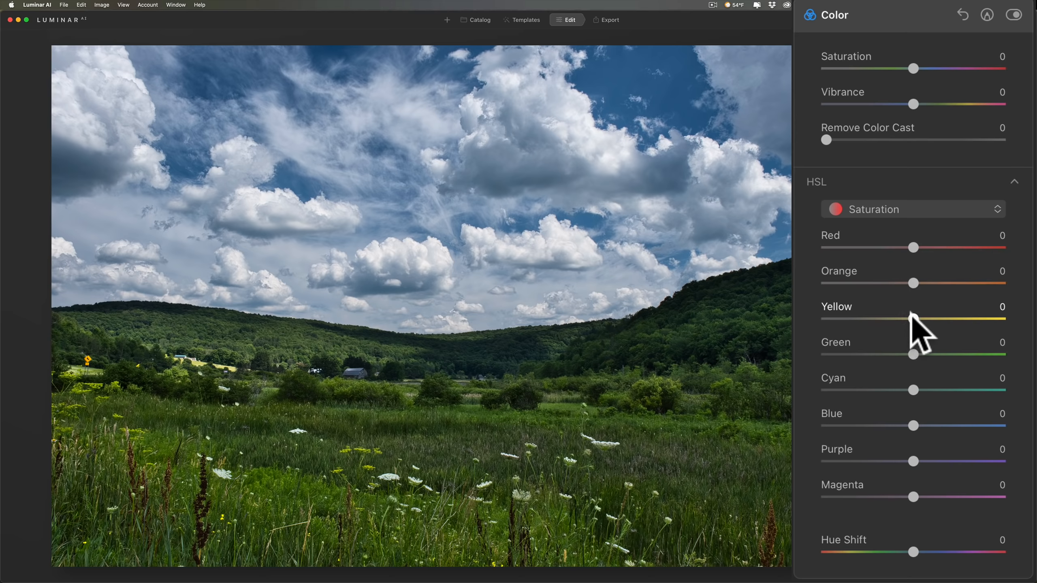
{"action": "left_click_drag", "start_coordinate": [913, 320], "coordinate": [929, 320]}
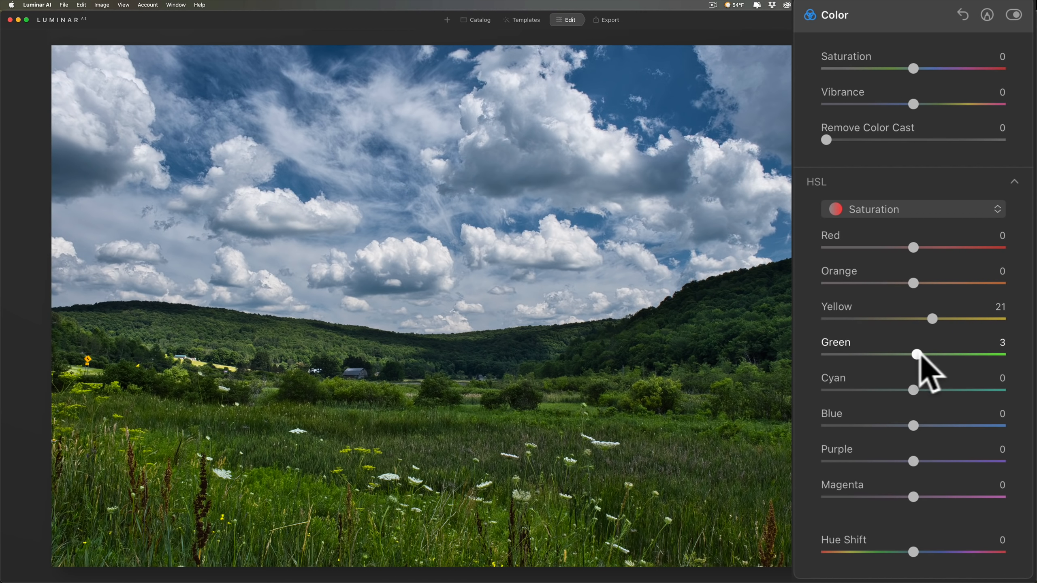
{"action": "left_click_drag", "start_coordinate": [916, 354], "coordinate": [923, 353]}
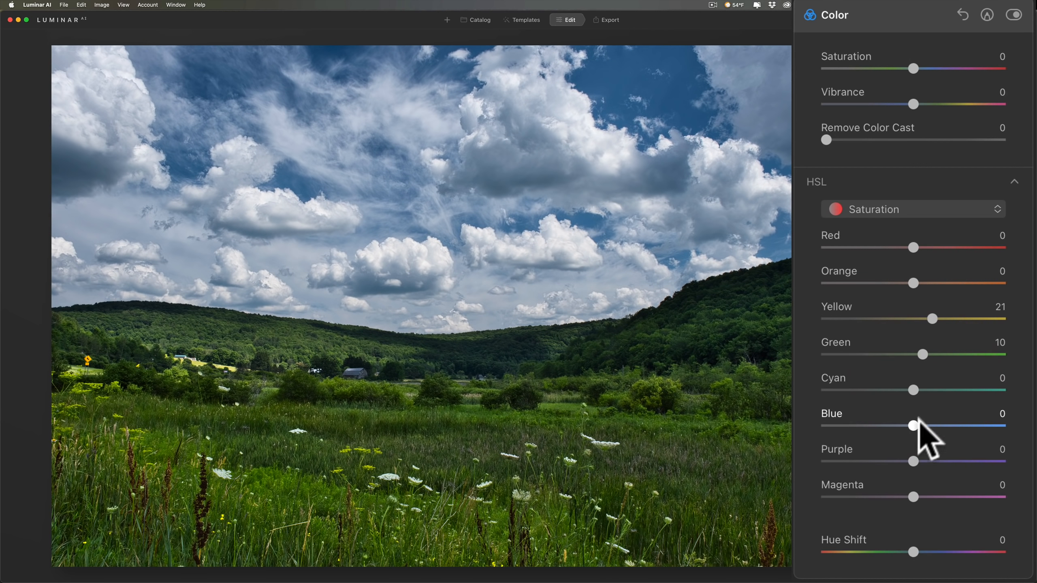
{"action": "left_click_drag", "start_coordinate": [914, 426], "coordinate": [916, 425]}
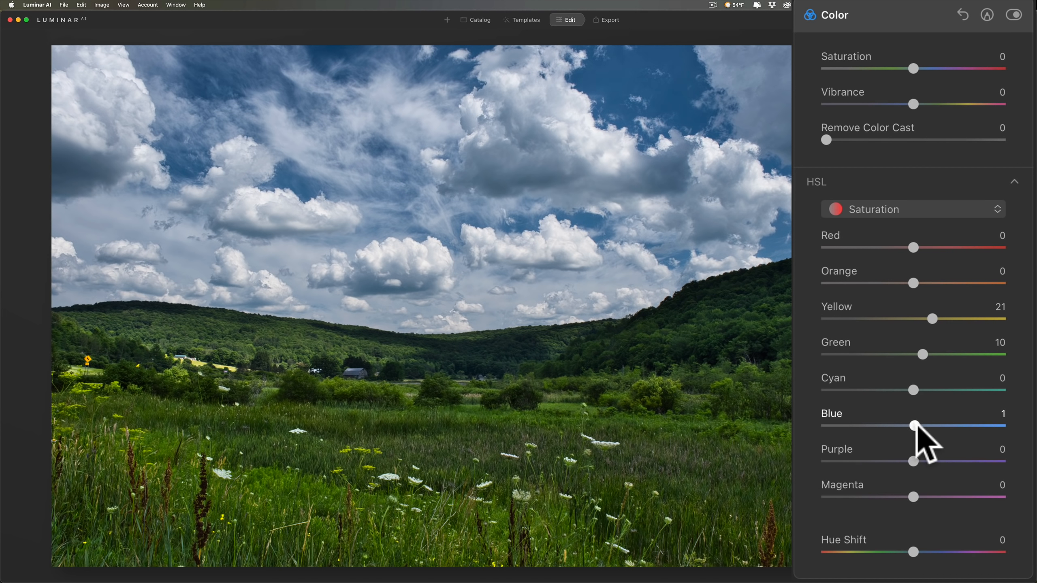
{"action": "left_click_drag", "start_coordinate": [913, 425], "coordinate": [917, 425]}
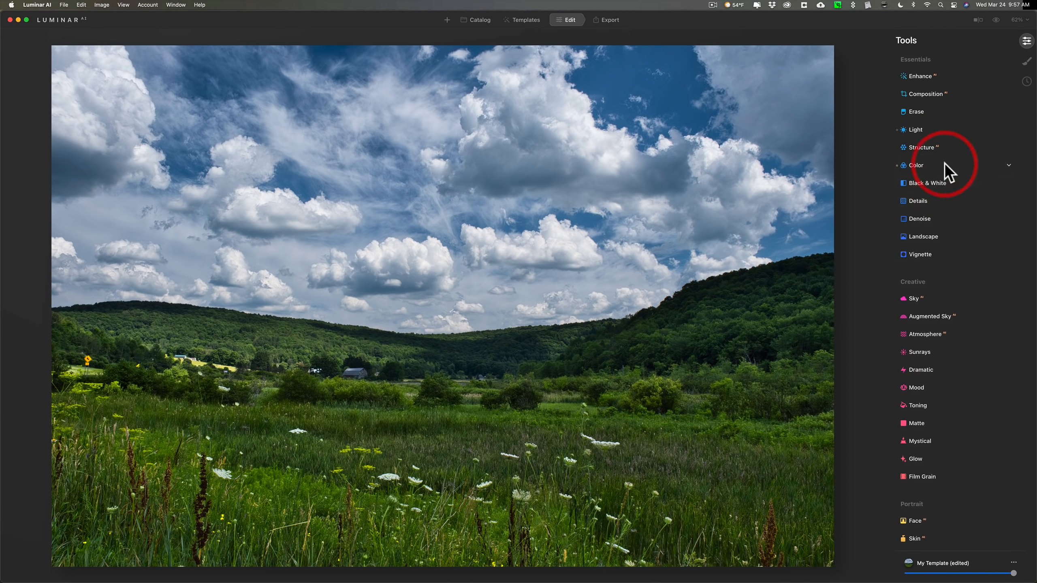
{"action": "mouse_move", "coordinate": [932, 154]}
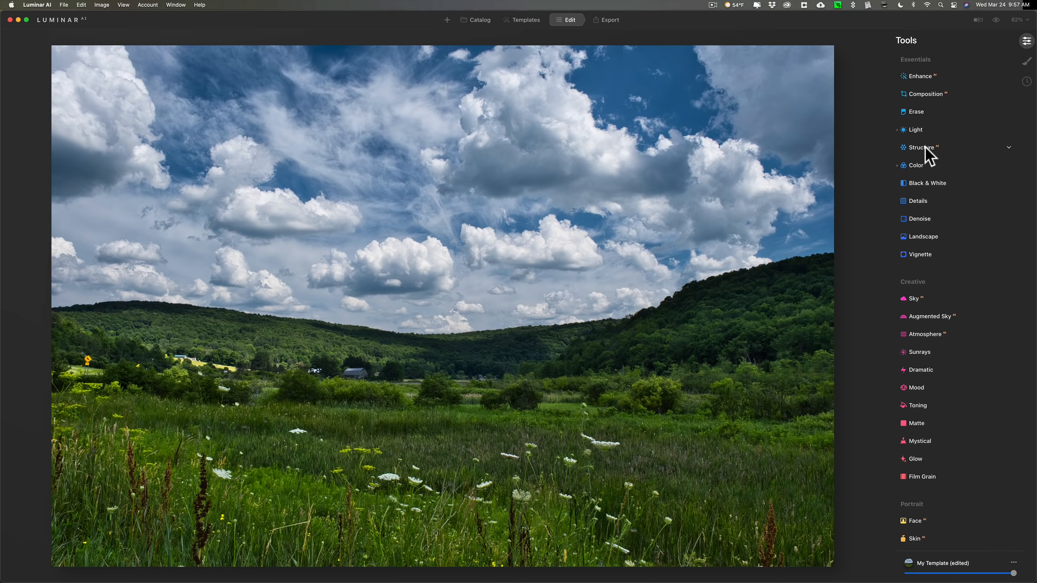
Step: Preview Structure Amount at 80, 0, 4 and 42, then set it back to 0
{"action": "left_click", "coordinate": [920, 146]}
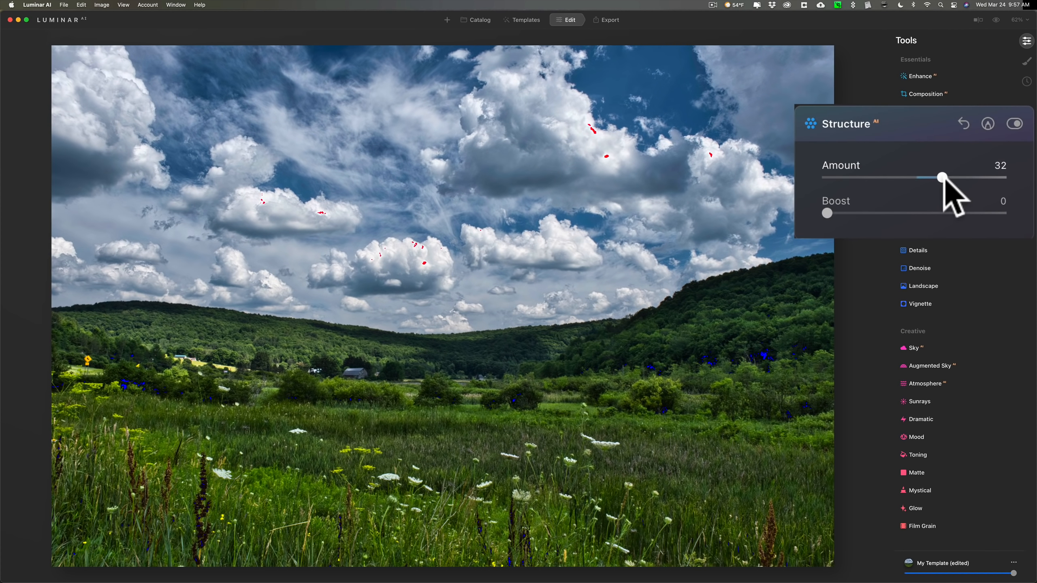
{"action": "left_click_drag", "start_coordinate": [942, 177], "coordinate": [914, 177]}
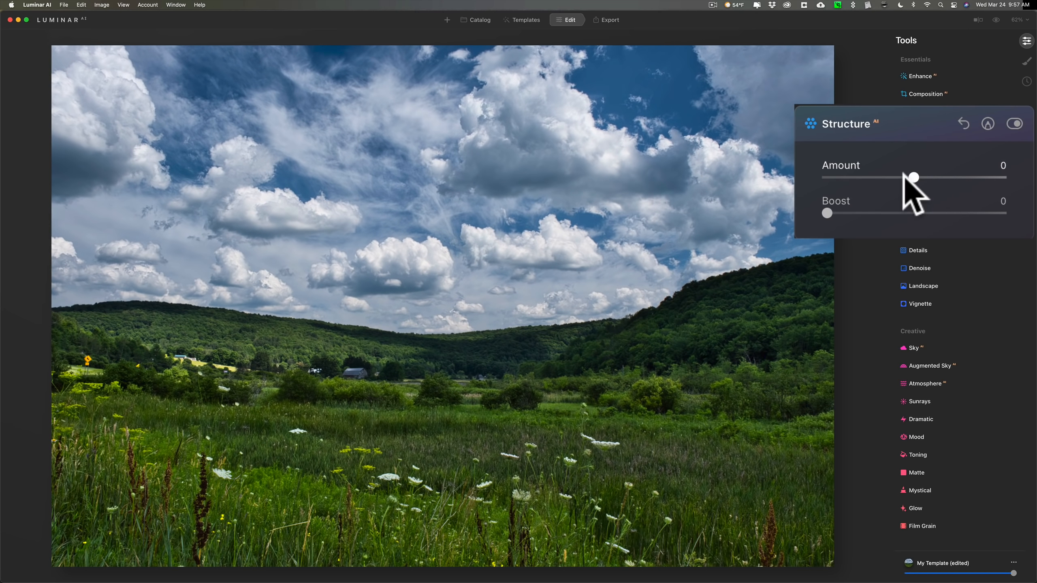
{"action": "left_click_drag", "start_coordinate": [913, 177], "coordinate": [988, 176]}
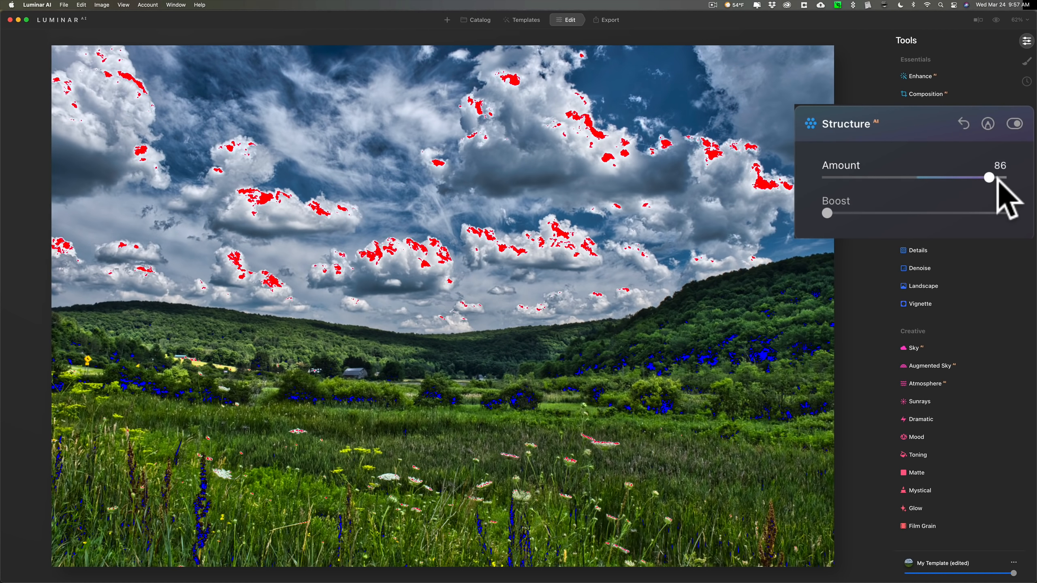
{"action": "left_click_drag", "start_coordinate": [989, 177], "coordinate": [984, 177]}
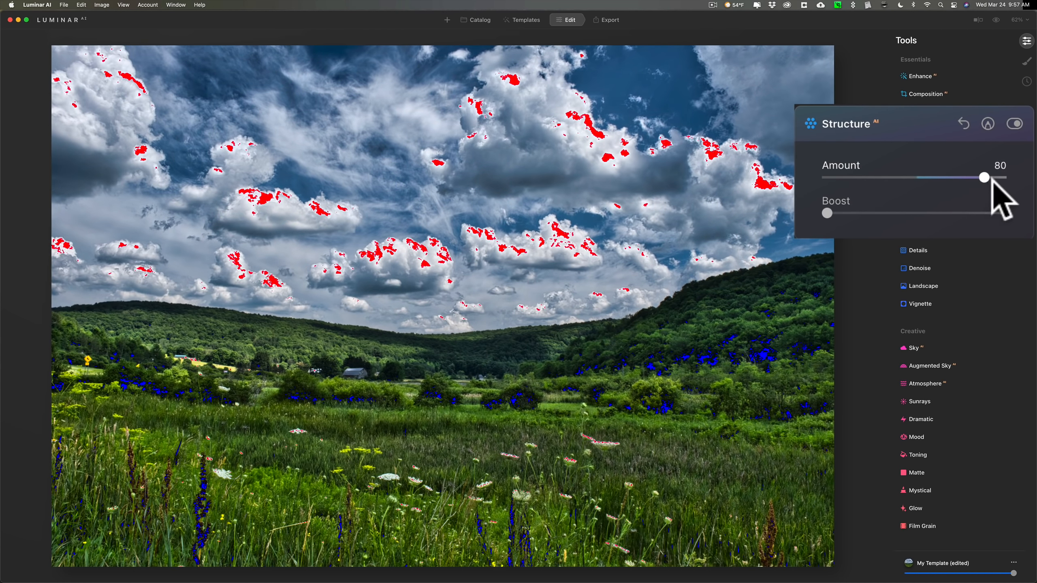
{"action": "left_click_drag", "start_coordinate": [985, 178], "coordinate": [915, 178]}
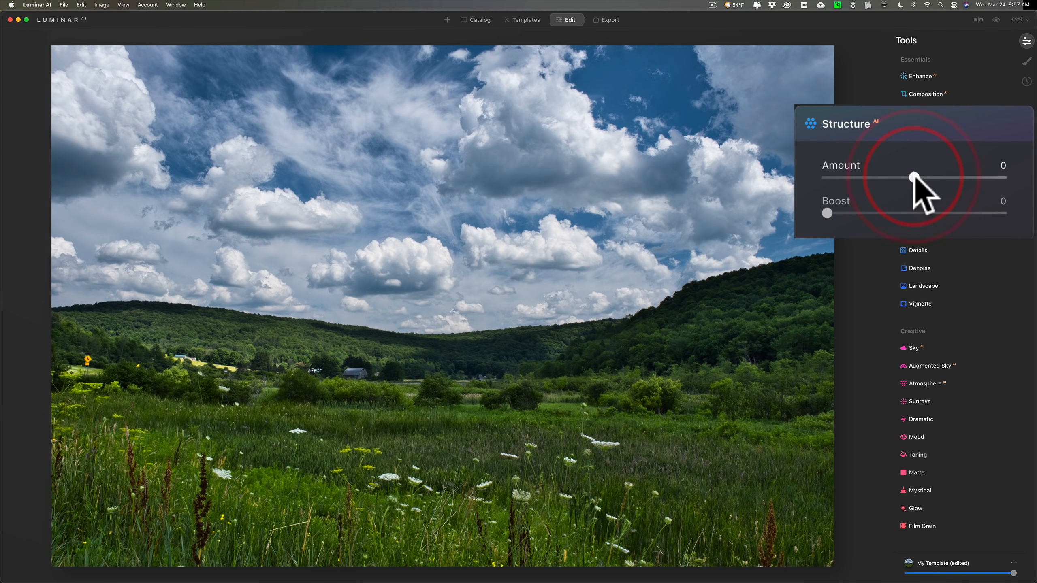
{"action": "left_click_drag", "start_coordinate": [913, 177], "coordinate": [919, 177]}
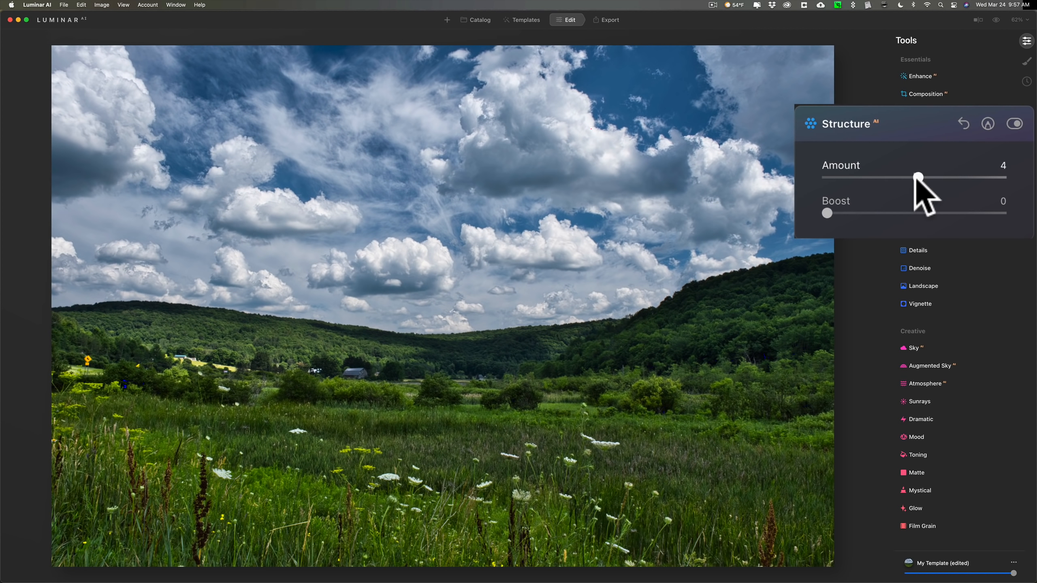
{"action": "left_click_drag", "start_coordinate": [917, 177], "coordinate": [911, 176]}
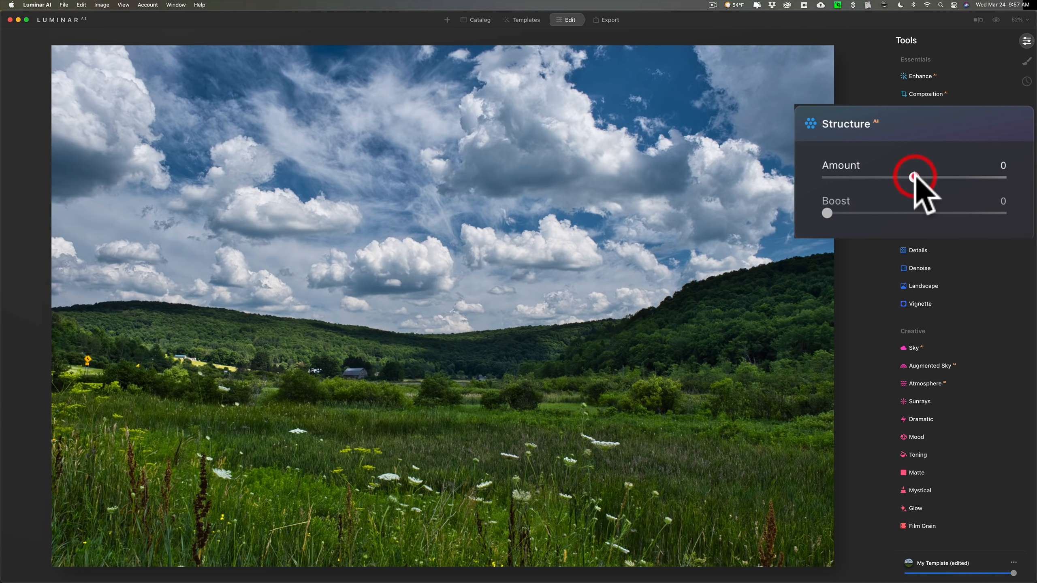
{"action": "left_click", "coordinate": [913, 177]}
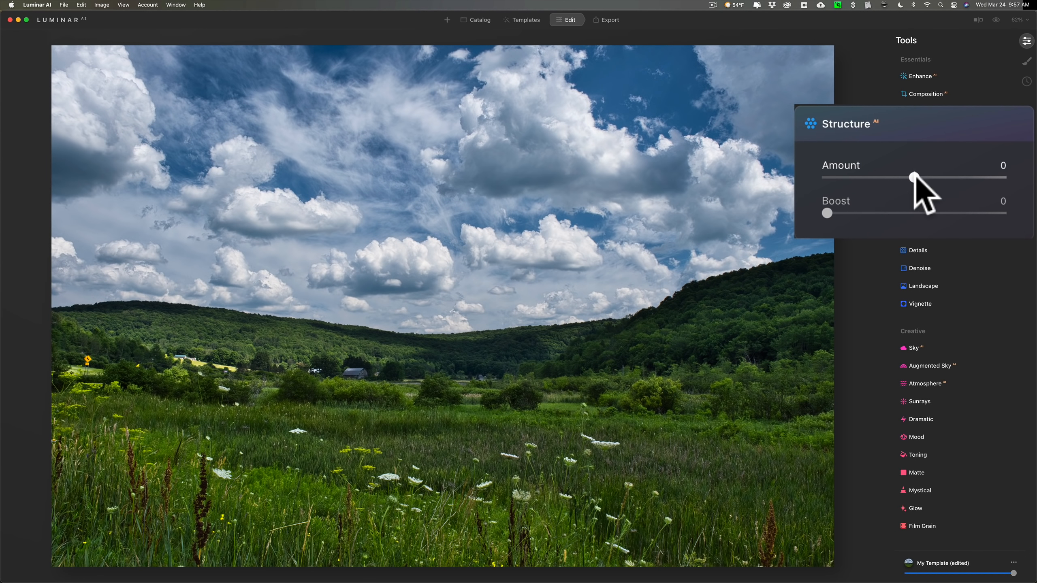
{"action": "left_click_drag", "start_coordinate": [913, 177], "coordinate": [951, 177]}
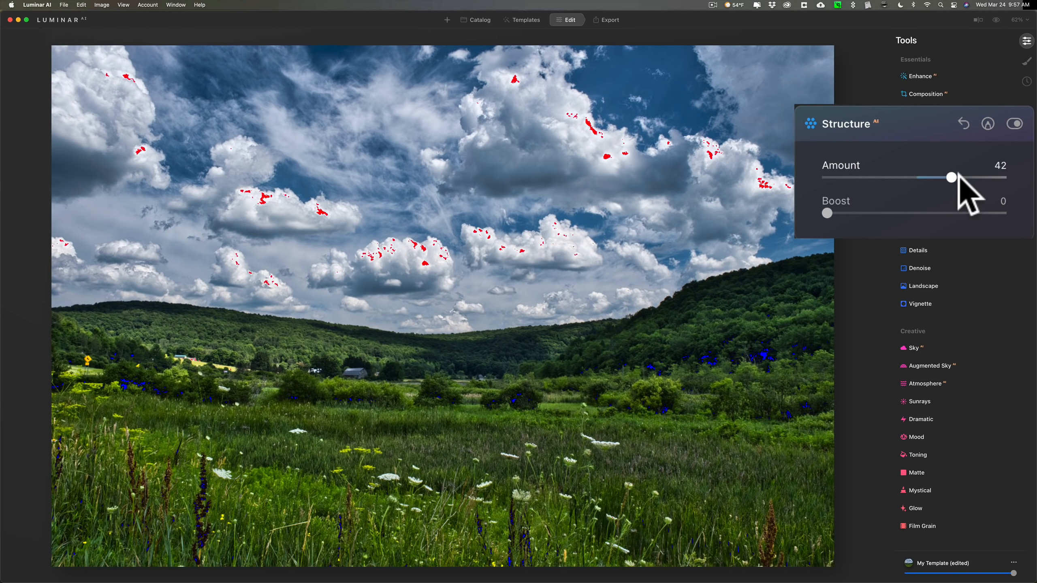
{"action": "left_click_drag", "start_coordinate": [951, 176], "coordinate": [959, 176]}
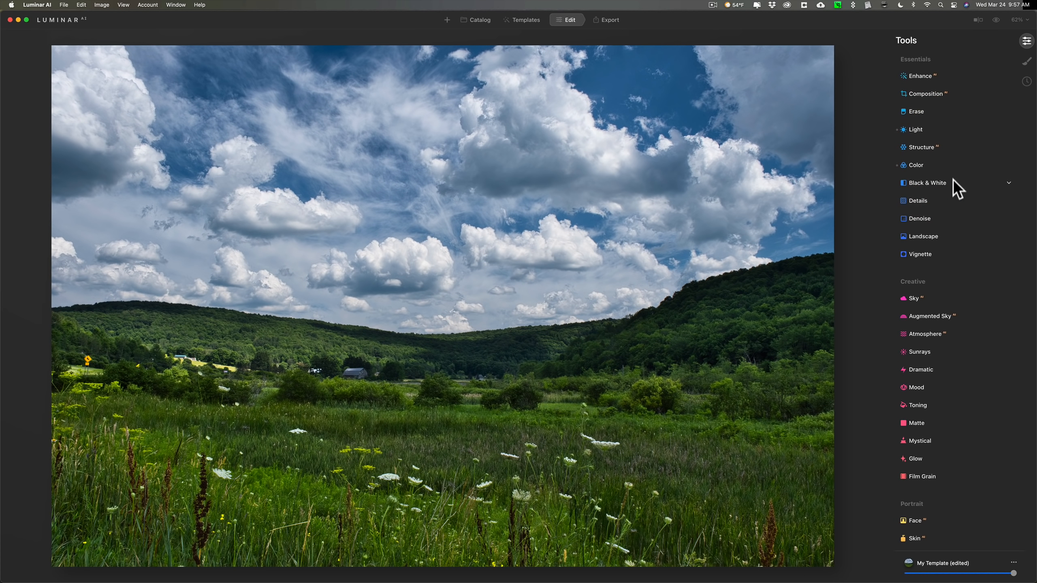
{"action": "mouse_move", "coordinate": [957, 207]}
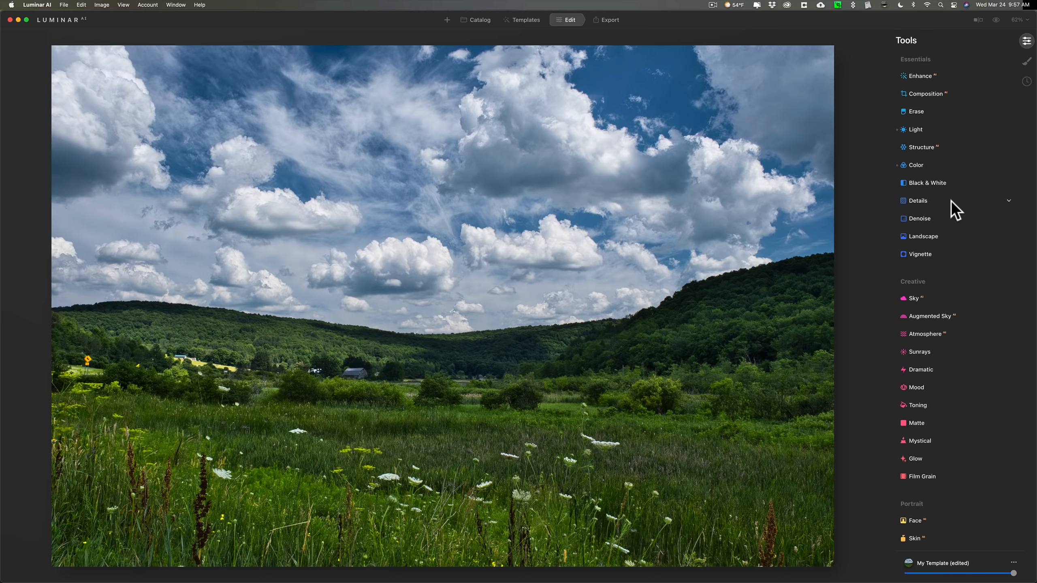
Step: In the Details tool, set Sharpen to 10 and raise Large Details to 3
{"action": "left_click", "coordinate": [919, 201]}
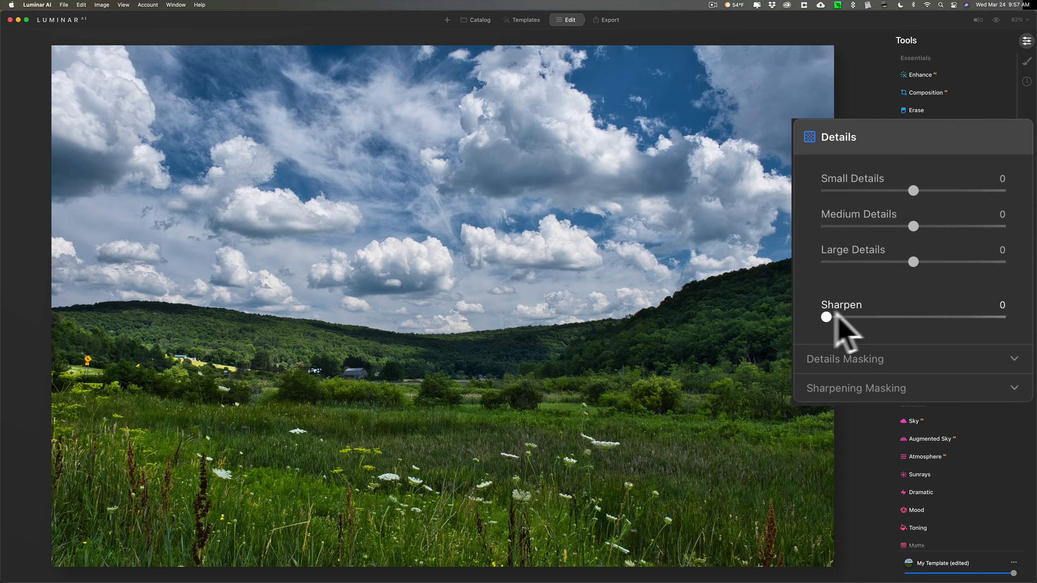
{"action": "left_click_drag", "start_coordinate": [826, 316], "coordinate": [848, 317]}
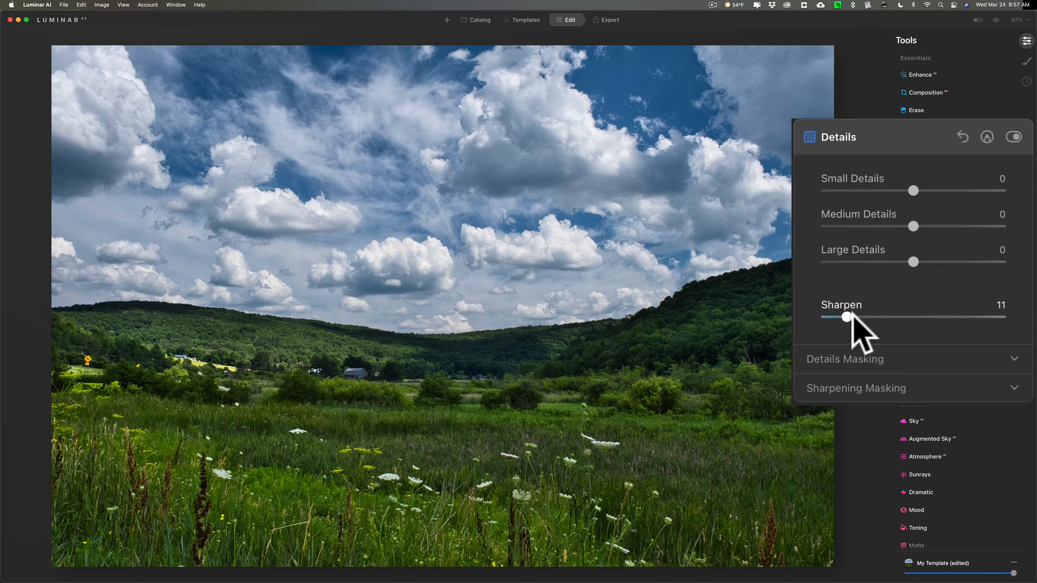
{"action": "left_click_drag", "start_coordinate": [848, 316], "coordinate": [840, 315]}
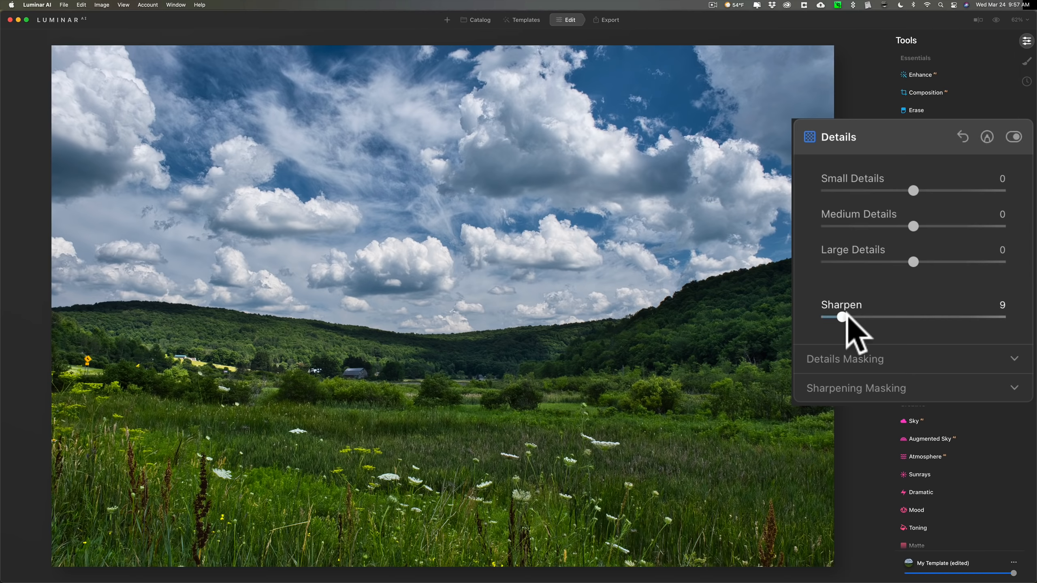
{"action": "left_click_drag", "start_coordinate": [839, 317], "coordinate": [844, 317]}
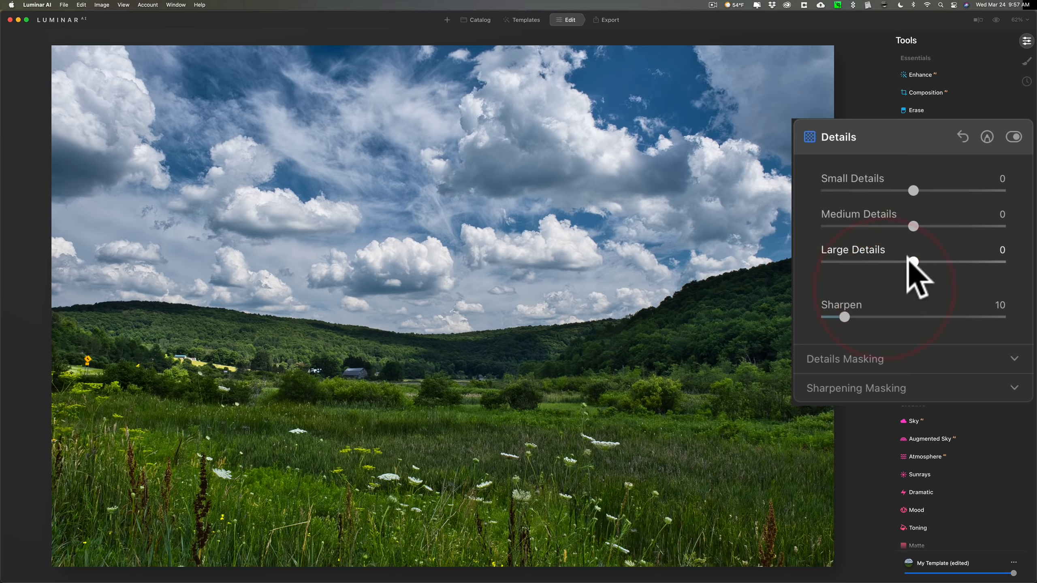
{"action": "left_click_drag", "start_coordinate": [913, 261], "coordinate": [916, 262]}
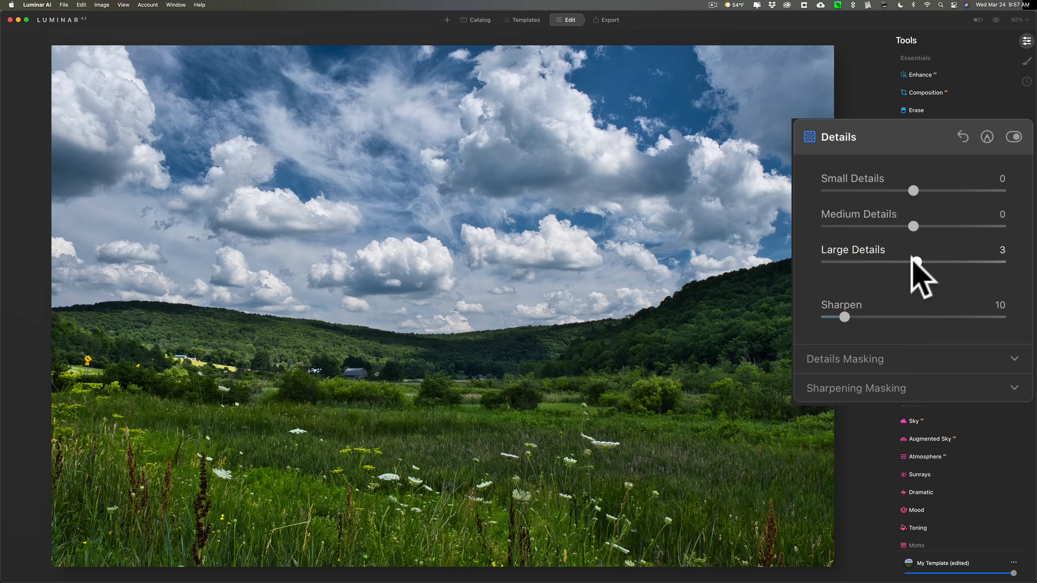
{"action": "mouse_move", "coordinate": [919, 225]}
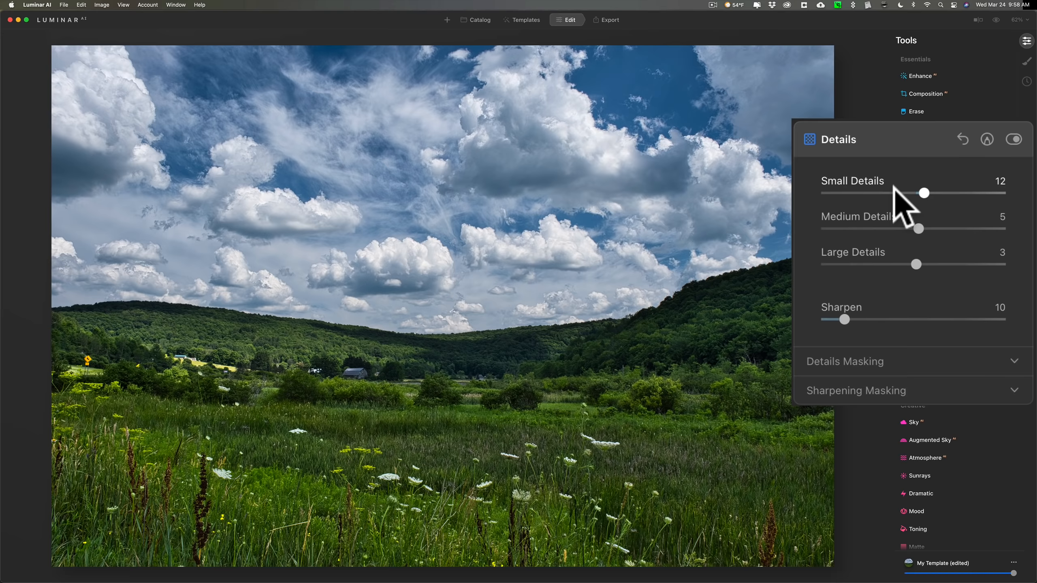
{"action": "mouse_move", "coordinate": [923, 196]}
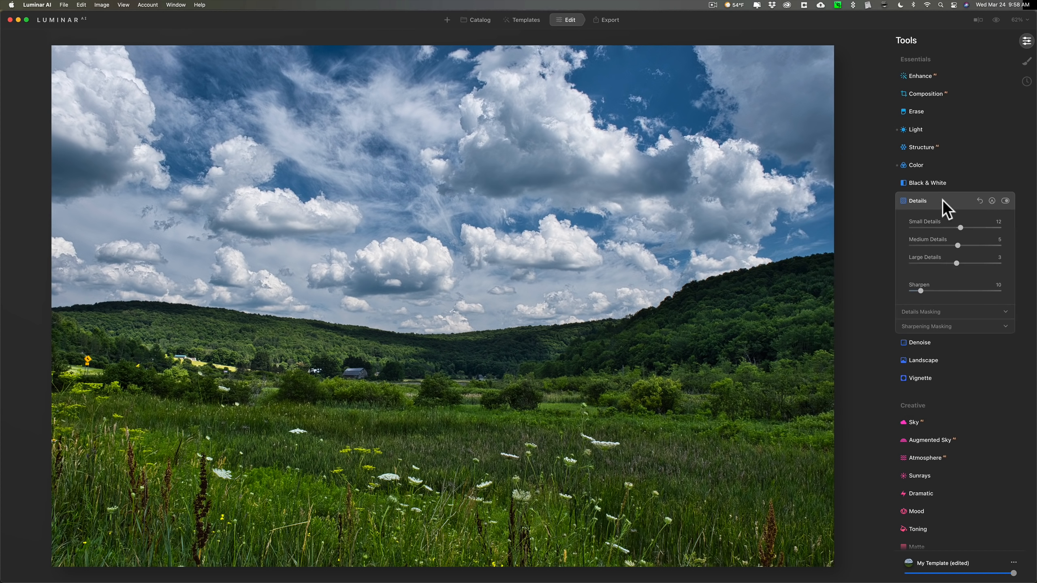
{"action": "left_click", "coordinate": [917, 200]}
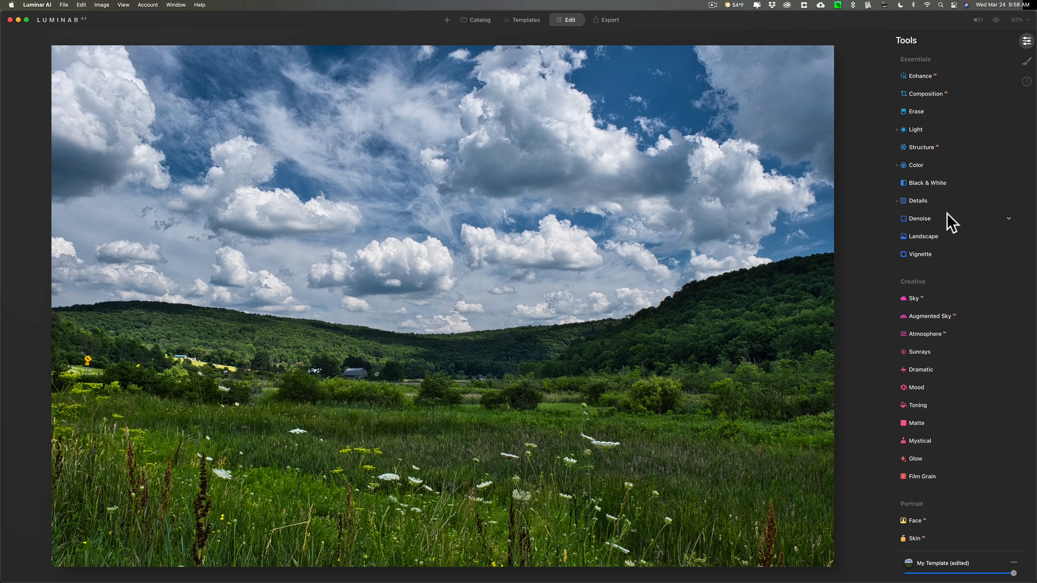
{"action": "mouse_move", "coordinate": [951, 236]}
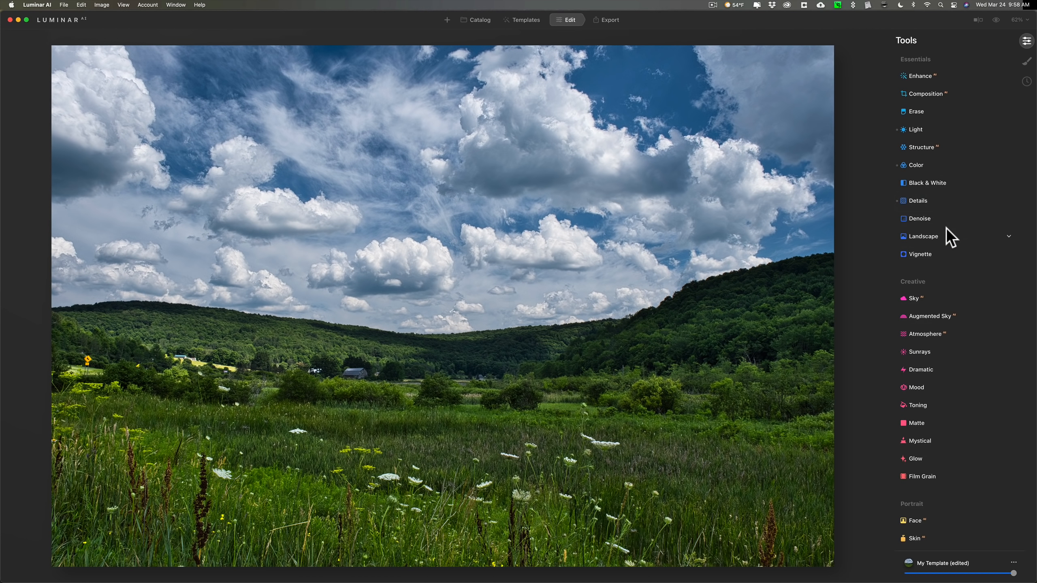
{"action": "left_click", "coordinate": [921, 236]}
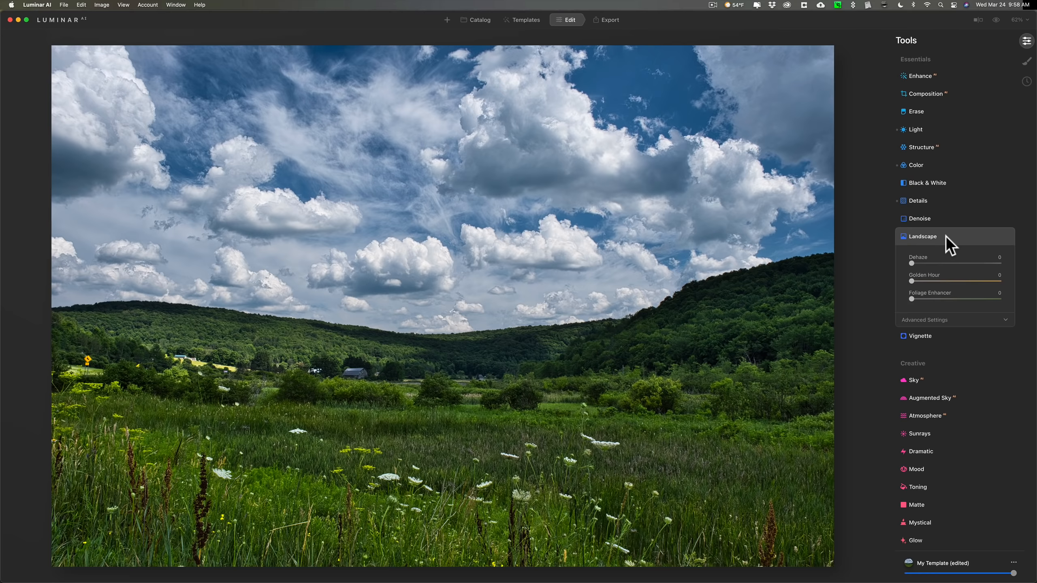
{"action": "left_click", "coordinate": [921, 237]}
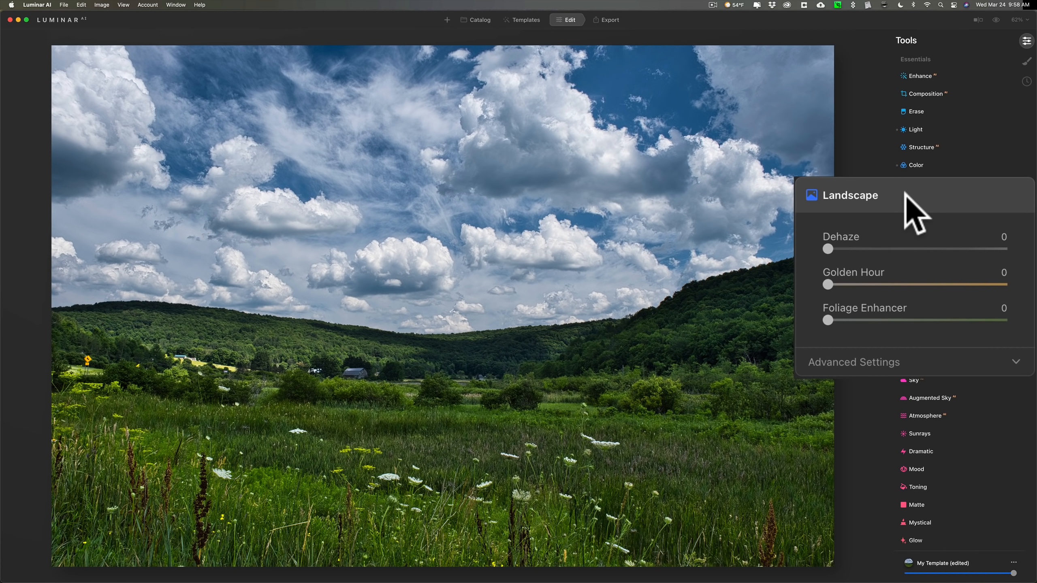
{"action": "mouse_move", "coordinate": [499, 352]}
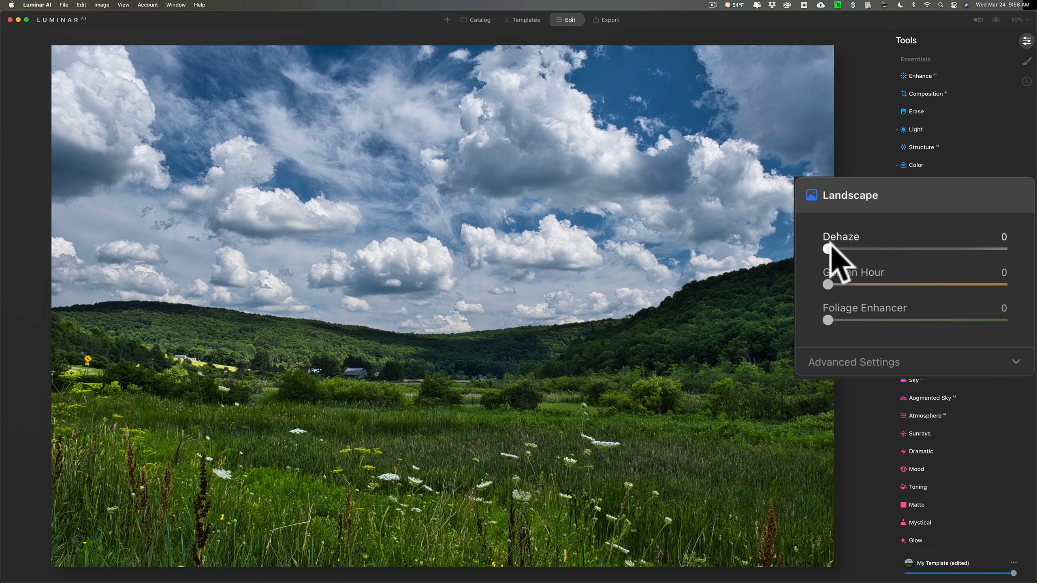
{"action": "left_click_drag", "start_coordinate": [827, 250], "coordinate": [835, 249]}
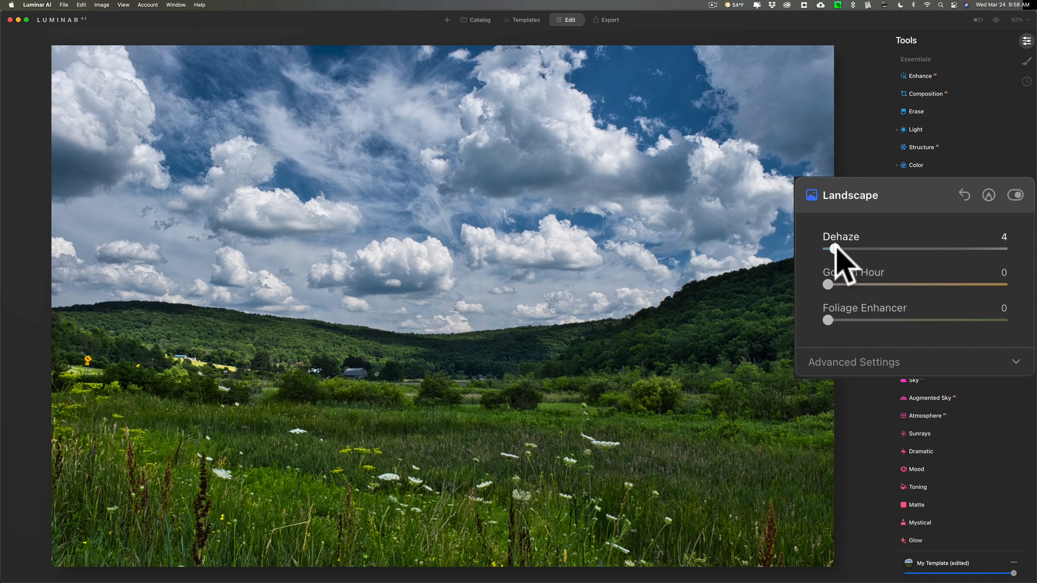
{"action": "left_click_drag", "start_coordinate": [832, 249], "coordinate": [874, 249]}
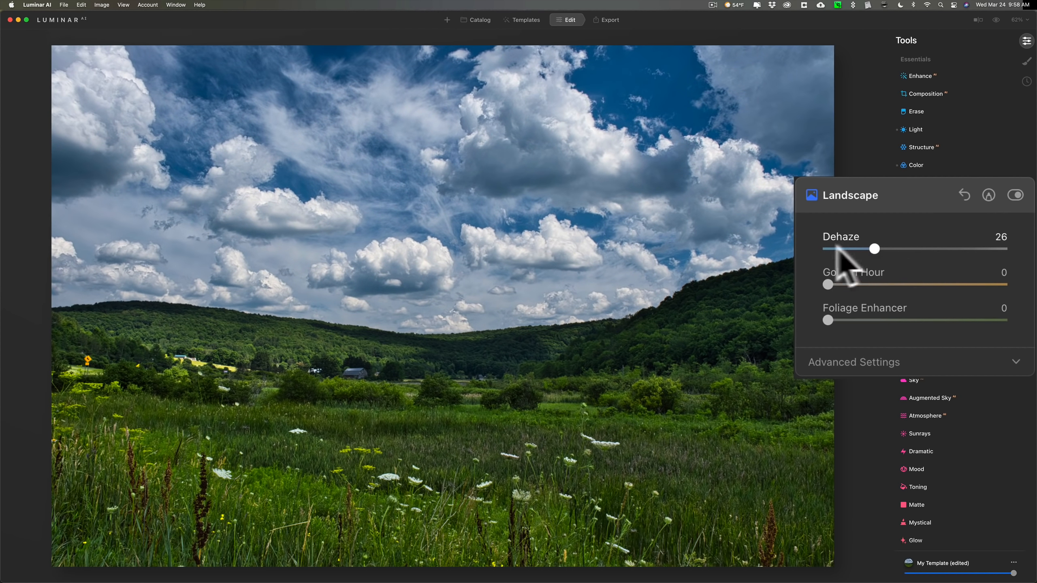
{"action": "left_click_drag", "start_coordinate": [874, 248], "coordinate": [827, 249]}
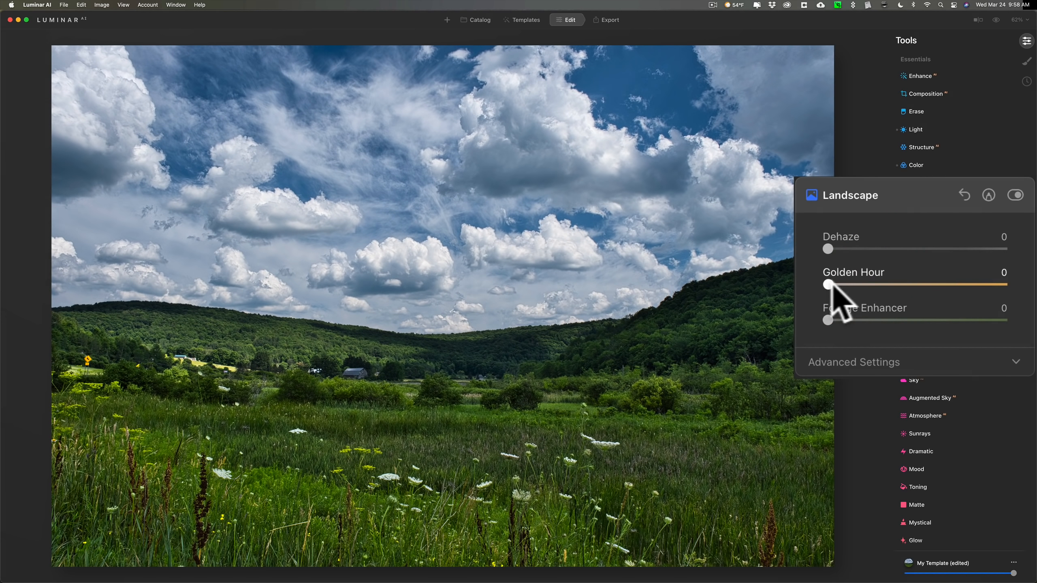
{"action": "left_click_drag", "start_coordinate": [826, 285], "coordinate": [863, 285]}
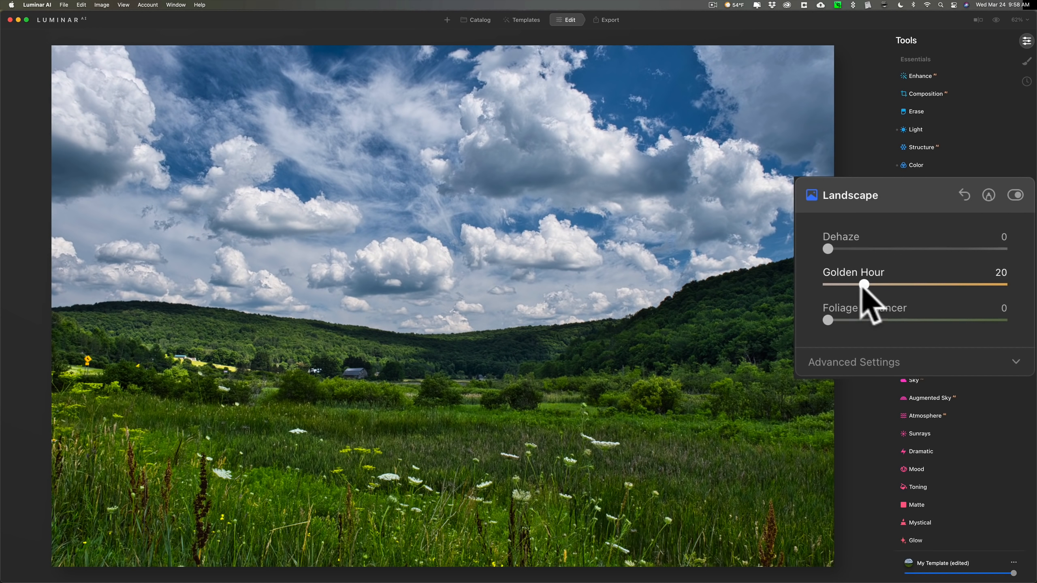
{"action": "left_click_drag", "start_coordinate": [865, 285], "coordinate": [856, 285]}
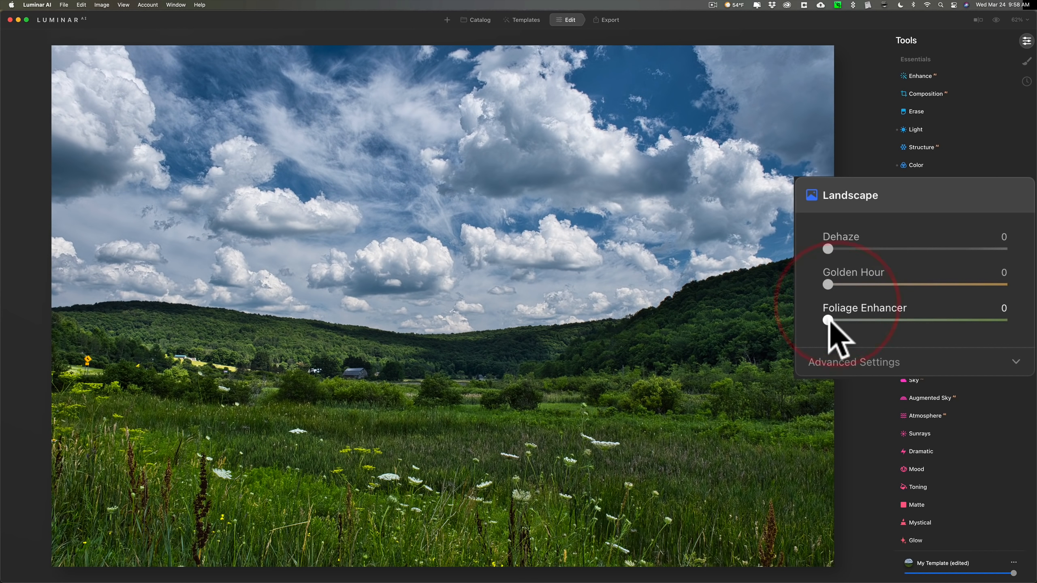
{"action": "left_click_drag", "start_coordinate": [826, 320], "coordinate": [833, 320]}
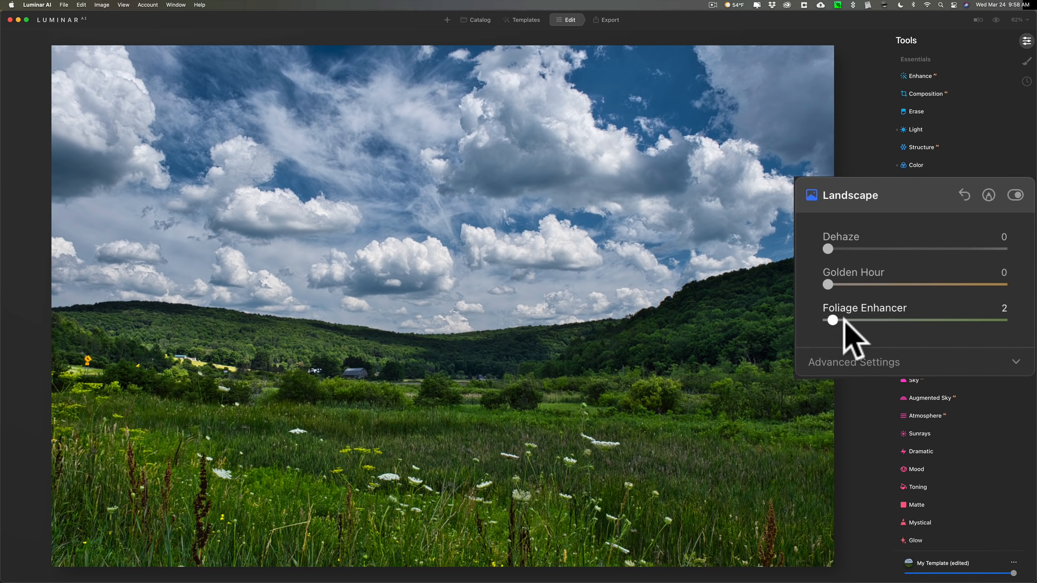
{"action": "left_click_drag", "start_coordinate": [832, 320], "coordinate": [837, 320]}
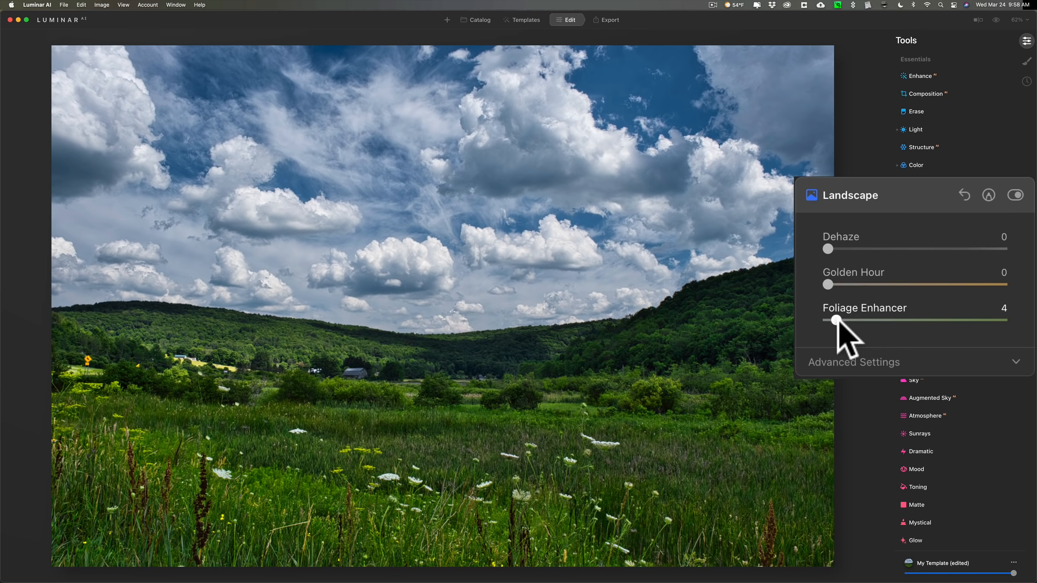
{"action": "left_click_drag", "start_coordinate": [835, 321], "coordinate": [827, 321]}
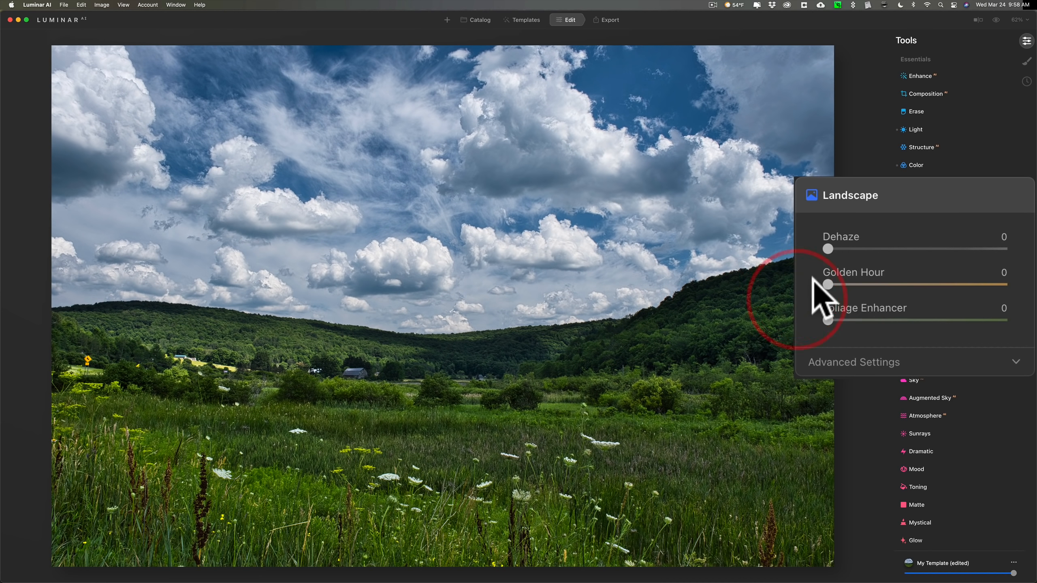
{"action": "left_click_drag", "start_coordinate": [827, 283], "coordinate": [836, 284]}
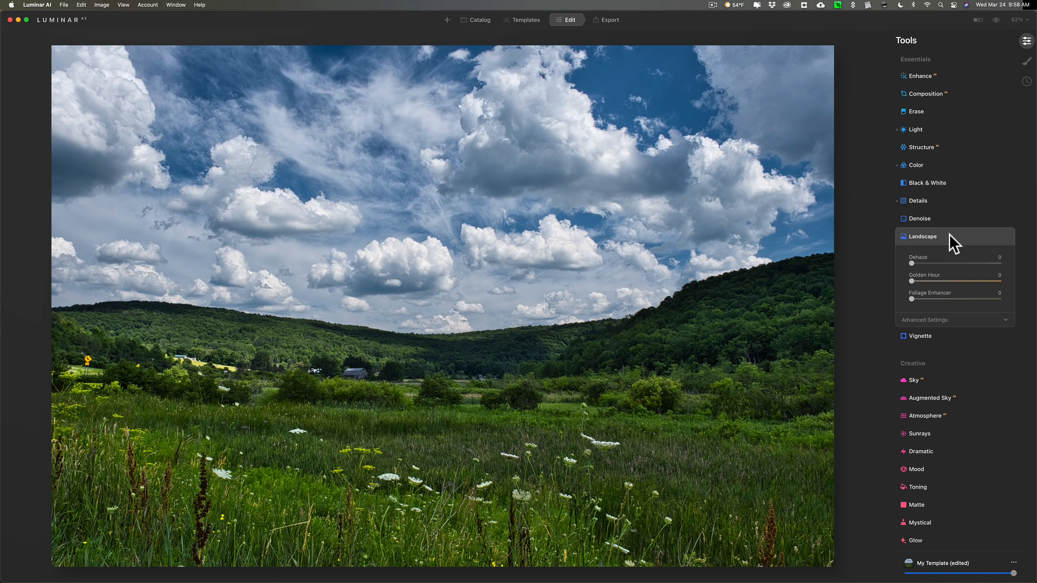
{"action": "left_click", "coordinate": [921, 237]}
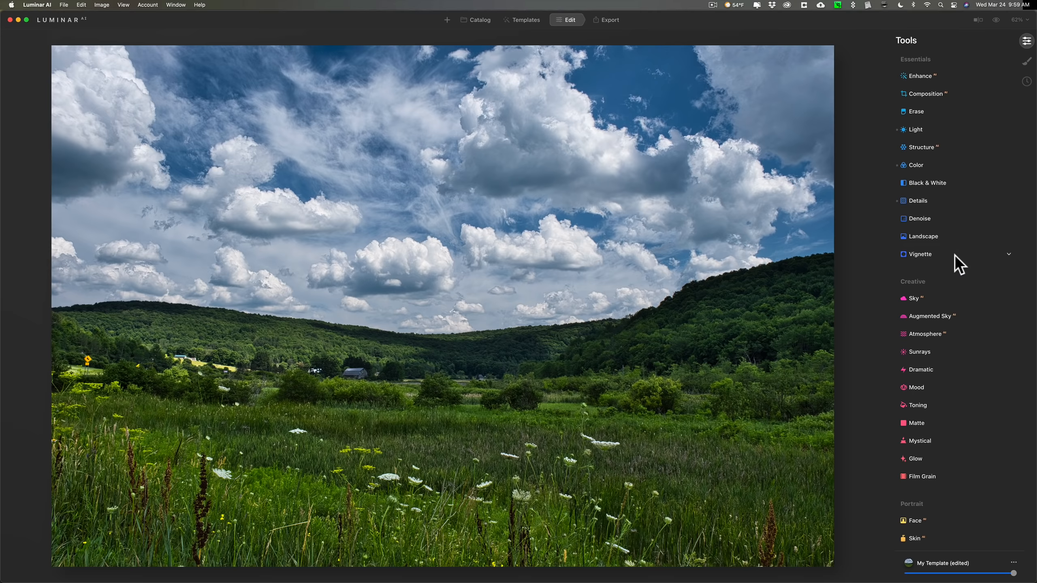
{"action": "mouse_move", "coordinate": [951, 86]}
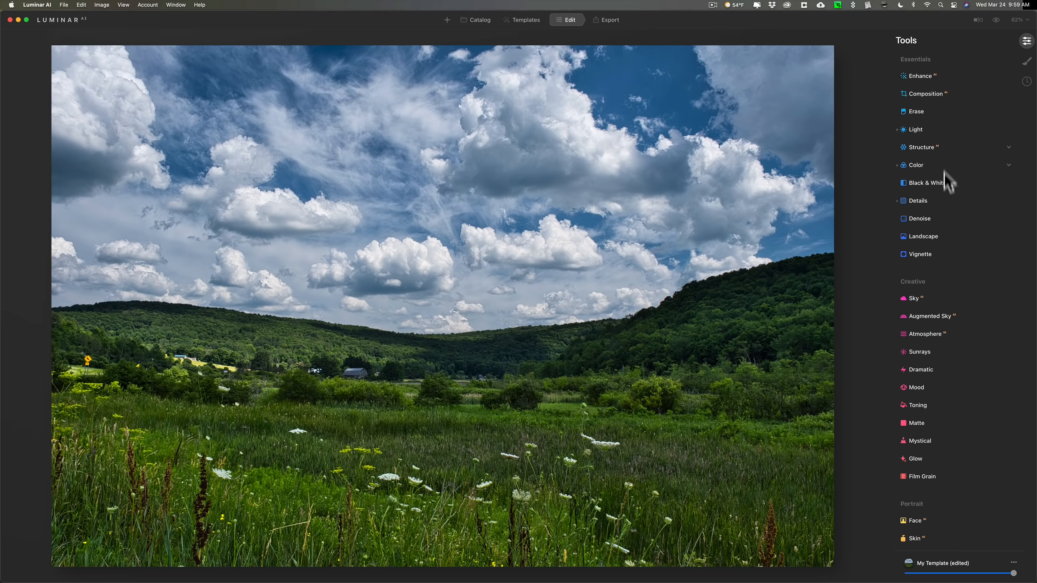
Step: Test several Vignette darkening strengths, then return Amount to 0 and collapse the tool
{"action": "left_click", "coordinate": [919, 254]}
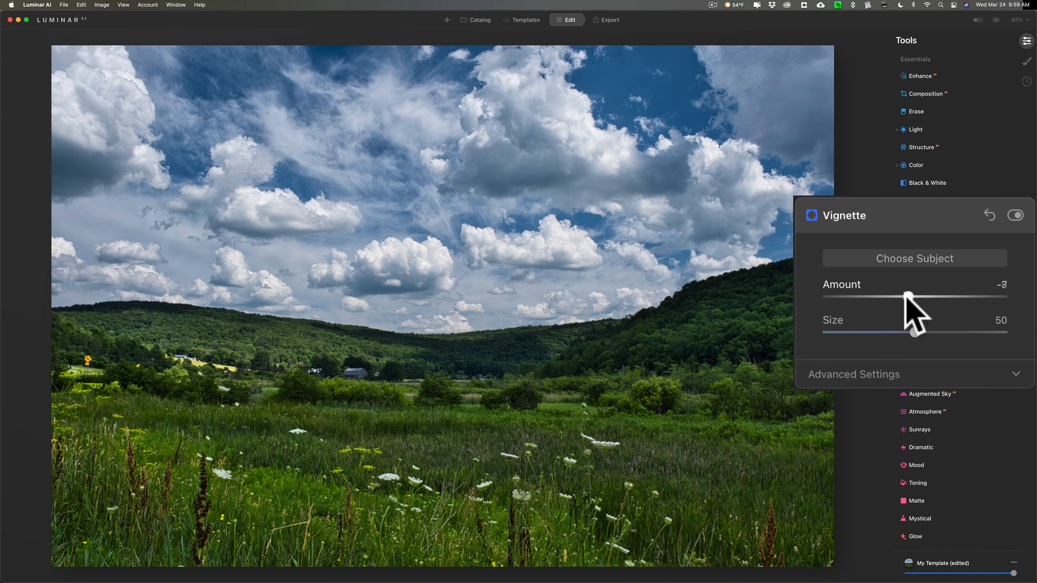
{"action": "left_click_drag", "start_coordinate": [909, 298], "coordinate": [870, 298]}
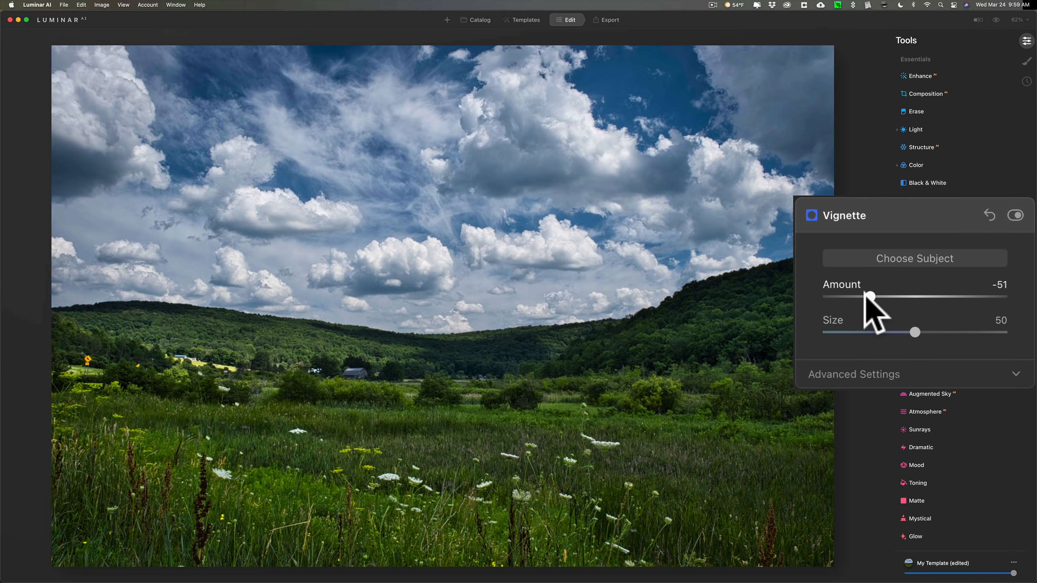
{"action": "left_click_drag", "start_coordinate": [871, 296], "coordinate": [882, 296]}
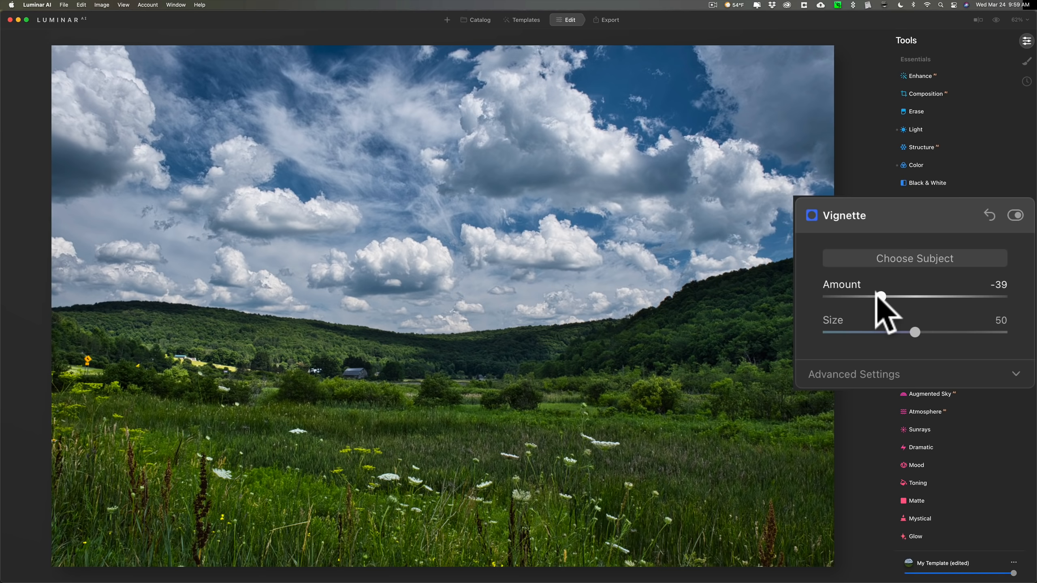
{"action": "left_click_drag", "start_coordinate": [880, 296], "coordinate": [907, 296]}
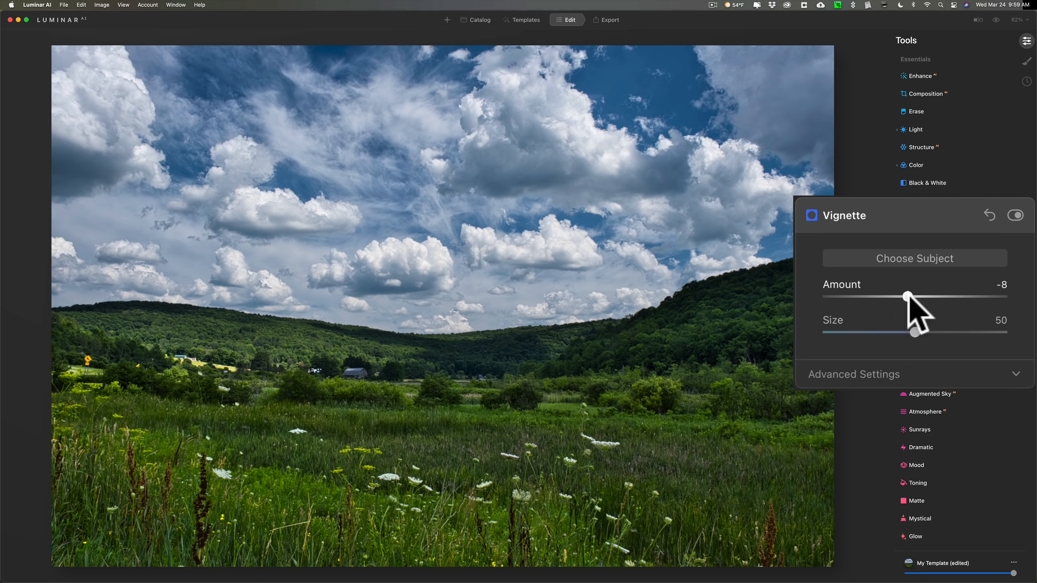
{"action": "left_click_drag", "start_coordinate": [908, 296], "coordinate": [910, 296]}
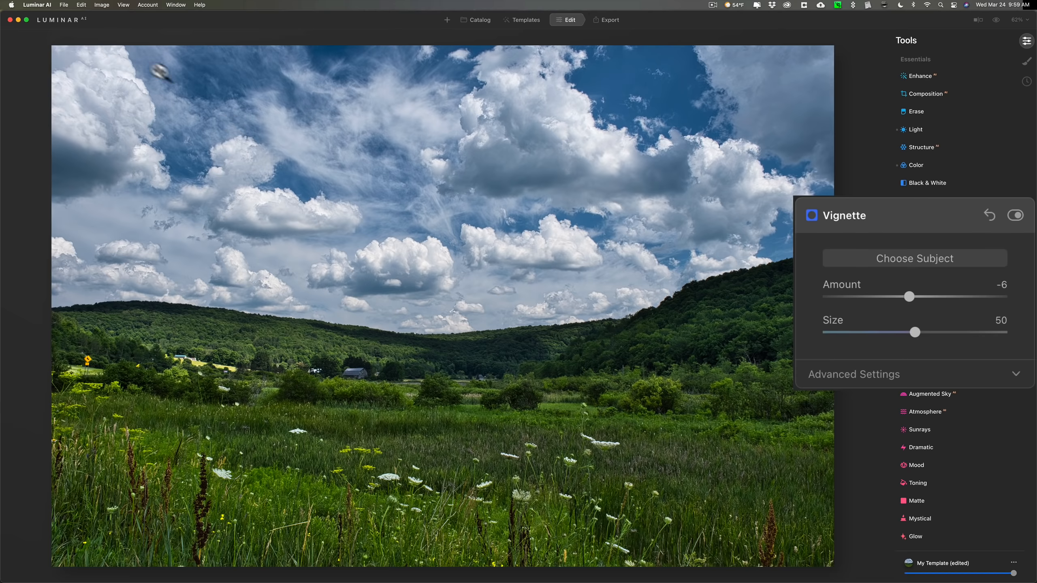
{"action": "mouse_move", "coordinate": [490, 316]}
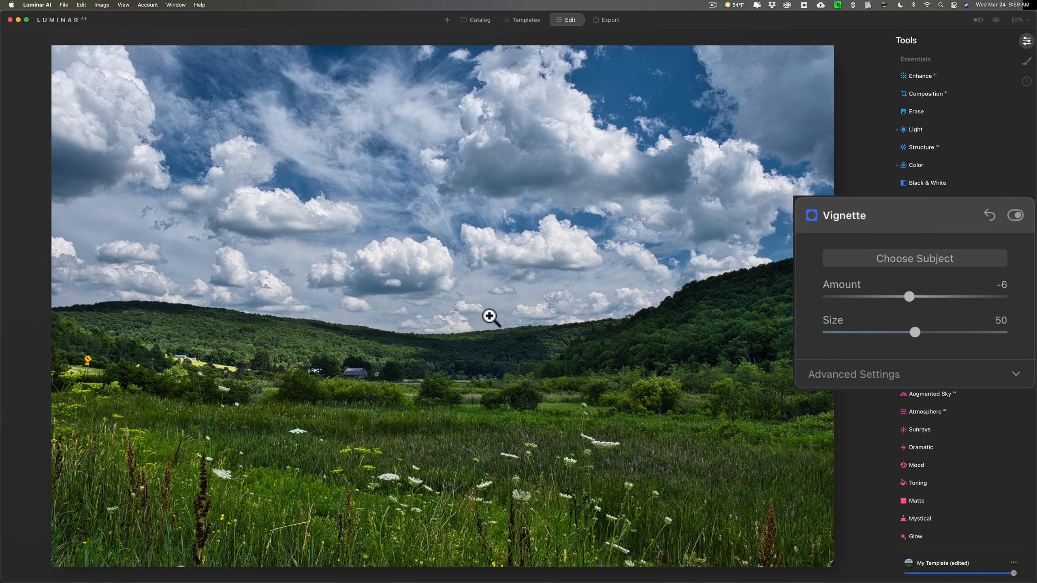
{"action": "mouse_move", "coordinate": [609, 314]}
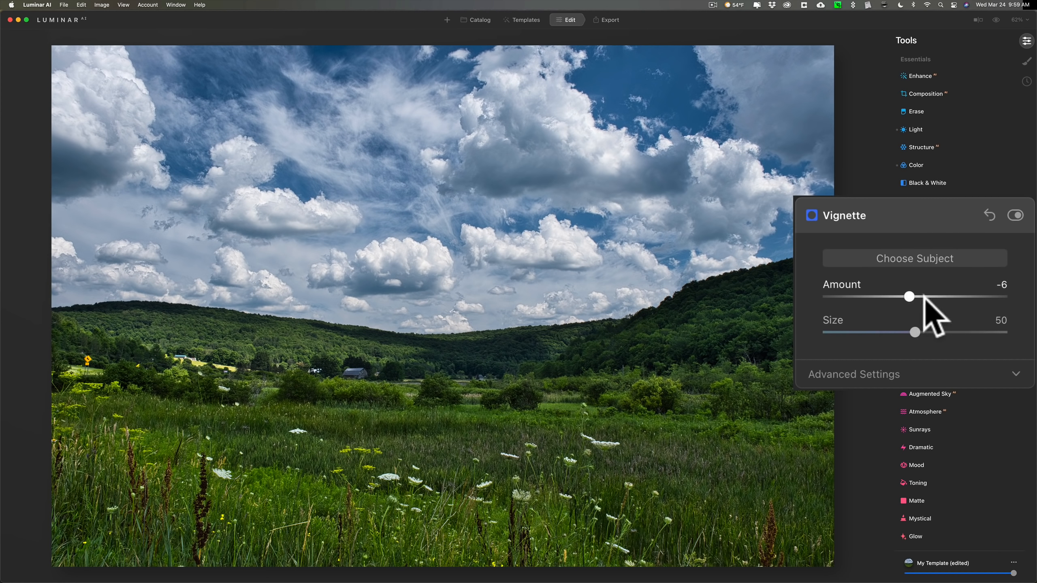
{"action": "left_click_drag", "start_coordinate": [909, 296], "coordinate": [895, 296]}
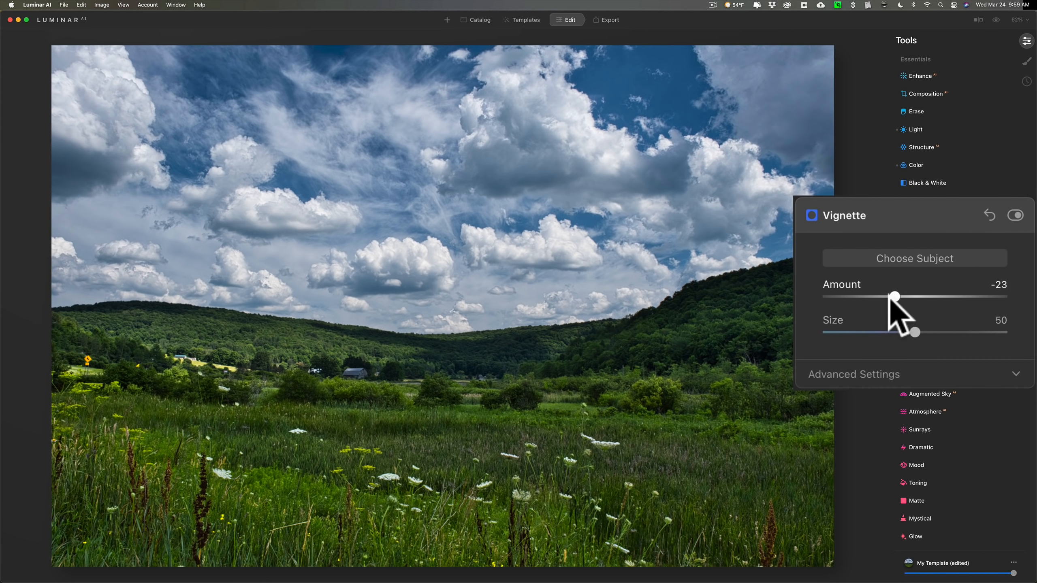
{"action": "left_click_drag", "start_coordinate": [894, 296], "coordinate": [888, 296]}
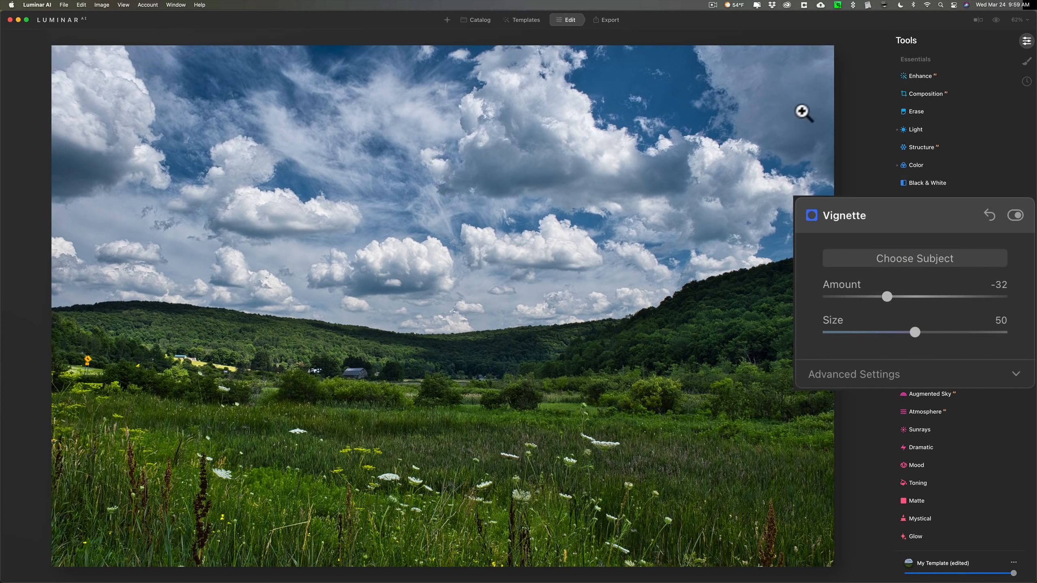
{"action": "mouse_move", "coordinate": [631, 226]}
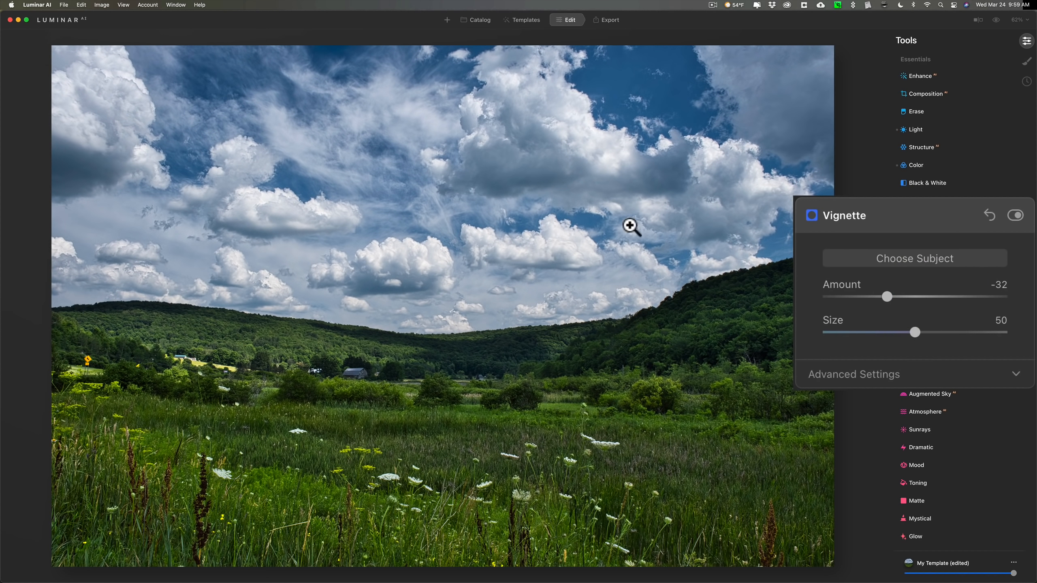
{"action": "left_click_drag", "start_coordinate": [887, 296], "coordinate": [906, 296]}
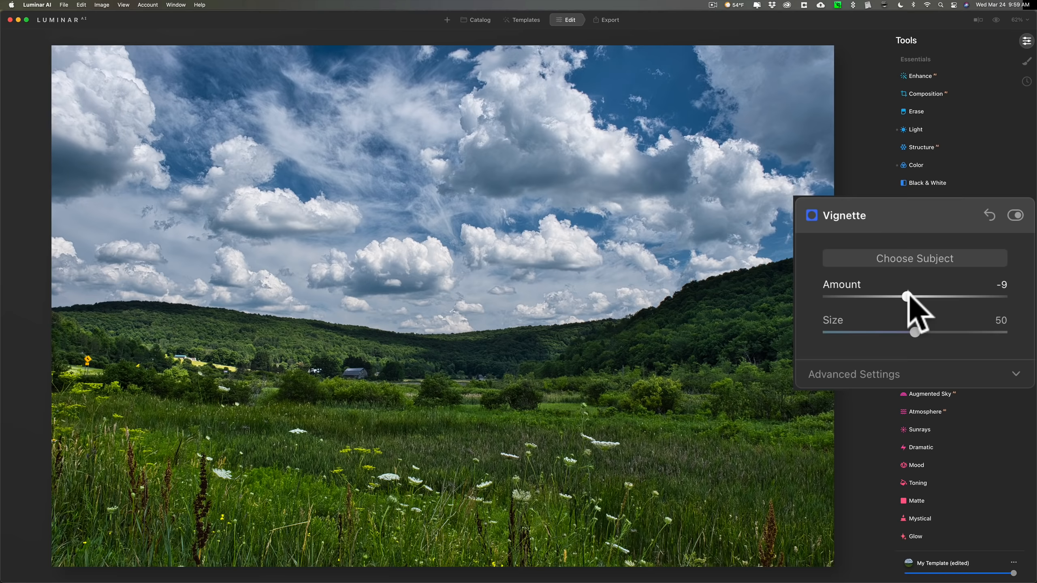
{"action": "left_click_drag", "start_coordinate": [906, 296], "coordinate": [915, 296]}
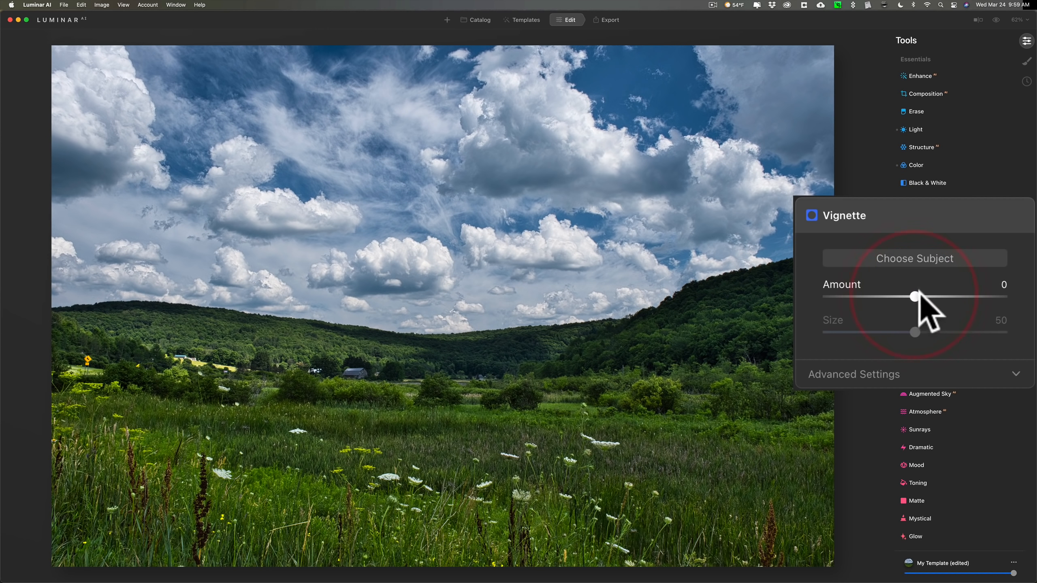
{"action": "left_click", "coordinate": [919, 254]}
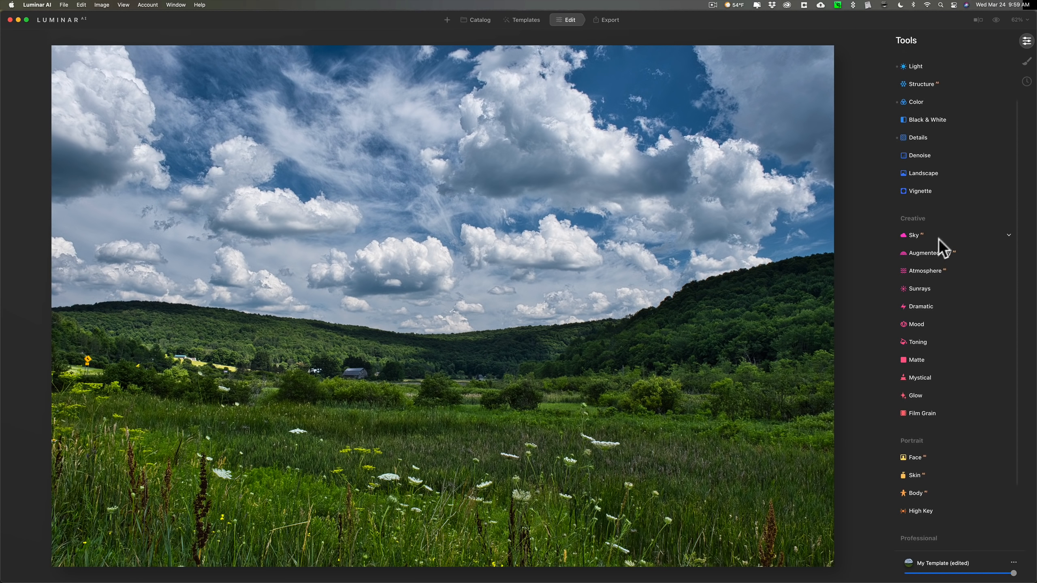
{"action": "left_click", "coordinate": [915, 235]}
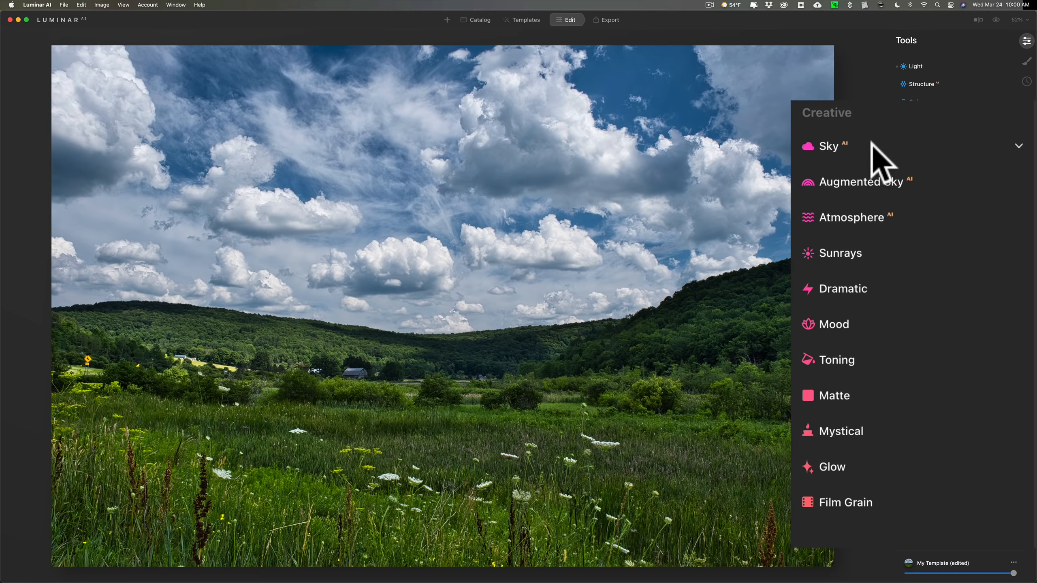
{"action": "mouse_move", "coordinate": [883, 168]}
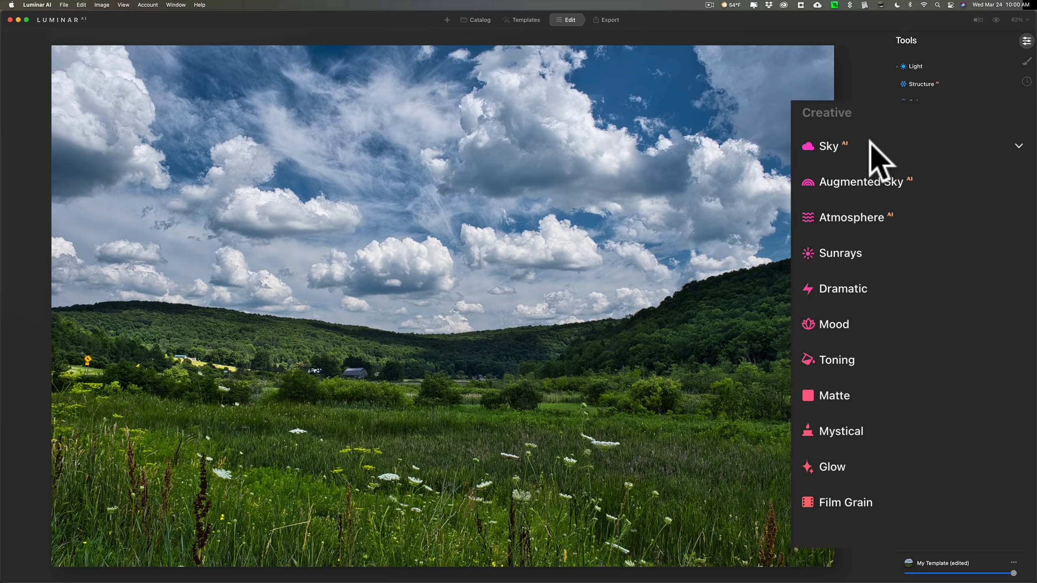
{"action": "left_click", "coordinate": [853, 182]}
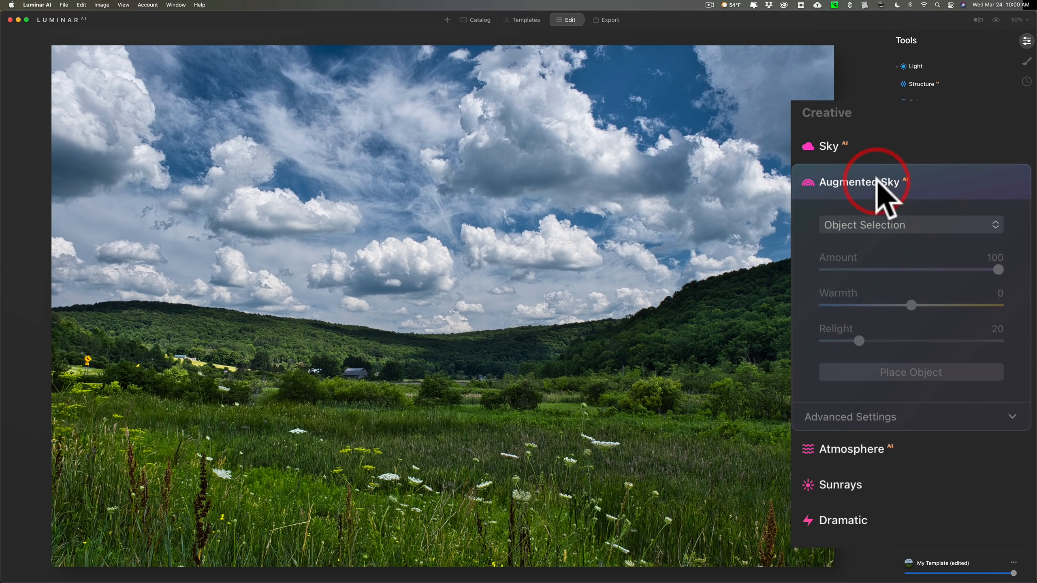
{"action": "left_click", "coordinate": [911, 224]}
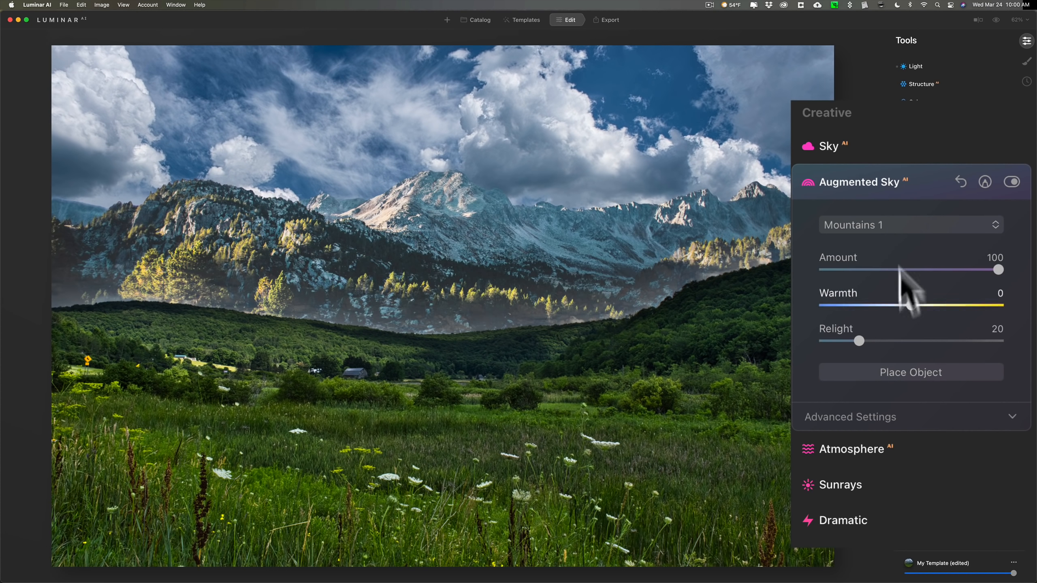
{"action": "left_click", "coordinate": [909, 224]}
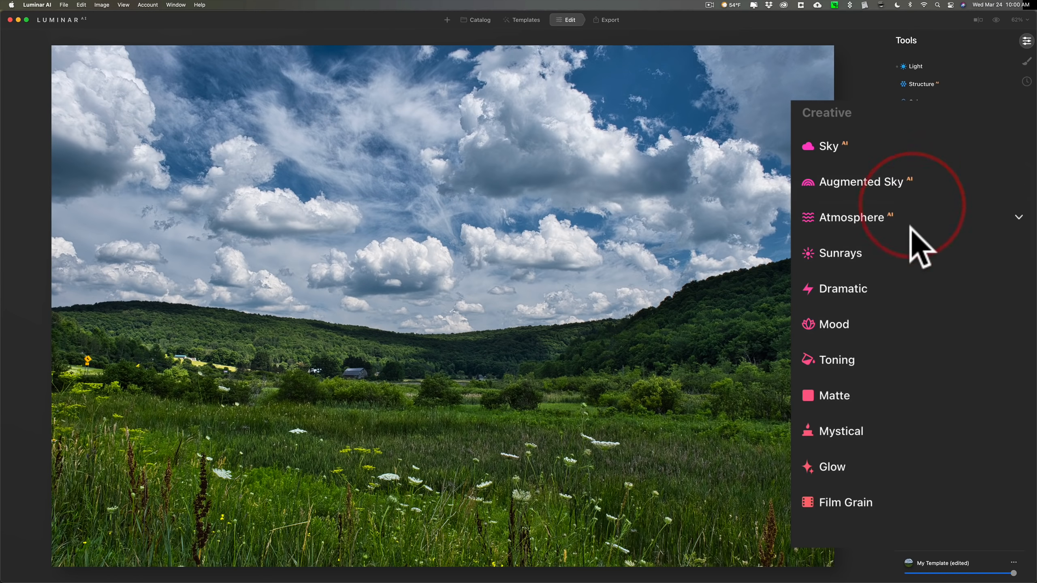
{"action": "left_click", "coordinate": [852, 218]}
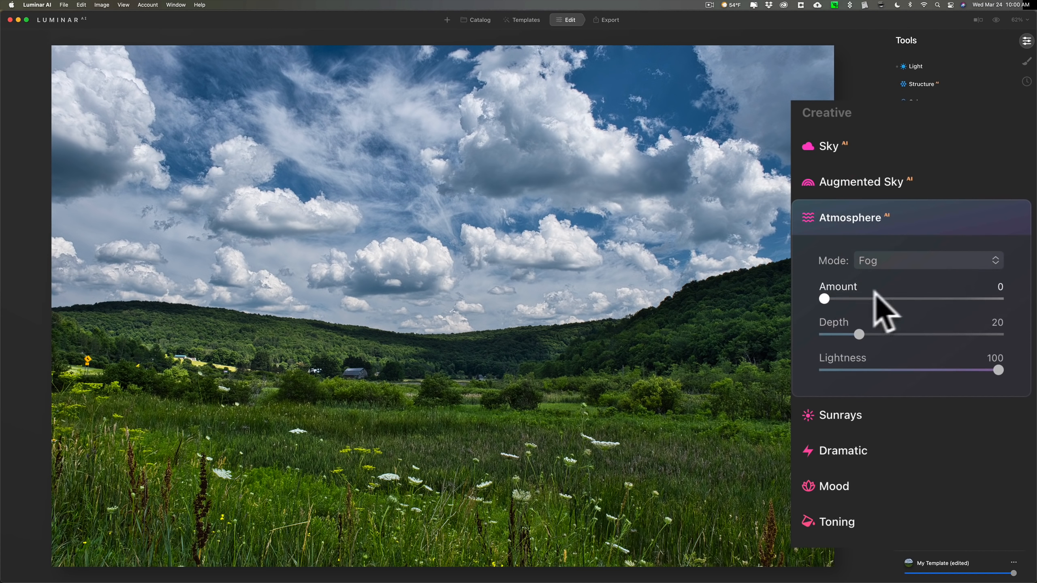
{"action": "mouse_move", "coordinate": [829, 314]}
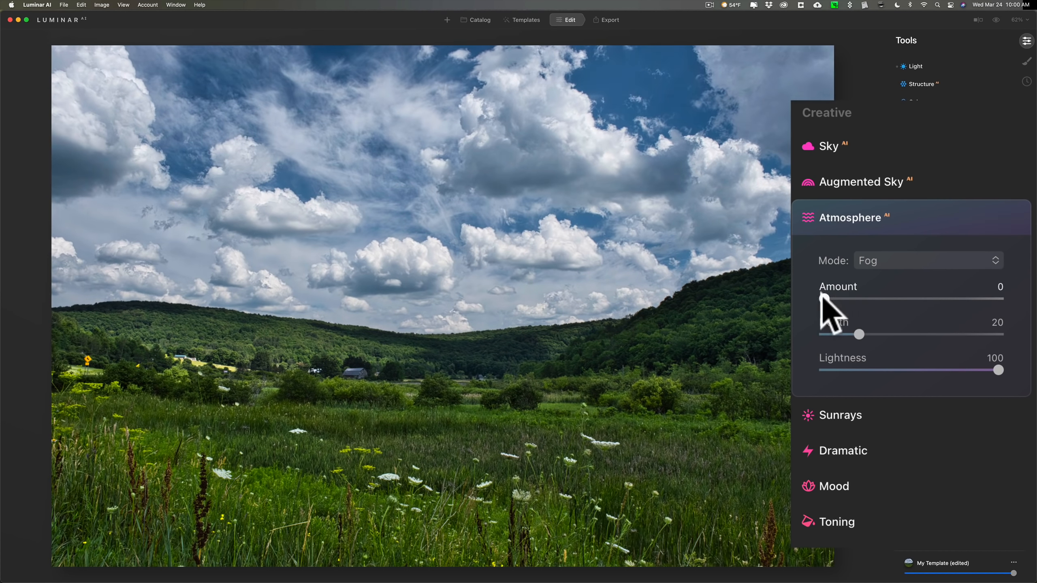
{"action": "left_click", "coordinate": [926, 260]}
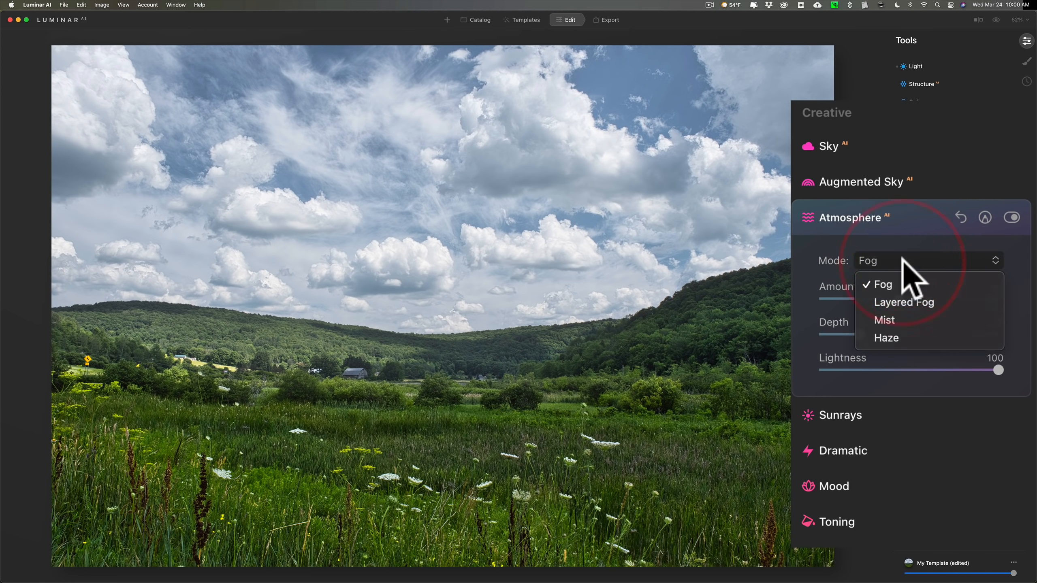
{"action": "left_click", "coordinate": [903, 302]}
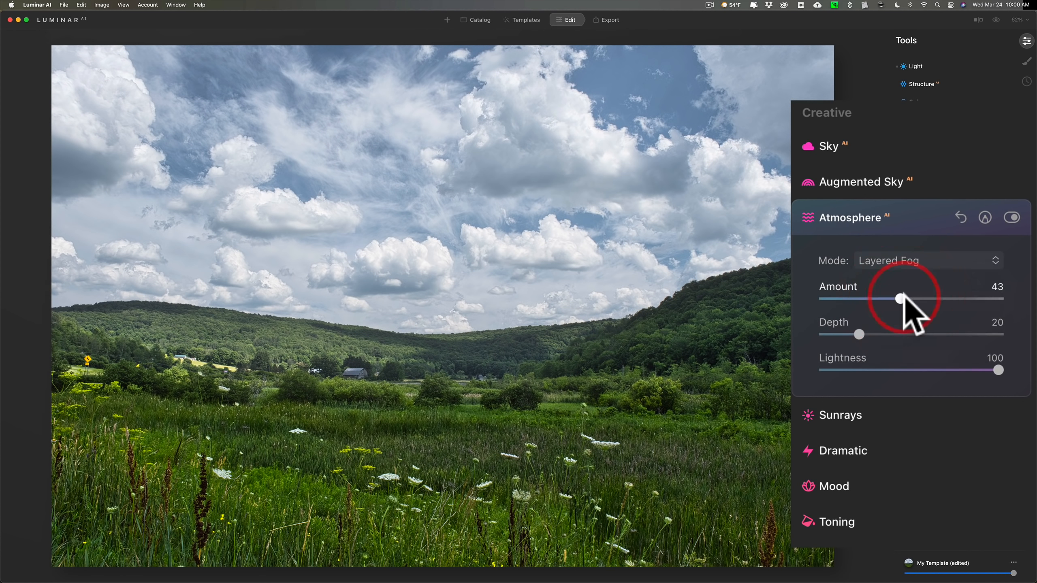
{"action": "left_click_drag", "start_coordinate": [894, 298], "coordinate": [913, 298]}
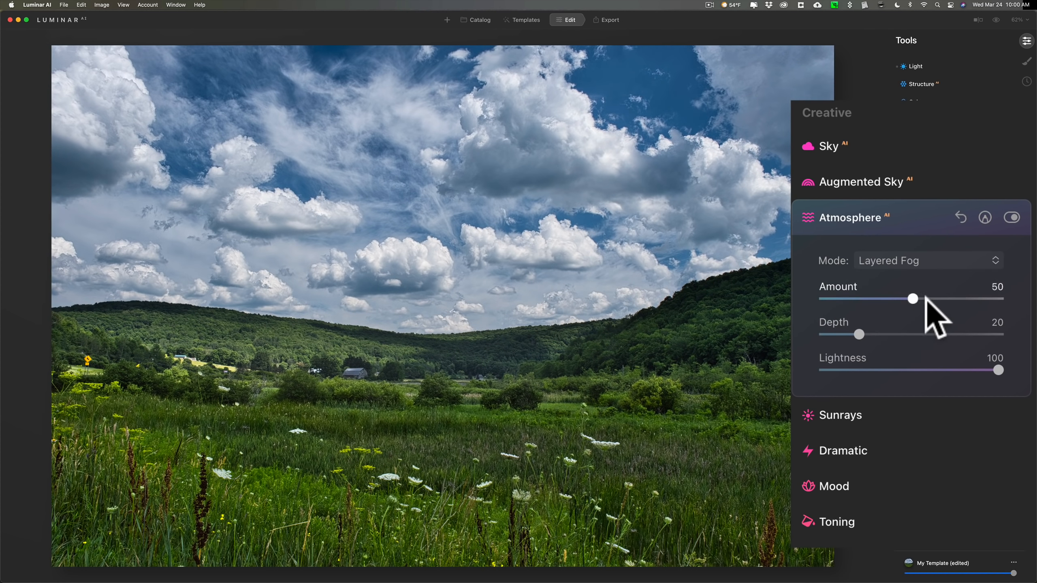
{"action": "left_click", "coordinate": [926, 260]}
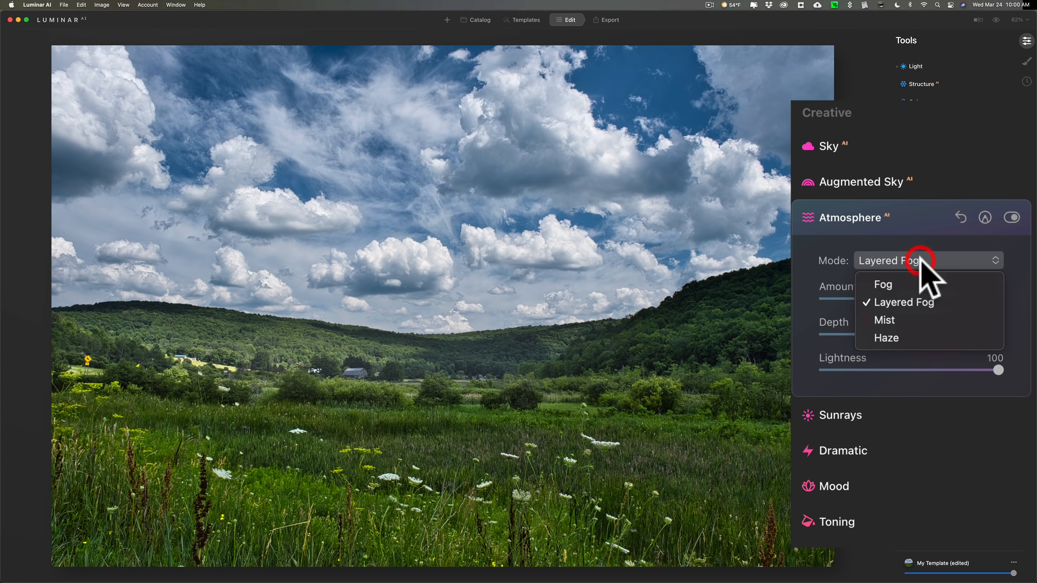
{"action": "left_click", "coordinate": [884, 320]}
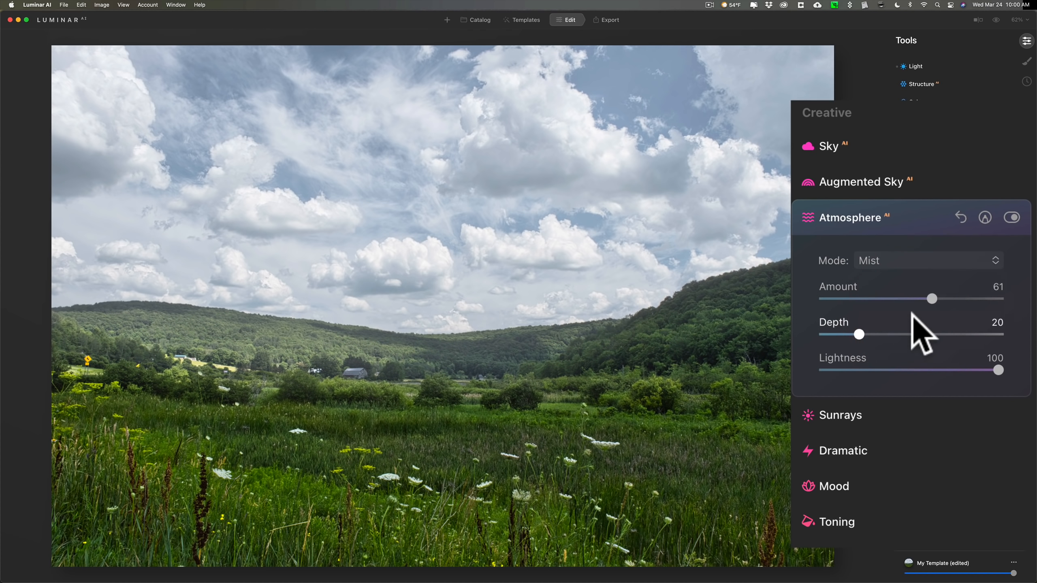
{"action": "left_click", "coordinate": [925, 260]}
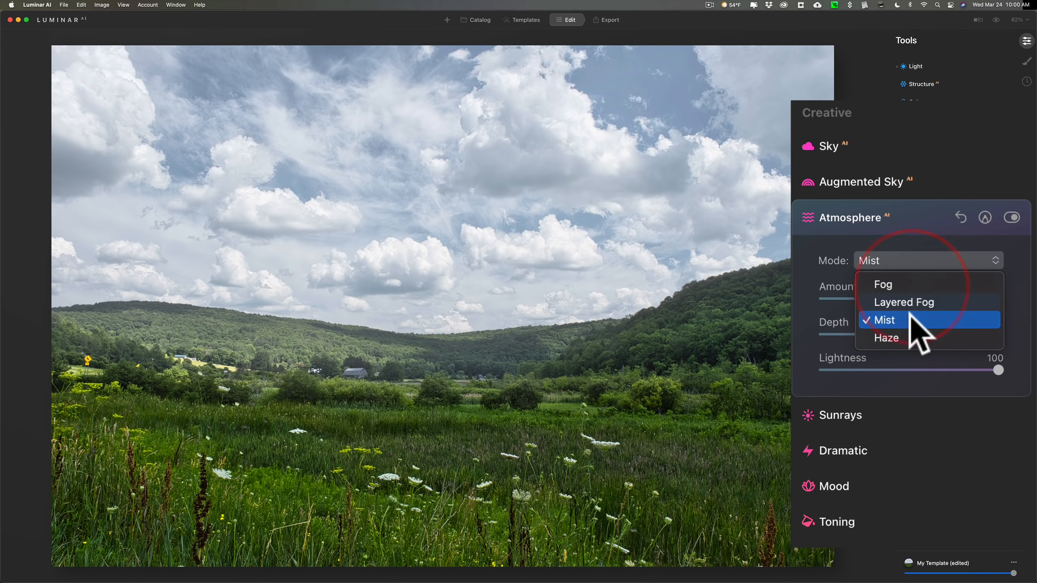
{"action": "left_click", "coordinate": [885, 338]}
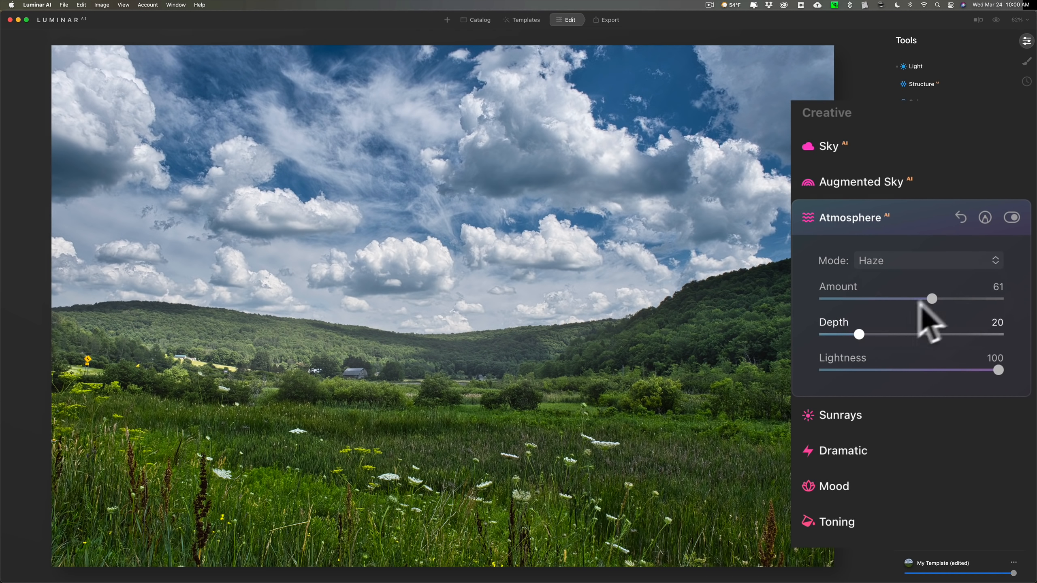
{"action": "left_click_drag", "start_coordinate": [932, 298], "coordinate": [994, 298]}
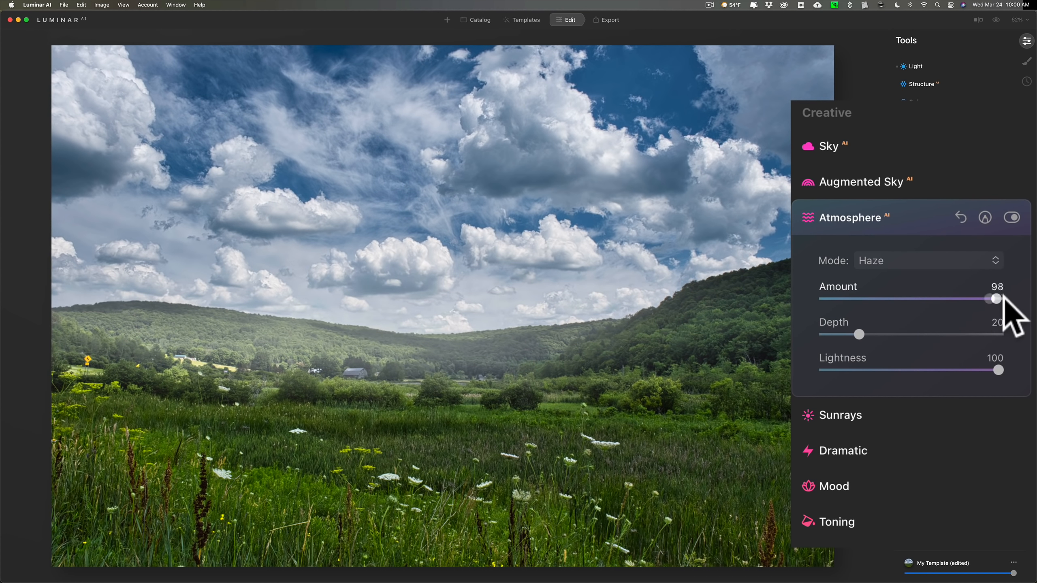
{"action": "left_click_drag", "start_coordinate": [996, 298], "coordinate": [825, 298]}
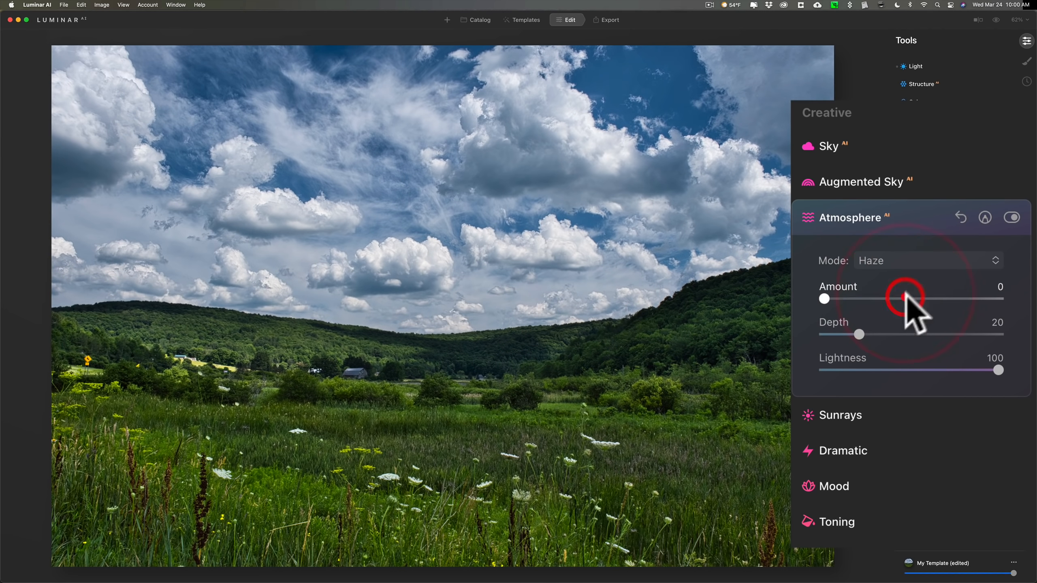
{"action": "left_click", "coordinate": [849, 218]}
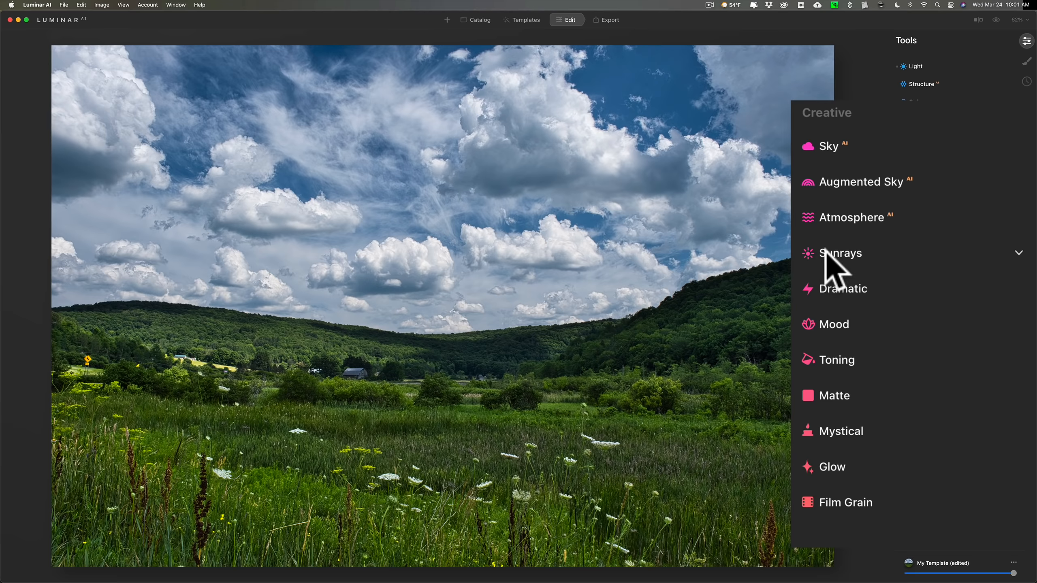
{"action": "mouse_move", "coordinate": [860, 311]}
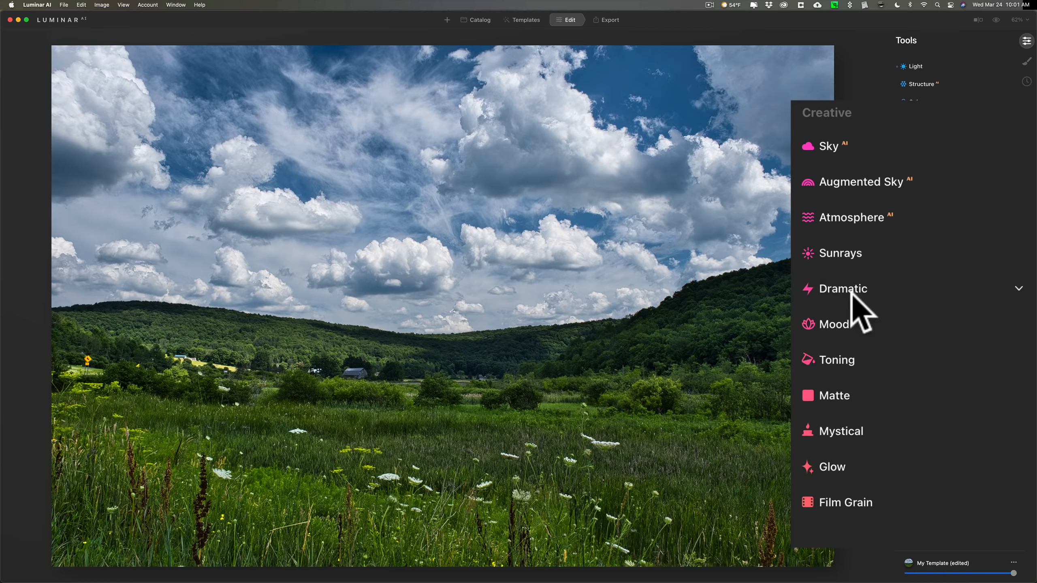
{"action": "left_click", "coordinate": [844, 289]}
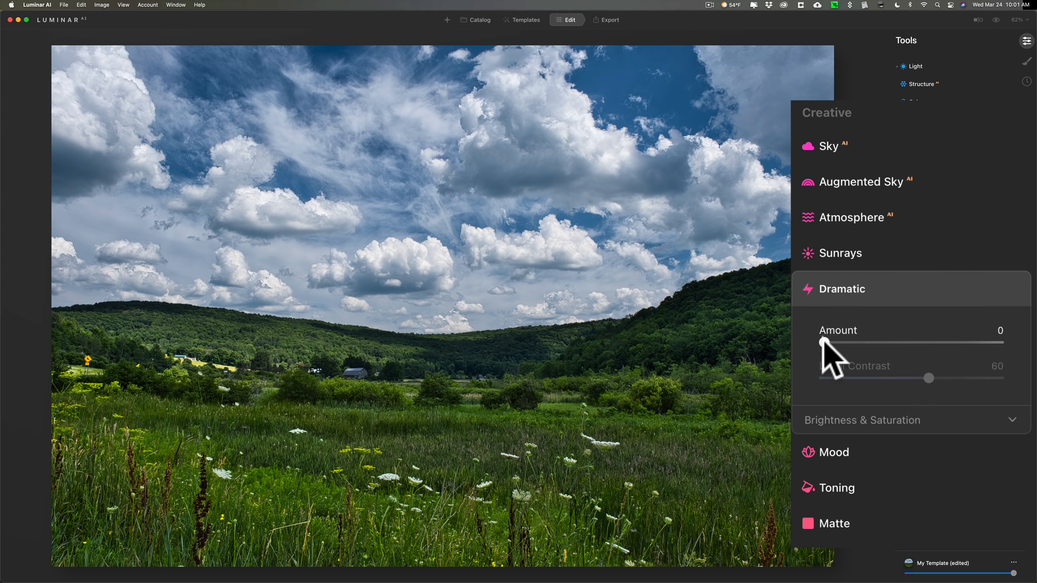
{"action": "left_click_drag", "start_coordinate": [825, 342], "coordinate": [893, 342]}
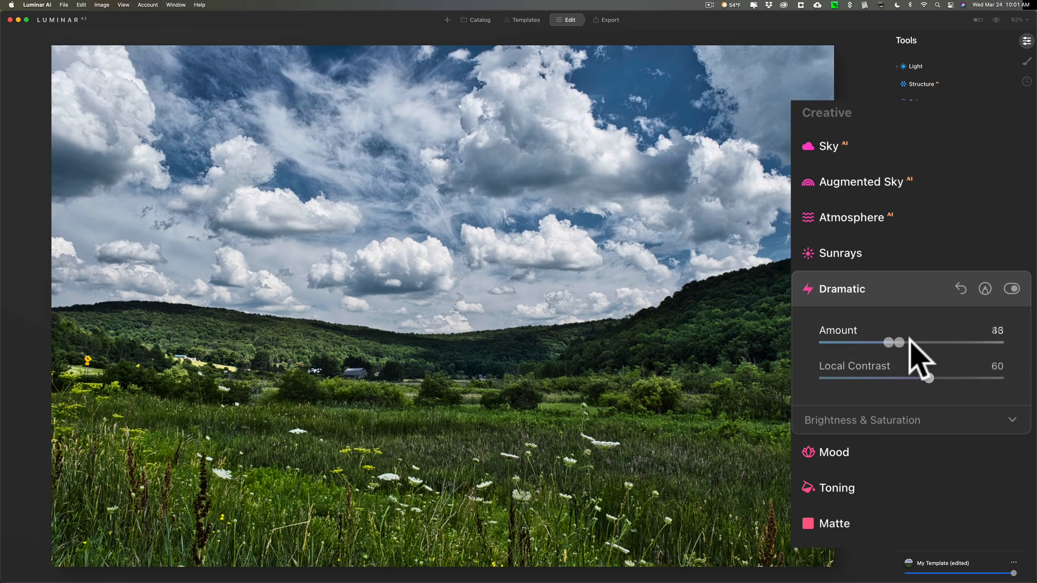
{"action": "left_click", "coordinate": [897, 342]}
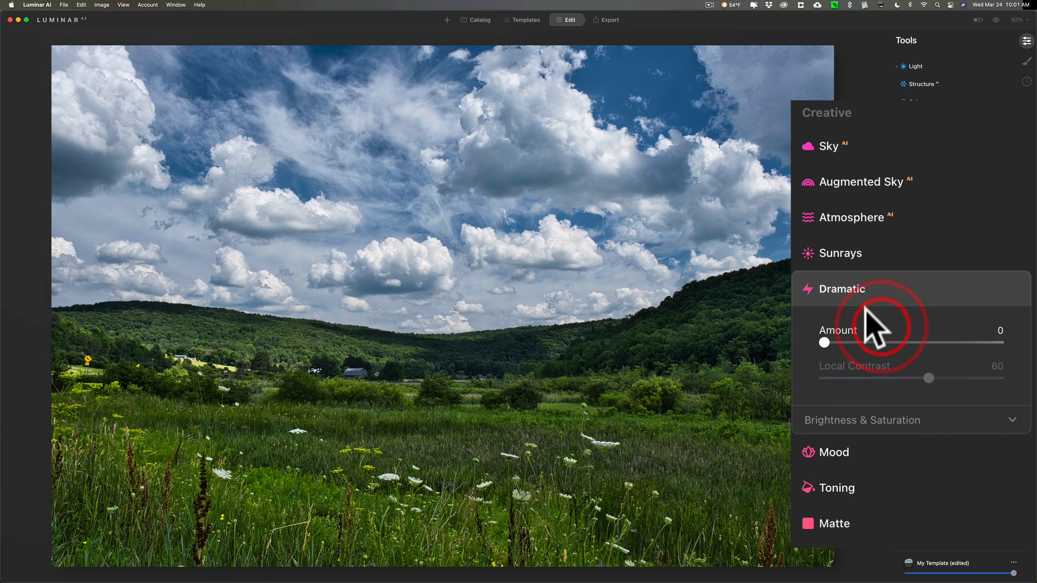
{"action": "left_click", "coordinate": [842, 289]}
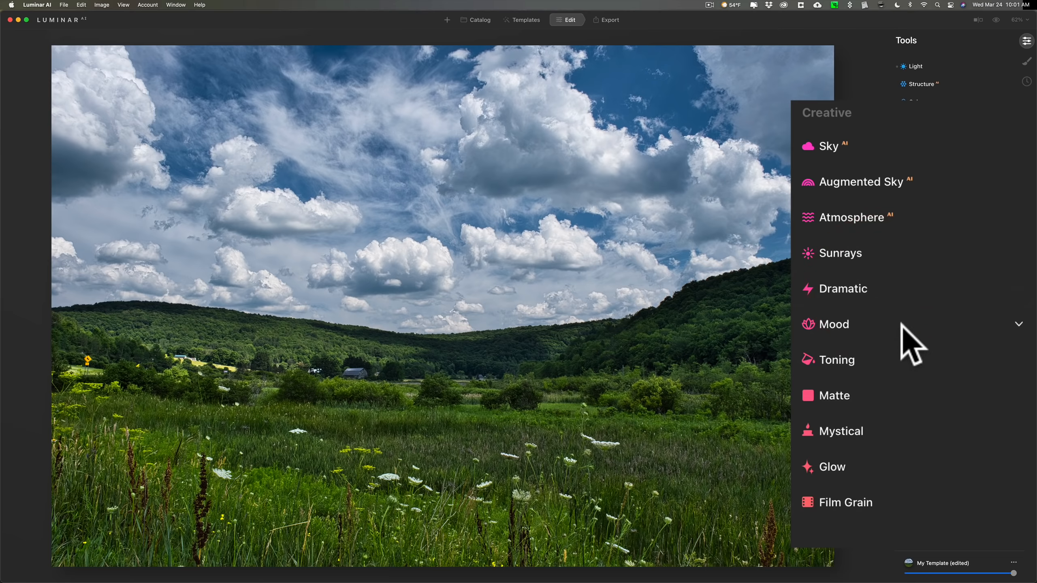
{"action": "left_click", "coordinate": [834, 324]}
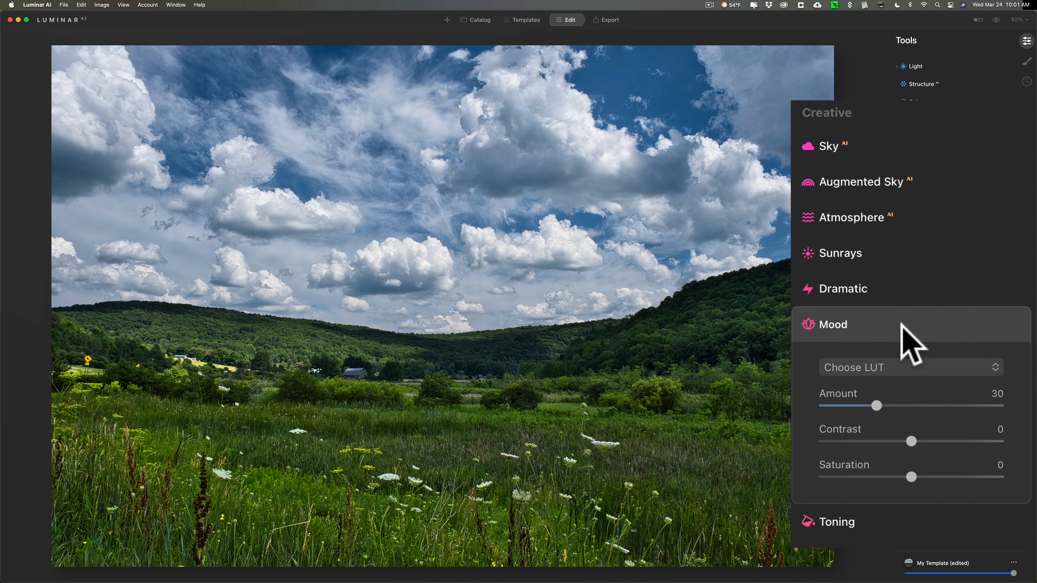
{"action": "mouse_move", "coordinate": [909, 344]}
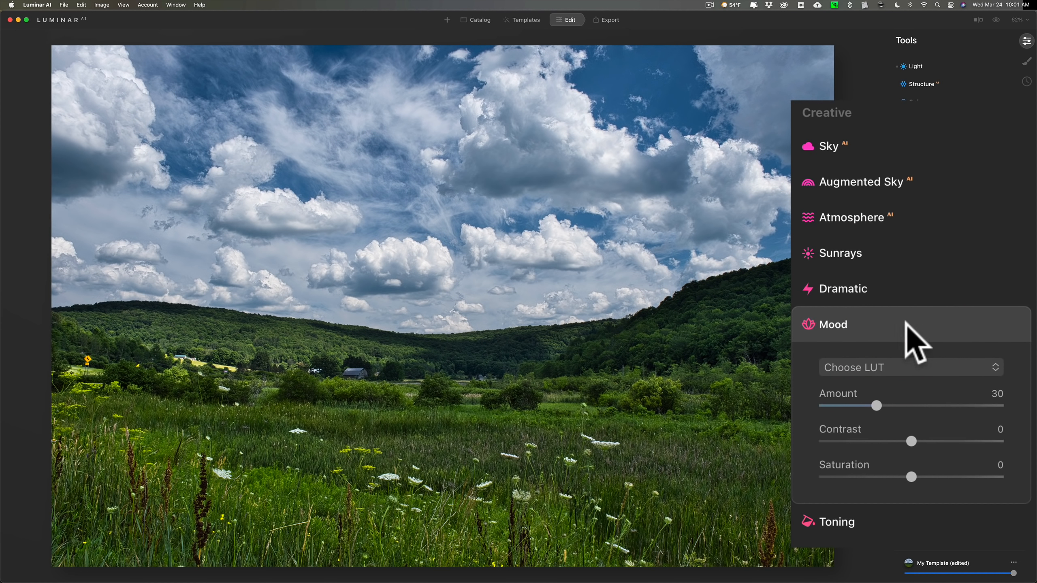
{"action": "mouse_move", "coordinate": [912, 347]}
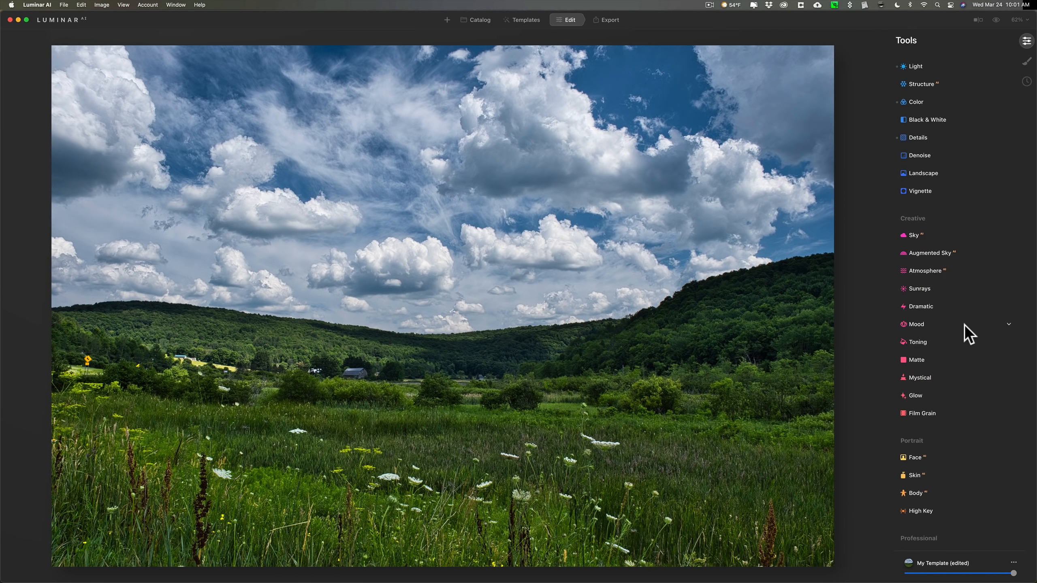
{"action": "left_click", "coordinate": [916, 324]}
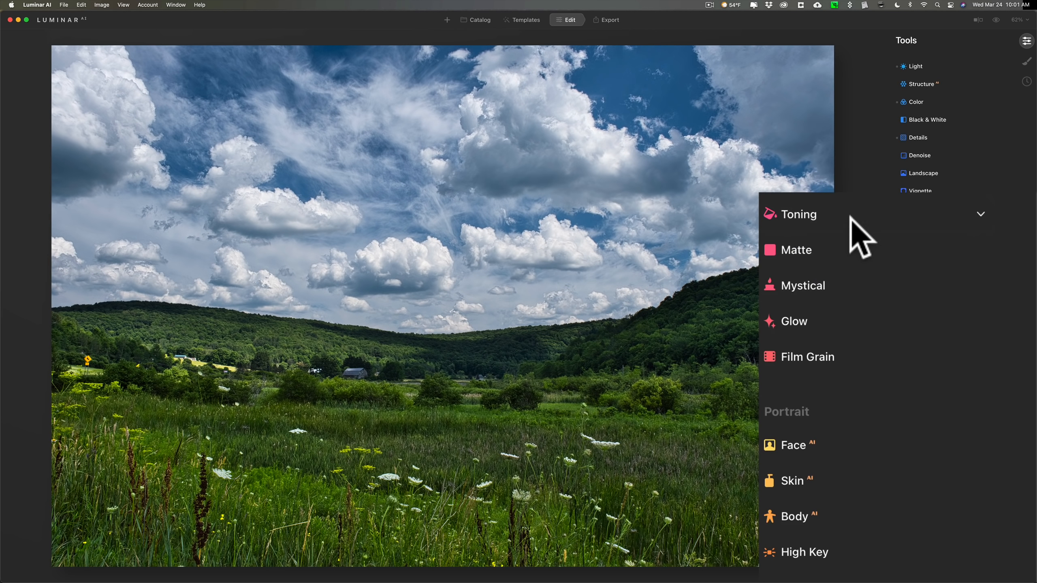
{"action": "mouse_move", "coordinate": [860, 264]}
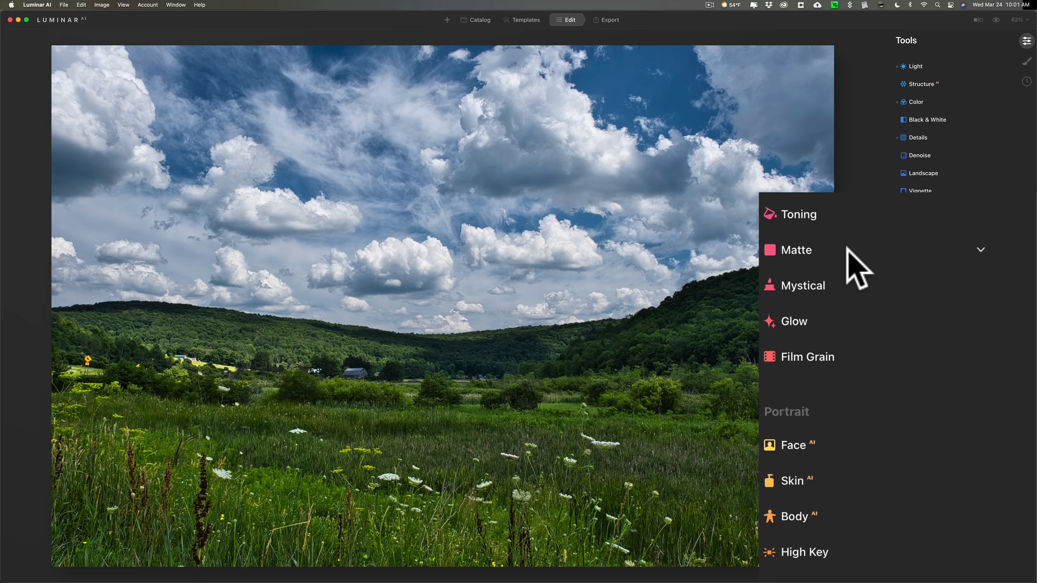
{"action": "left_click", "coordinate": [797, 250]}
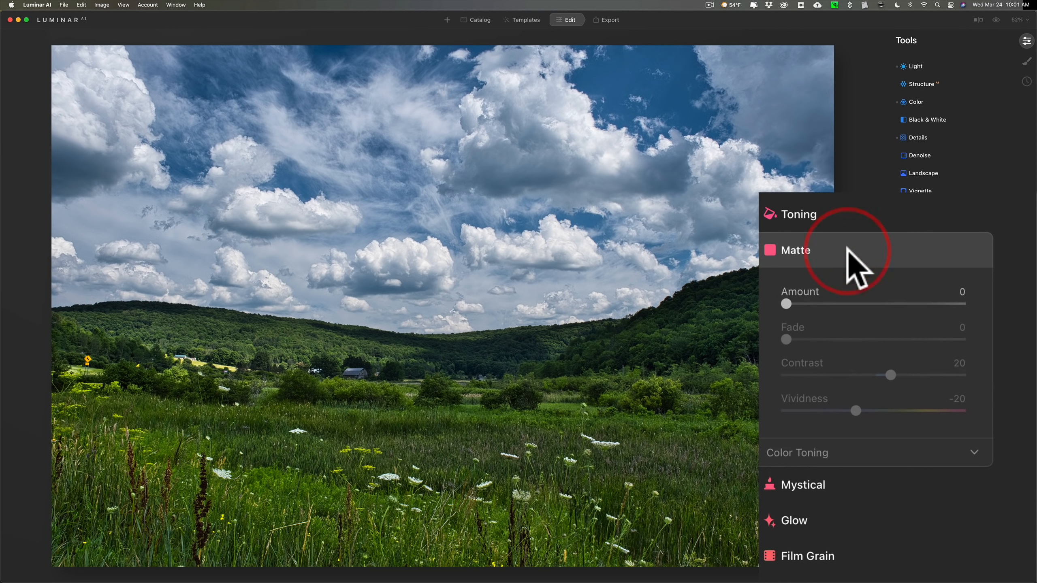
{"action": "left_click_drag", "start_coordinate": [785, 303], "coordinate": [870, 304]}
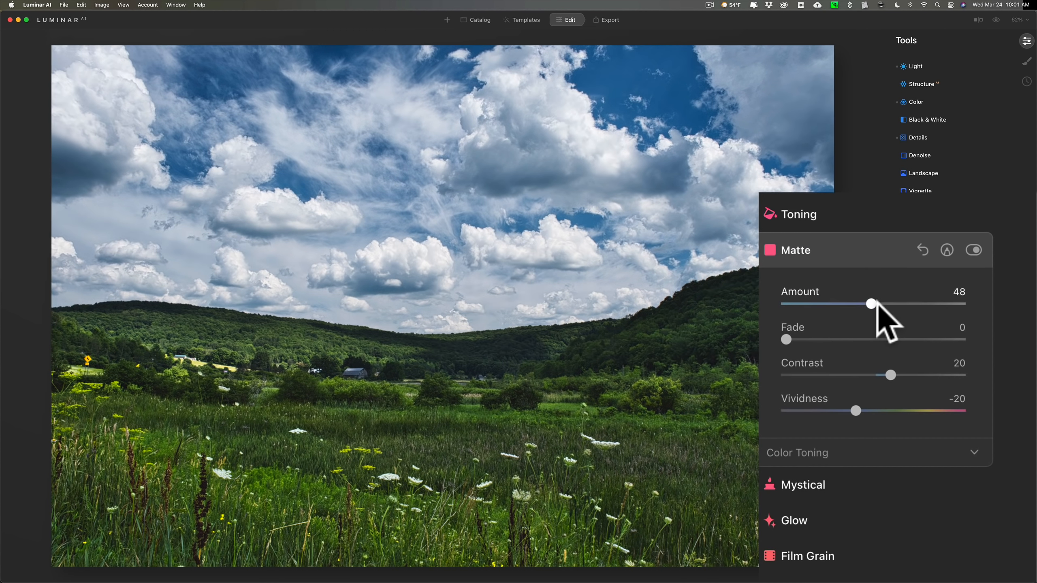
{"action": "left_click_drag", "start_coordinate": [871, 303], "coordinate": [894, 304]}
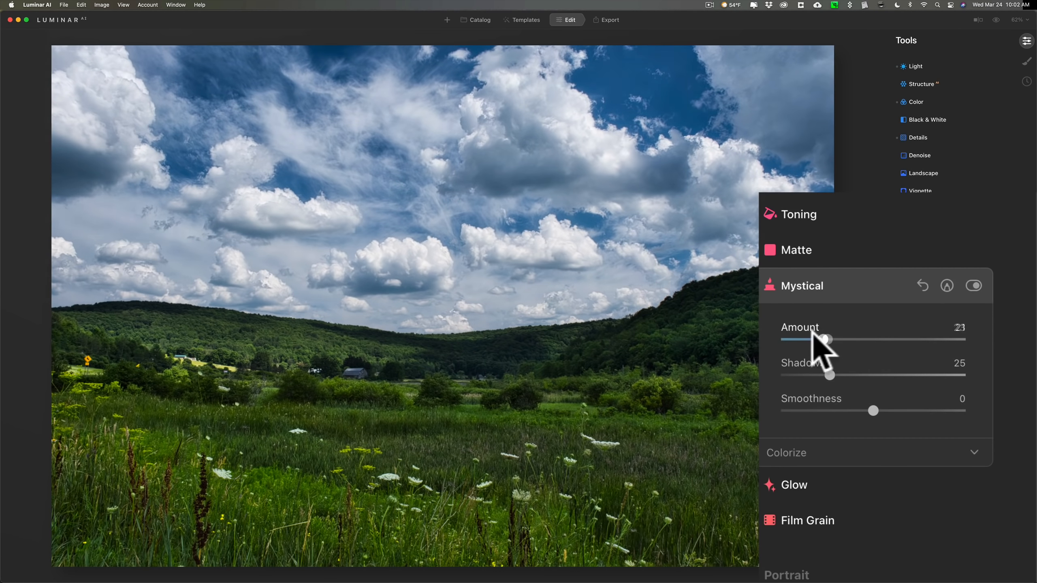
{"action": "left_click", "coordinate": [804, 285]}
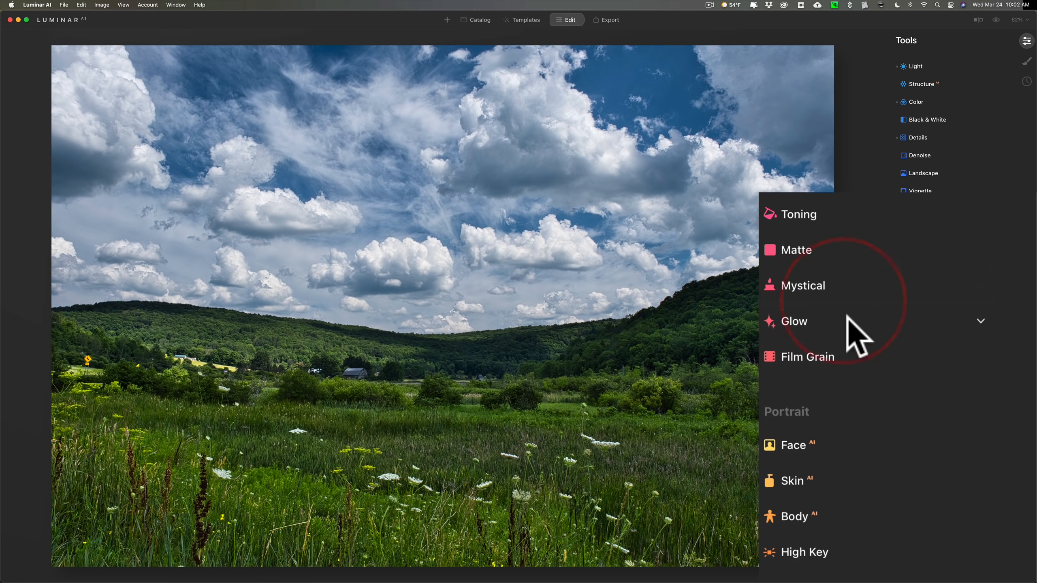
{"action": "left_click", "coordinate": [792, 321]}
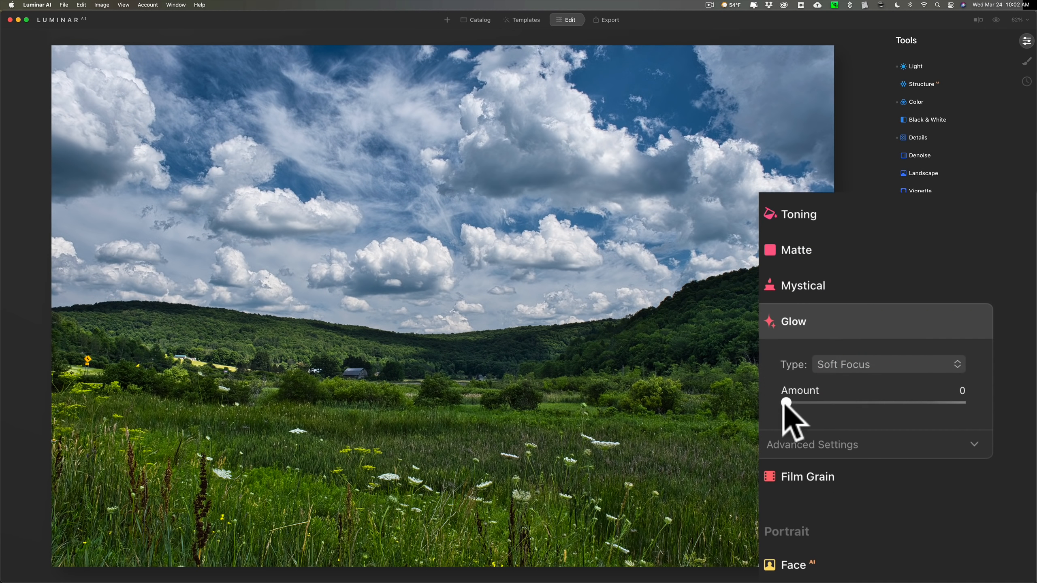
{"action": "mouse_move", "coordinate": [873, 377]}
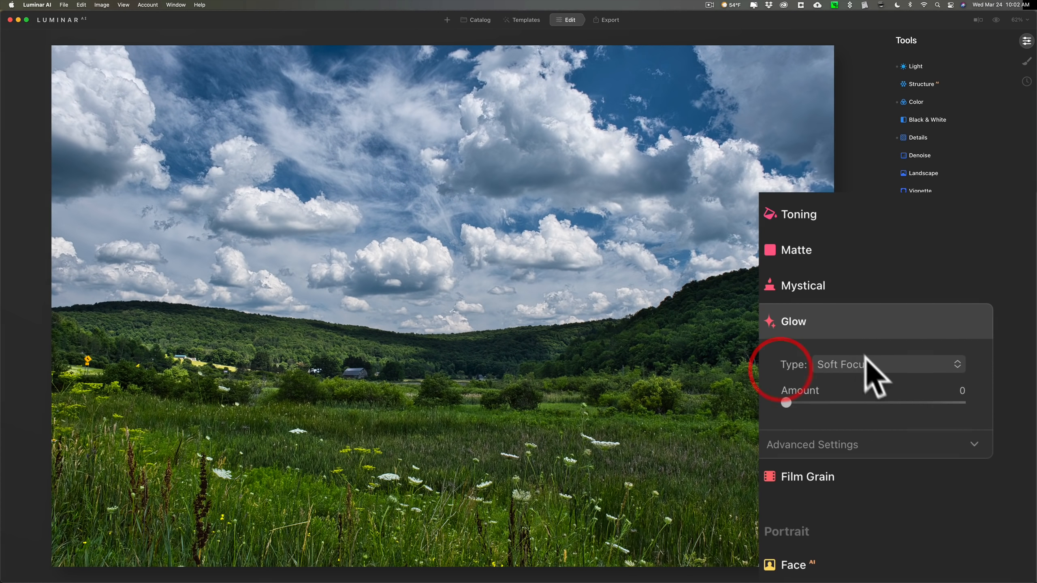
{"action": "left_click", "coordinate": [886, 364]}
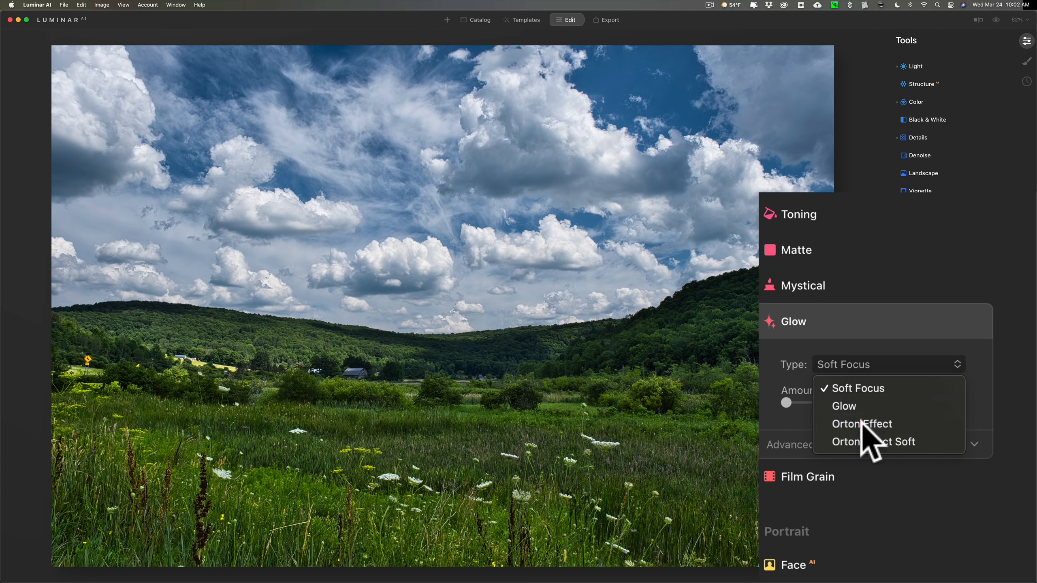
{"action": "left_click", "coordinate": [862, 424]}
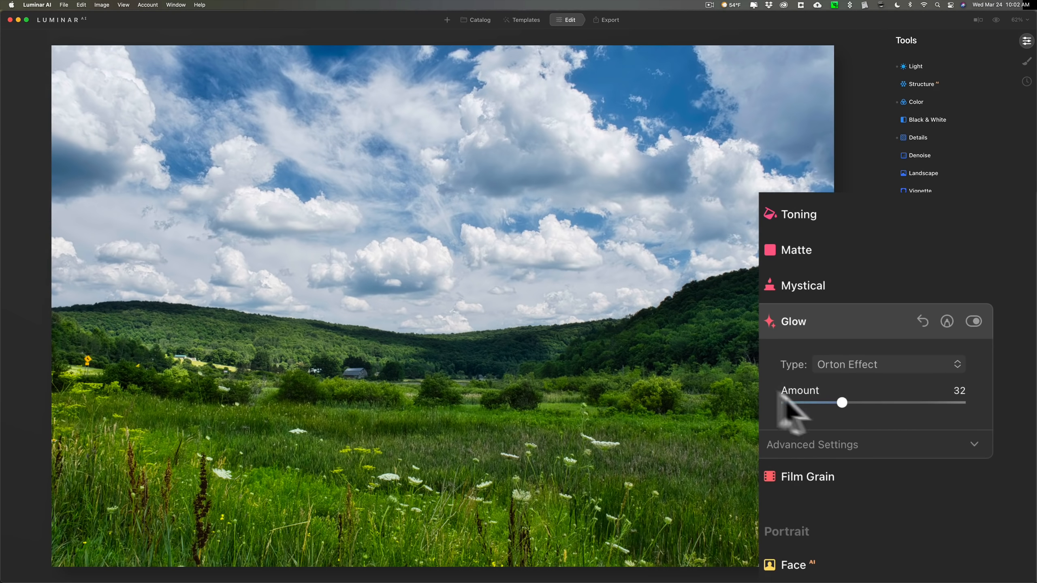
{"action": "left_click", "coordinate": [888, 364]}
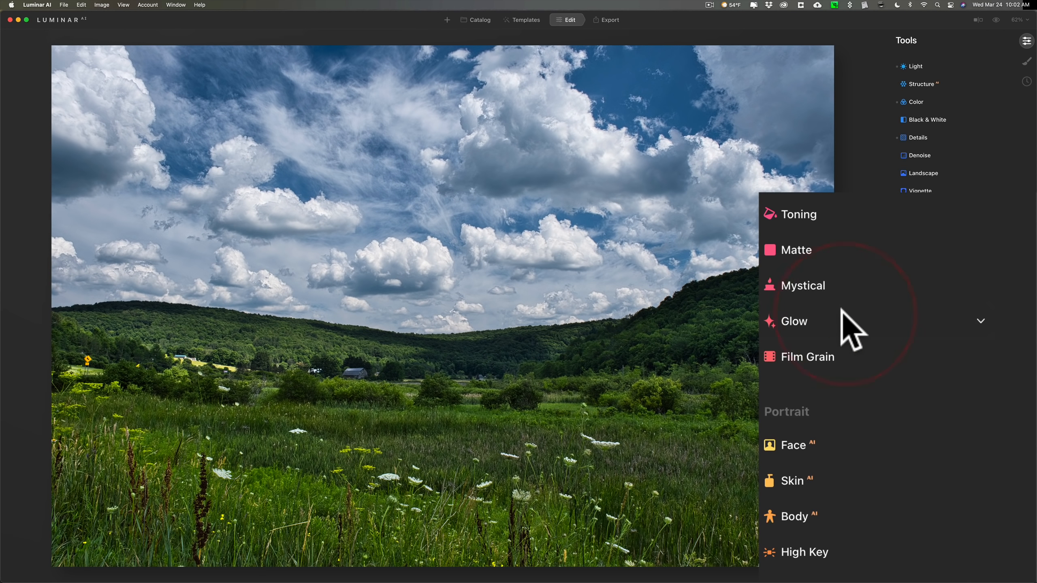
{"action": "mouse_move", "coordinate": [885, 364]}
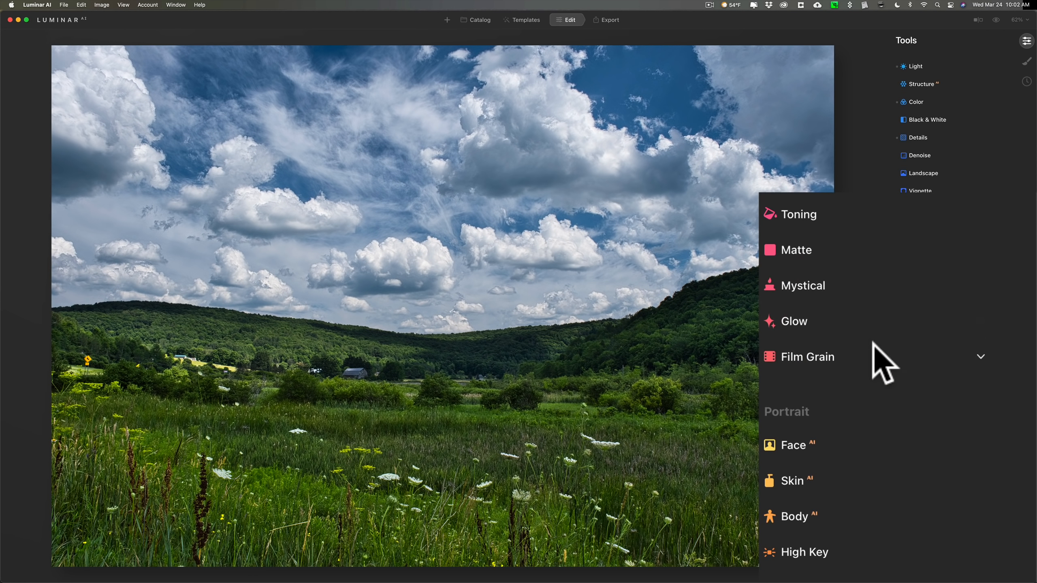
{"action": "left_click", "coordinate": [806, 356]}
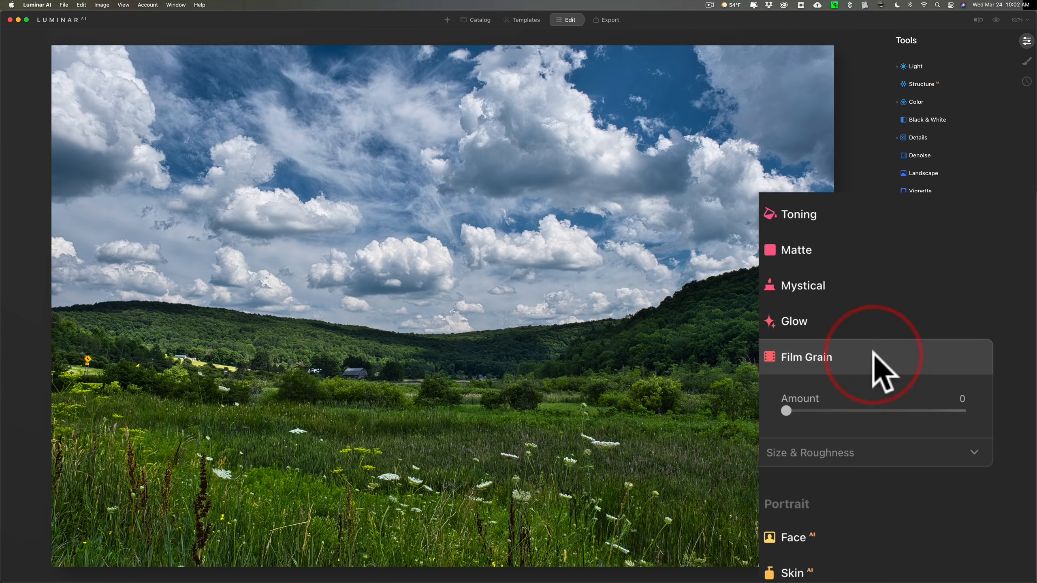
{"action": "left_click_drag", "start_coordinate": [785, 410], "coordinate": [898, 411]}
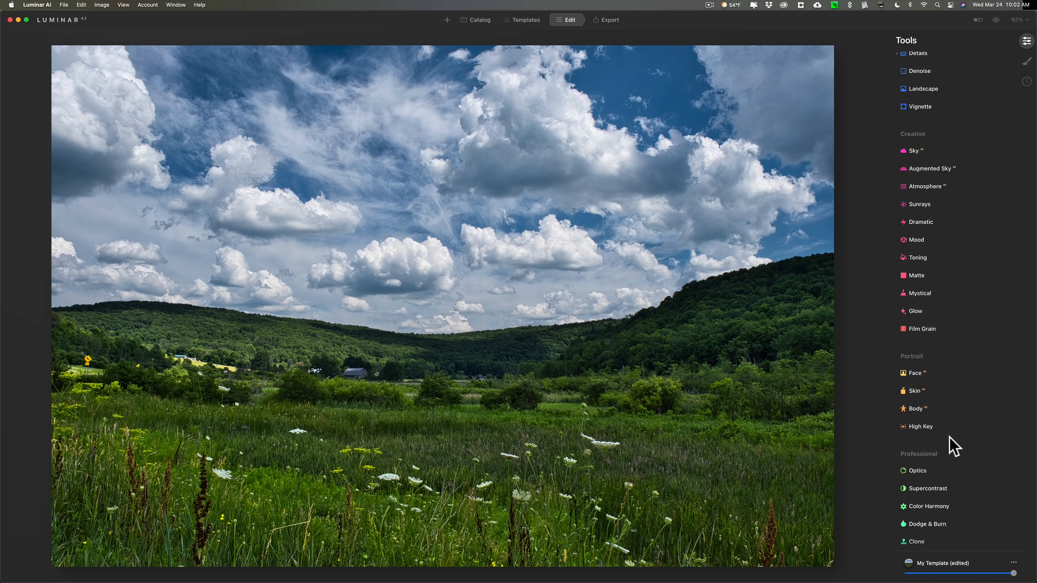
{"action": "mouse_move", "coordinate": [918, 422]}
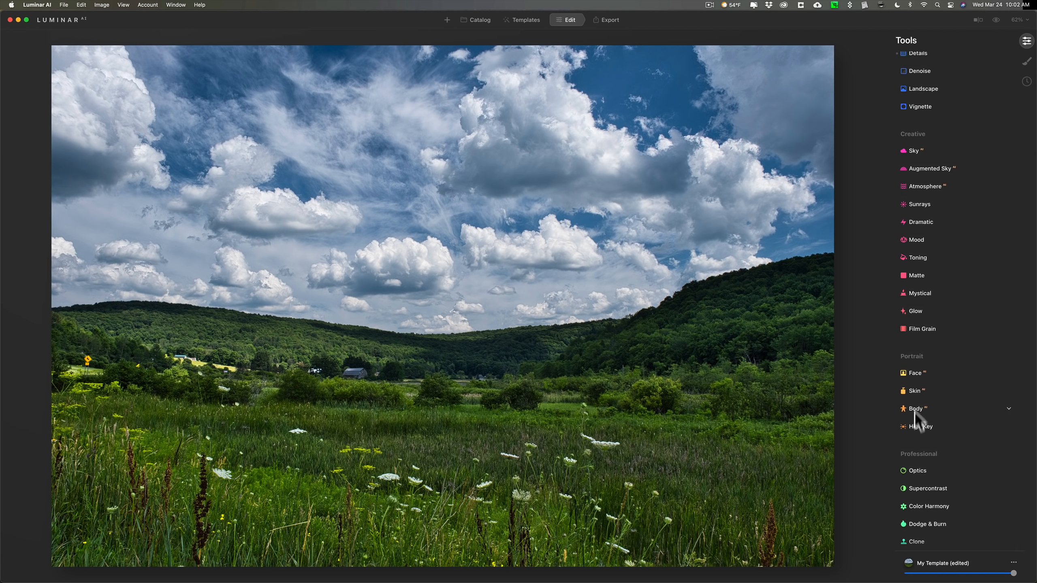
{"action": "mouse_move", "coordinate": [921, 429]}
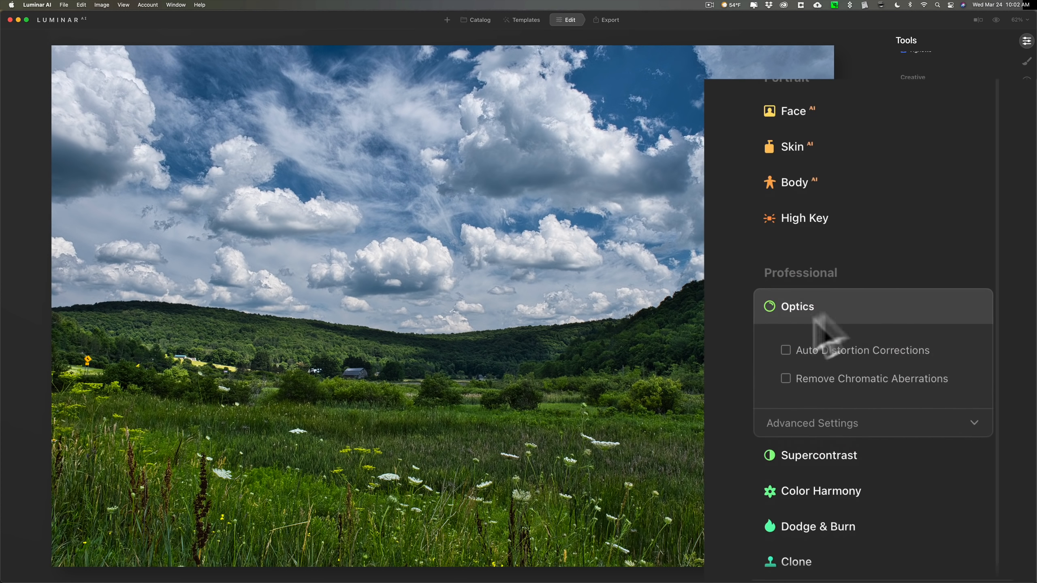
{"action": "mouse_move", "coordinate": [883, 137]}
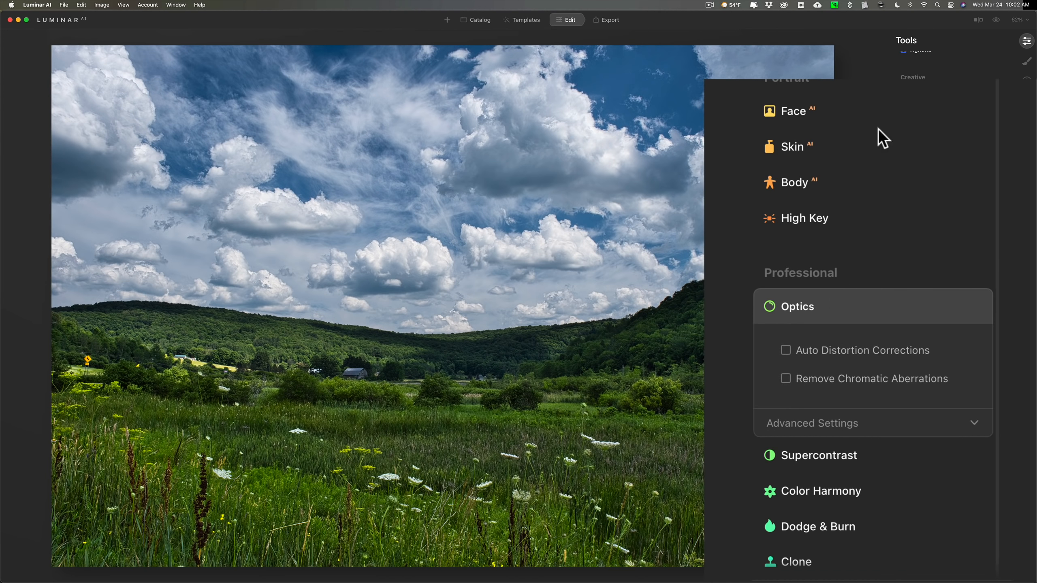
{"action": "mouse_move", "coordinate": [798, 403]}
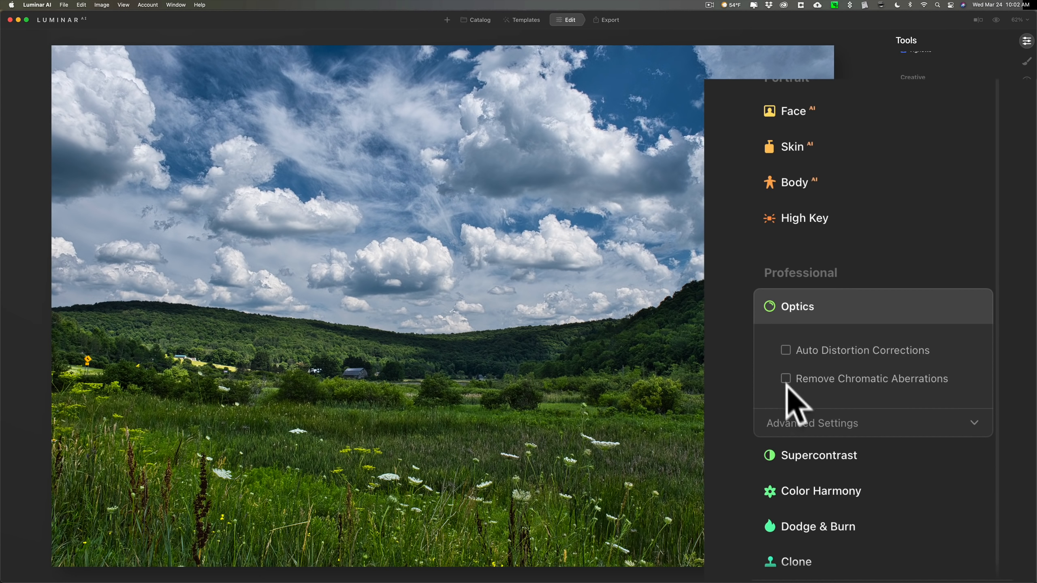
Step: Enable Auto Distortion Corrections and Remove Chromatic Aberrations, and expand Optics Advanced Settings
{"action": "left_click", "coordinate": [786, 349]}
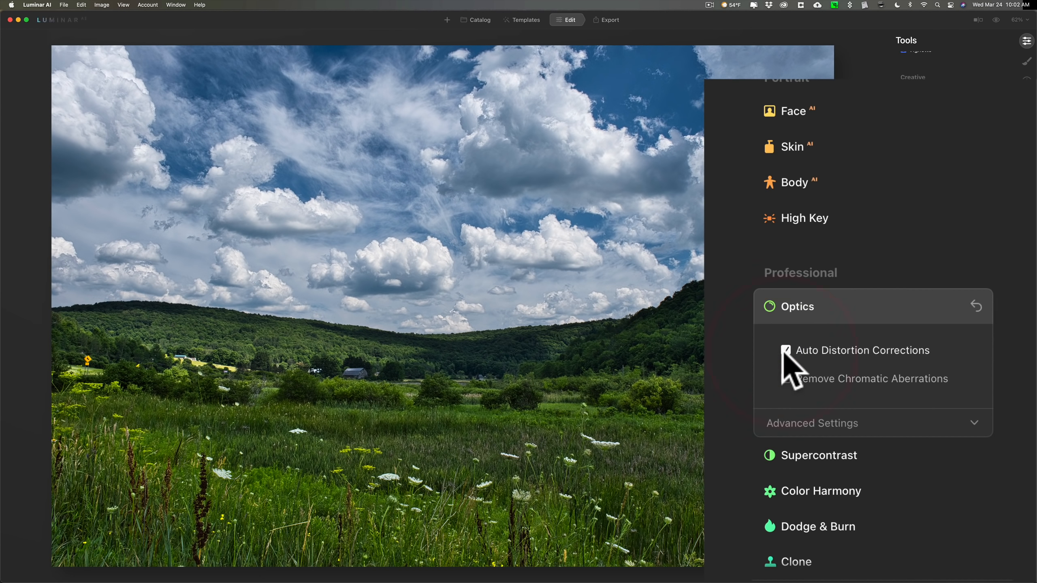
{"action": "left_click", "coordinate": [786, 351]}
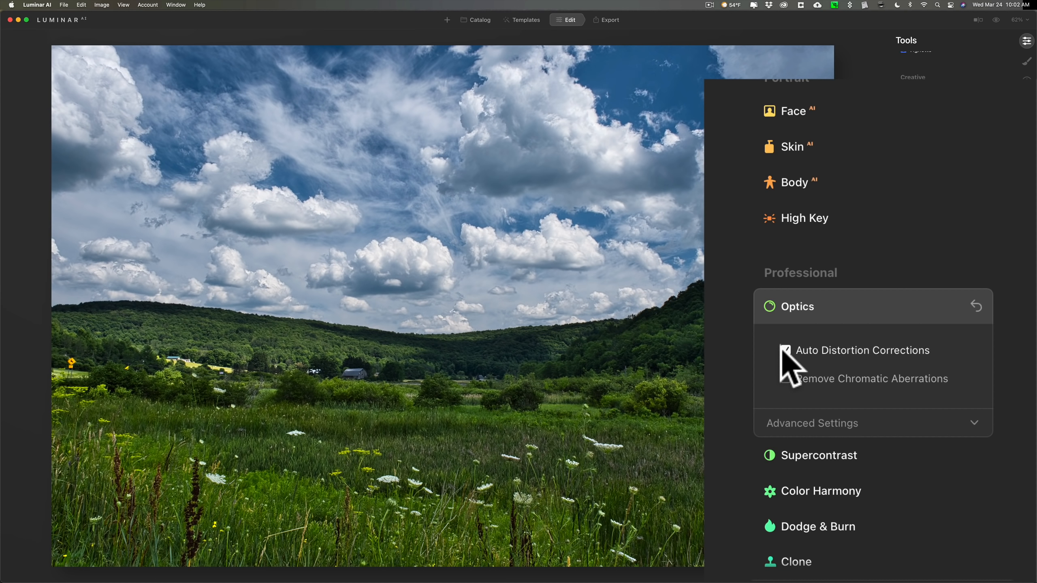
{"action": "left_click", "coordinate": [785, 379]}
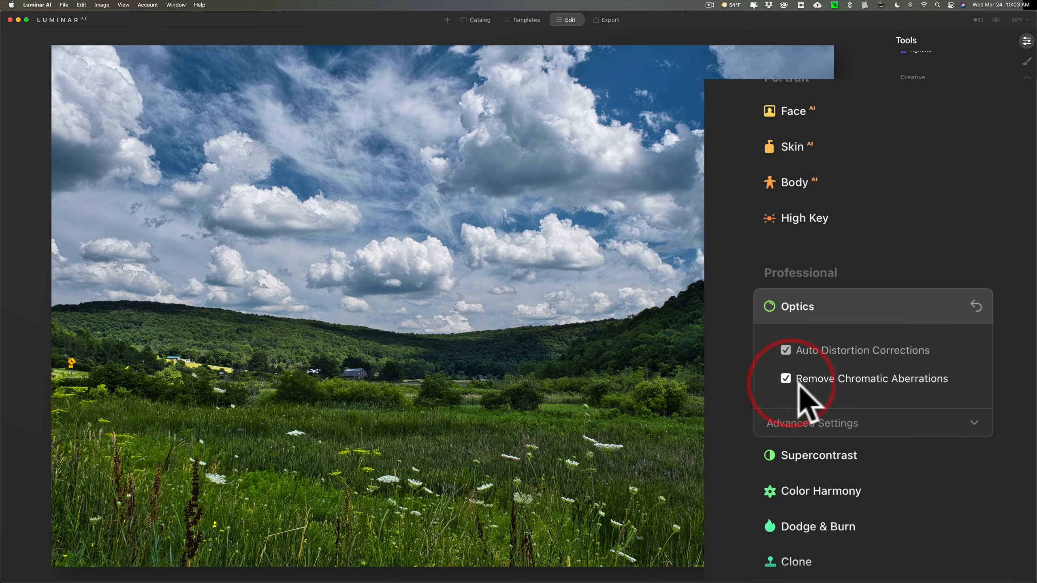
{"action": "left_click", "coordinate": [812, 423]}
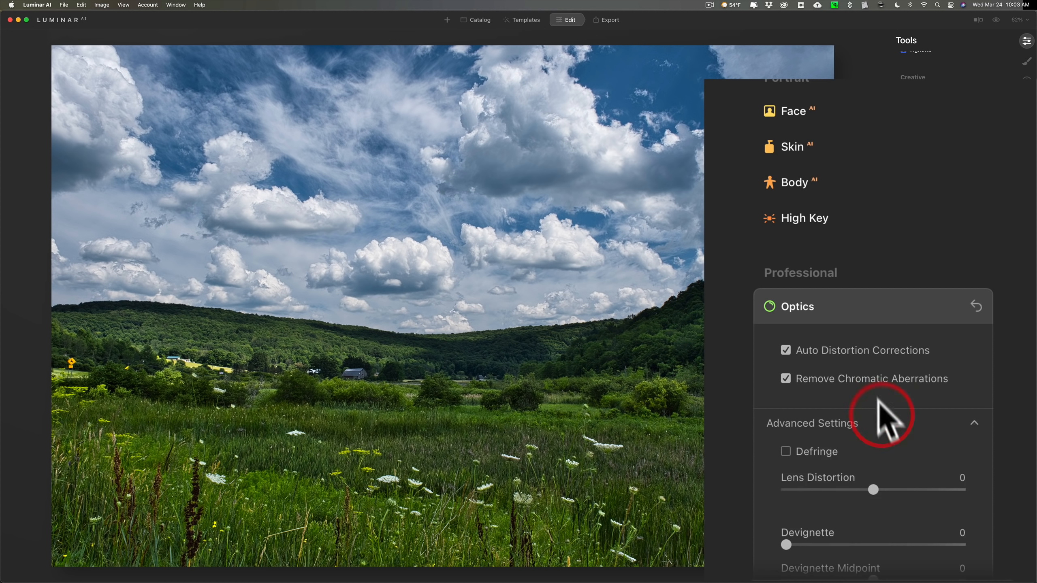
{"action": "scroll", "scroll_direction": "down", "scroll_amount": 3}
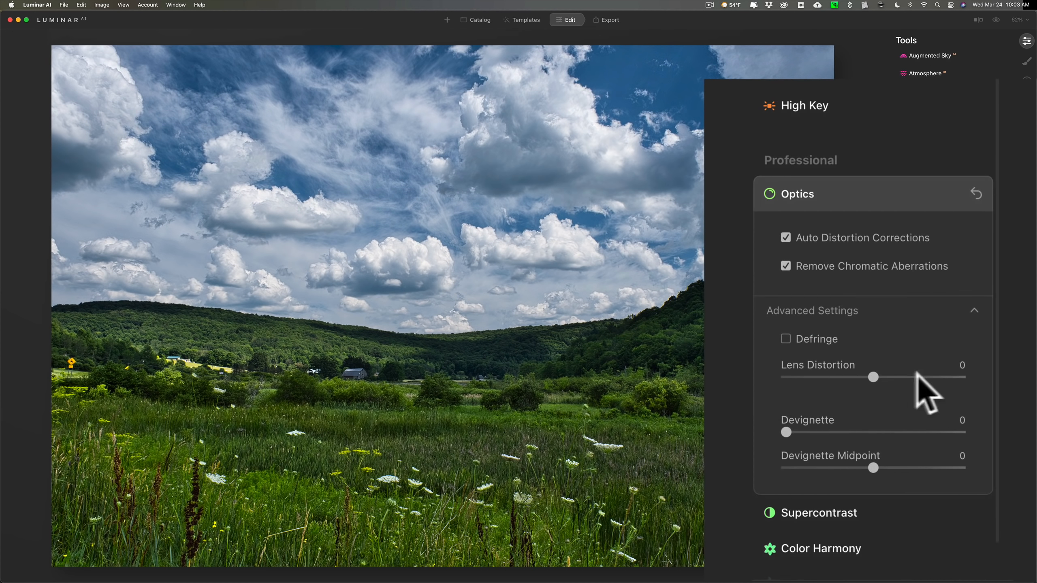
{"action": "mouse_move", "coordinate": [816, 321]}
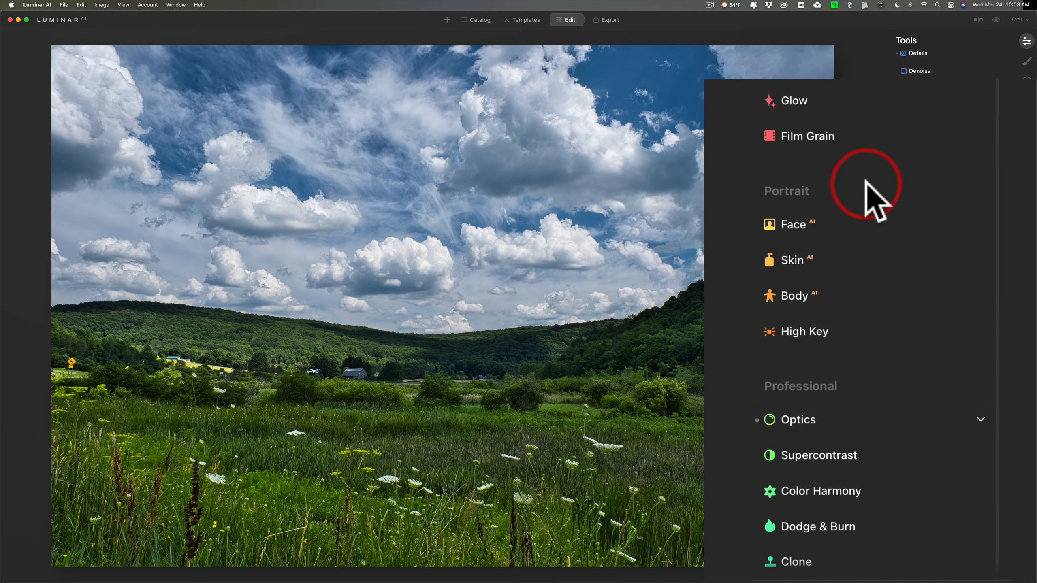
{"action": "left_click", "coordinate": [817, 454]}
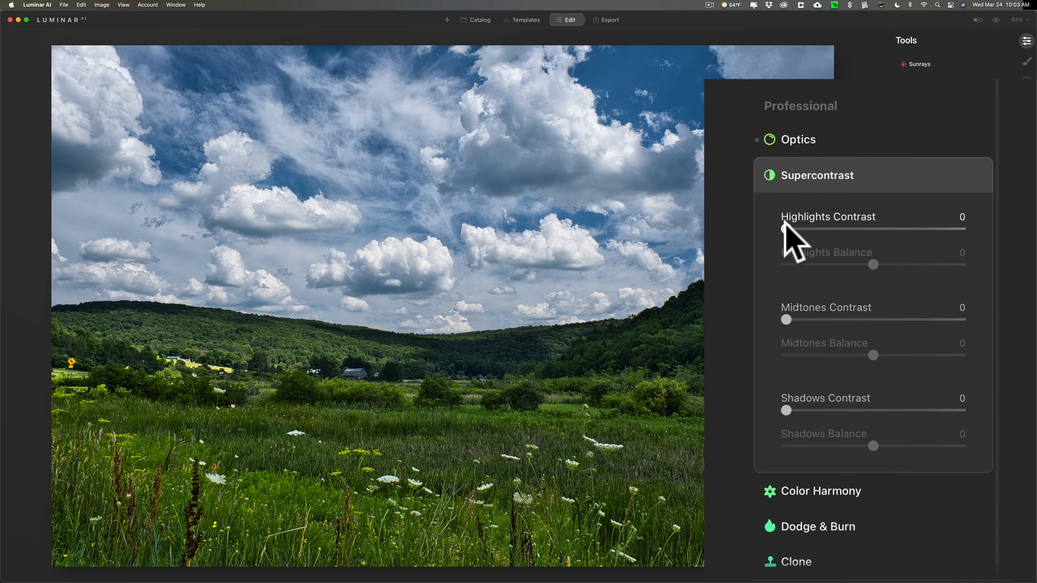
{"action": "left_click_drag", "start_coordinate": [783, 229], "coordinate": [832, 230]}
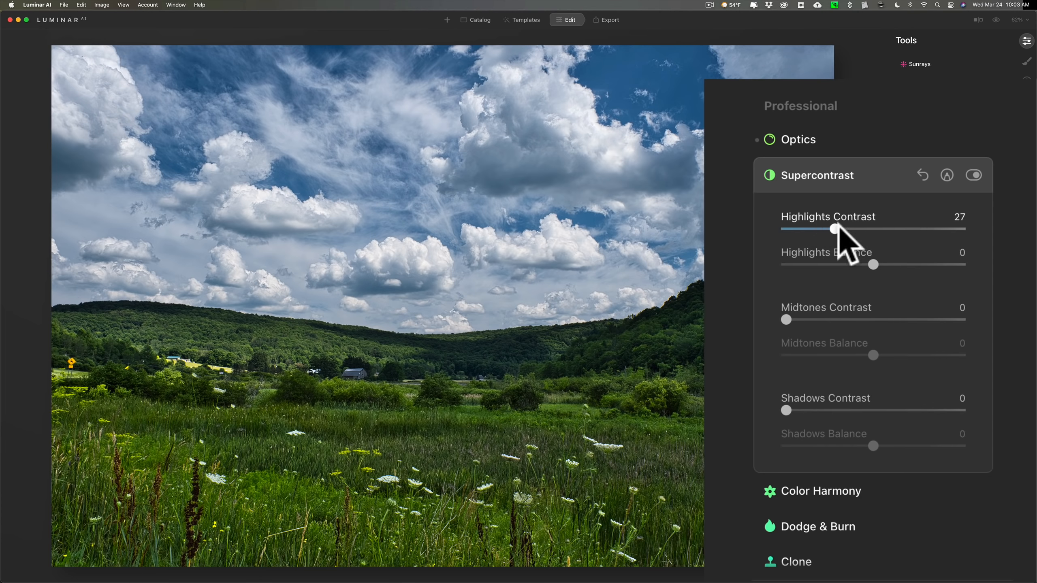
{"action": "left_click", "coordinate": [816, 175]}
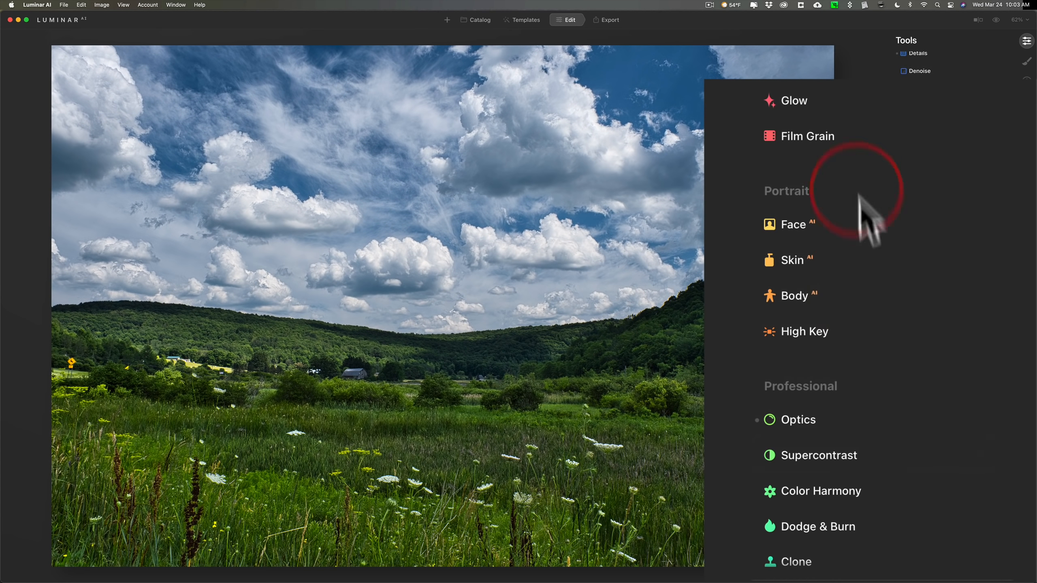
{"action": "left_click", "coordinate": [818, 490]}
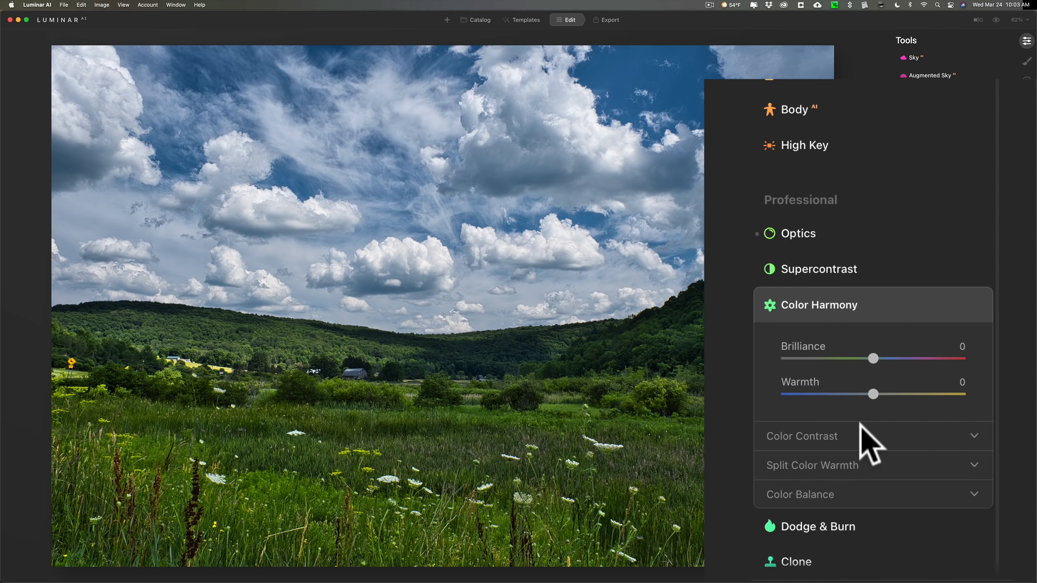
{"action": "mouse_move", "coordinate": [880, 503]}
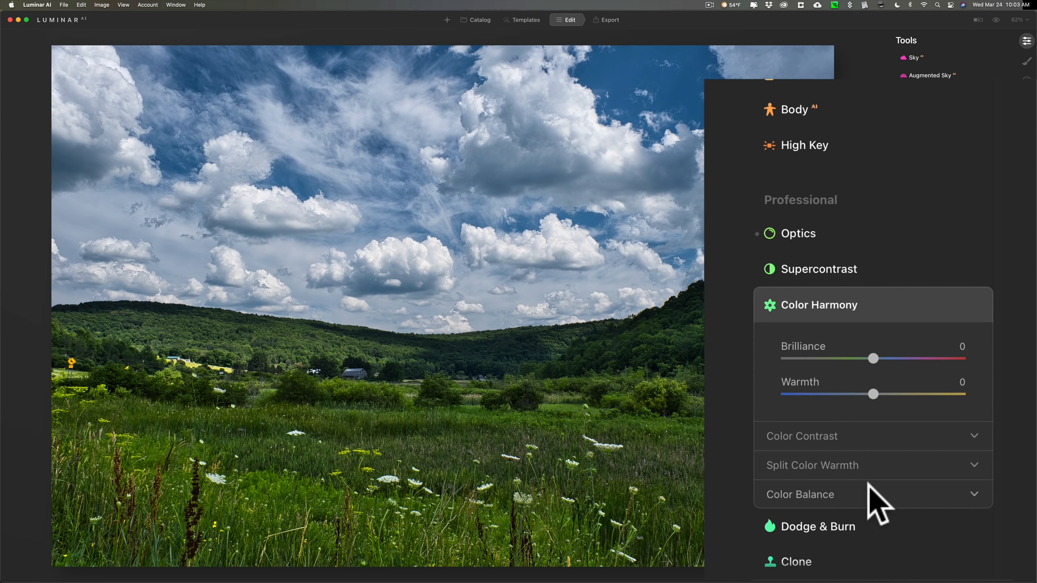
{"action": "mouse_move", "coordinate": [836, 360]}
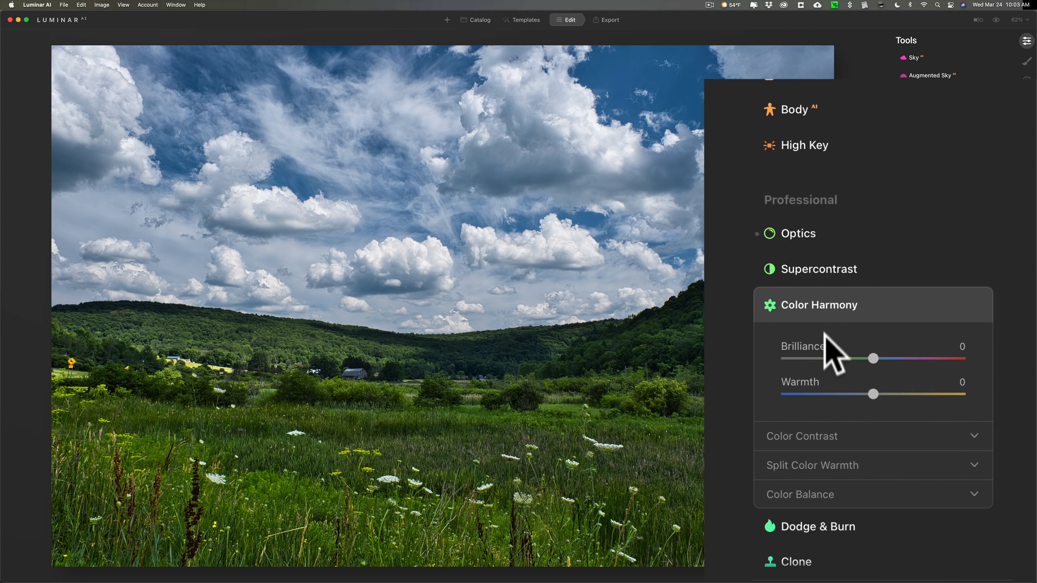
{"action": "mouse_move", "coordinate": [845, 430]}
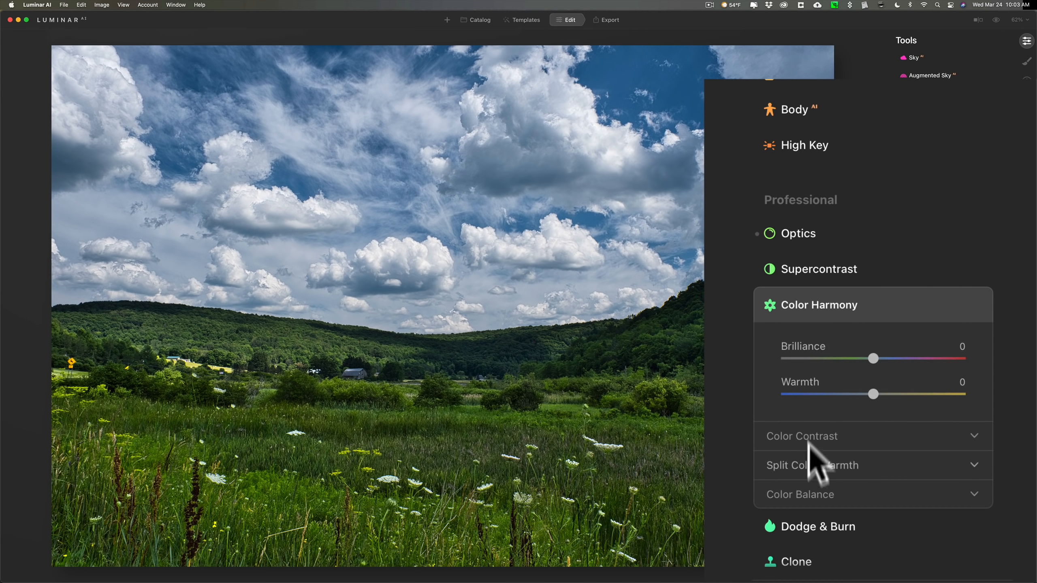
{"action": "mouse_move", "coordinate": [918, 306]}
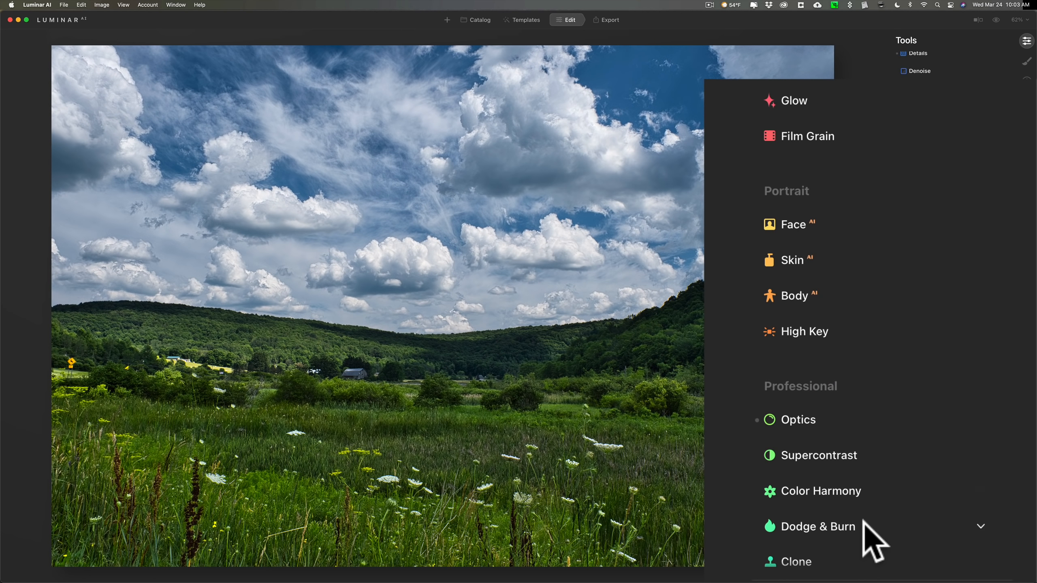
{"action": "left_click", "coordinate": [816, 526]}
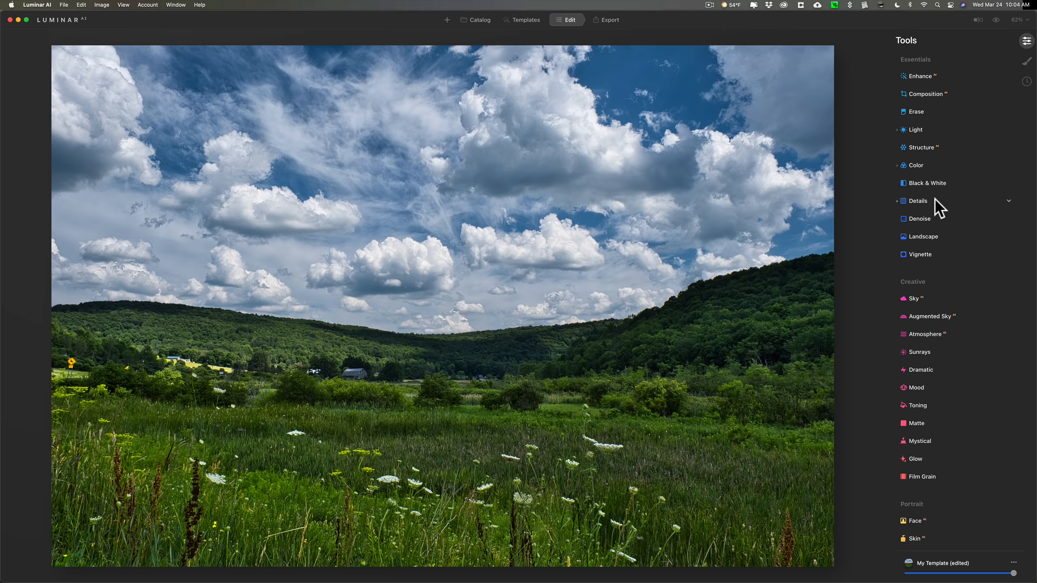
Step: Expand the Details tool and adjust the Small Details slider
{"action": "left_click", "coordinate": [919, 201]}
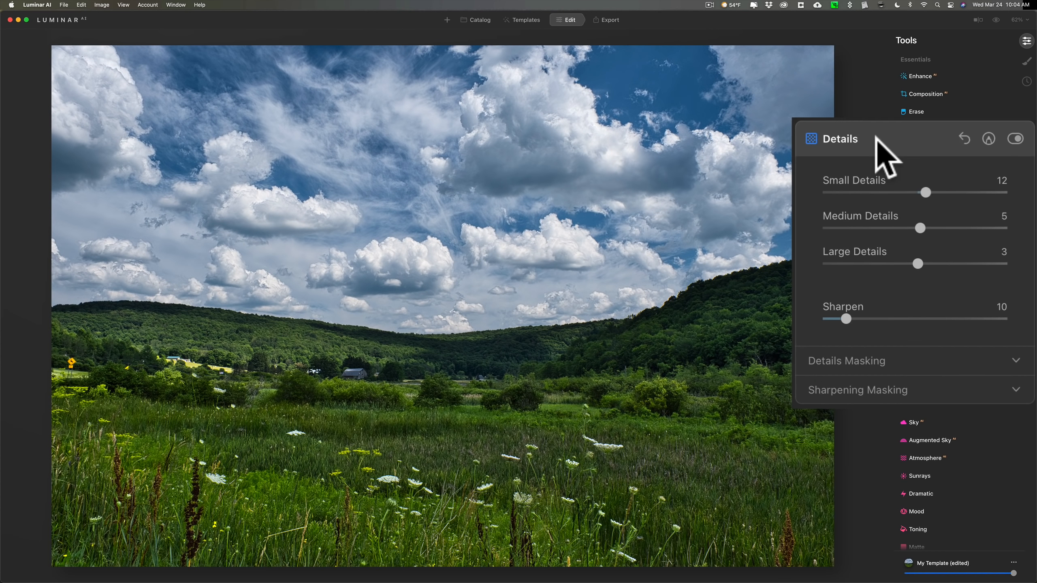
{"action": "mouse_move", "coordinate": [926, 201]}
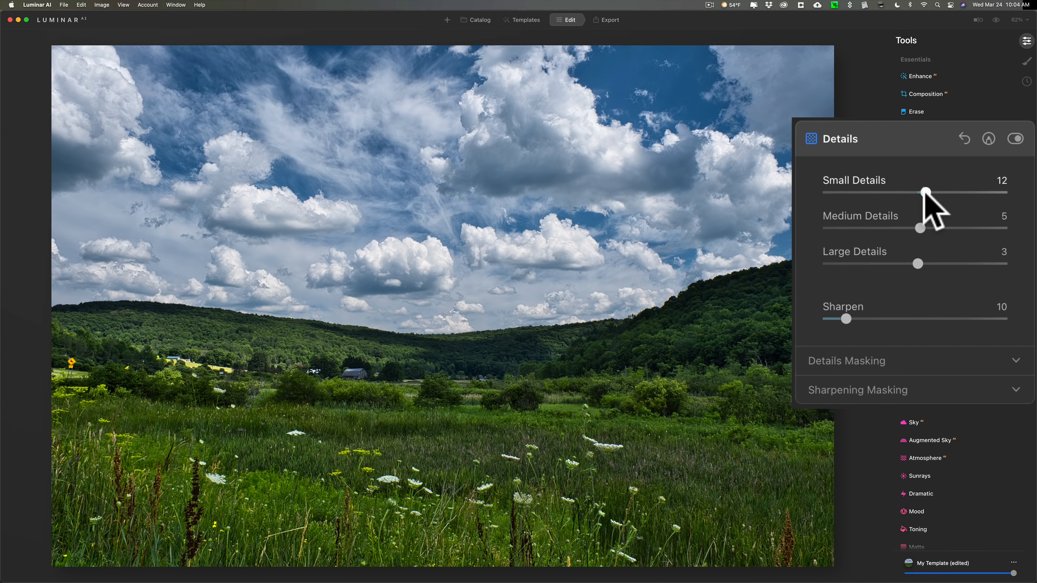
{"action": "left_click_drag", "start_coordinate": [925, 192], "coordinate": [918, 192]}
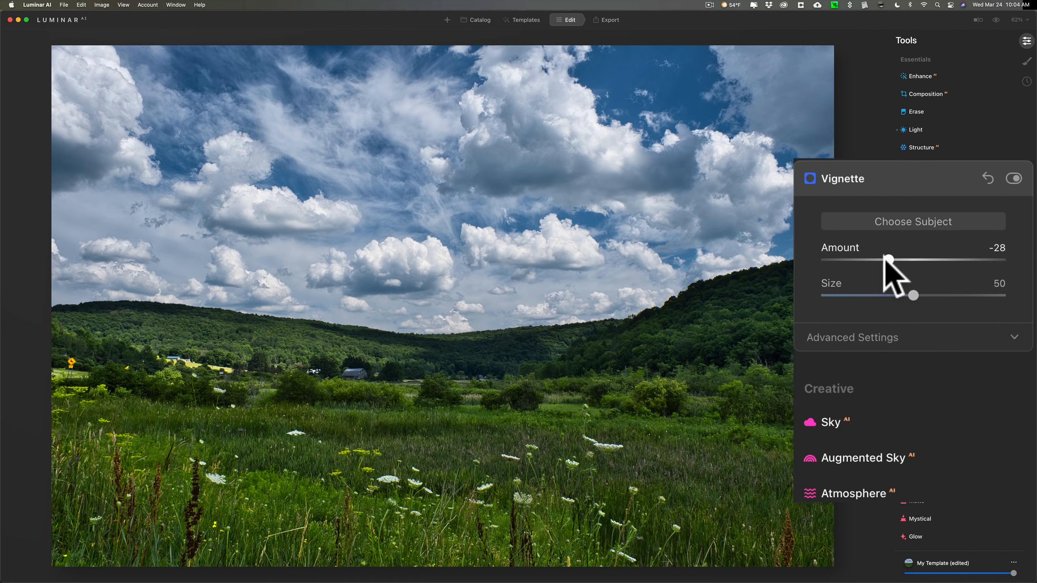
Step: Set the Vignette Amount to a moderate -42 darkening
{"action": "left_click_drag", "start_coordinate": [890, 260], "coordinate": [879, 260]}
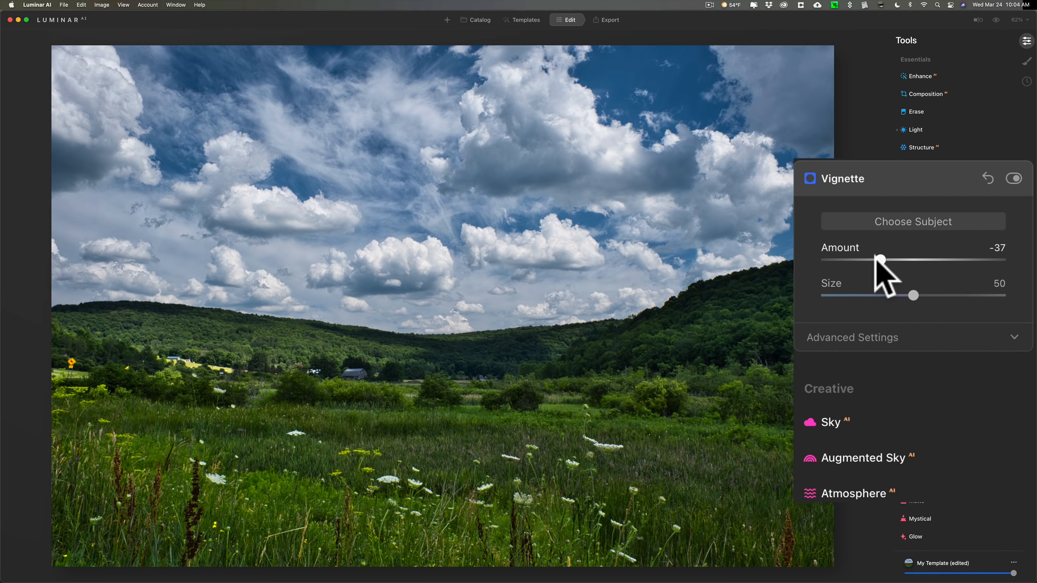
{"action": "left_click_drag", "start_coordinate": [882, 259], "coordinate": [892, 260]}
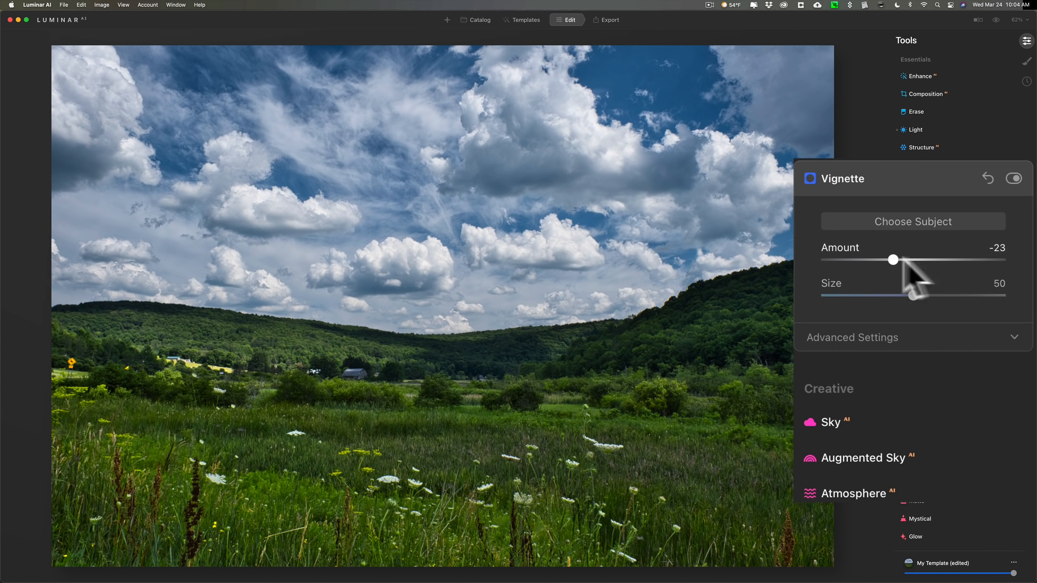
{"action": "left_click_drag", "start_coordinate": [893, 259], "coordinate": [845, 260]}
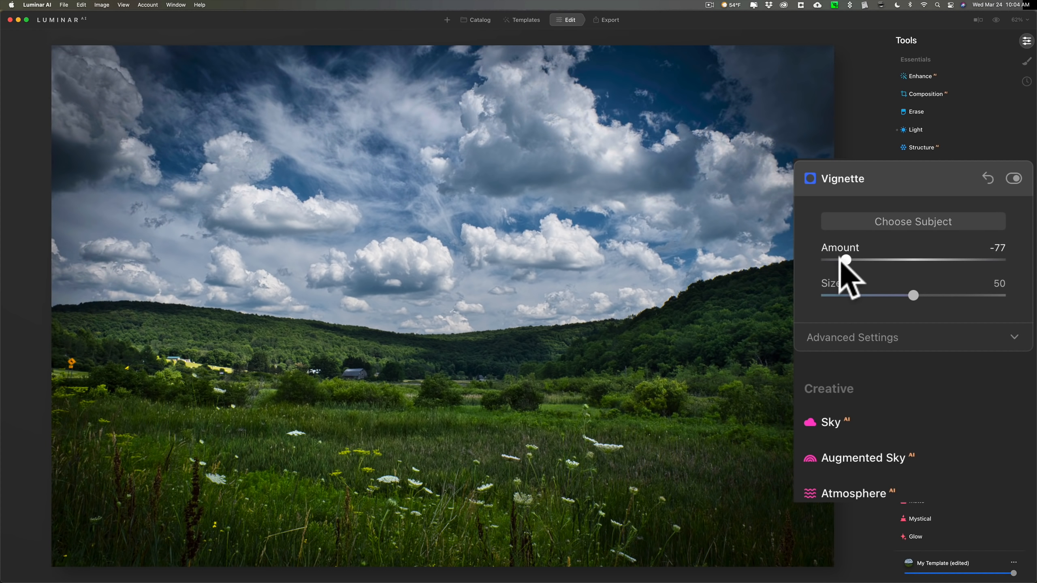
{"action": "left_click_drag", "start_coordinate": [844, 259], "coordinate": [873, 259]}
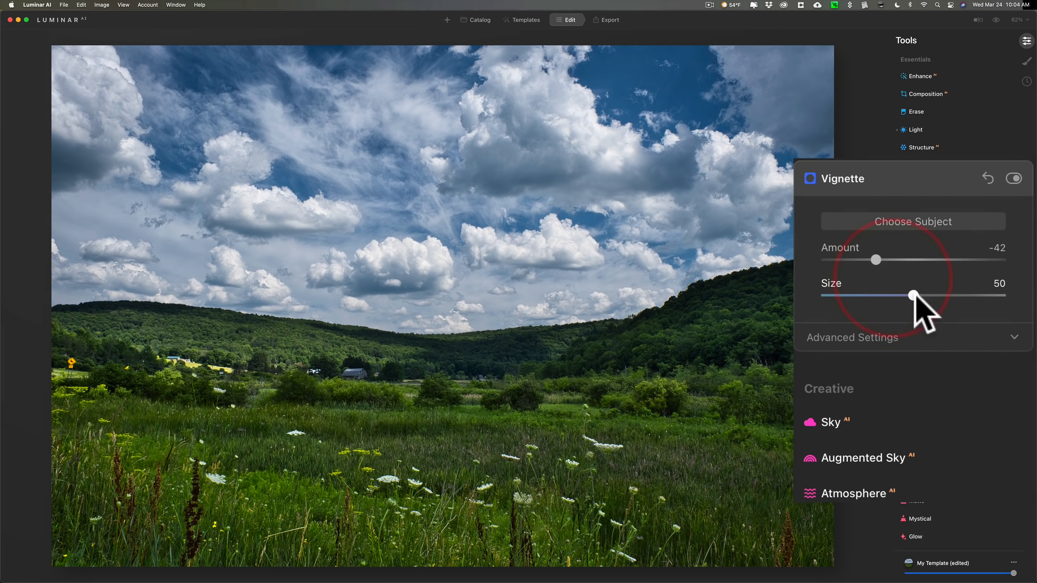
Step: In Vignette Advanced Settings, test Roundness, reset Feather to 0, and set Inner Light to 13
{"action": "left_click", "coordinate": [852, 337]}
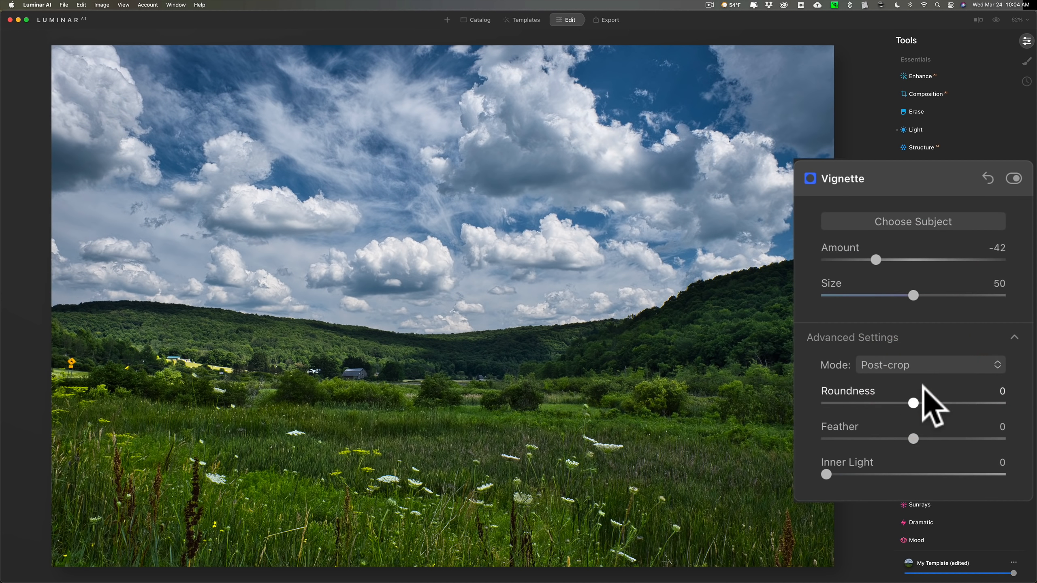
{"action": "left_click_drag", "start_coordinate": [914, 403], "coordinate": [904, 399]}
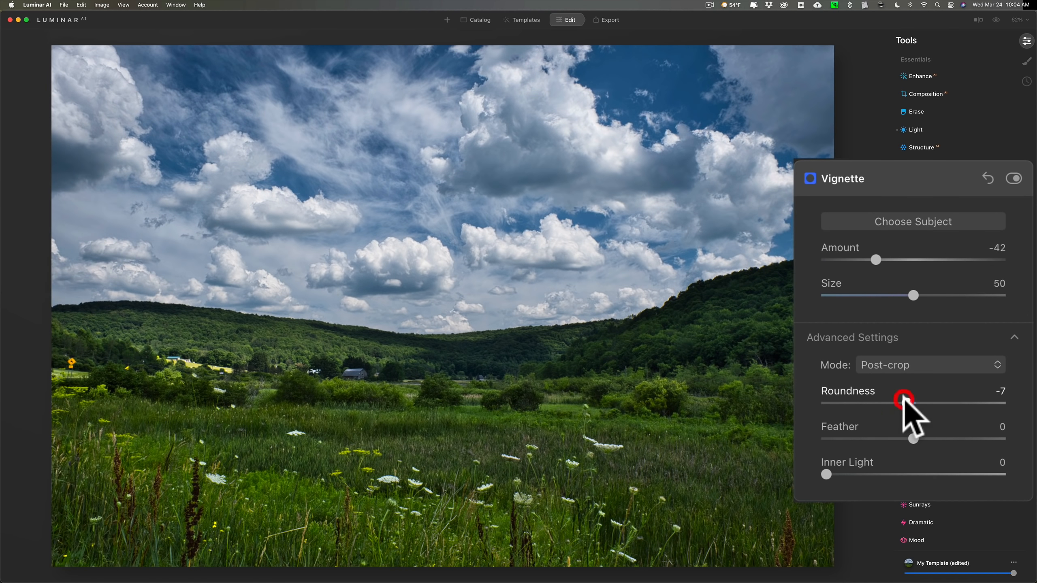
{"action": "left_click_drag", "start_coordinate": [913, 438], "coordinate": [963, 438]}
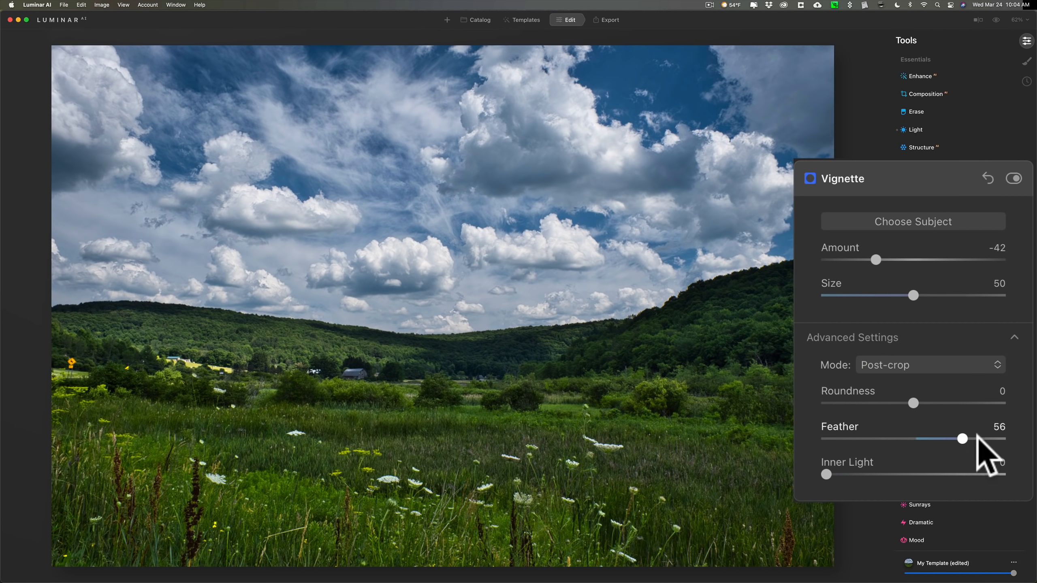
{"action": "left_click_drag", "start_coordinate": [962, 438], "coordinate": [866, 438]}
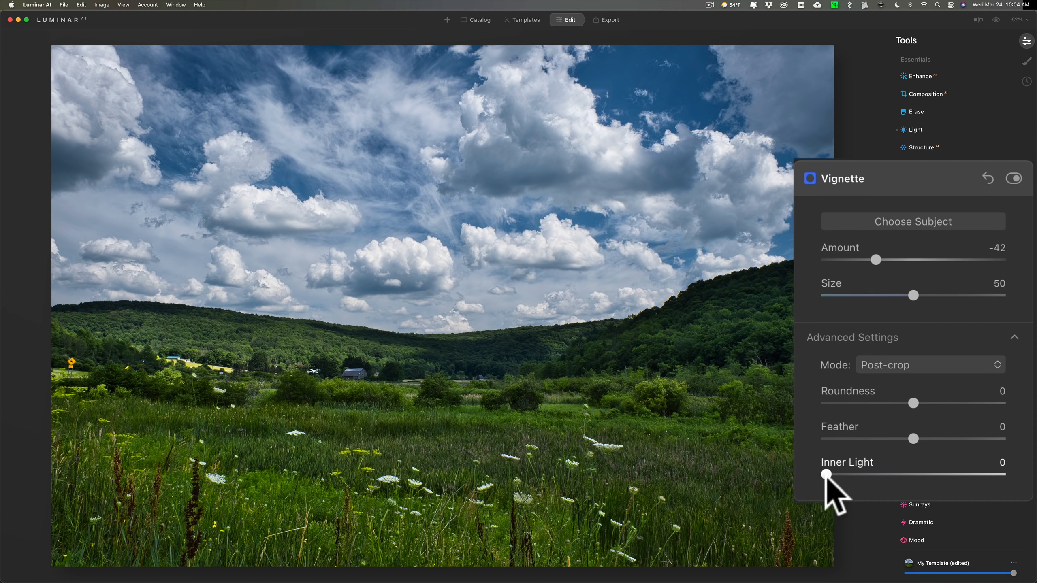
{"action": "mouse_move", "coordinate": [831, 488]}
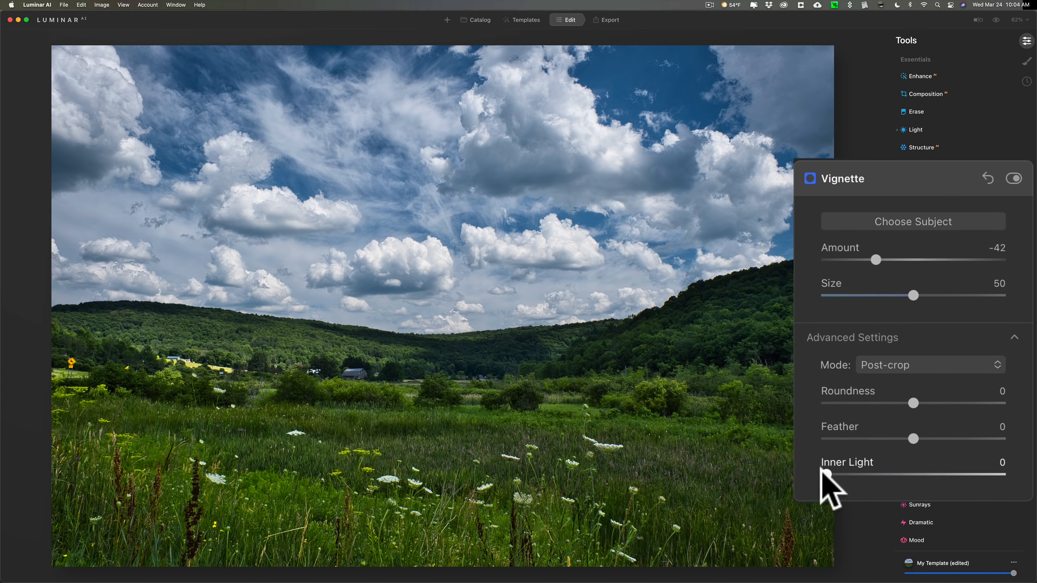
{"action": "left_click_drag", "start_coordinate": [821, 474], "coordinate": [874, 475]}
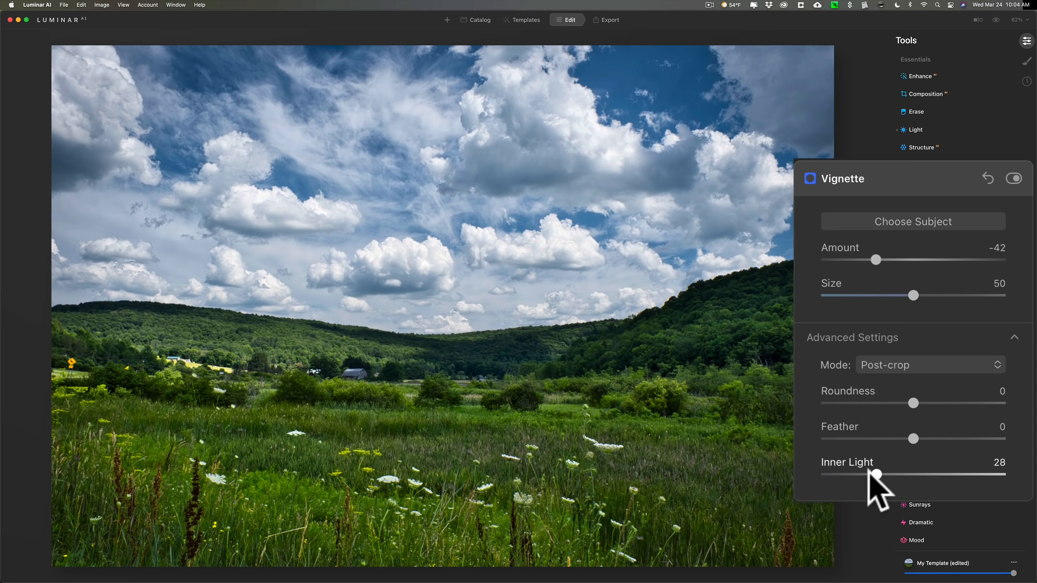
{"action": "left_click_drag", "start_coordinate": [876, 474], "coordinate": [852, 475]}
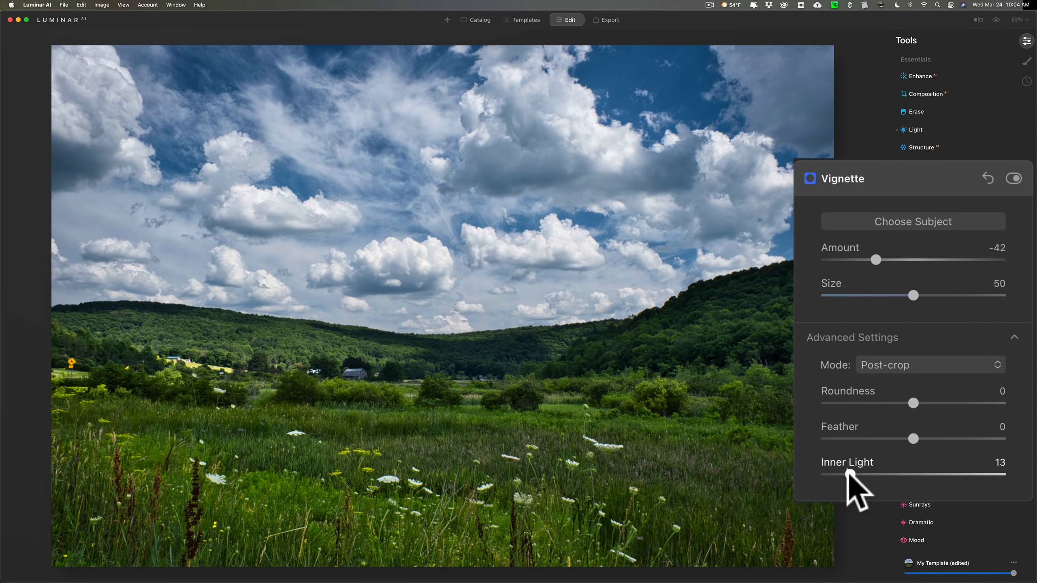
Step: With clipping warnings on, set Inner Light to 15 and collapse the Vignette tool
{"action": "key", "text": "j"}
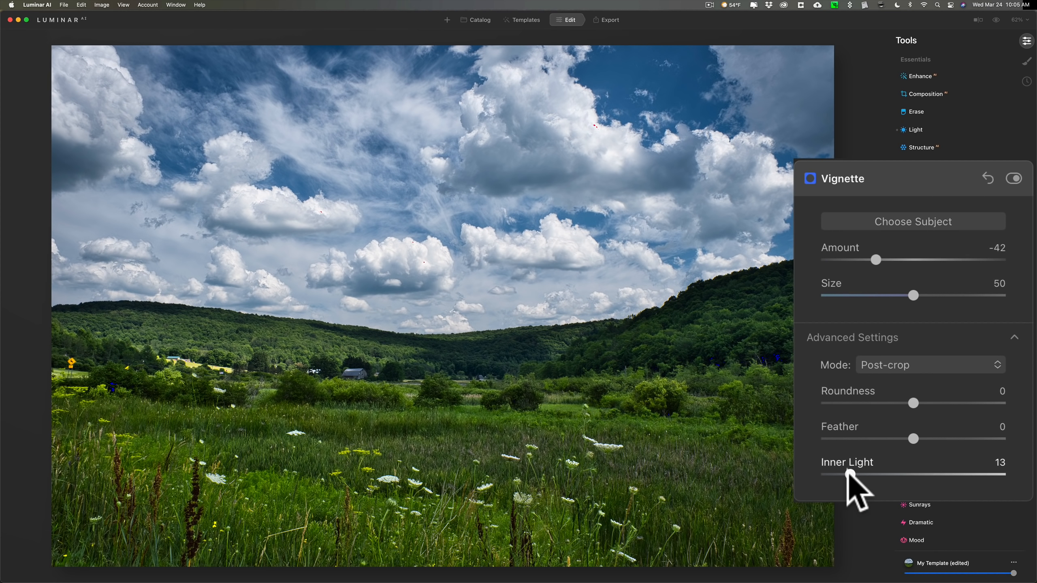
{"action": "left_click_drag", "start_coordinate": [866, 476], "coordinate": [876, 475]}
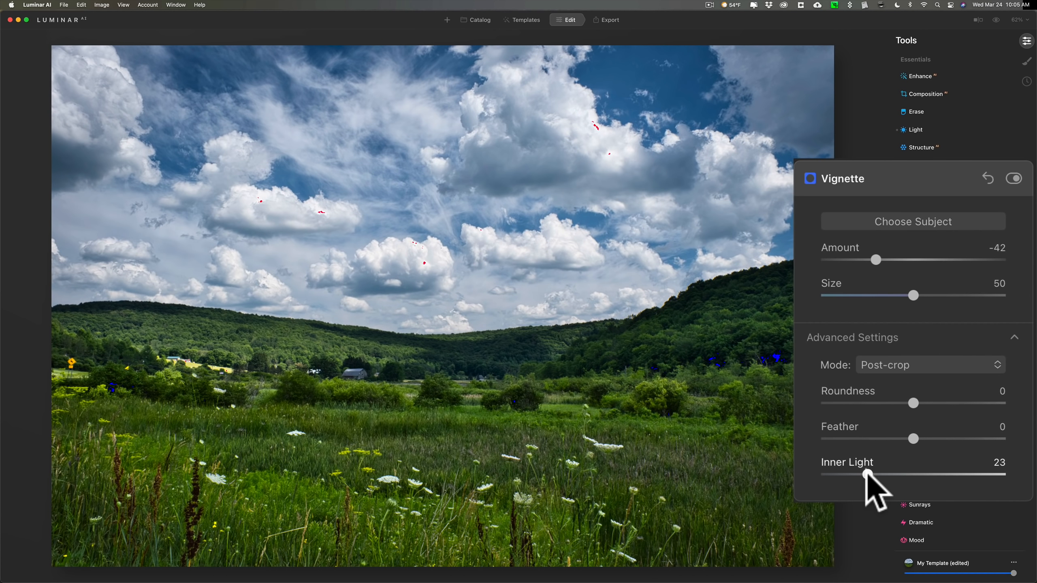
{"action": "left_click_drag", "start_coordinate": [859, 475], "coordinate": [853, 475]}
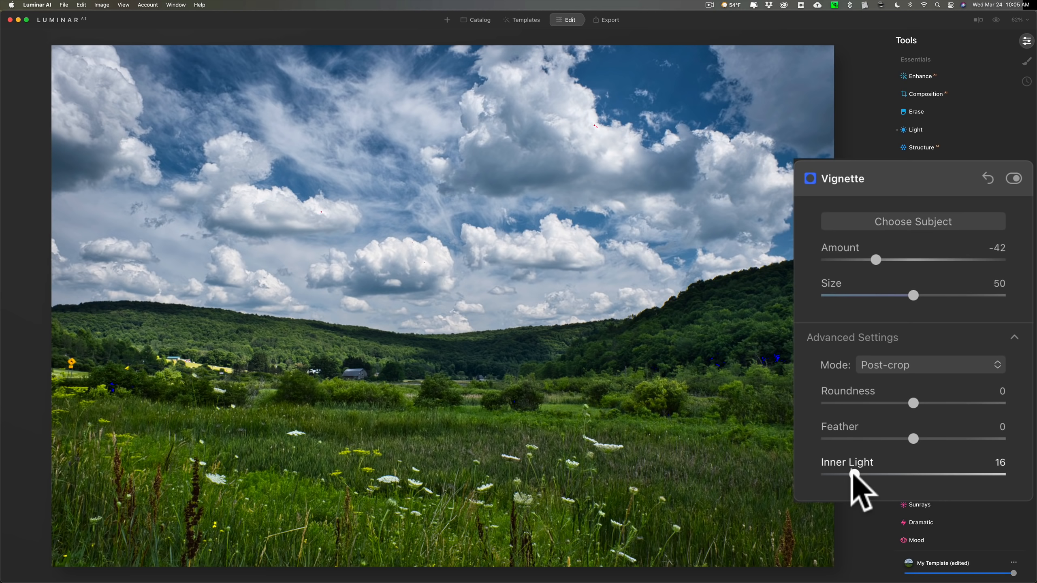
{"action": "left_click_drag", "start_coordinate": [866, 476], "coordinate": [859, 476]}
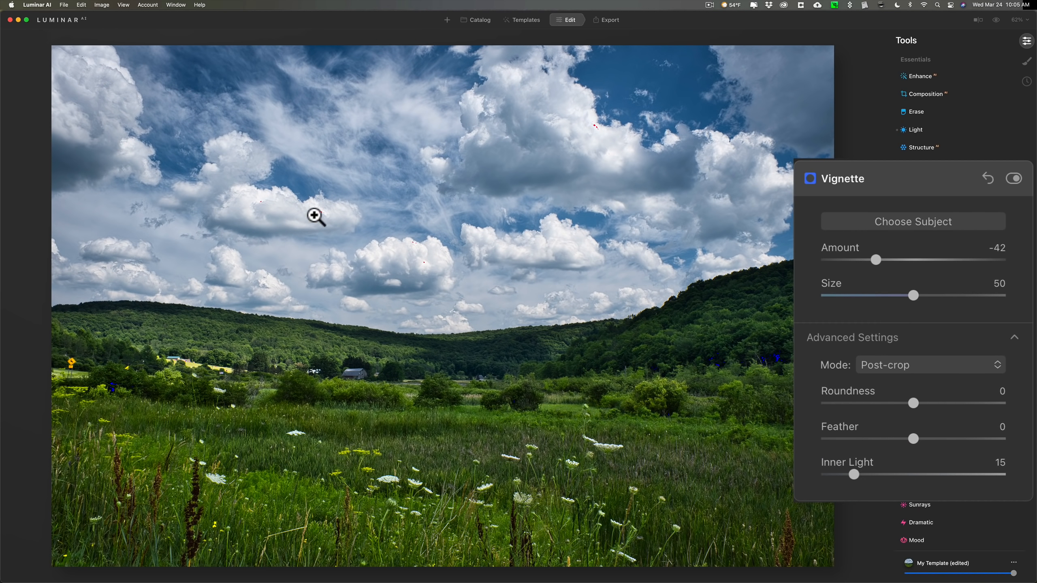
{"action": "mouse_move", "coordinate": [420, 266]}
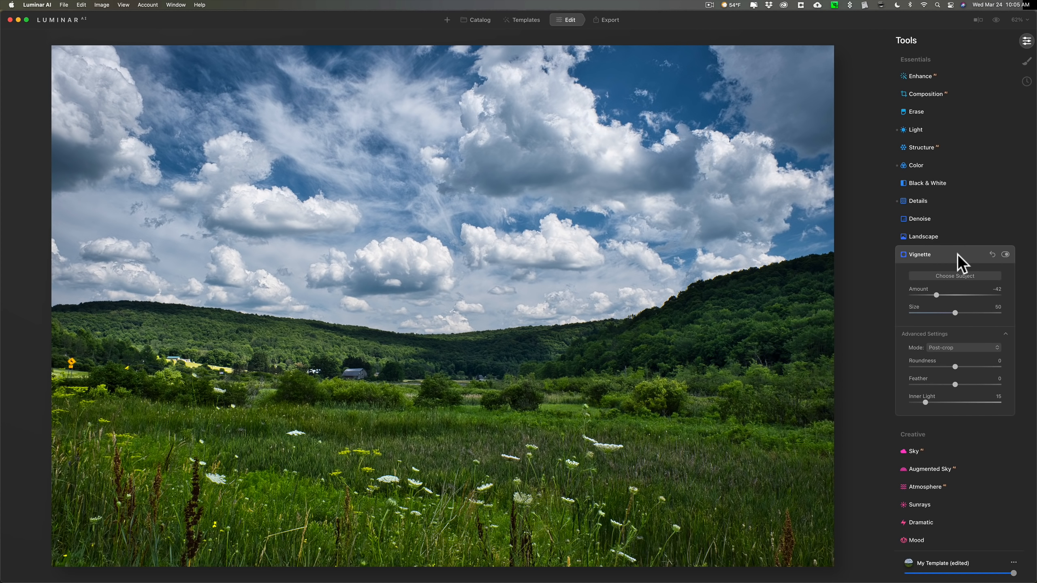
{"action": "left_click", "coordinate": [918, 255]}
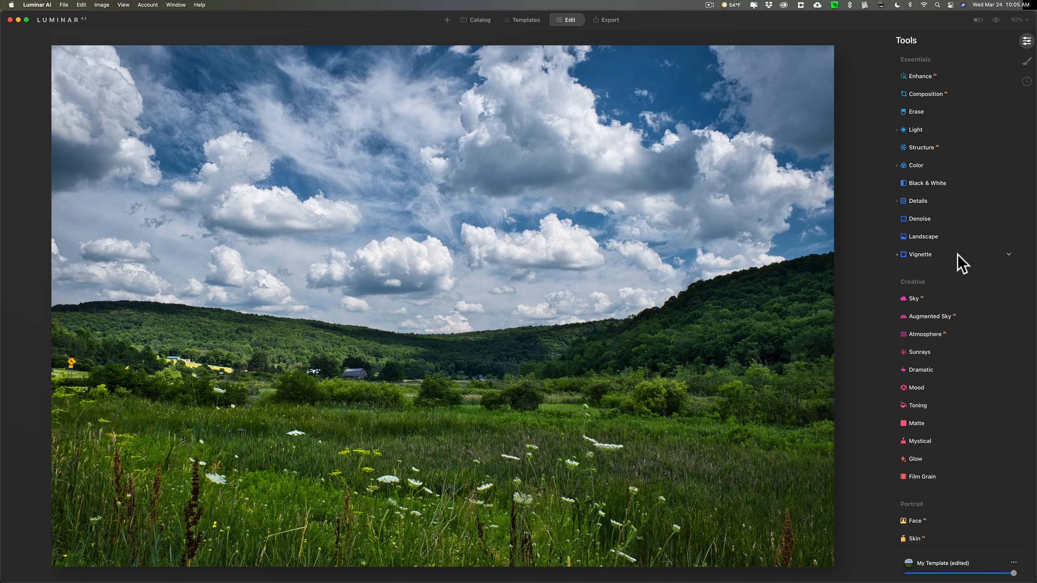